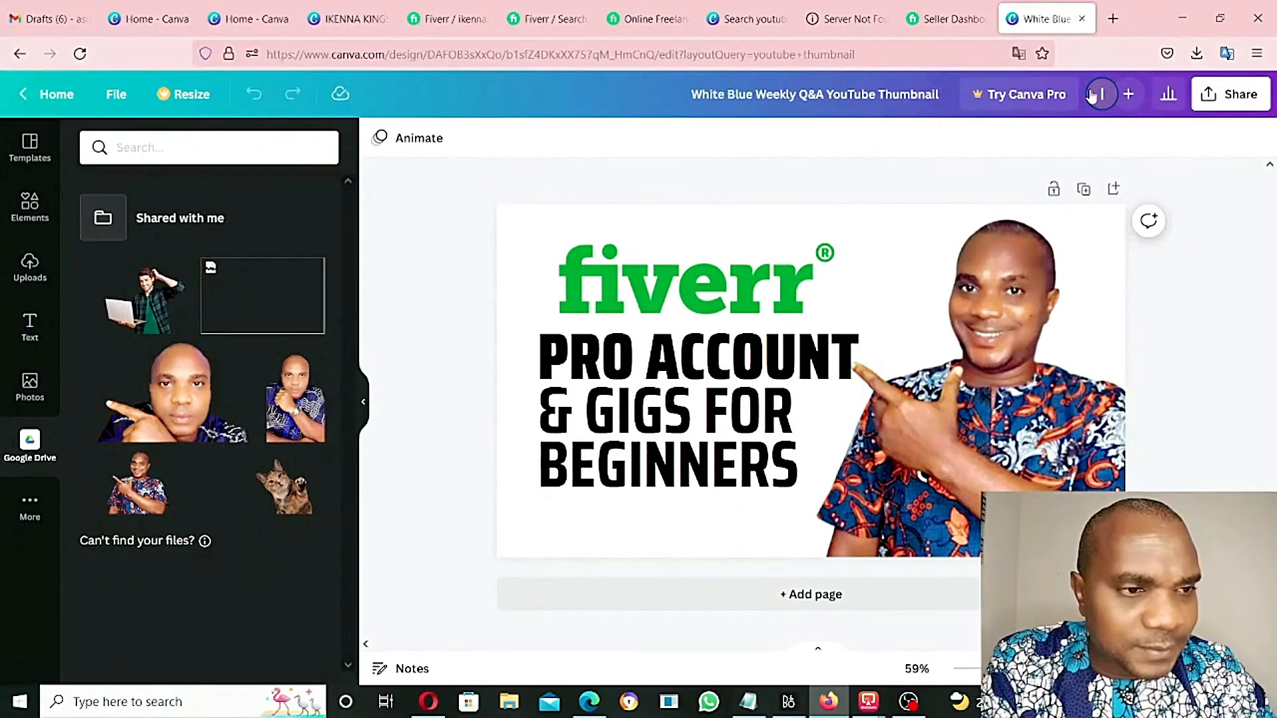
- Start a new blank Firefox tab next to the Canva thumbnail design
{"action": "left_click", "coordinate": [1112, 18]}
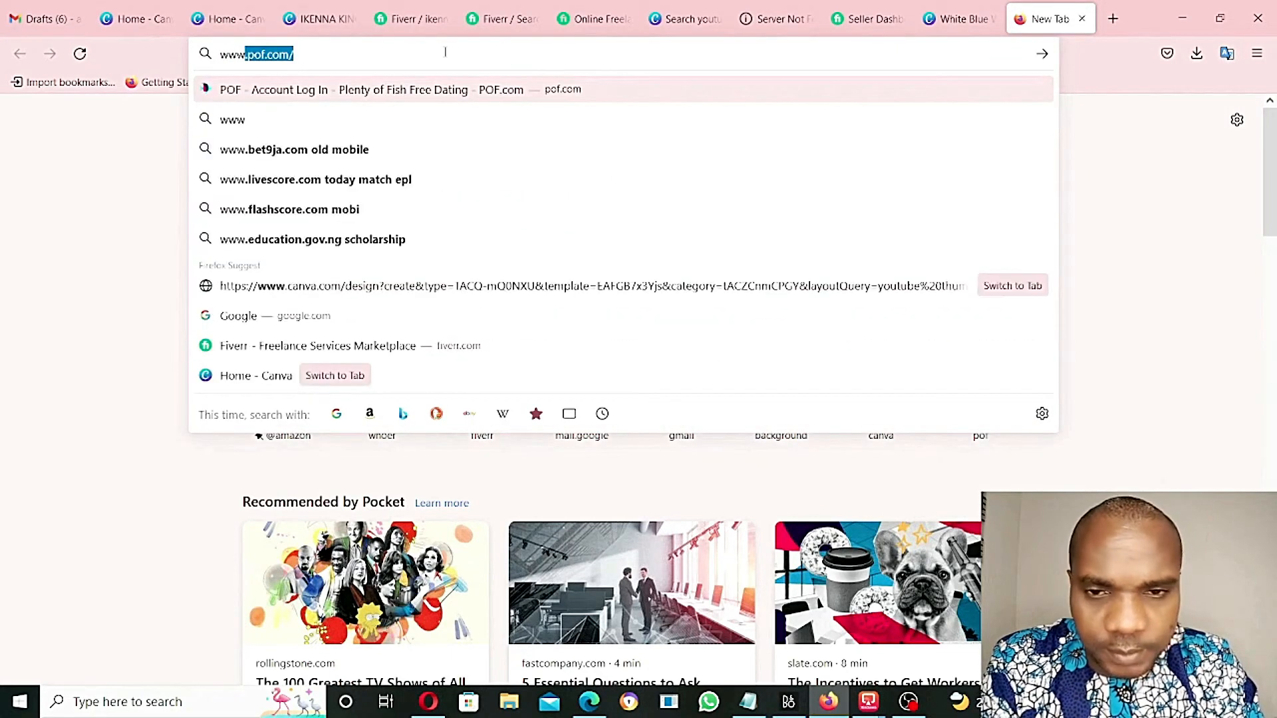
- Go to geegpay.africa and submit the sign-up profile with legal name, email and matching passwords
{"action": "type", "text": "www.geegpa"}
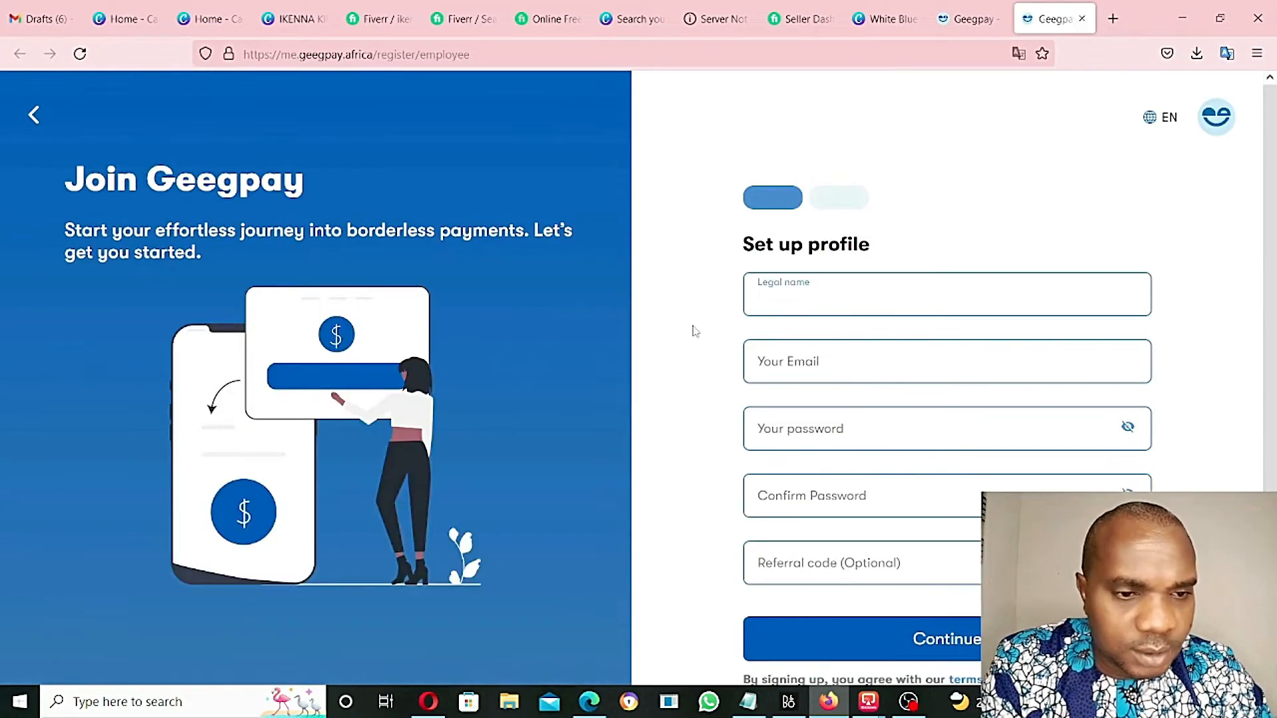
{"action": "left_click", "coordinate": [947, 294]}
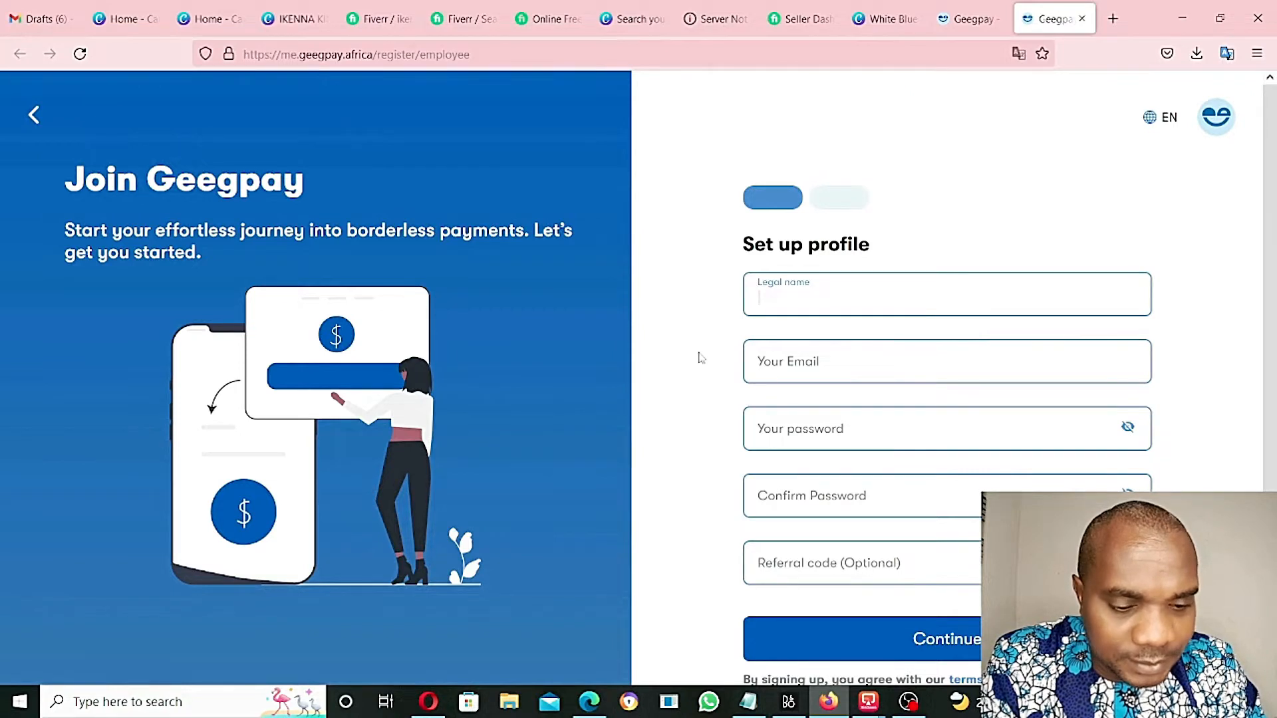
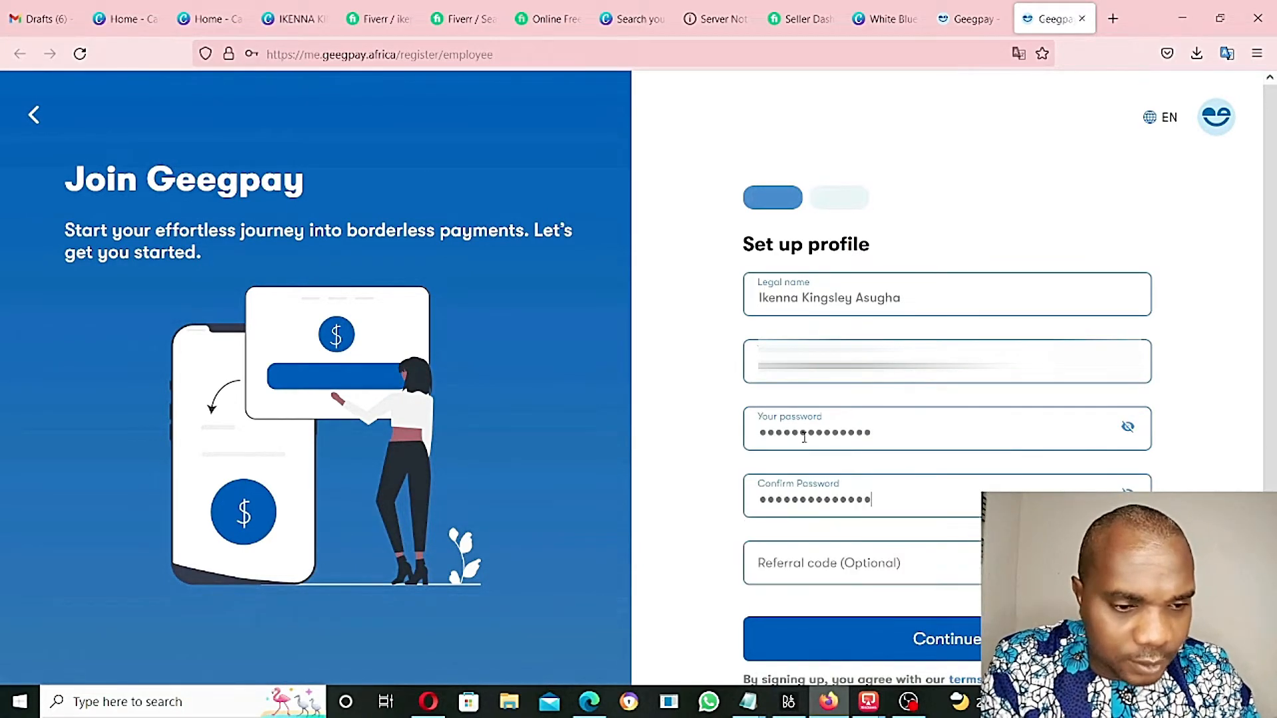
{"action": "mouse_move", "coordinate": [680, 496]}
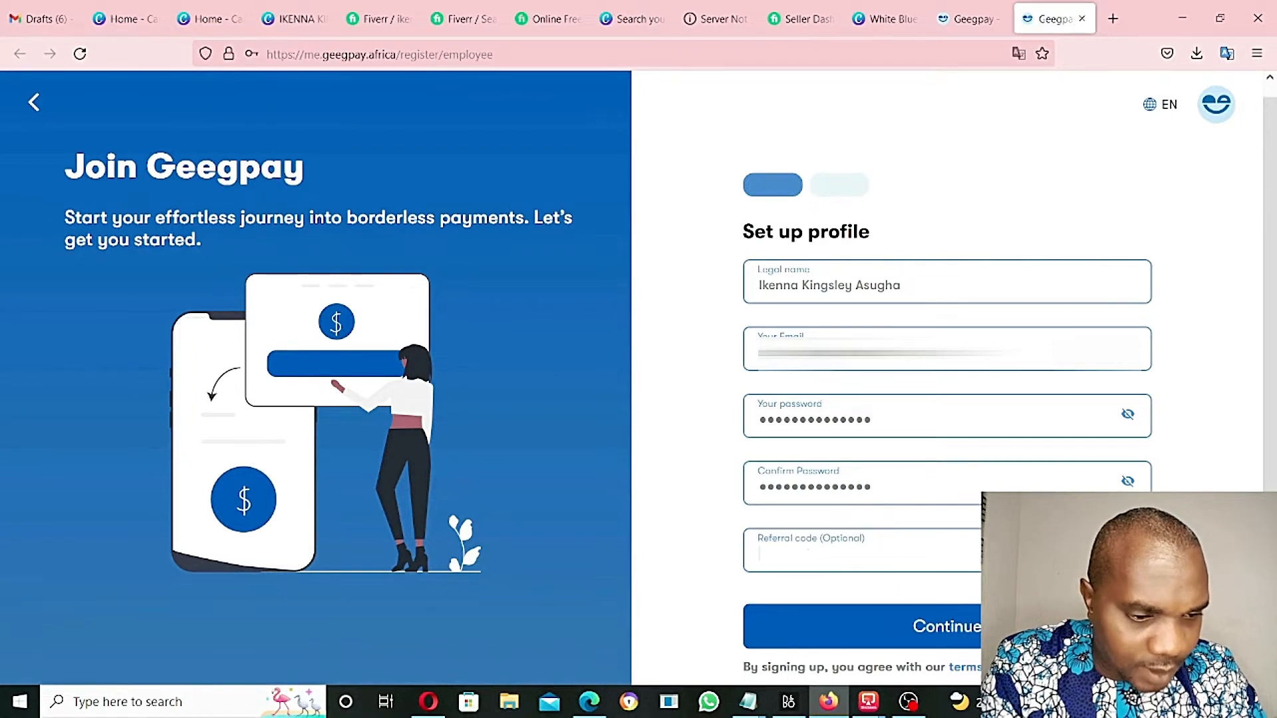
{"action": "left_click", "coordinate": [943, 627]}
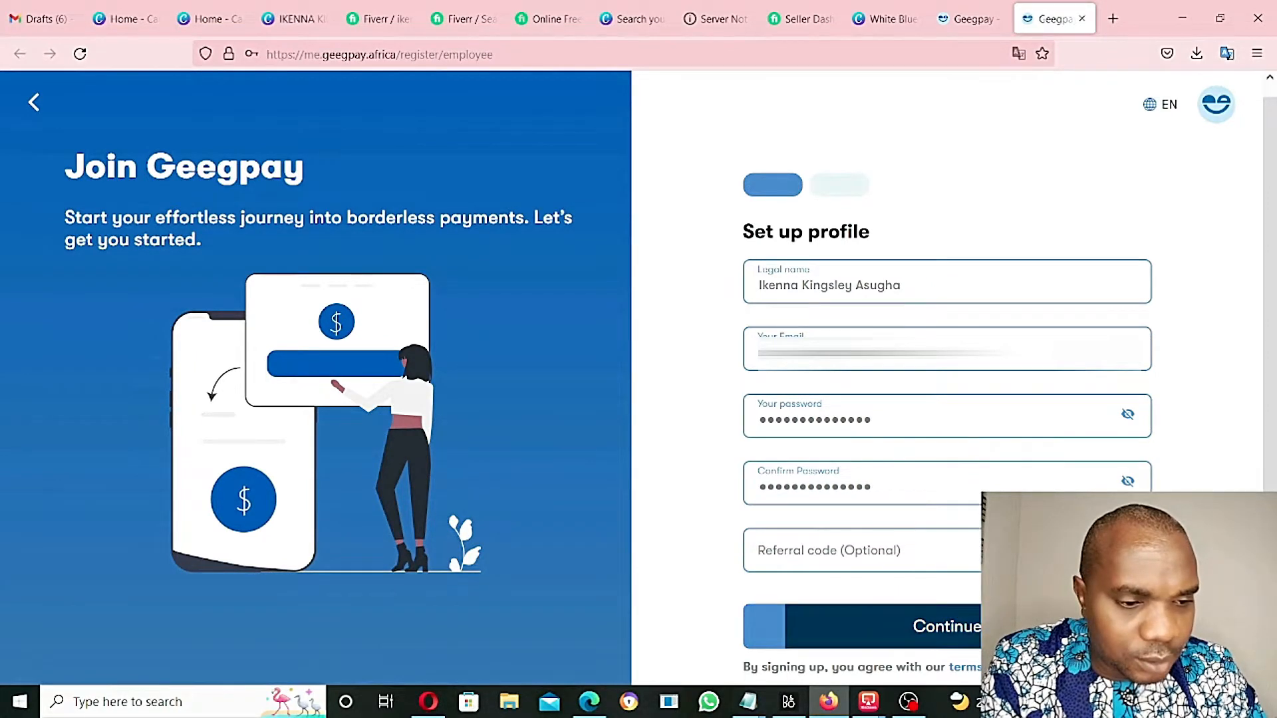
- Save the Geegpay login in Firefox while the Email Verification page waits for the code
{"action": "left_click", "coordinate": [944, 626]}
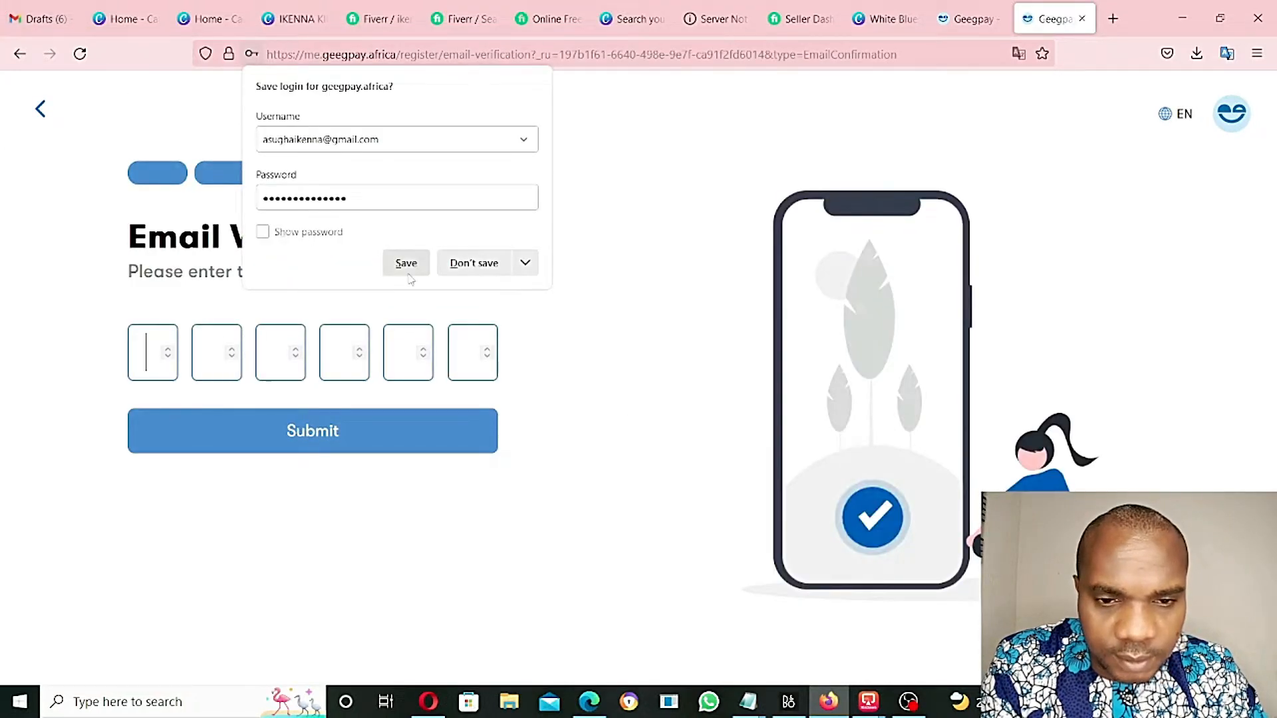
{"action": "left_click", "coordinate": [474, 263]}
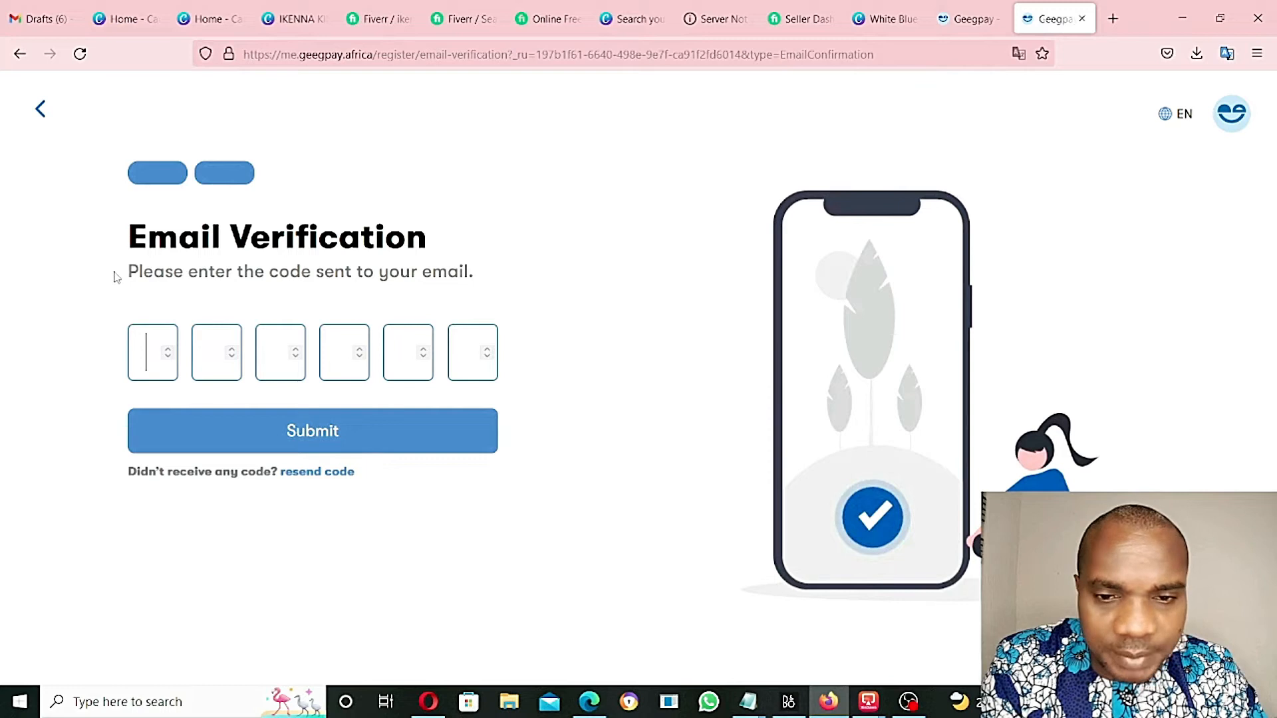
{"action": "mouse_move", "coordinate": [116, 289]}
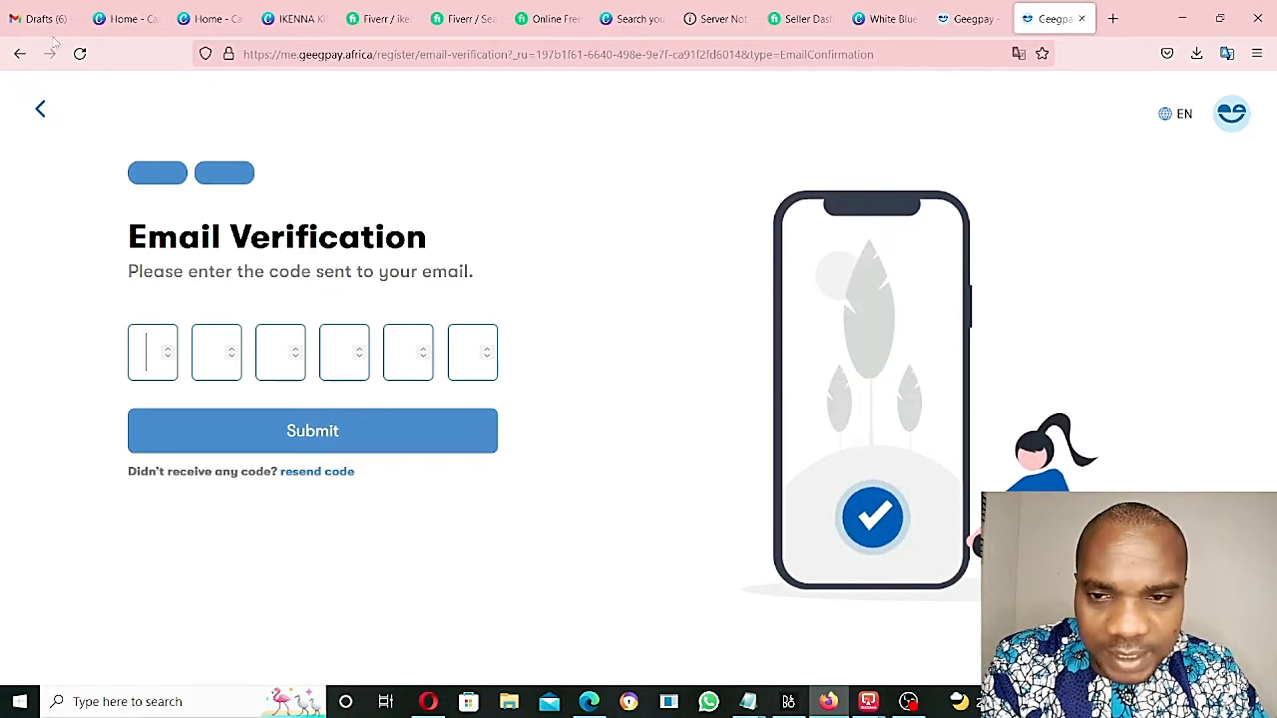
{"action": "left_click", "coordinate": [37, 18]}
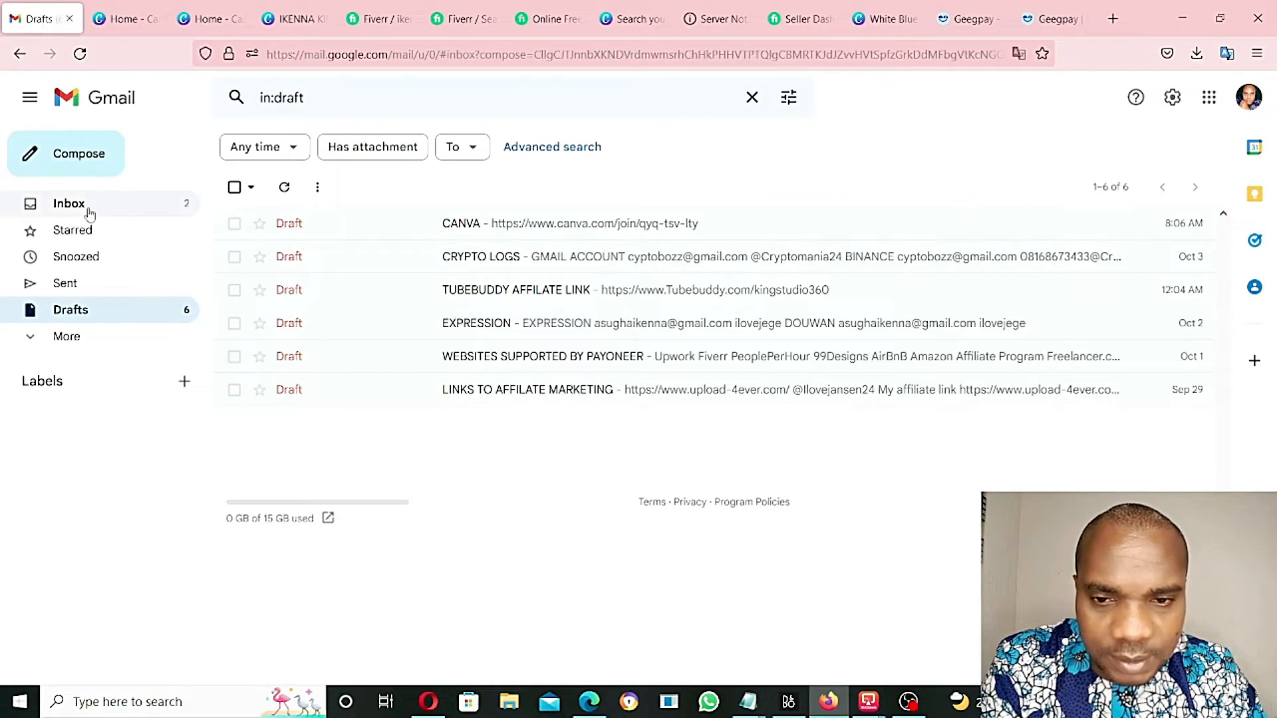
{"action": "left_click", "coordinate": [68, 204]}
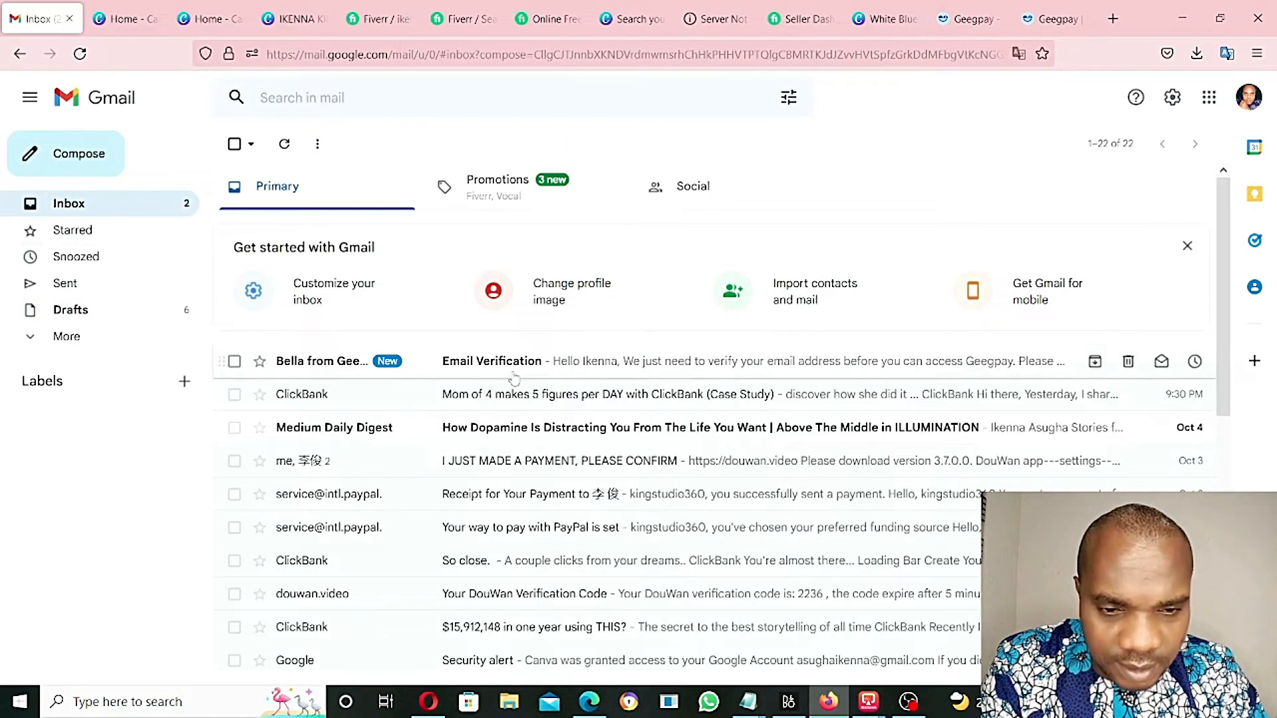
{"action": "left_click", "coordinate": [492, 361]}
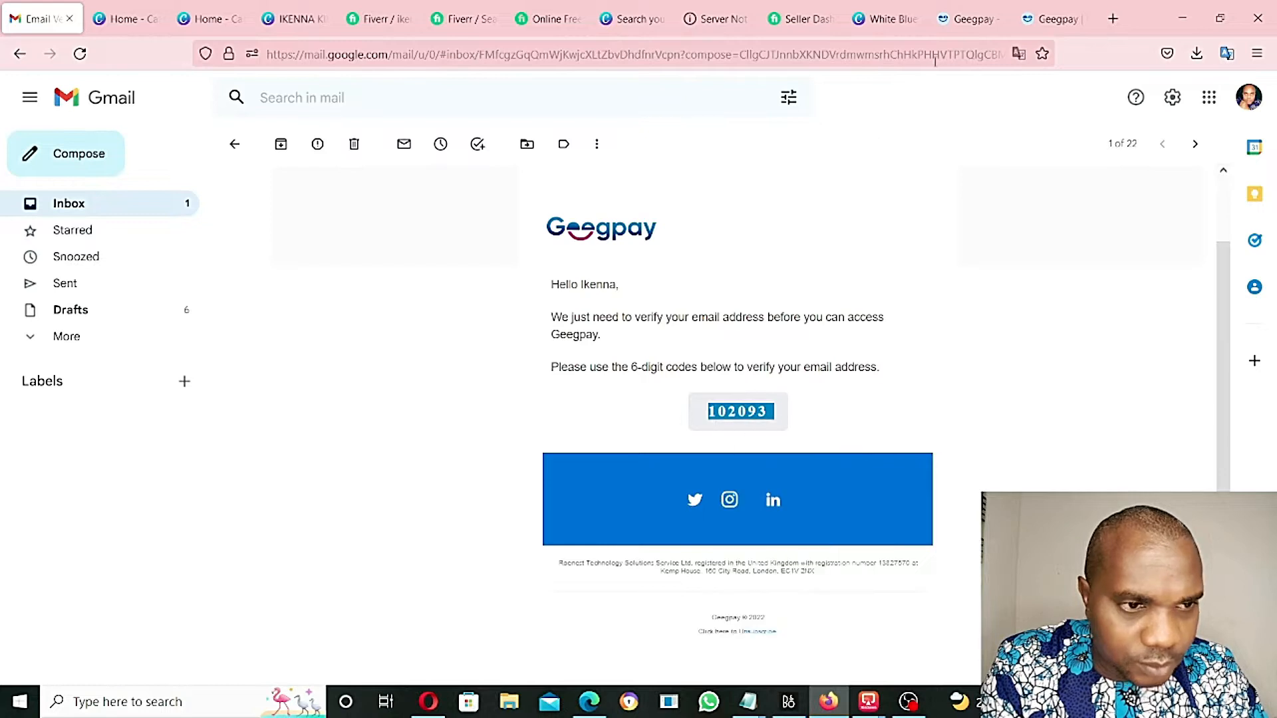
{"action": "left_click", "coordinate": [1050, 18]}
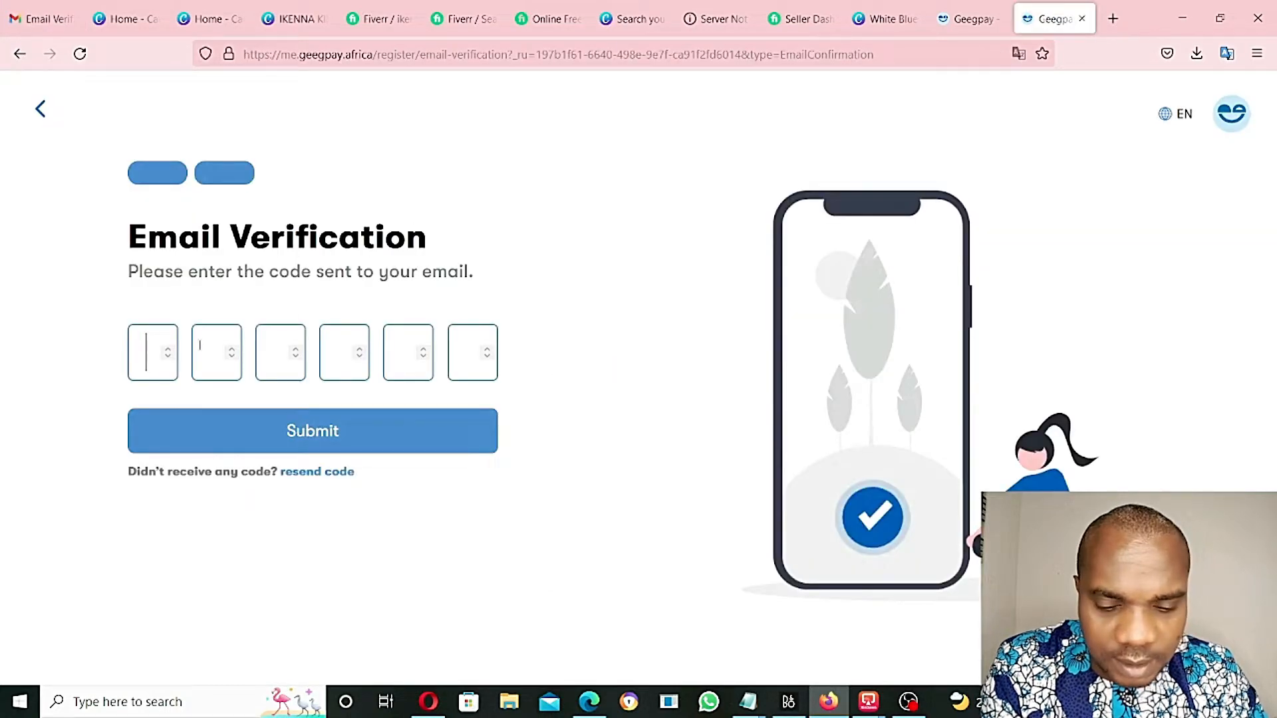
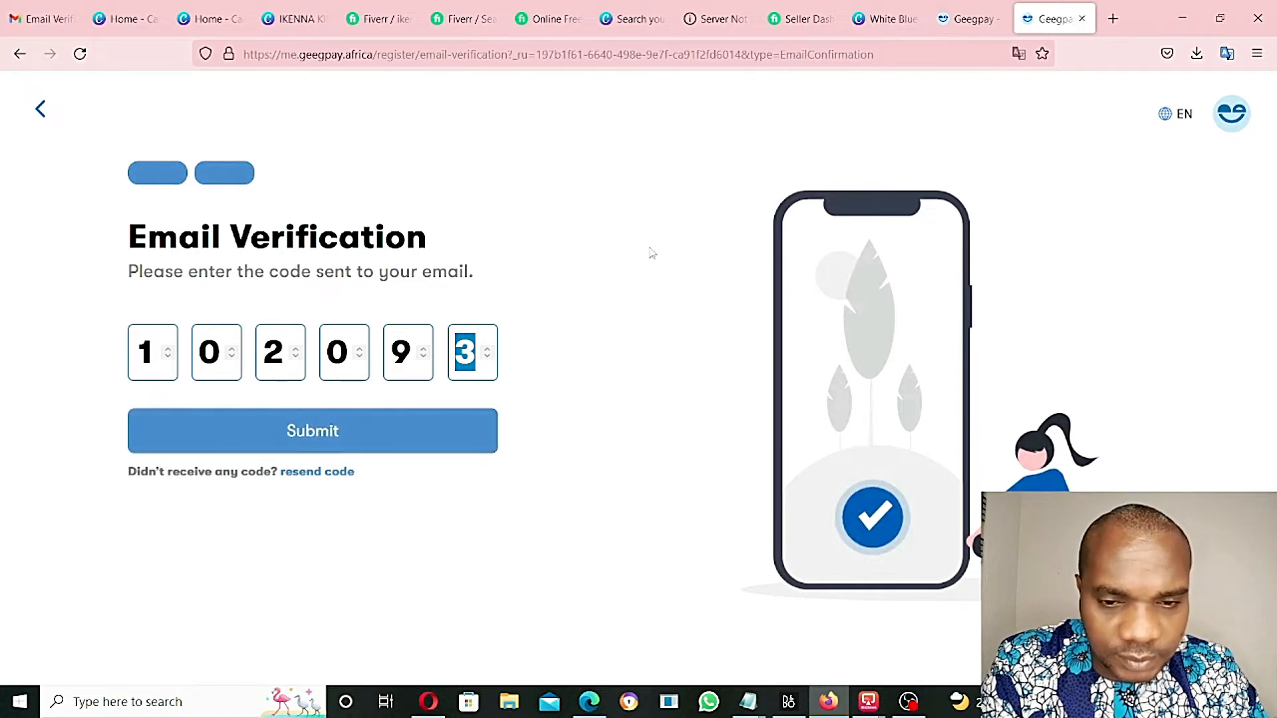
{"action": "left_click", "coordinate": [313, 431]}
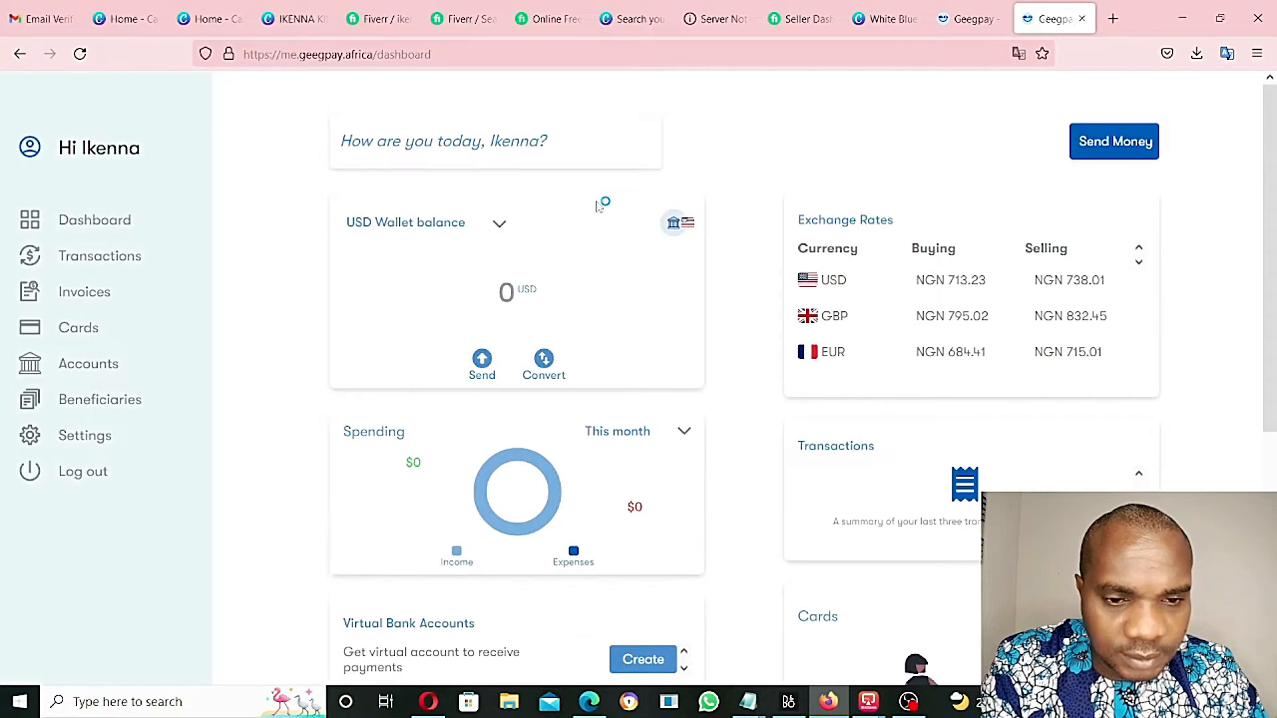
- Request a virtual bank account, bringing up the complete-profile-setup prompt
{"action": "scroll", "scroll_direction": "down", "scroll_amount": 3}
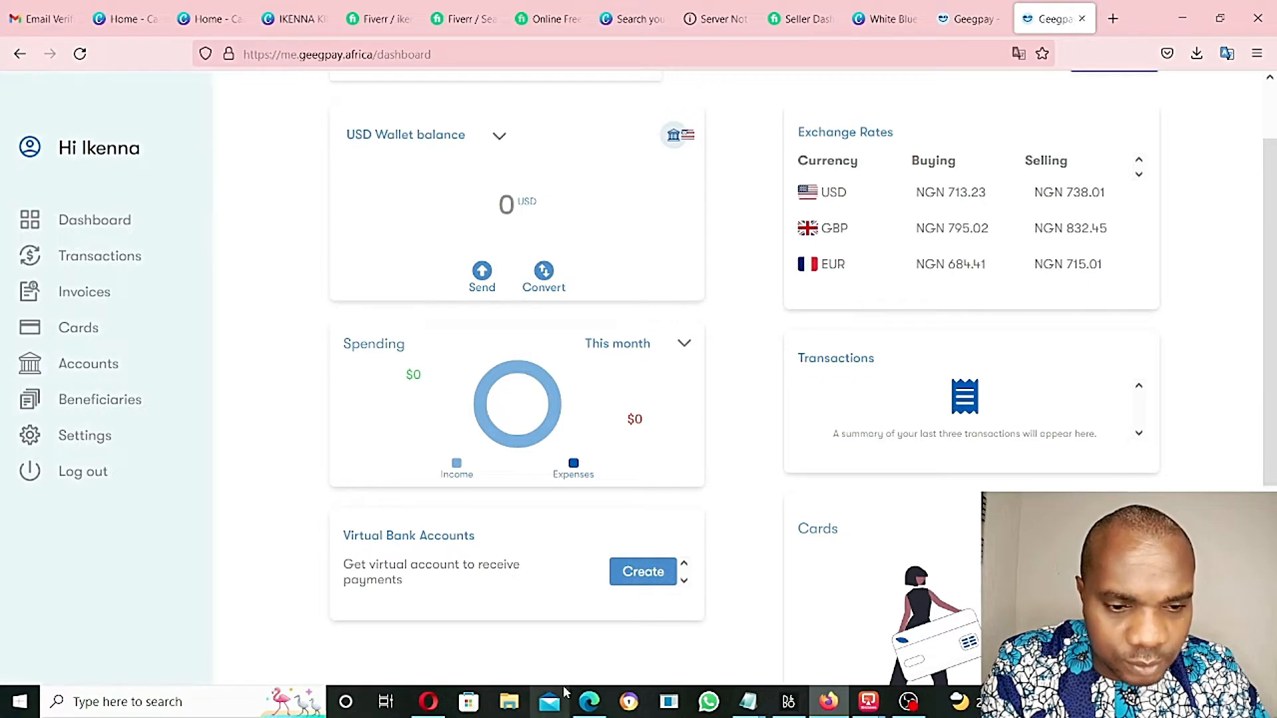
{"action": "mouse_move", "coordinate": [574, 572]}
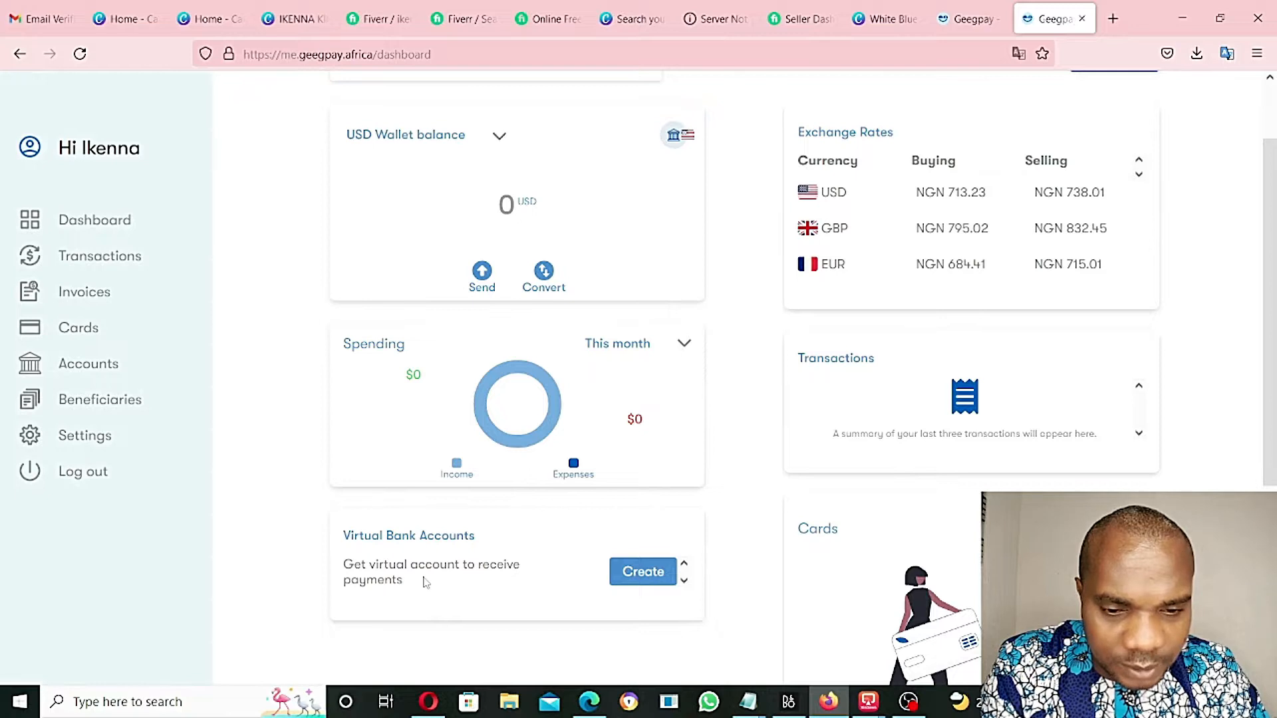
{"action": "mouse_move", "coordinate": [383, 584]}
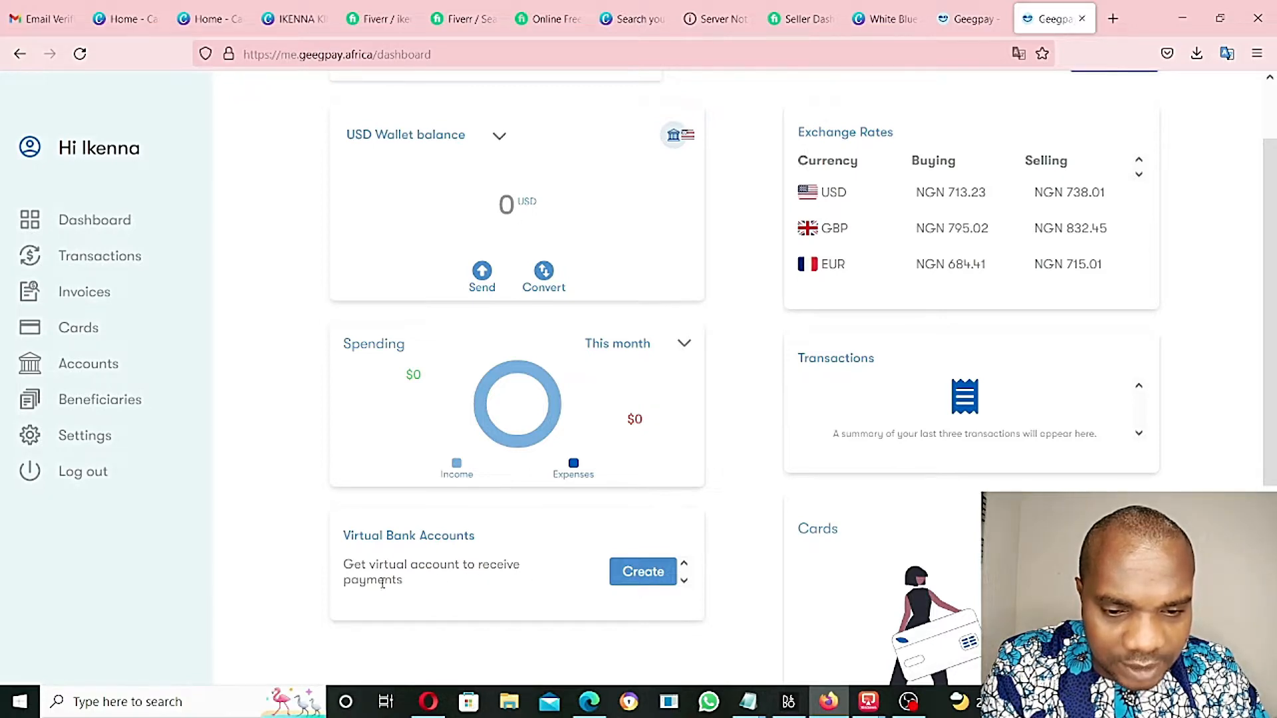
{"action": "left_click", "coordinate": [643, 572]}
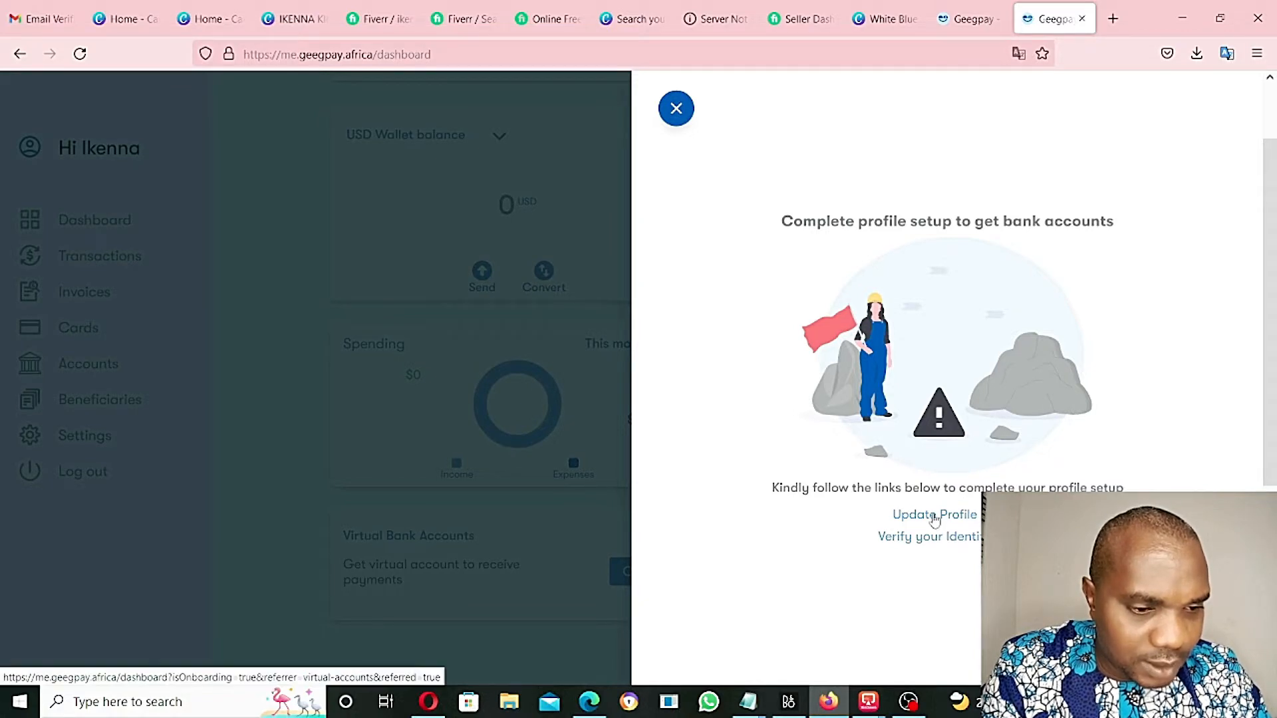
- Begin the profile setup with state Lagos and city Lagos filled in
{"action": "left_click", "coordinate": [934, 515]}
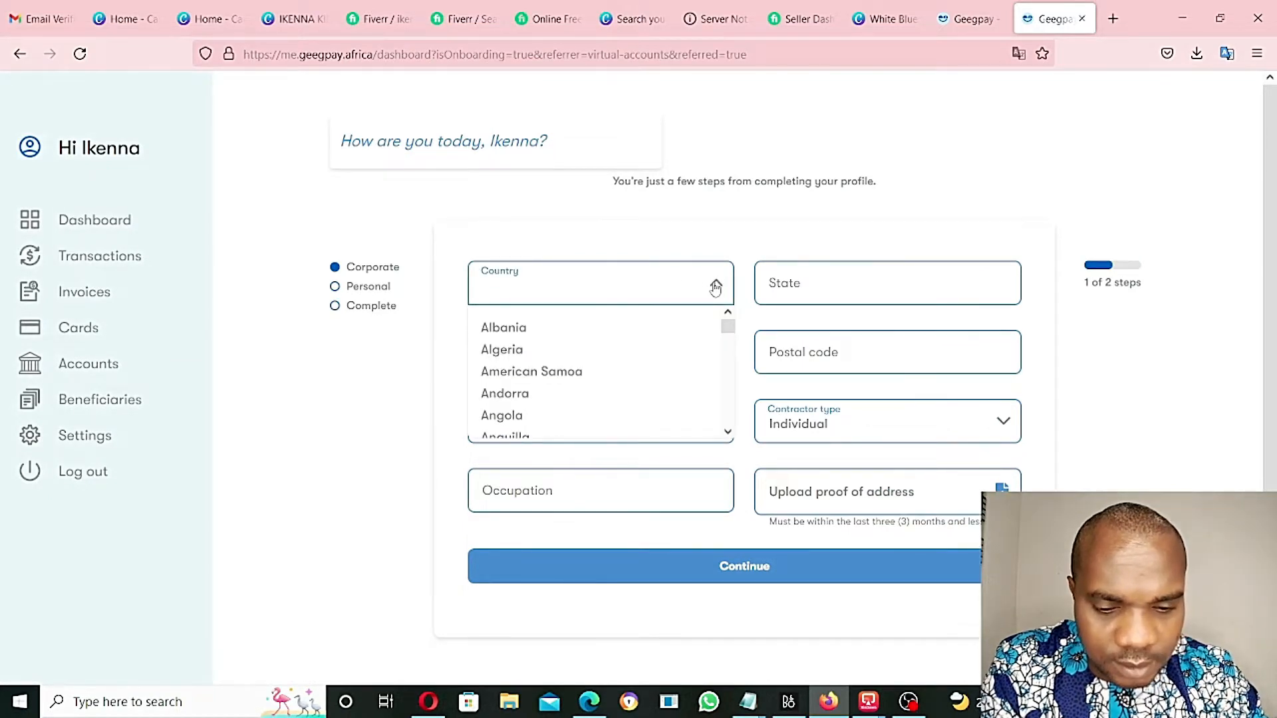
{"action": "mouse_move", "coordinate": [633, 382]}
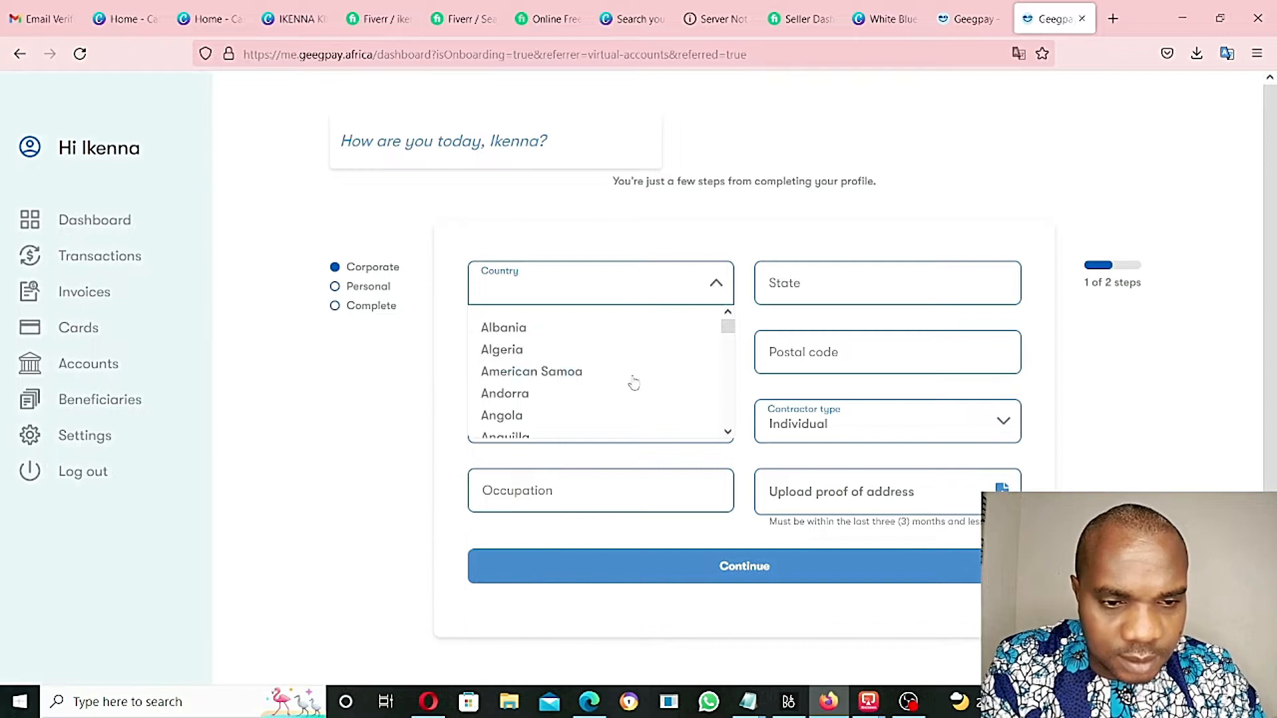
{"action": "scroll", "scroll_direction": "down", "scroll_amount": 3}
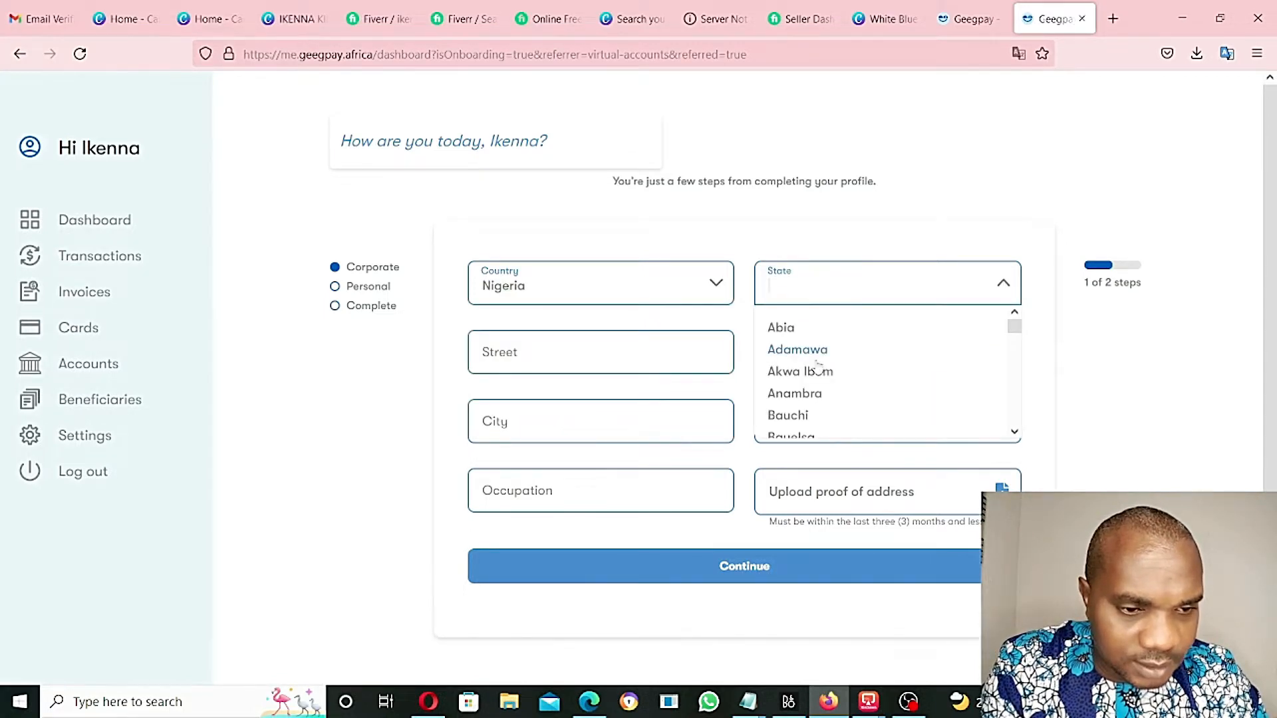
{"action": "type", "text": "l"}
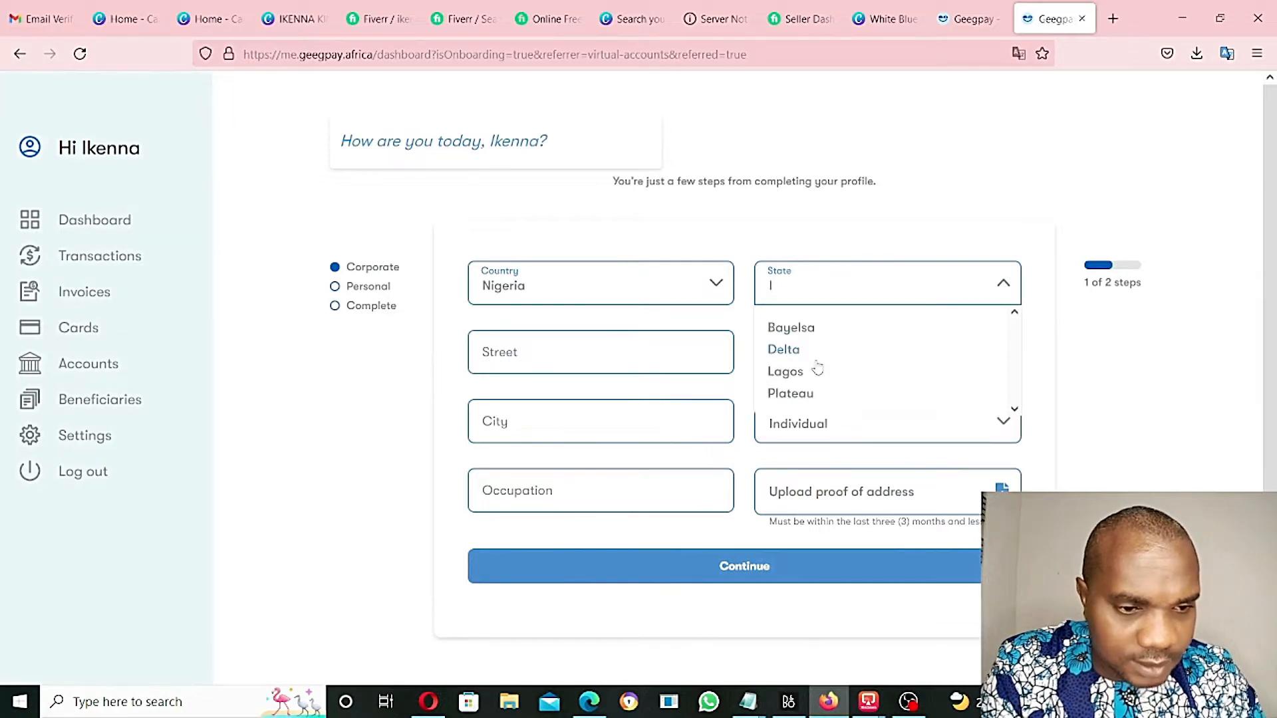
{"action": "left_click", "coordinate": [786, 371]}
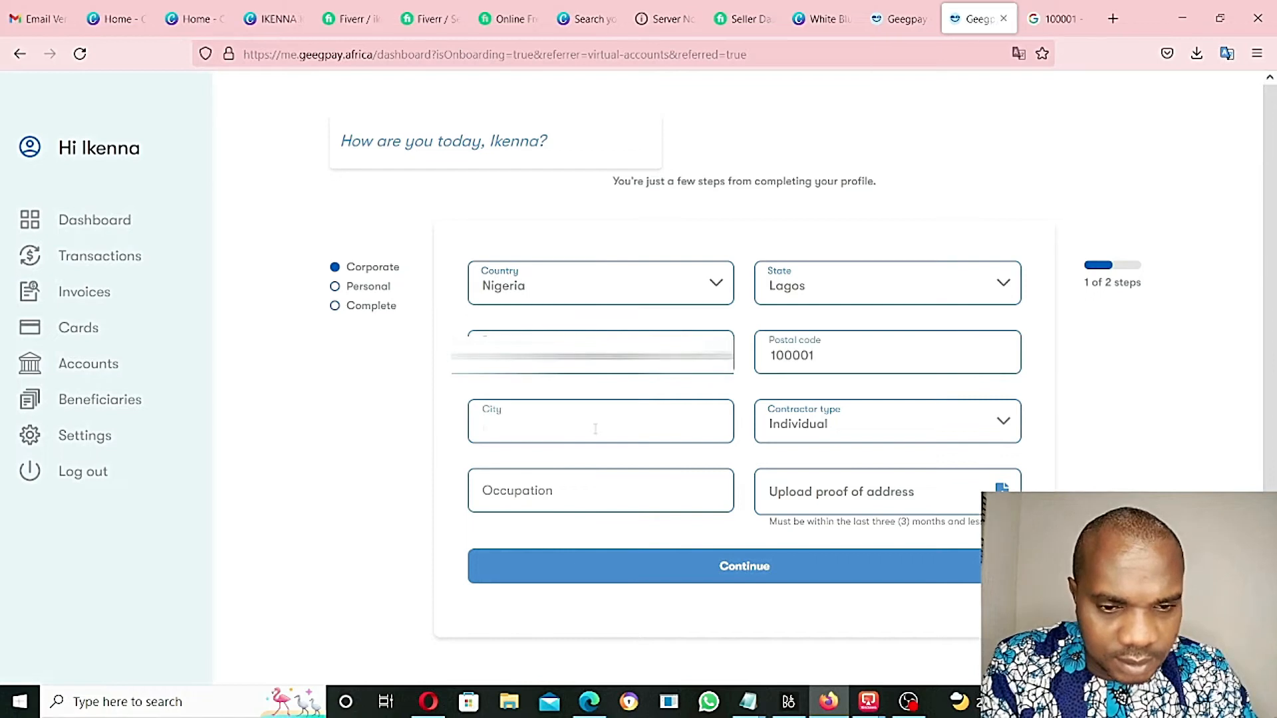
{"action": "type", "text": "Lagos"}
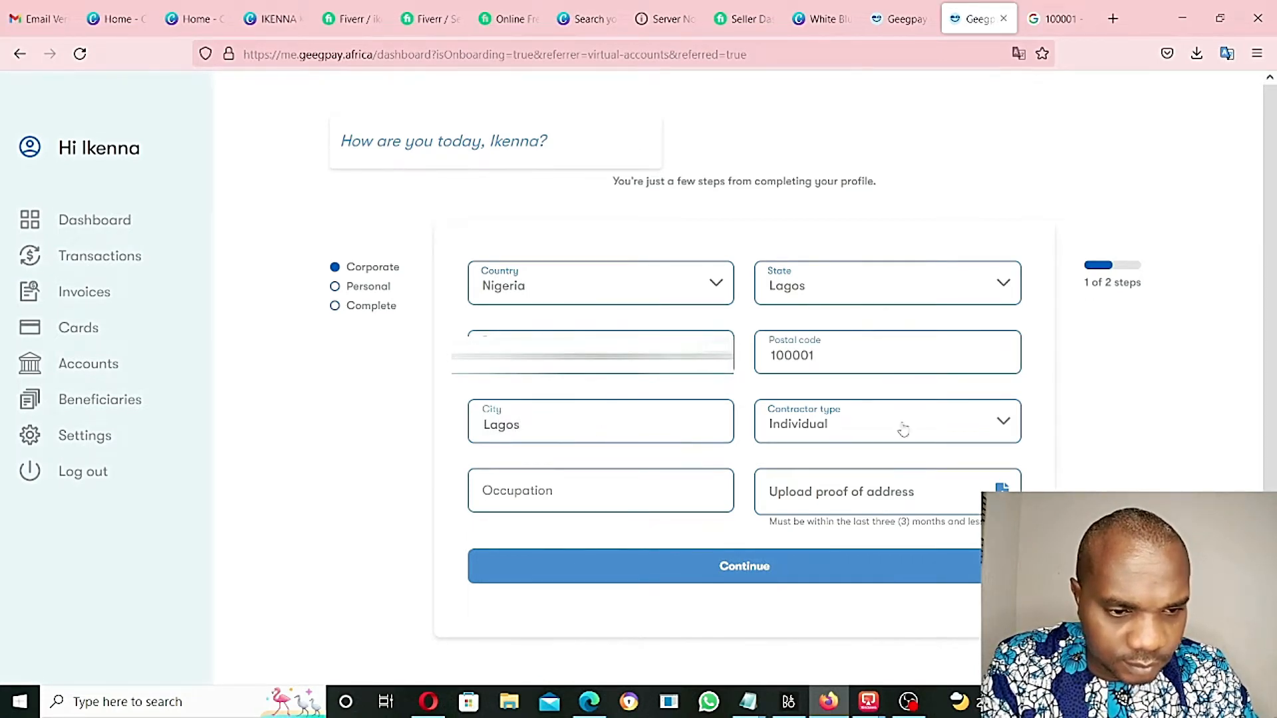
- Set the contractor type, occupation Business and attach the proof-of-address image
{"action": "left_click", "coordinate": [888, 421]}
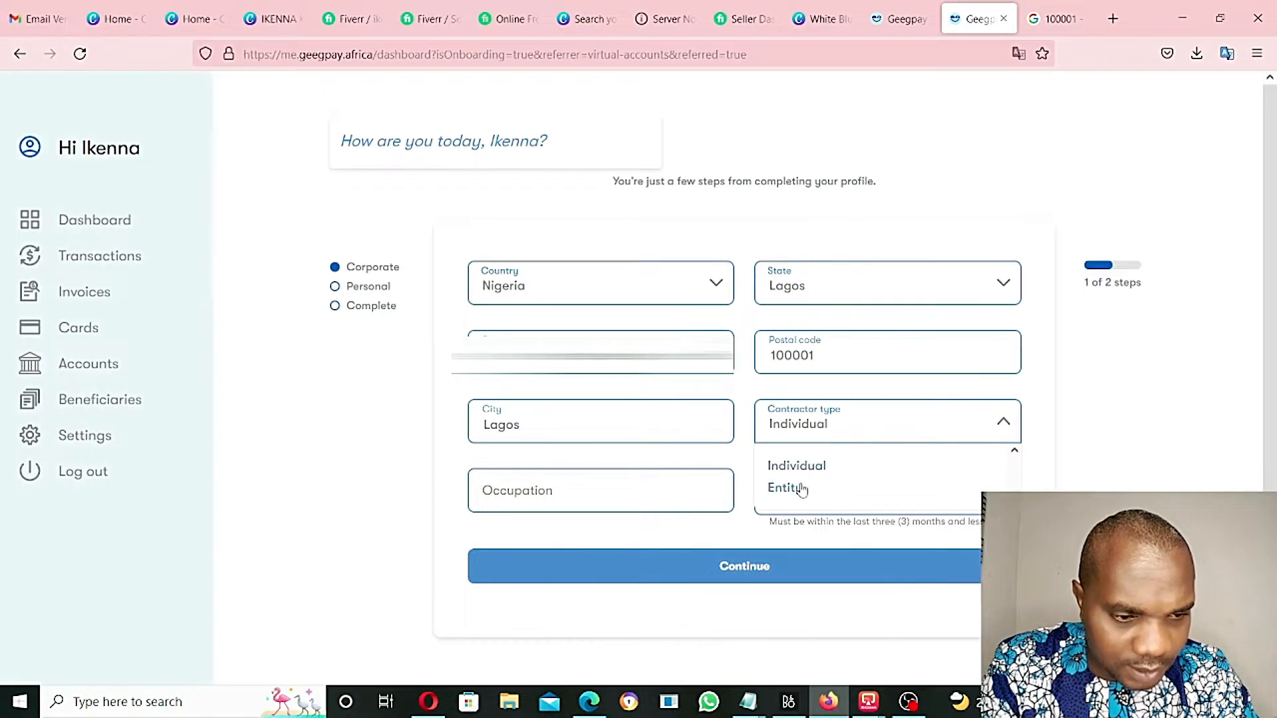
{"action": "scroll", "scroll_direction": "down", "scroll_amount": 3}
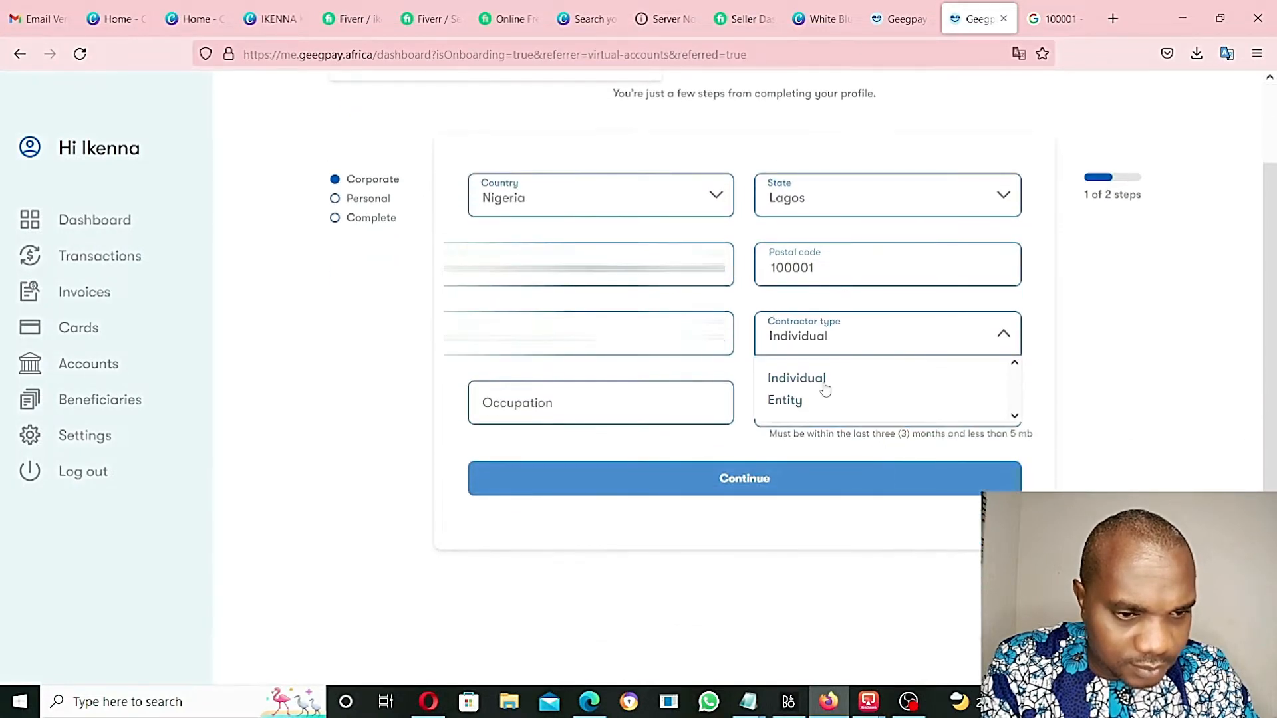
{"action": "left_click", "coordinate": [796, 377]}
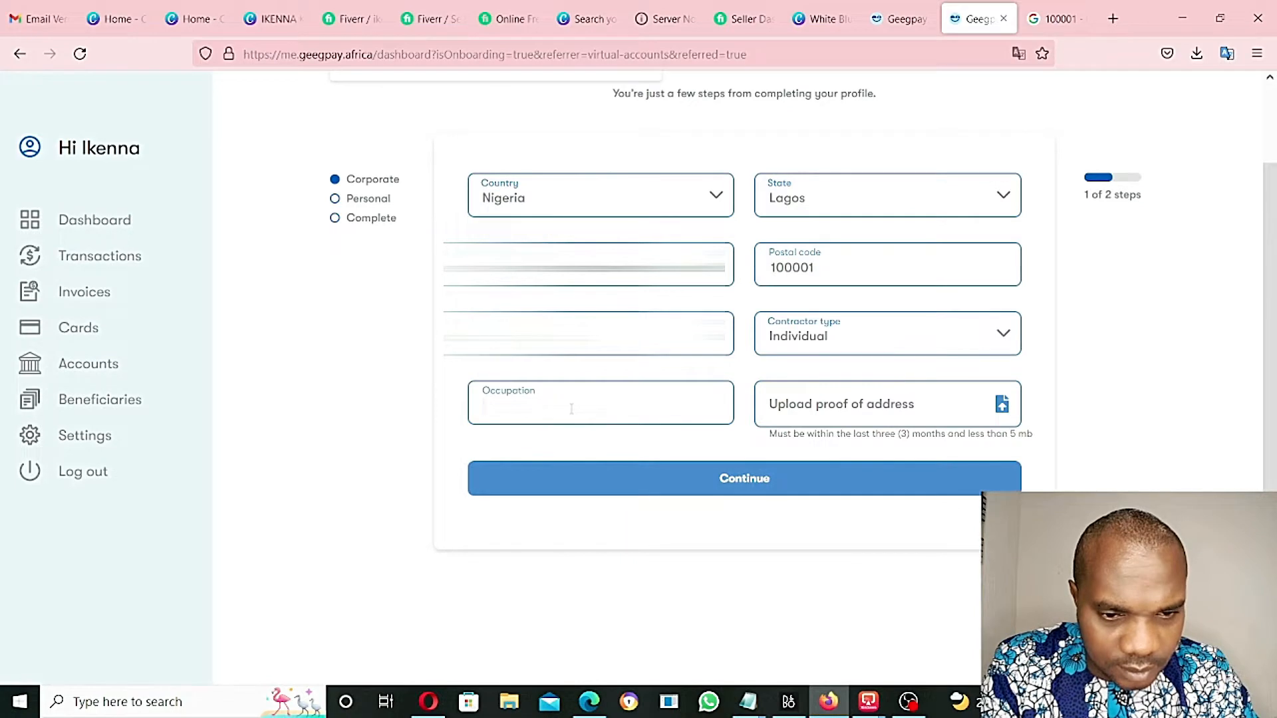
{"action": "type", "text": "Business"}
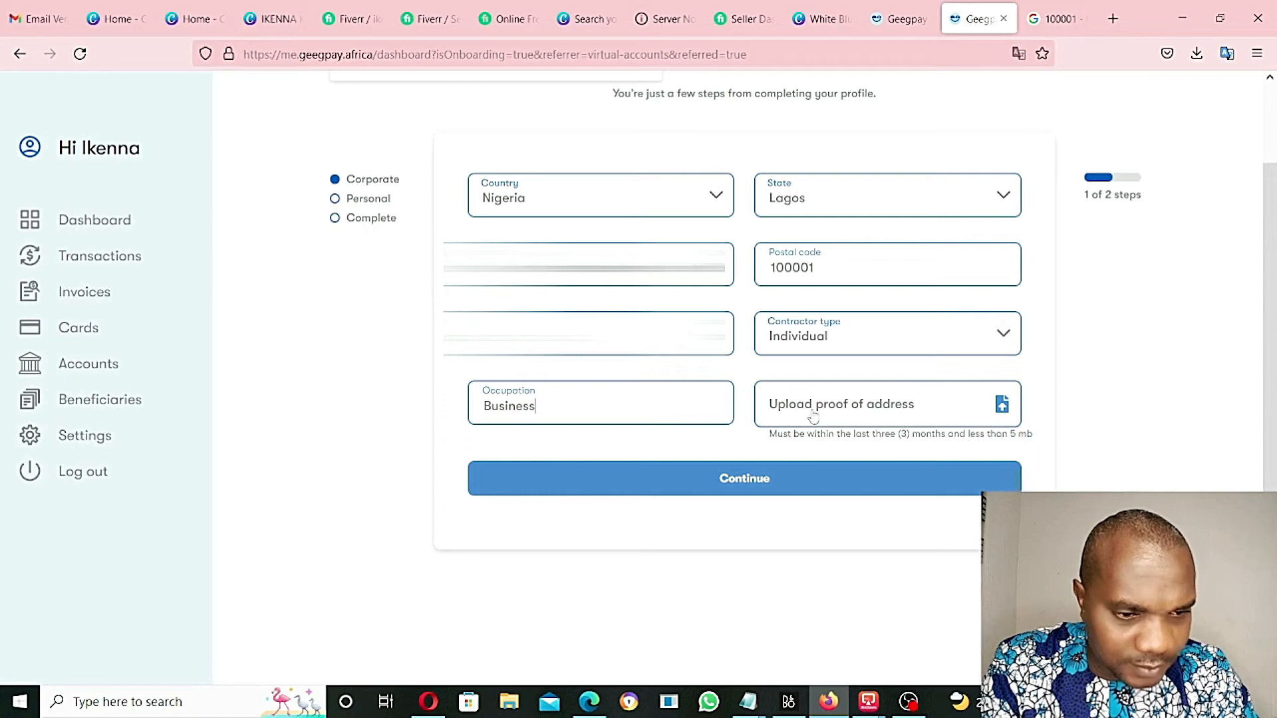
{"action": "left_click", "coordinate": [1001, 403]}
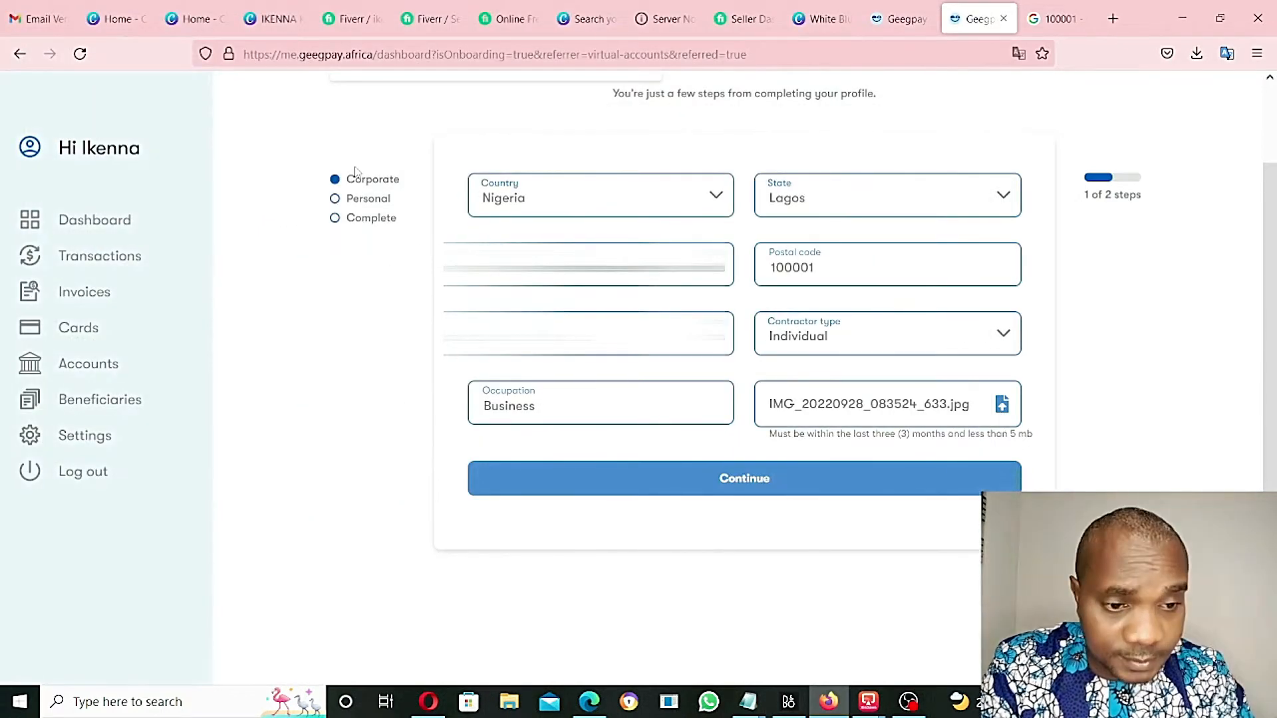
- Complete the personal details step with Nigerian nationality and a date of birth from the calendar
{"action": "left_click", "coordinate": [744, 478]}
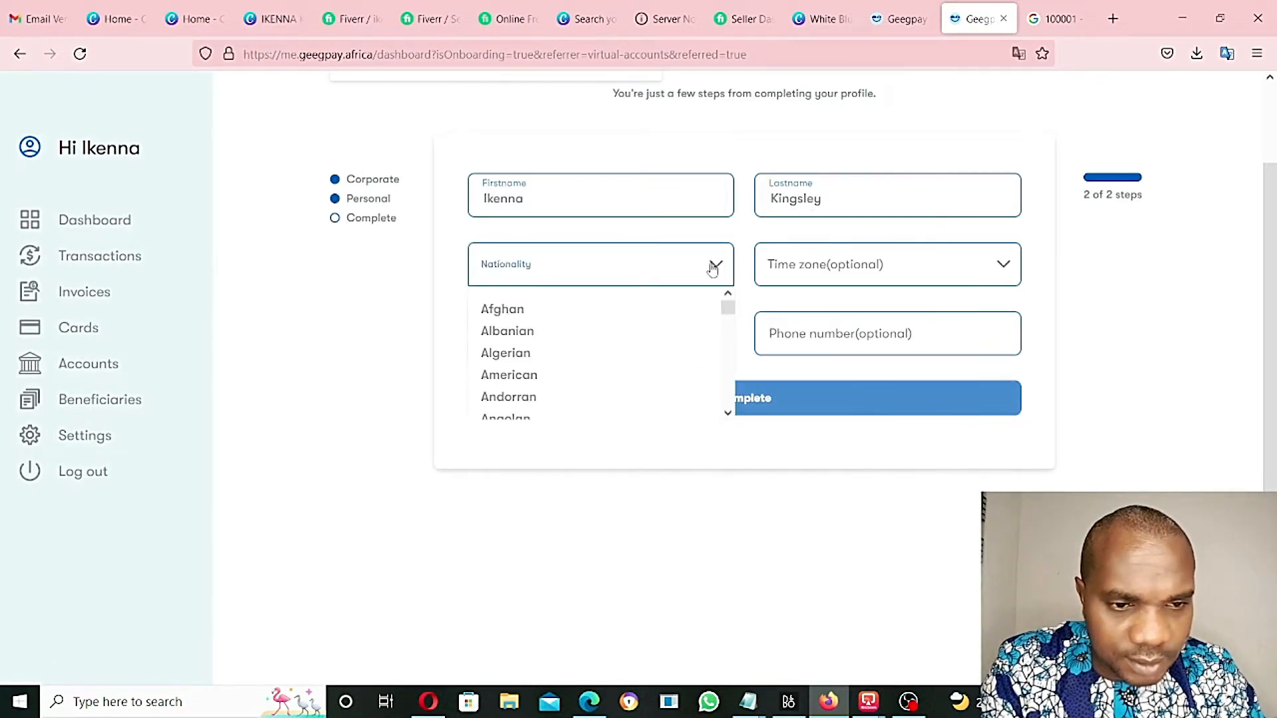
{"action": "scroll", "scroll_direction": "down", "scroll_amount": 3}
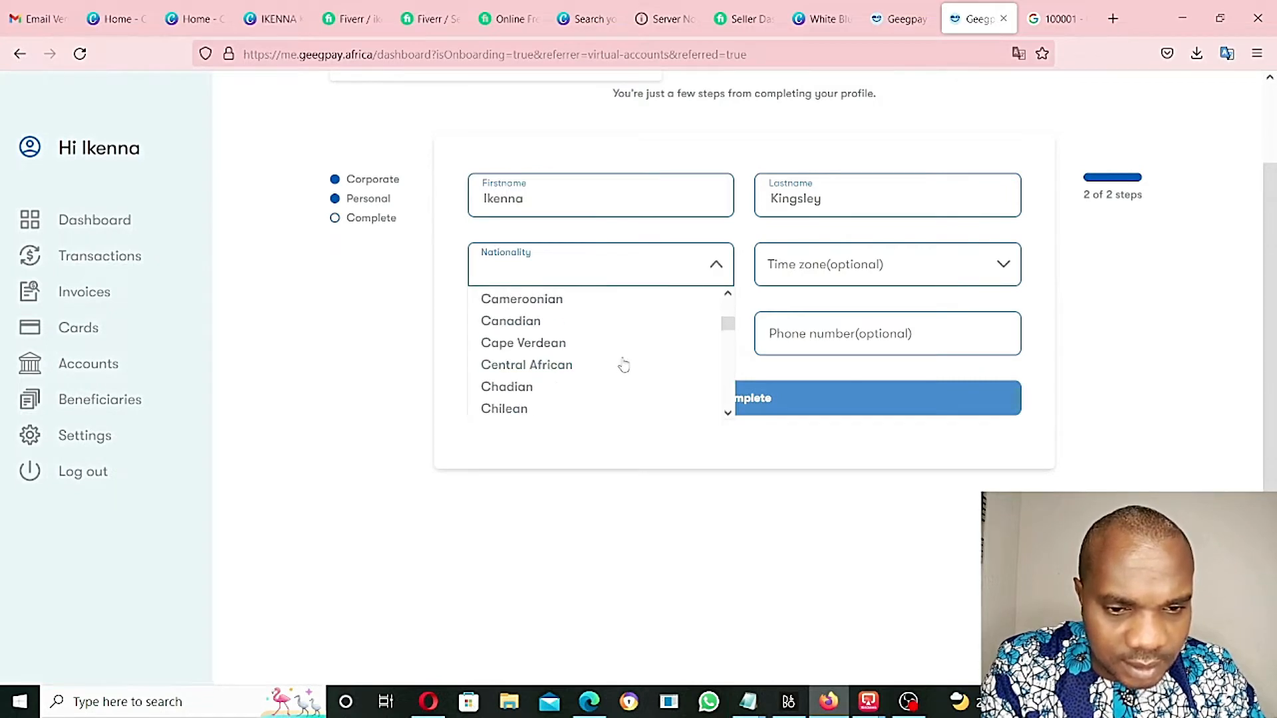
{"action": "scroll", "scroll_direction": "down", "scroll_amount": 3}
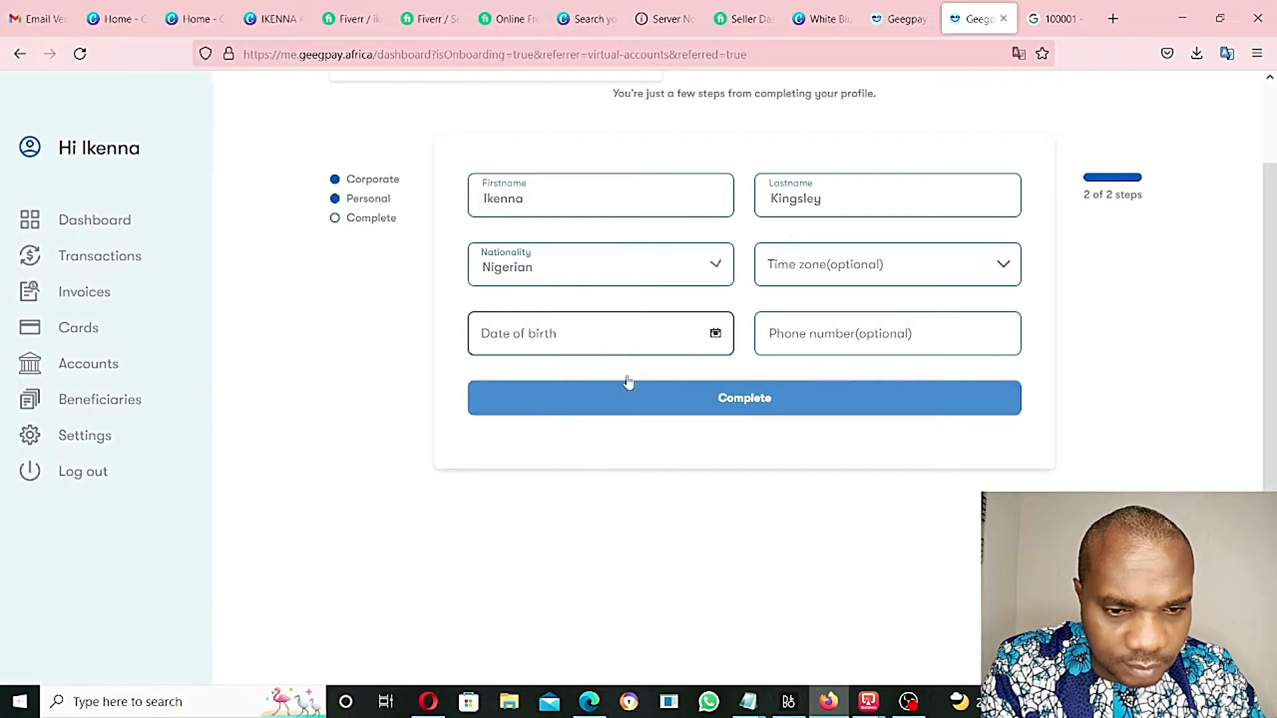
{"action": "mouse_move", "coordinate": [965, 275]}
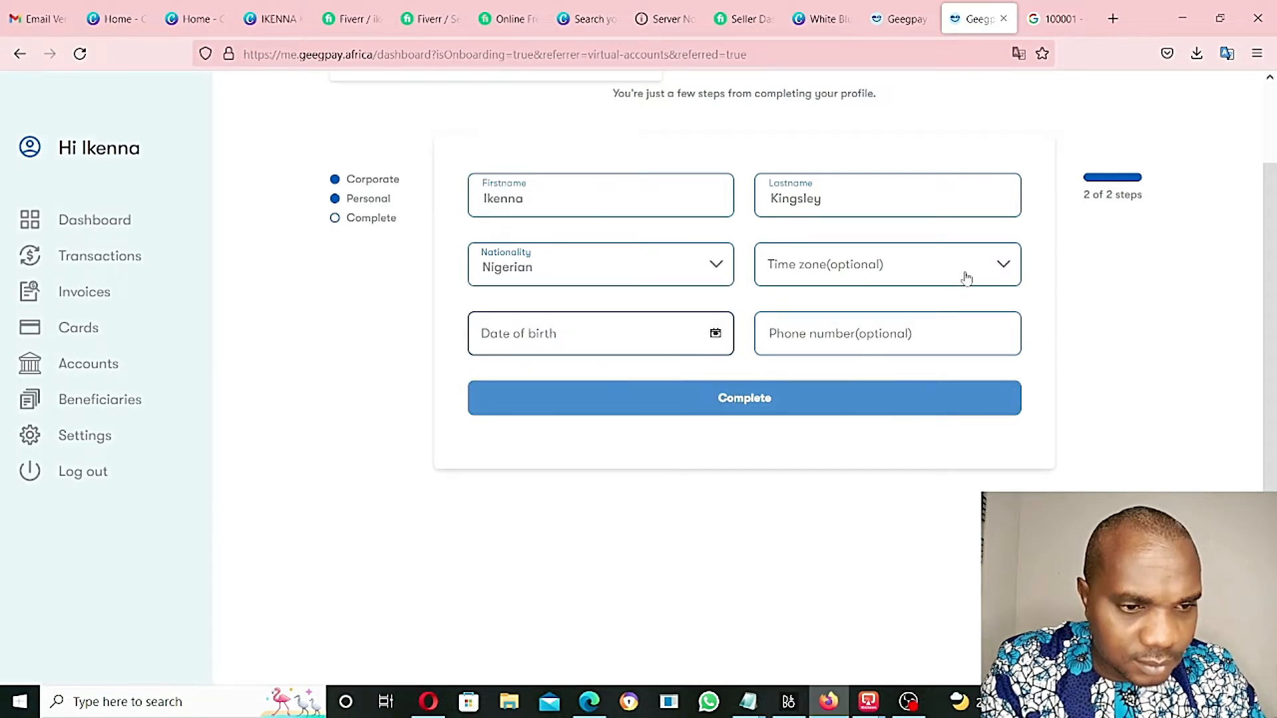
{"action": "left_click", "coordinate": [600, 333]}
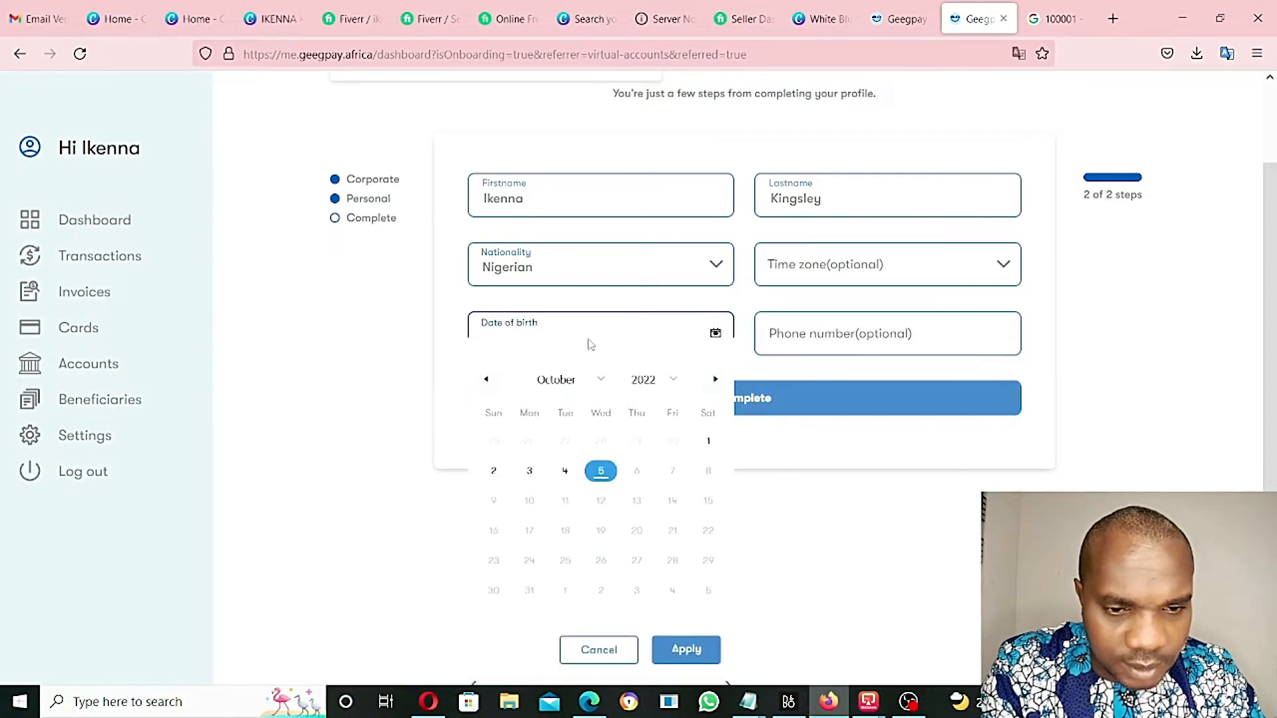
{"action": "left_click", "coordinate": [652, 379]}
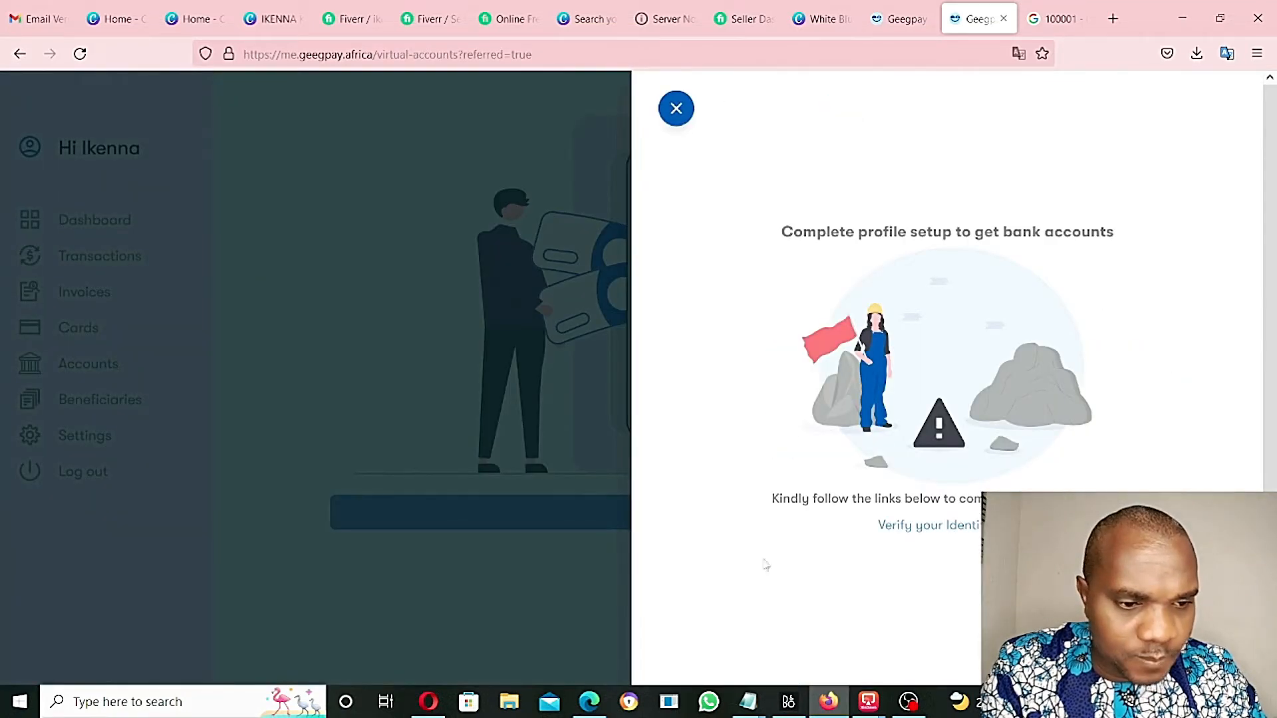
{"action": "mouse_move", "coordinate": [900, 545]}
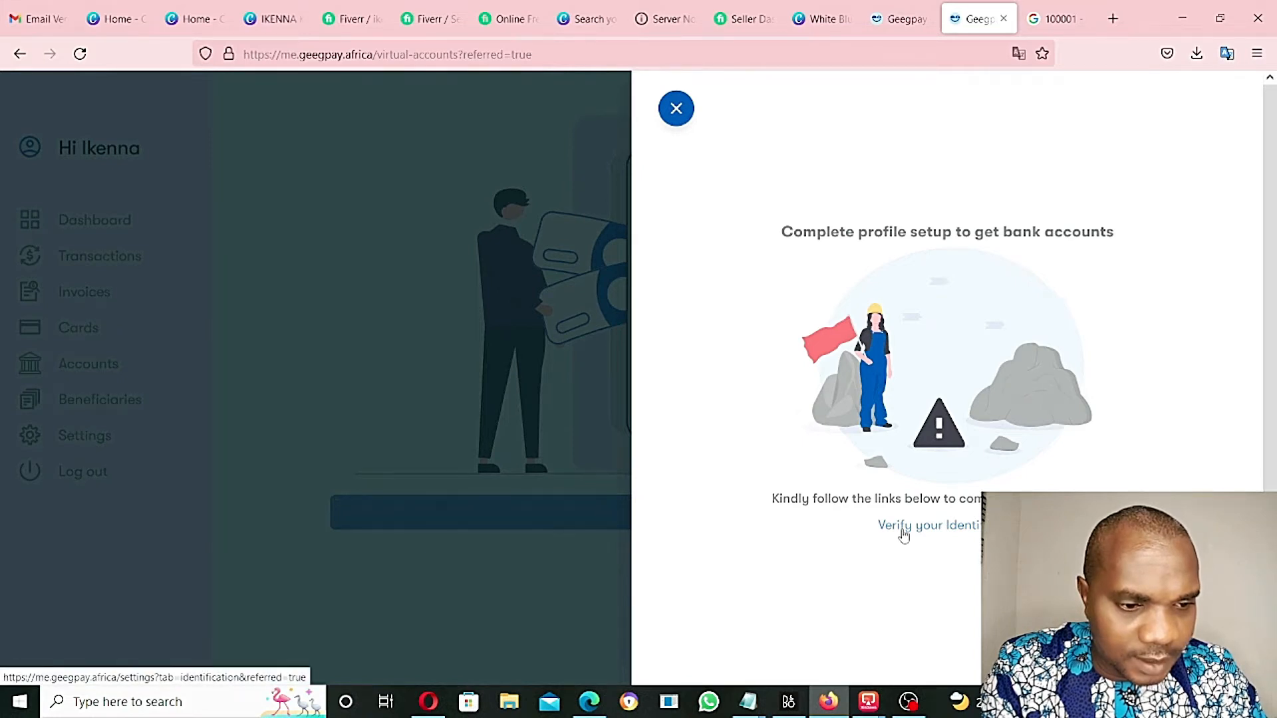
- Start identity verification using the NIN or ID Card option, reaching Identification settings
{"action": "left_click", "coordinate": [921, 526]}
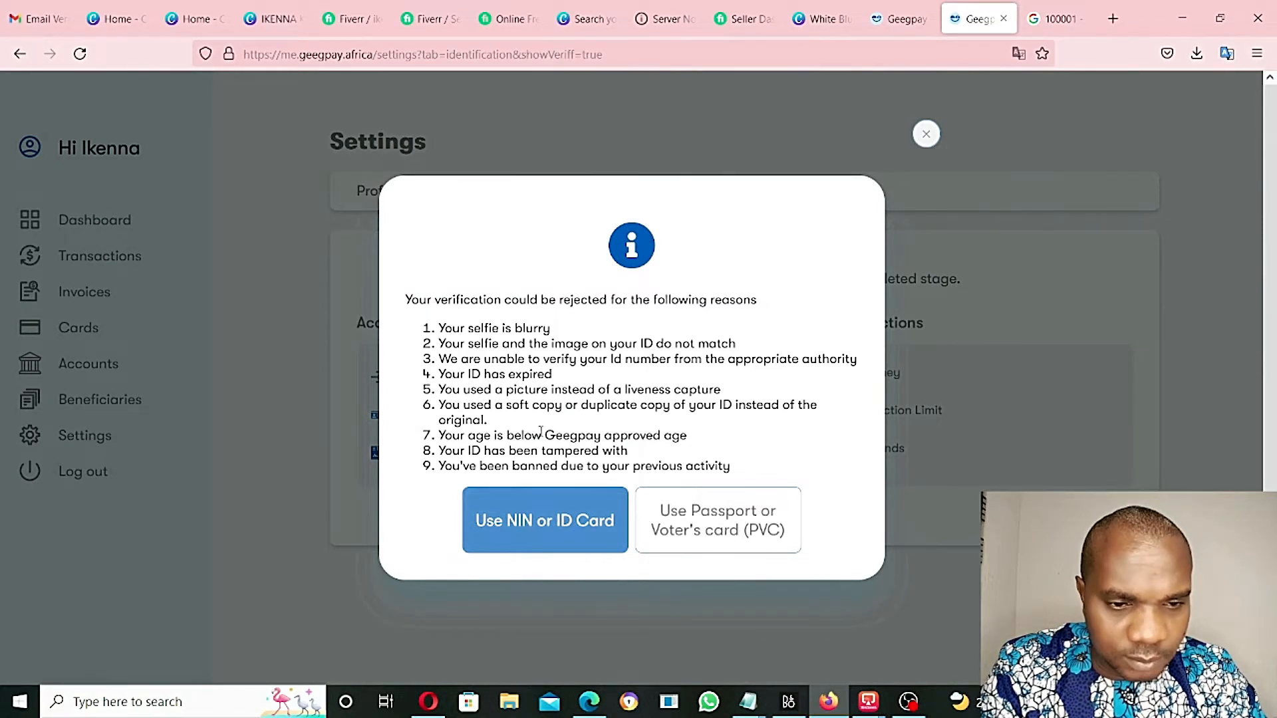
{"action": "left_click", "coordinate": [545, 520]}
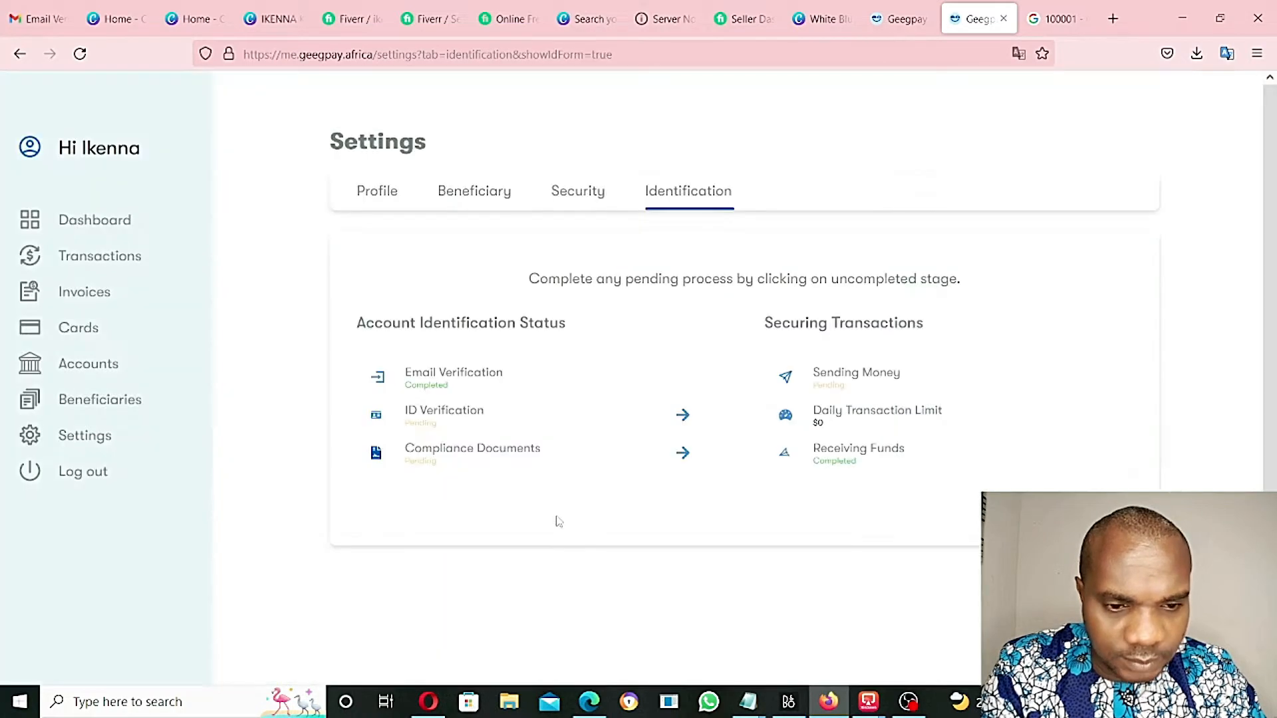
- Choose National ID (Slip) for Nigeria as the ID type and reach the NIN consent request
{"action": "left_click", "coordinate": [682, 415]}
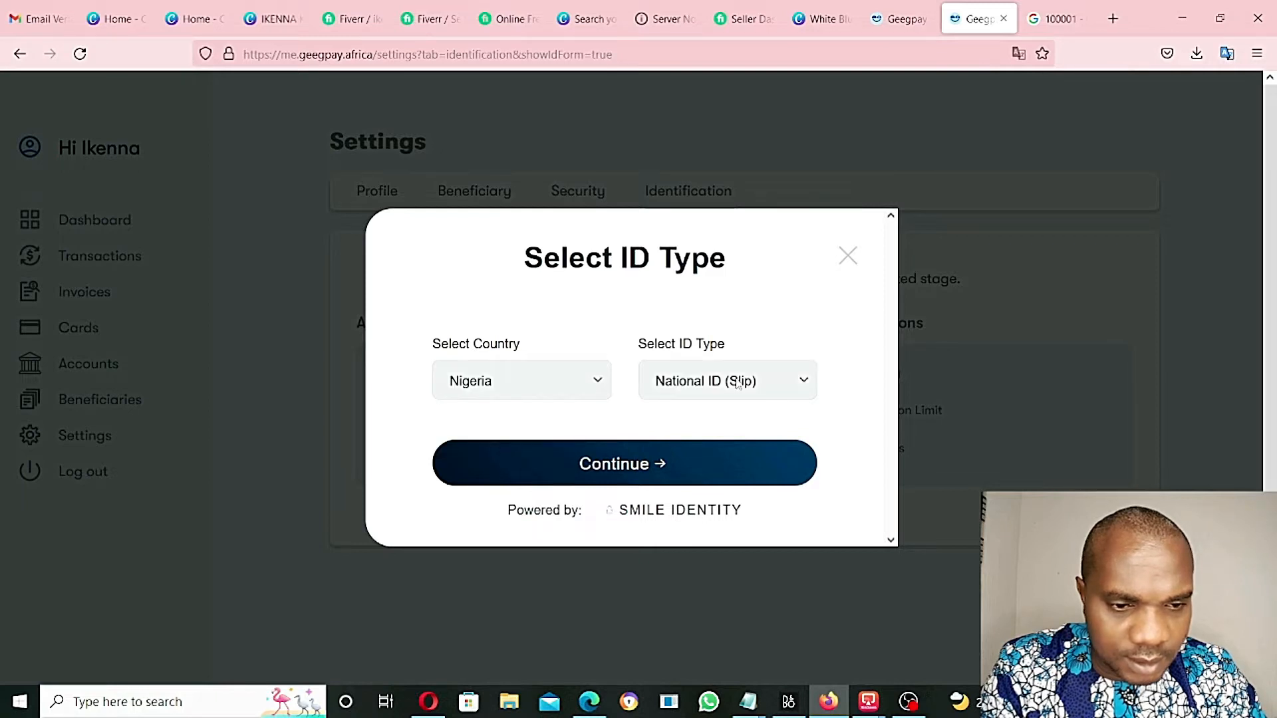
{"action": "left_click", "coordinate": [728, 380]}
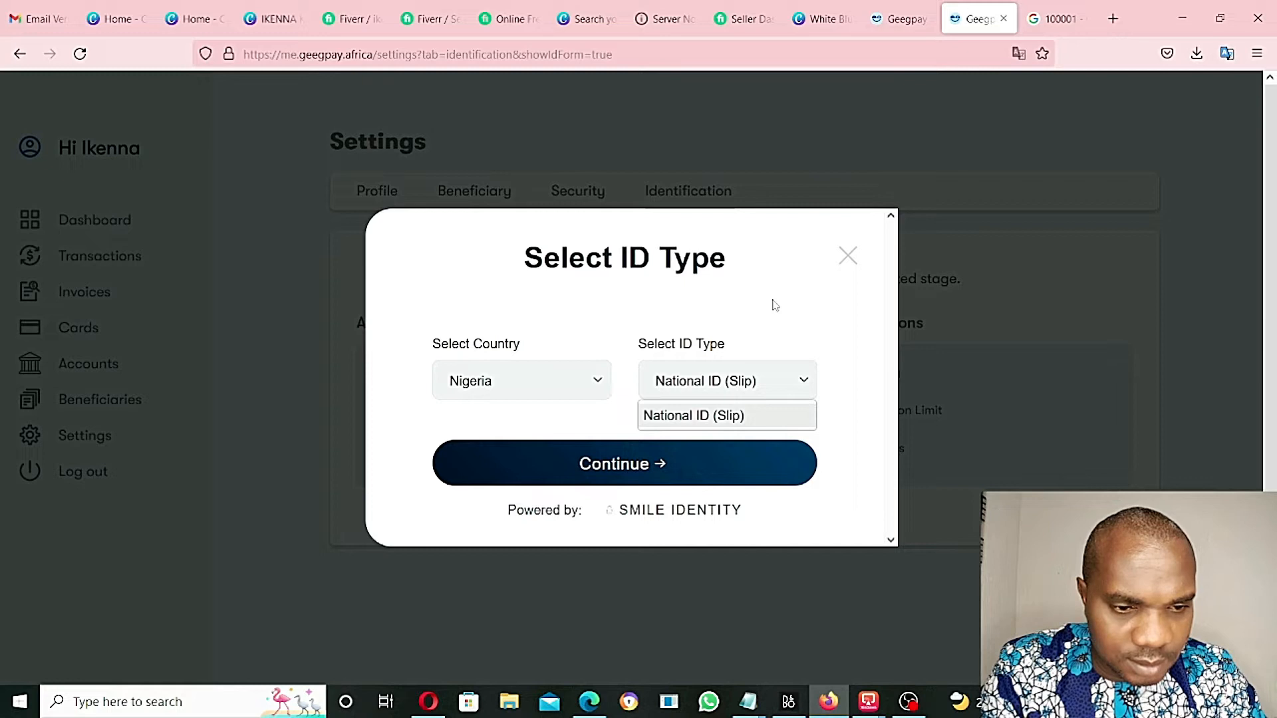
{"action": "left_click", "coordinate": [624, 463]}
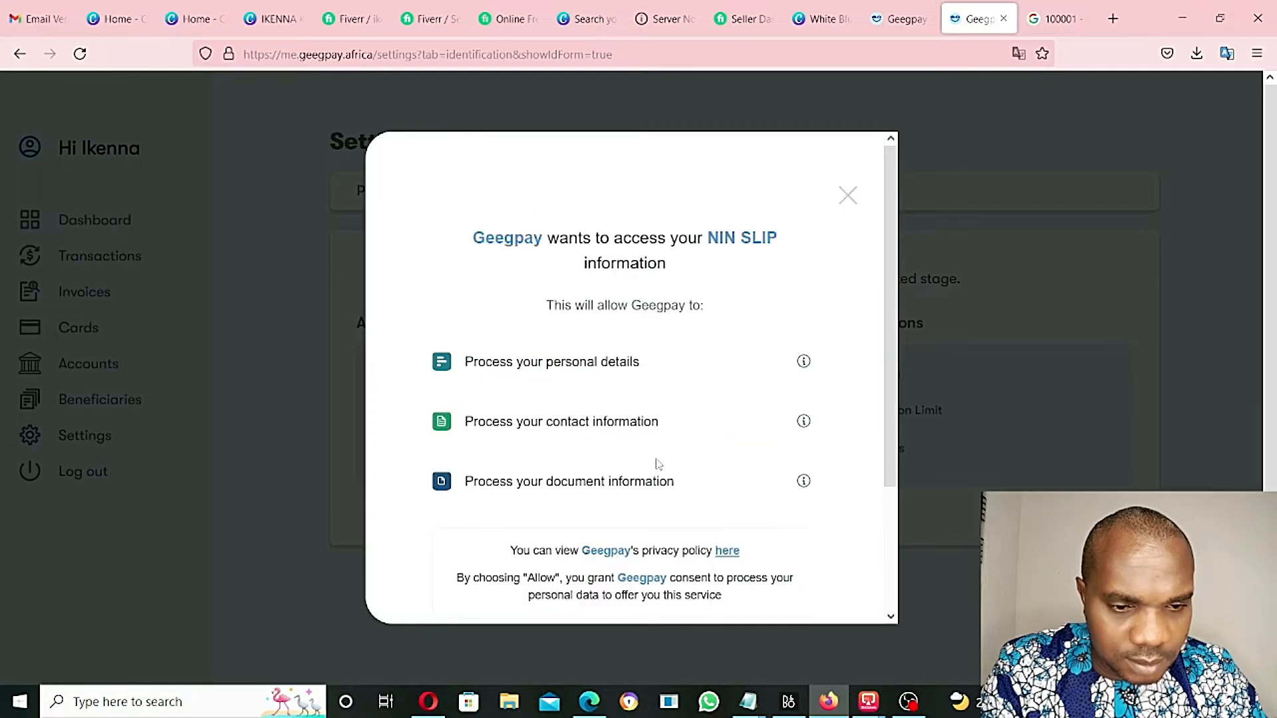
{"action": "scroll", "scroll_direction": "down", "scroll_amount": 3}
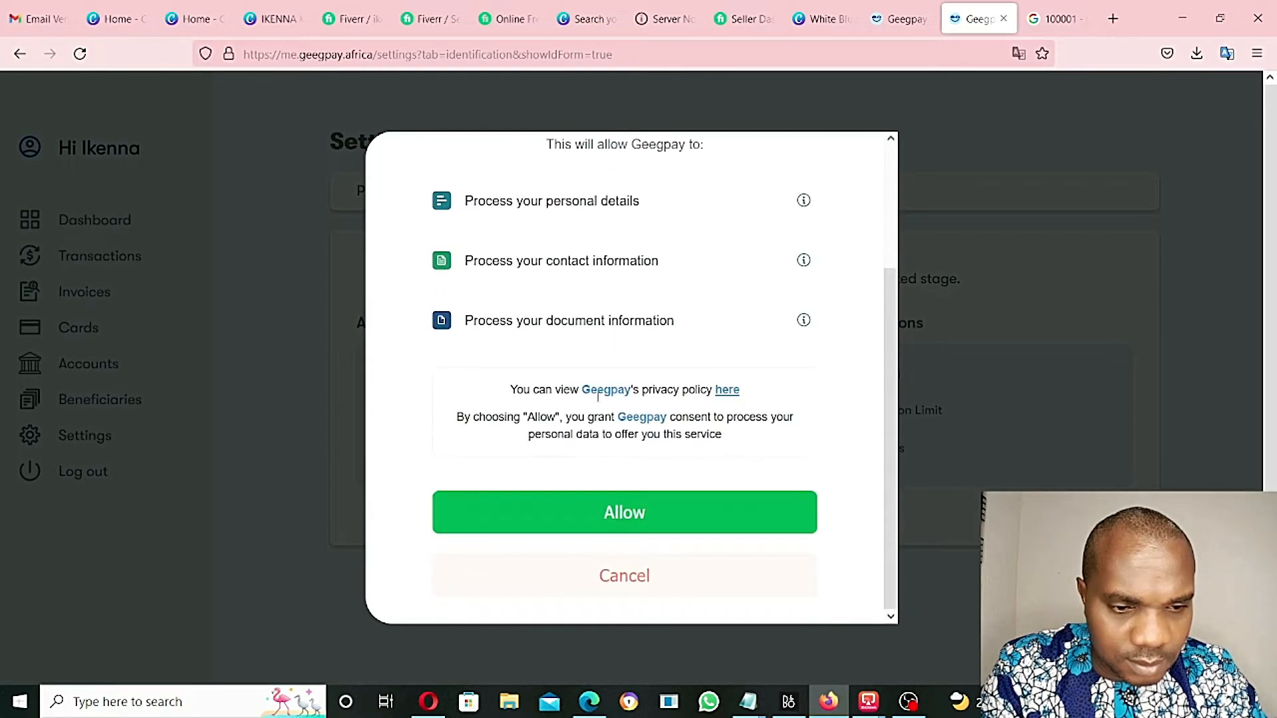
- Consent to NIN slip processing, grant the browser camera access, and capture the verification selfie
{"action": "left_click", "coordinate": [624, 512]}
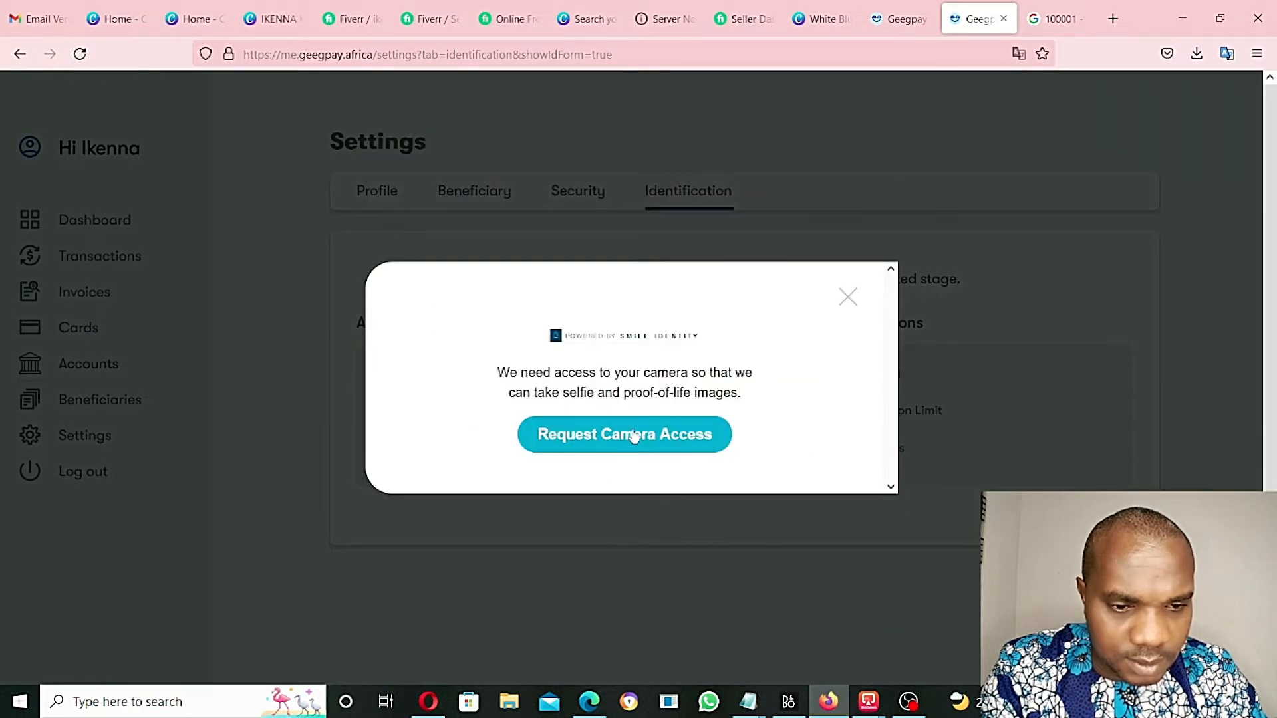
{"action": "left_click", "coordinate": [625, 434]}
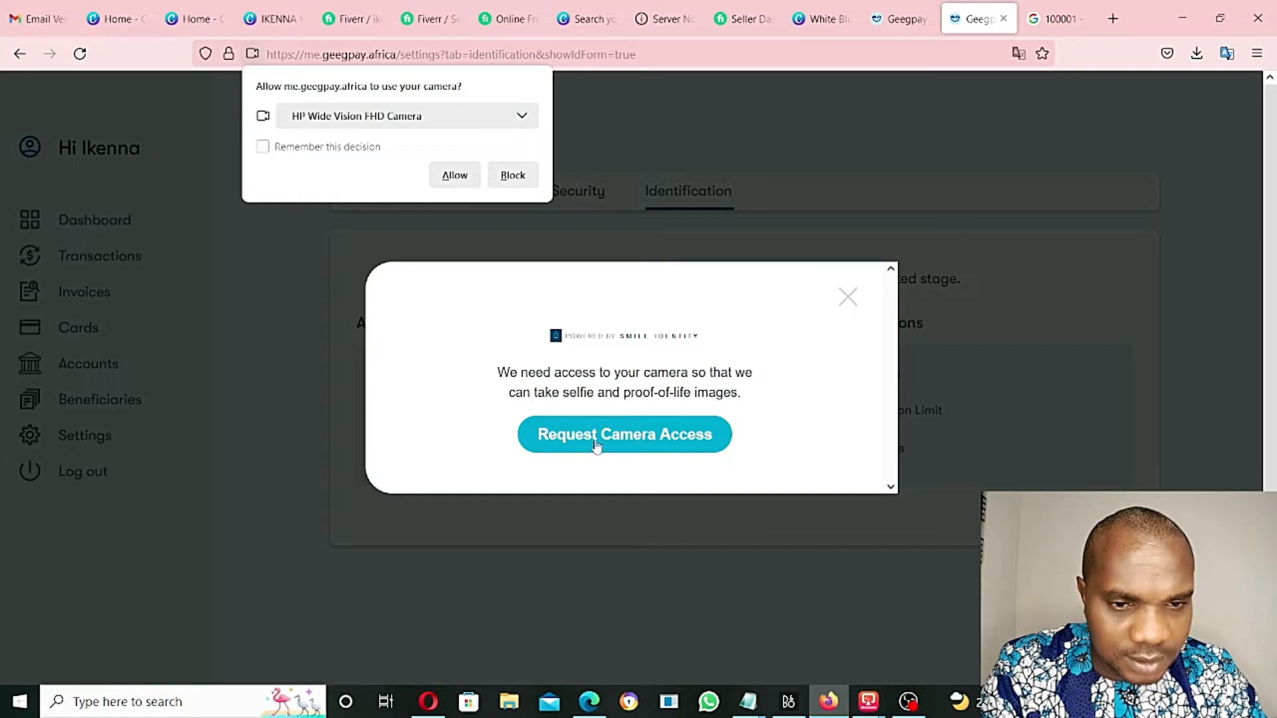
{"action": "left_click", "coordinate": [454, 175]}
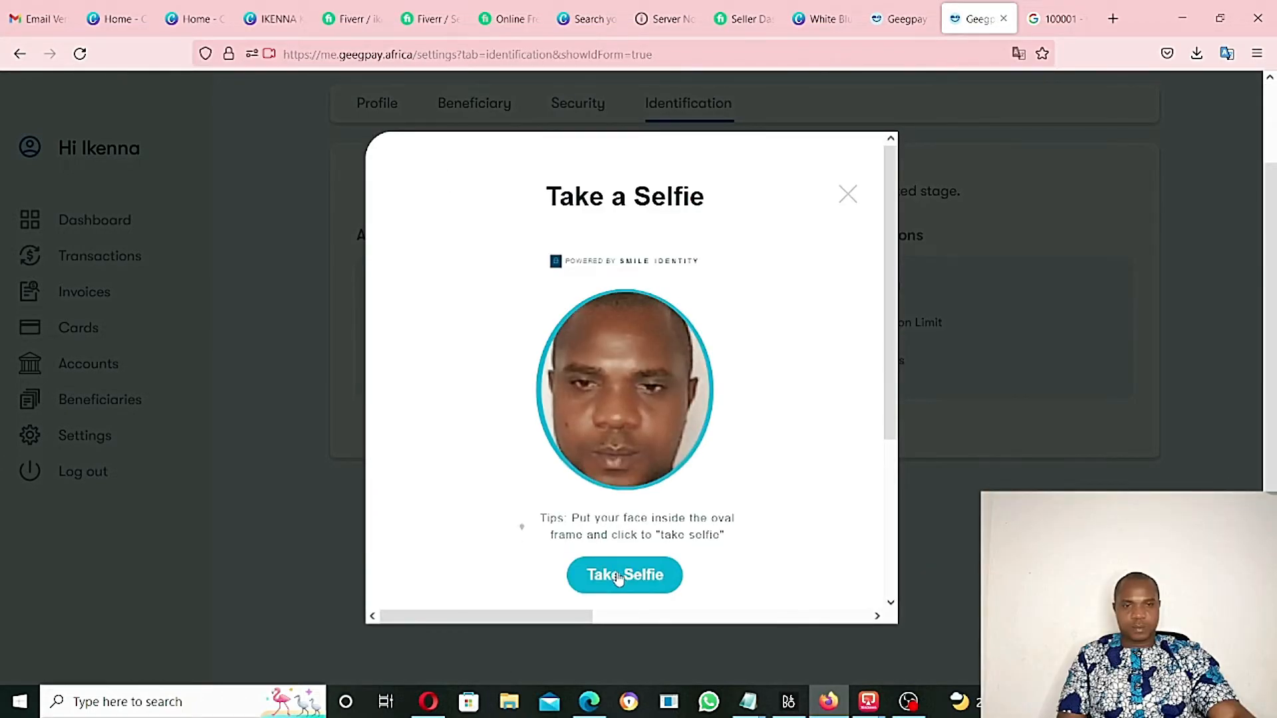
{"action": "left_click", "coordinate": [624, 576]}
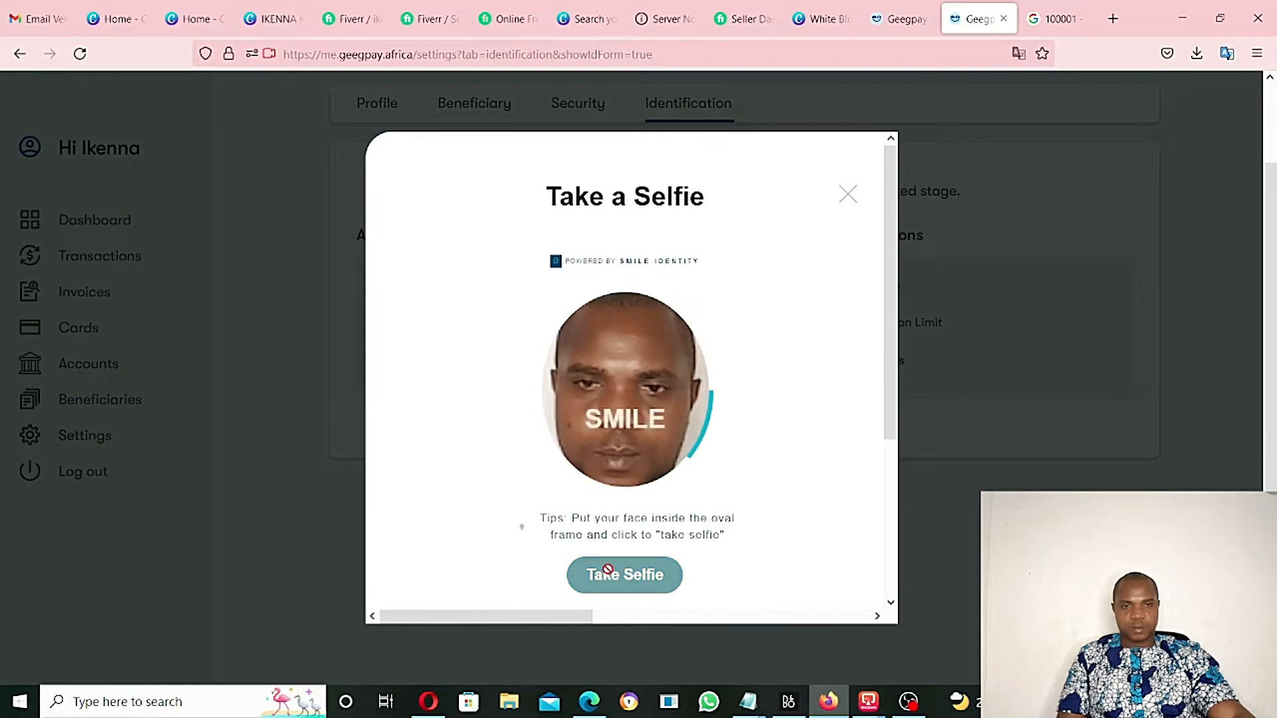
{"action": "left_click", "coordinate": [623, 575]}
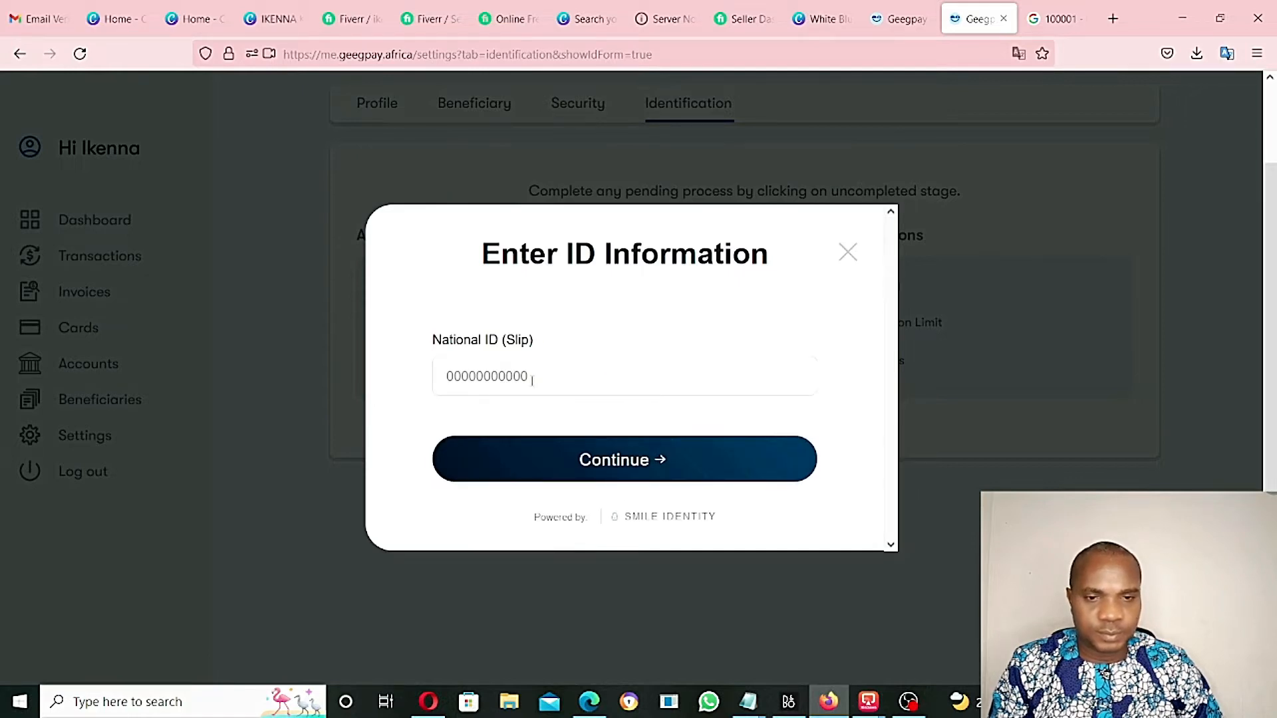
- Submit the National ID (Slip) number for verification and dismiss the Submission Complete dialog
{"action": "left_click", "coordinate": [623, 375]}
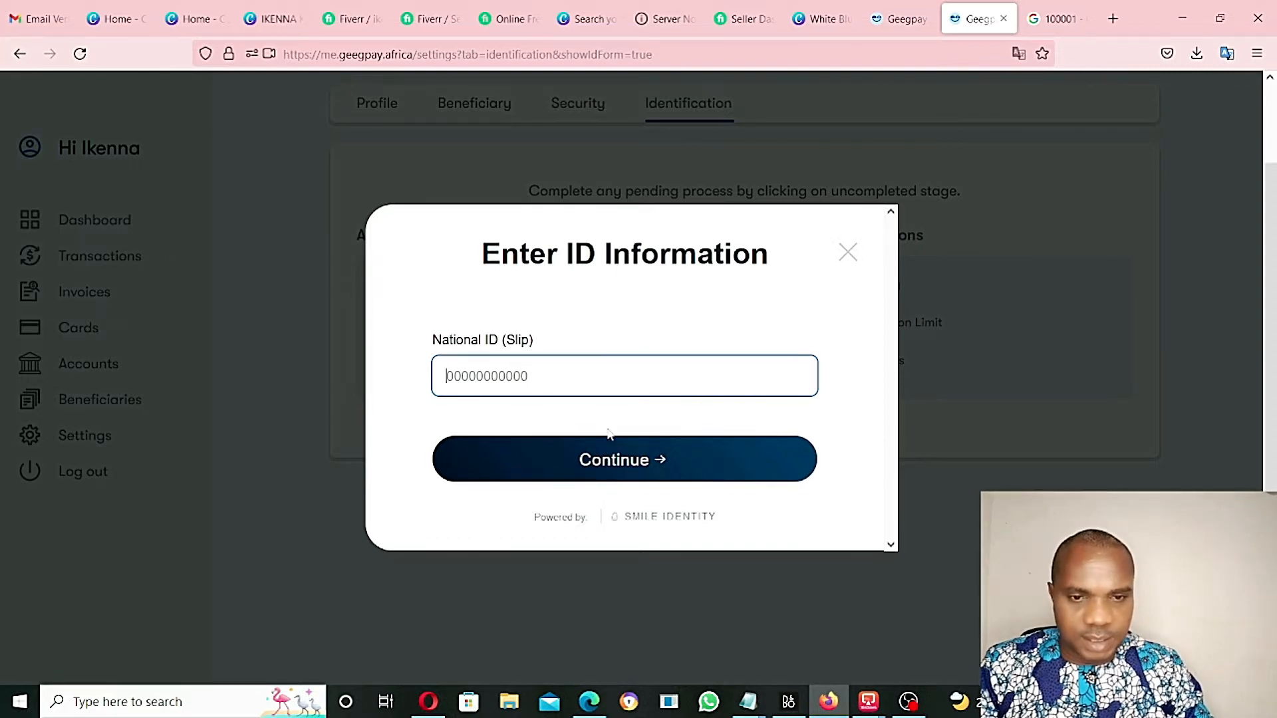
{"action": "left_click", "coordinate": [624, 460]}
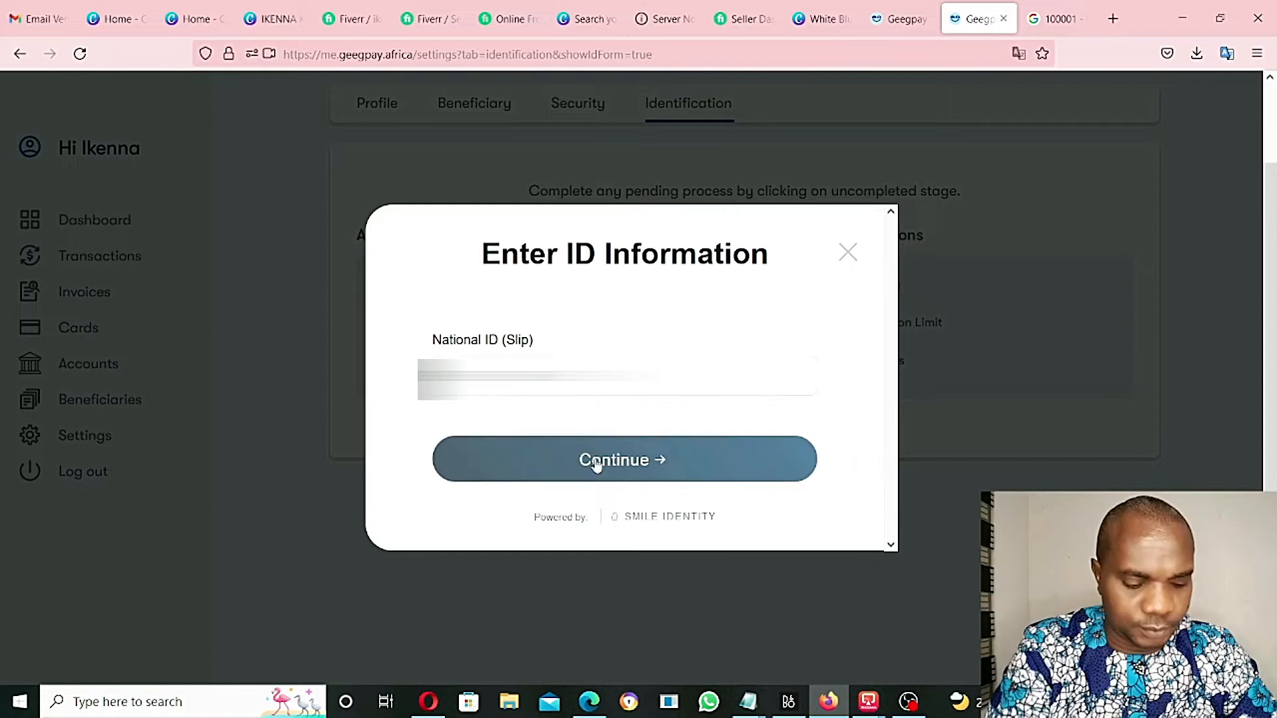
{"action": "left_click", "coordinate": [624, 460]}
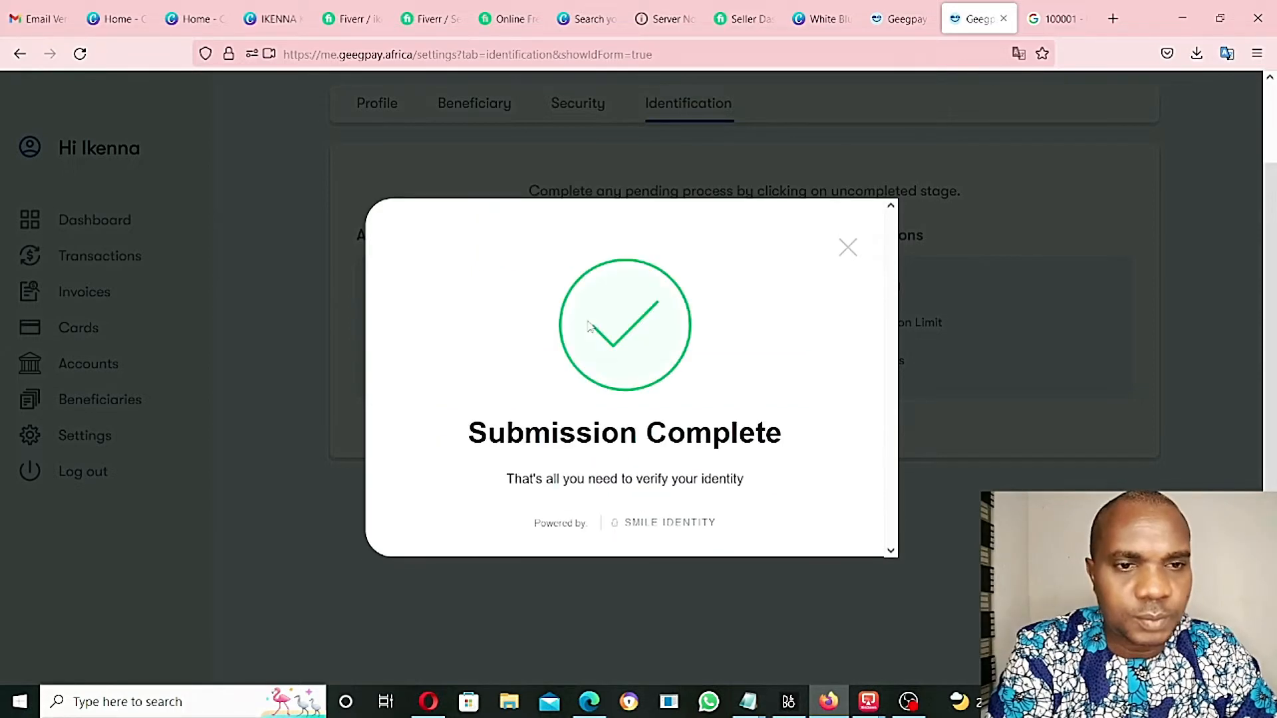
{"action": "left_click", "coordinate": [848, 247]}
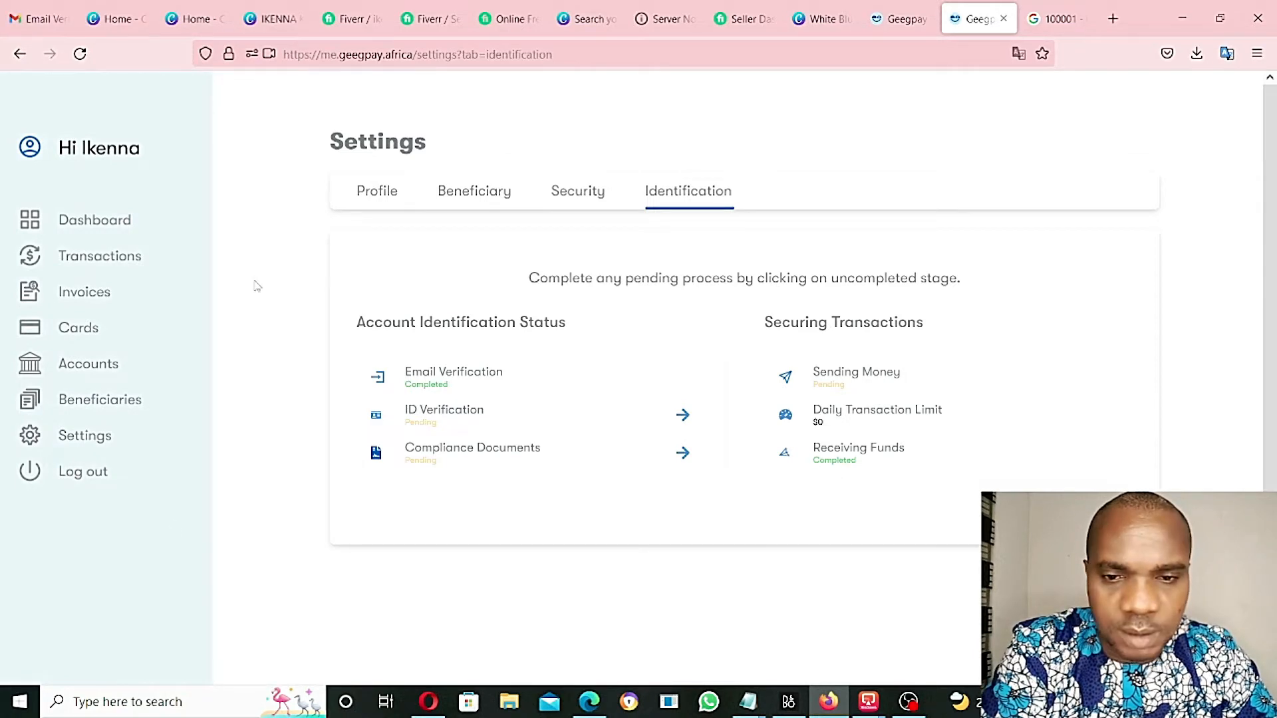
{"action": "mouse_move", "coordinate": [269, 353]}
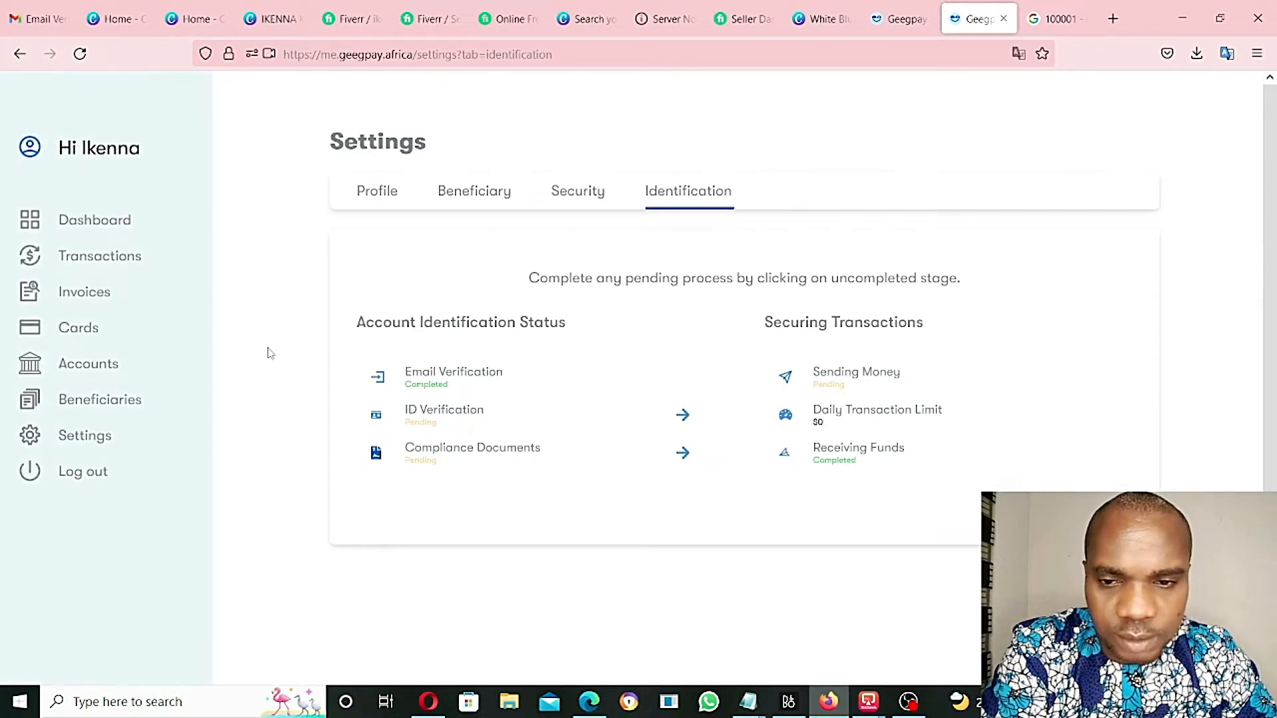
{"action": "mouse_move", "coordinate": [236, 336]}
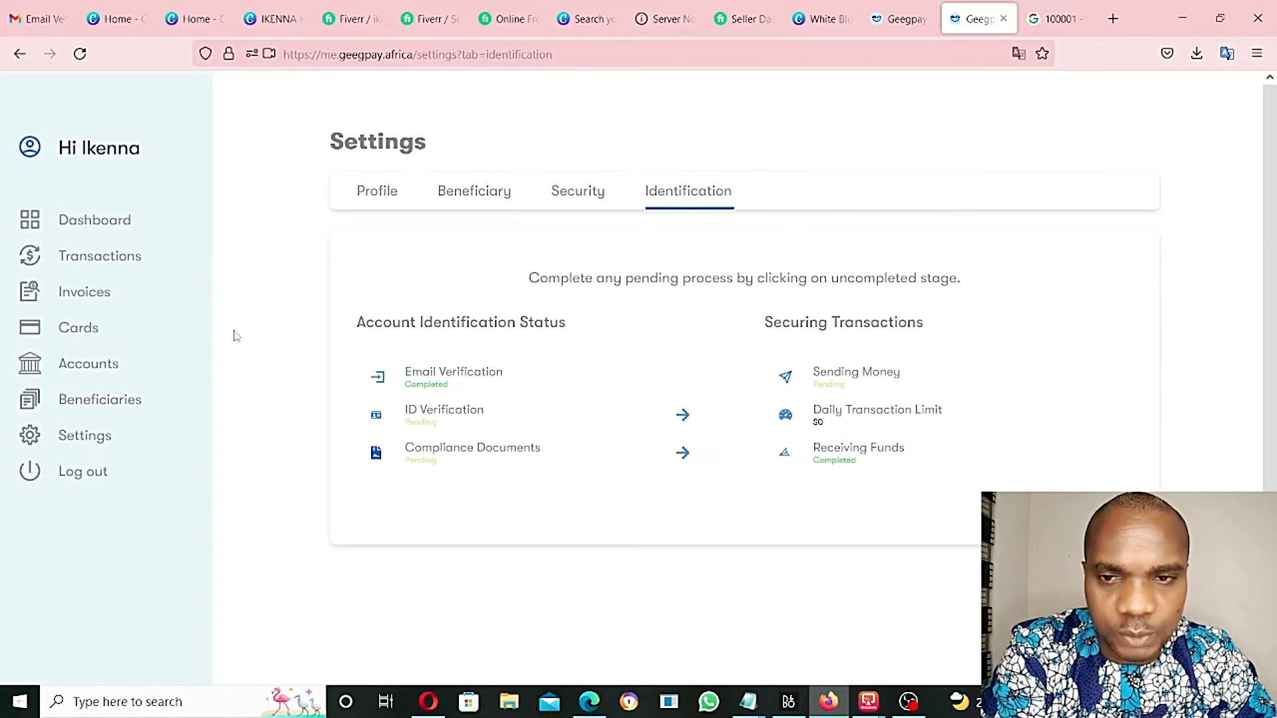
- Check the Gmail inbox, then return to Geegpay's Identification settings showing all steps completed
{"action": "left_click", "coordinate": [26, 19]}
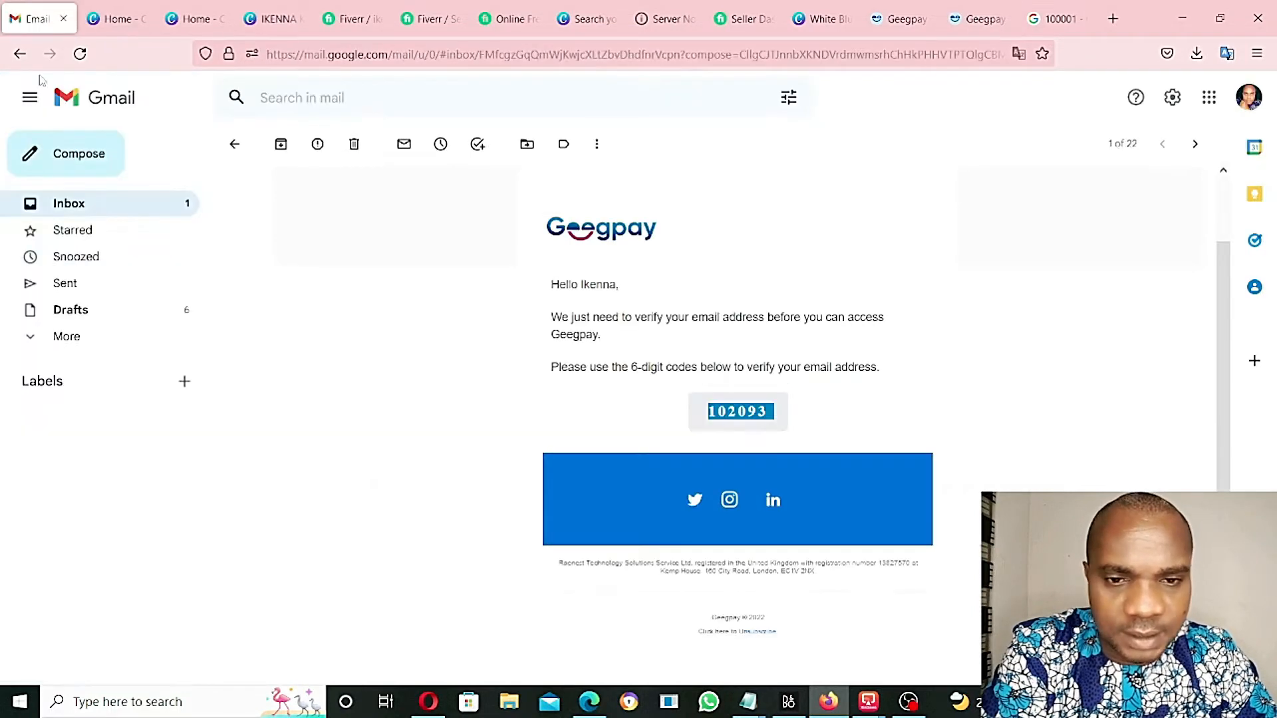
{"action": "left_click", "coordinate": [68, 204]}
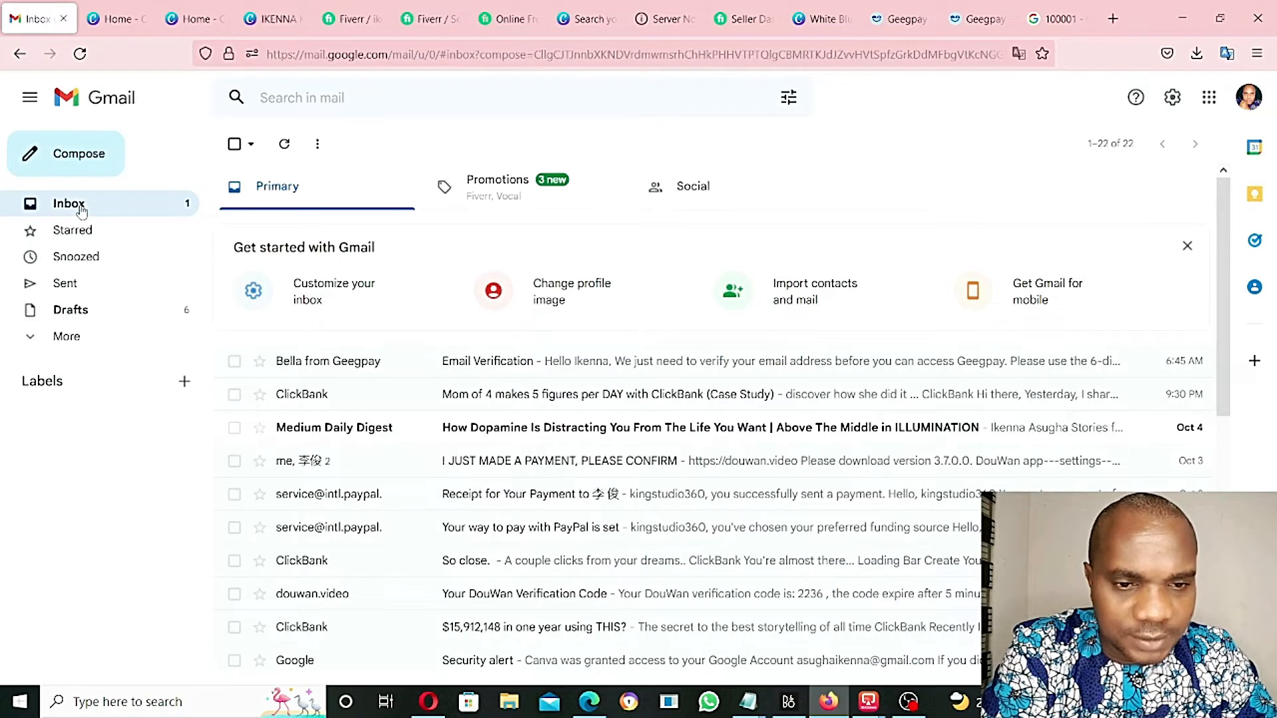
{"action": "left_click", "coordinate": [974, 18]}
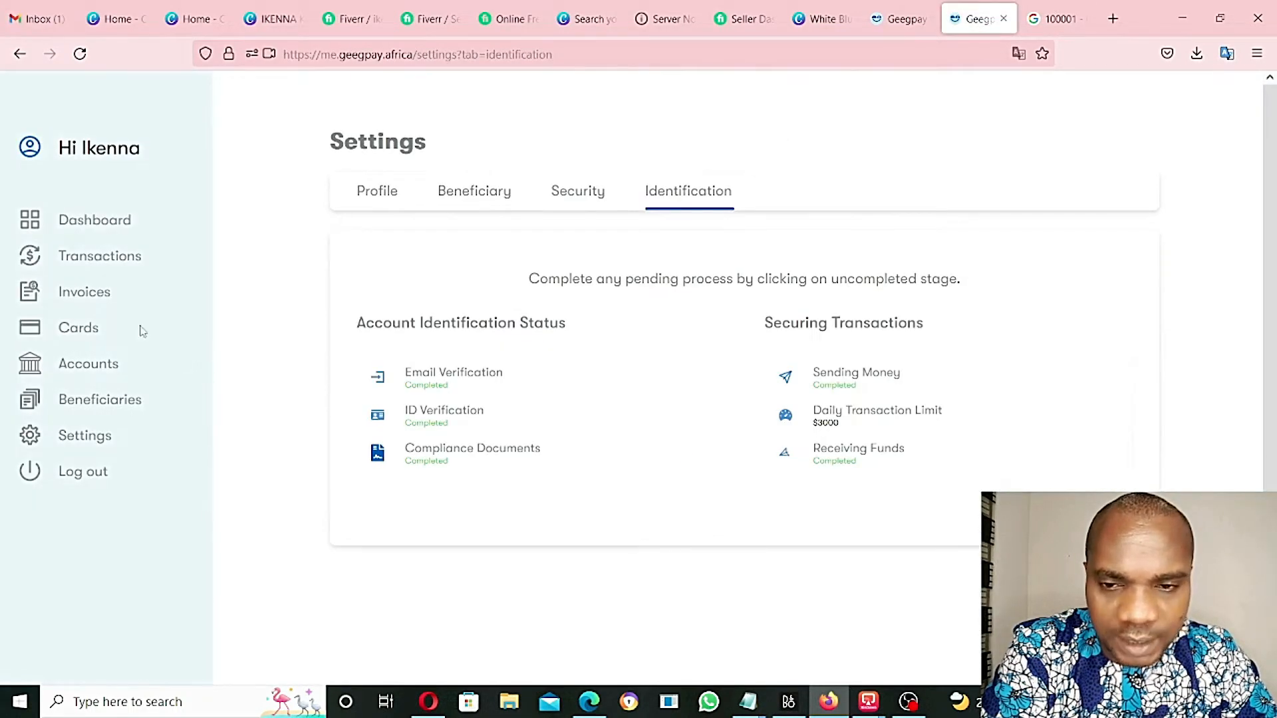
{"action": "left_click", "coordinate": [89, 364]}
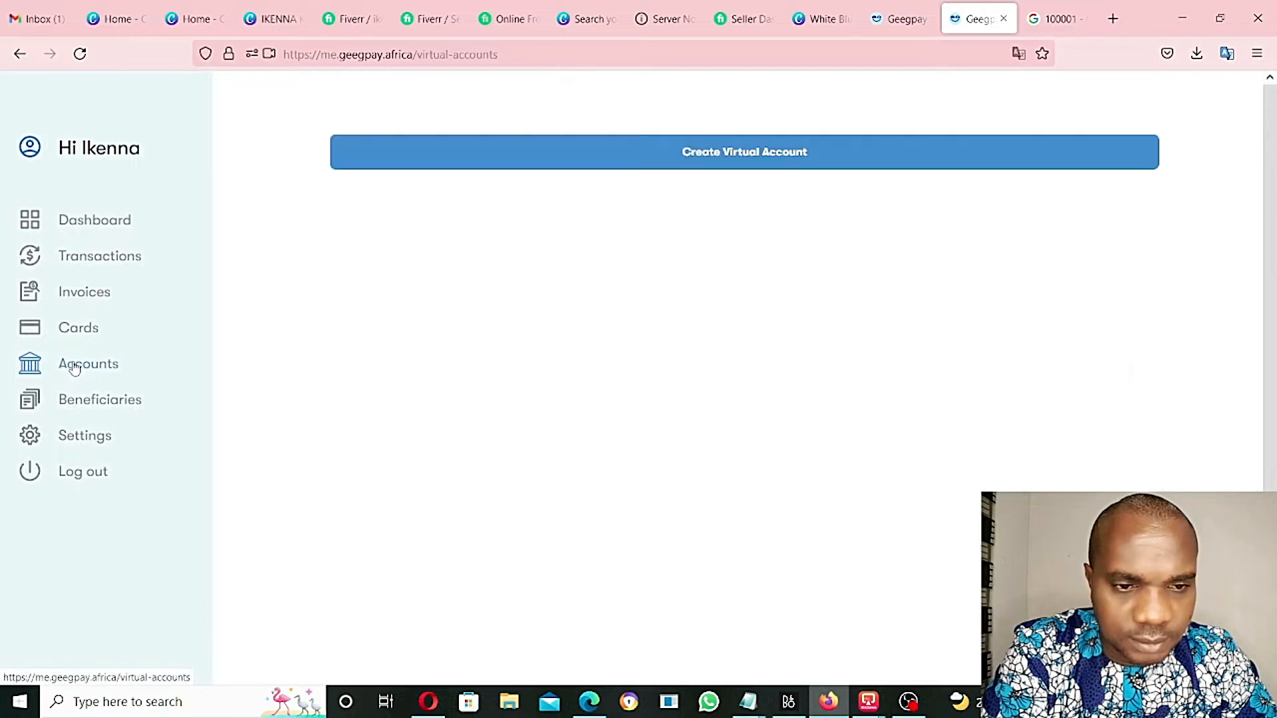
{"action": "left_click", "coordinate": [744, 151]}
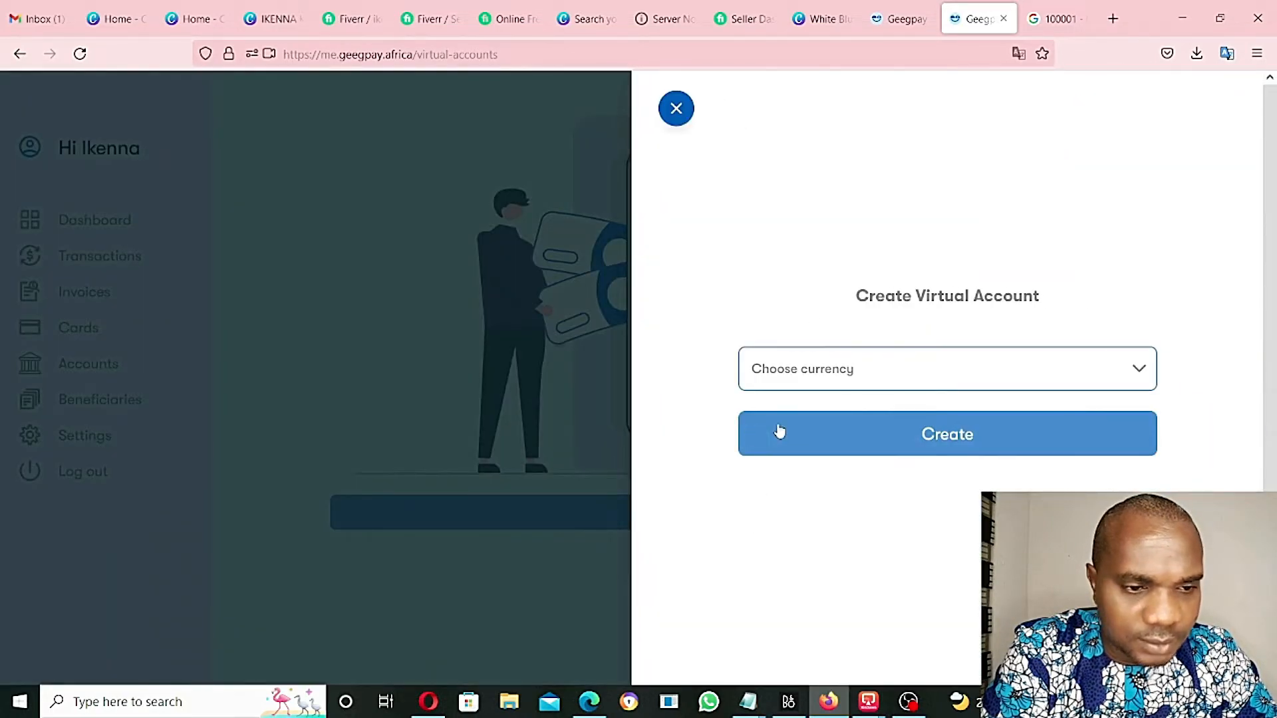
{"action": "mouse_move", "coordinate": [1136, 375]}
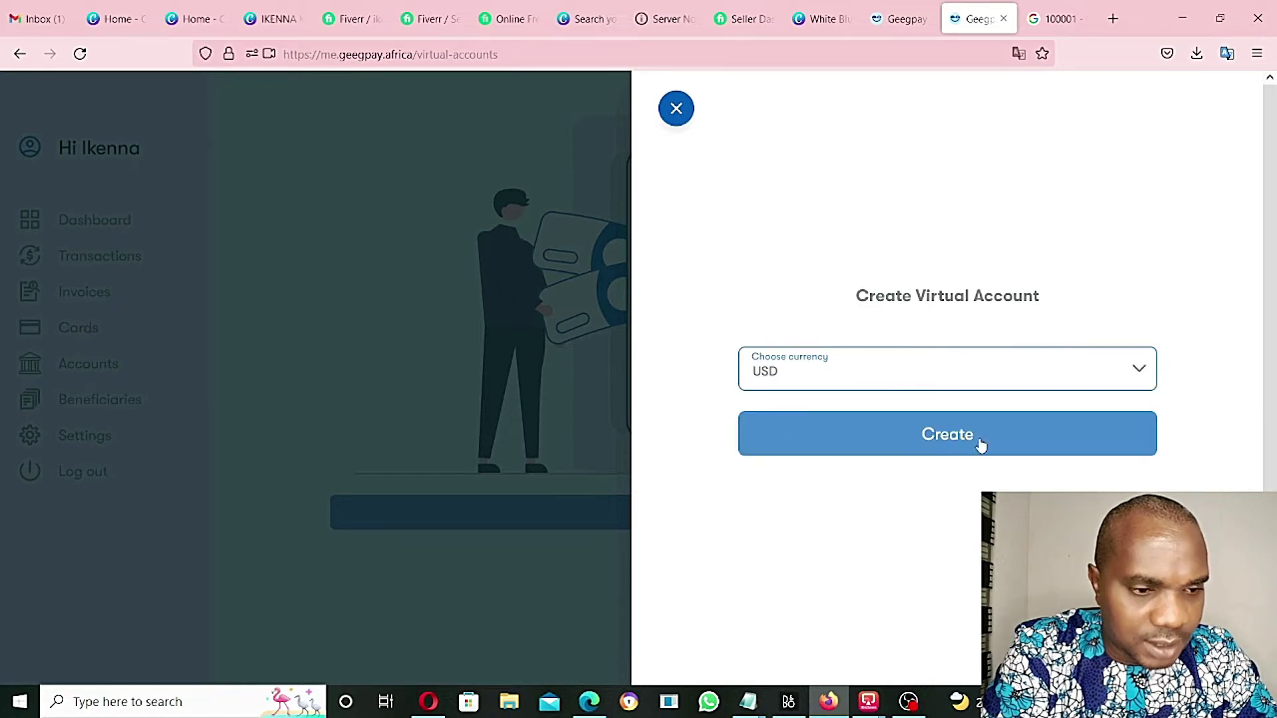
{"action": "left_click", "coordinate": [947, 434]}
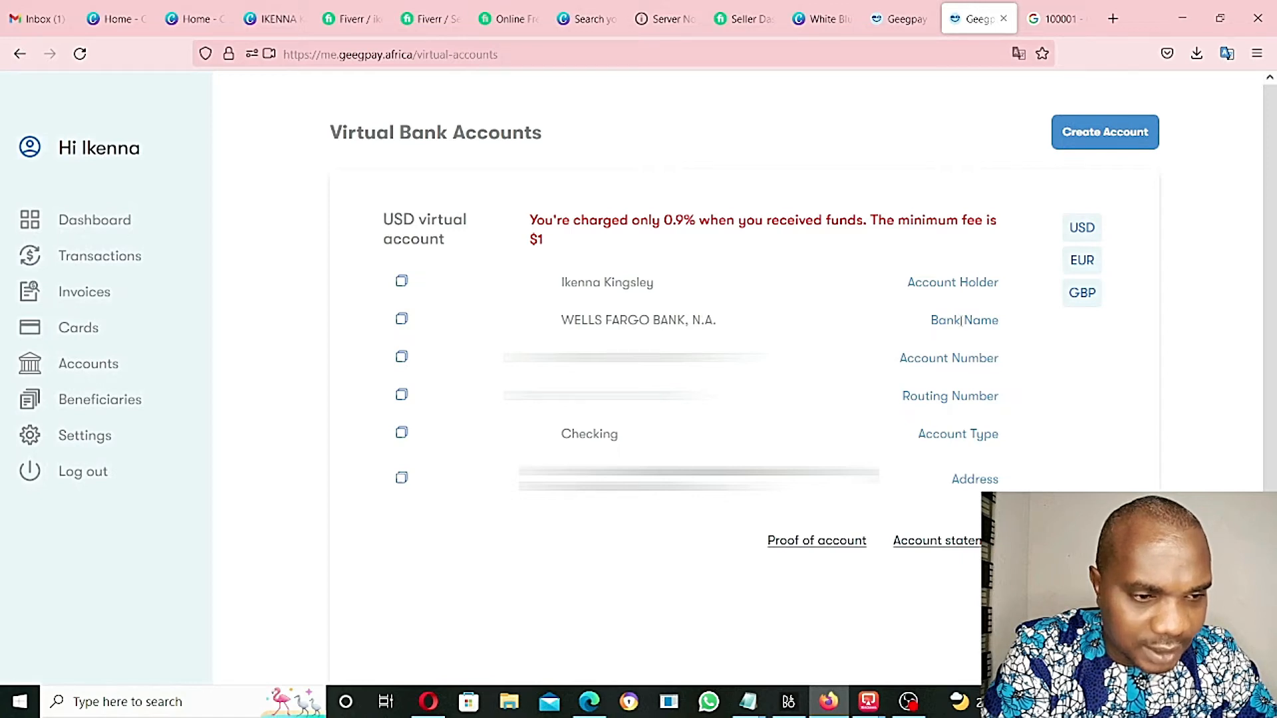
{"action": "mouse_move", "coordinate": [813, 382]}
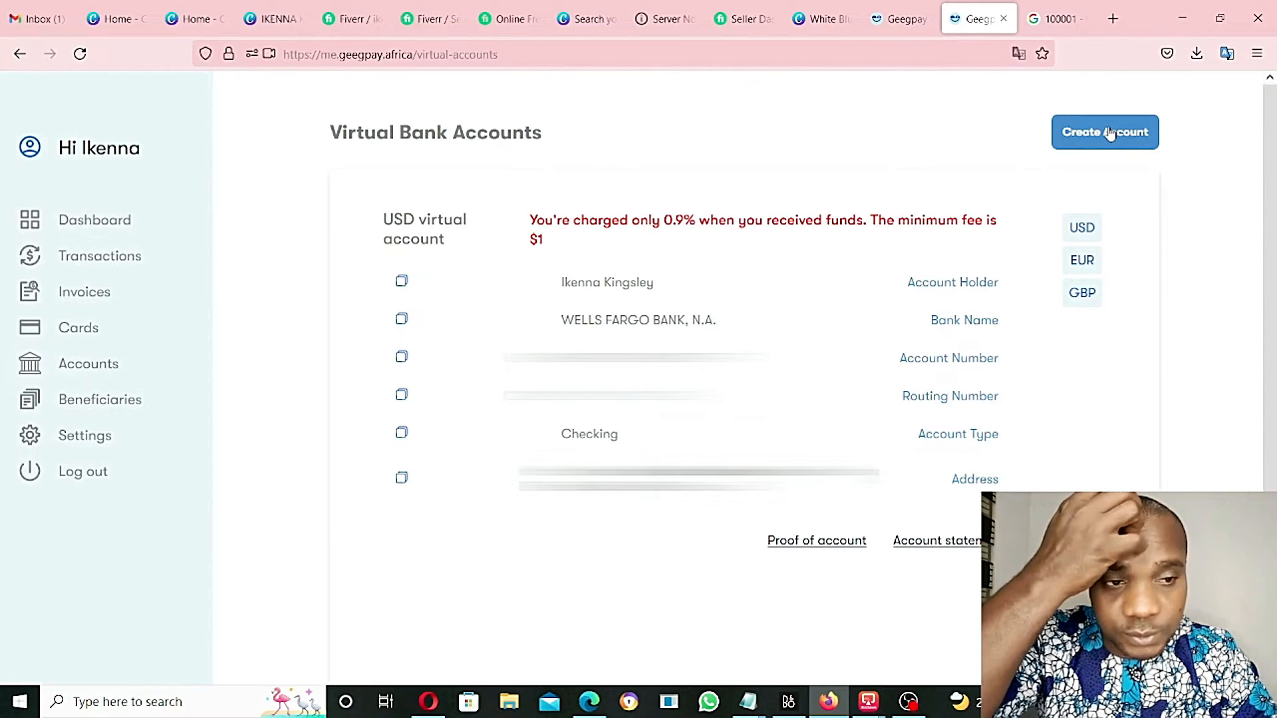
- Request a EUR virtual account, review its pending-approval notice, and start another account request
{"action": "left_click", "coordinate": [1105, 131]}
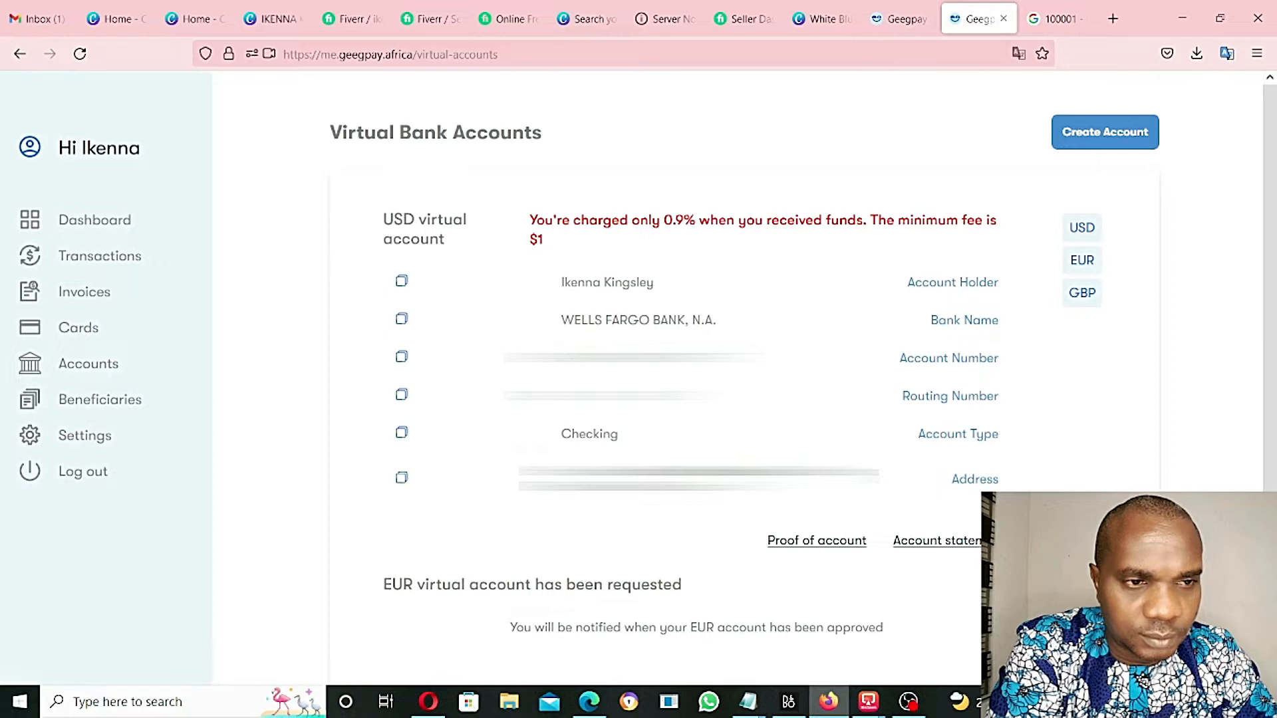
{"action": "scroll", "scroll_direction": "down", "scroll_amount": 3}
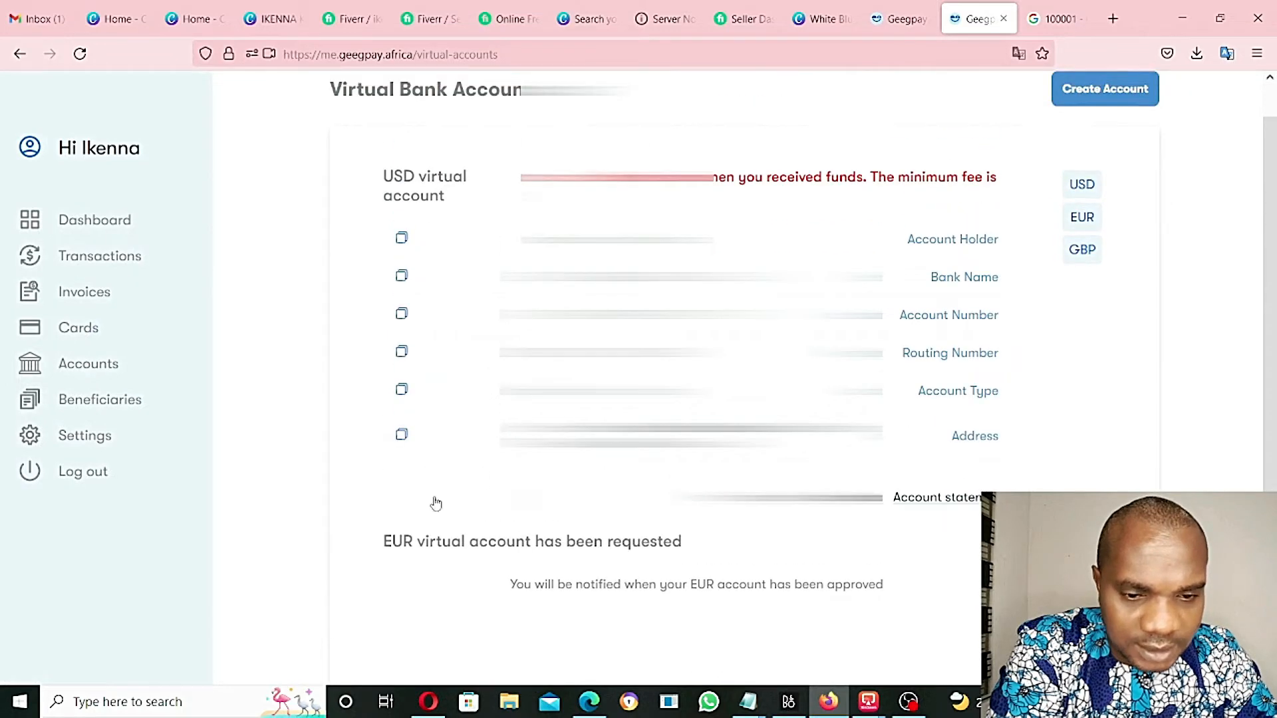
{"action": "scroll", "scroll_direction": "down", "scroll_amount": 3}
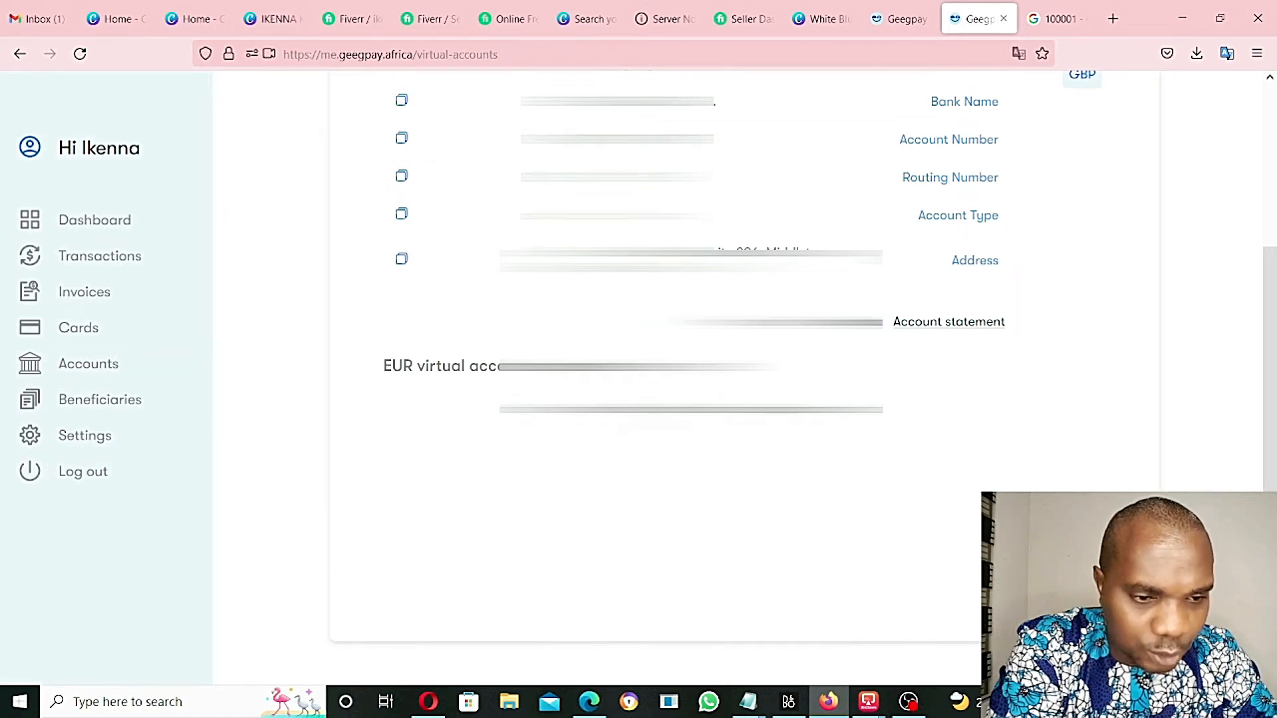
{"action": "scroll", "scroll_direction": "up", "scroll_amount": 3}
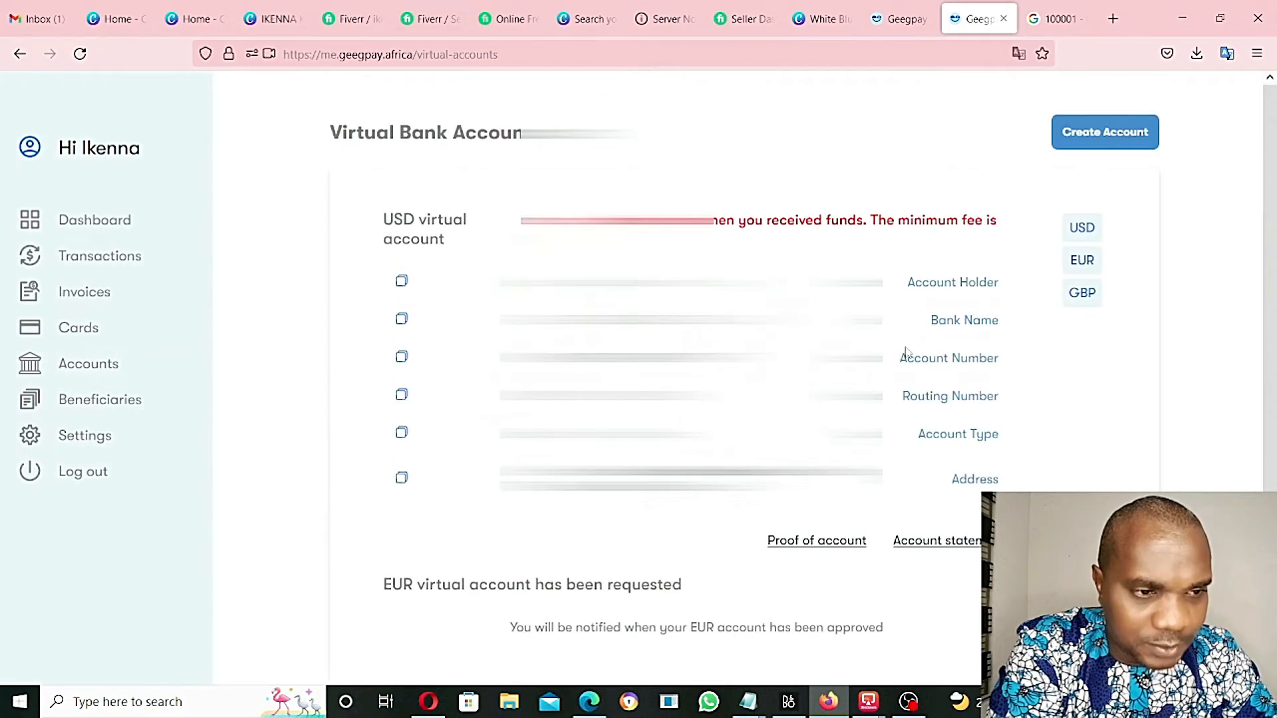
{"action": "left_click", "coordinate": [1105, 132]}
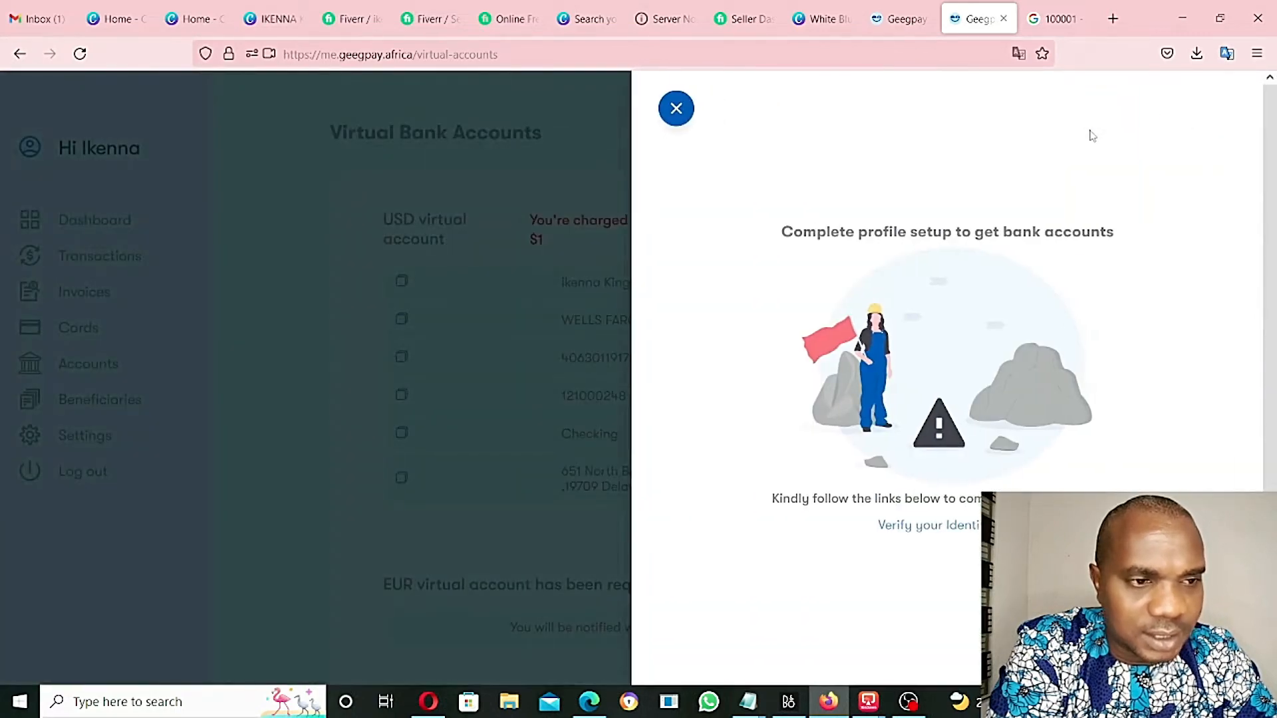
{"action": "mouse_move", "coordinate": [953, 544]}
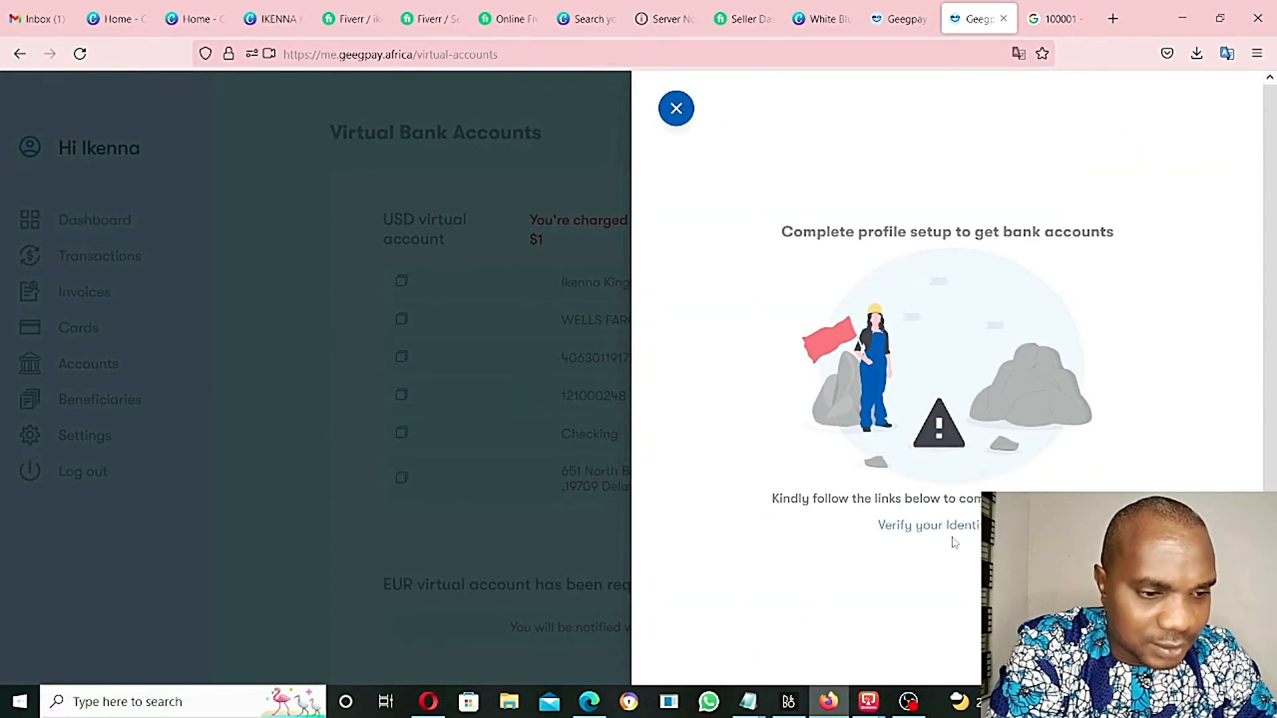
- Follow the Verify your Identity prompt, confirm all identification steps completed, and return to virtual accounts
{"action": "left_click", "coordinate": [927, 524]}
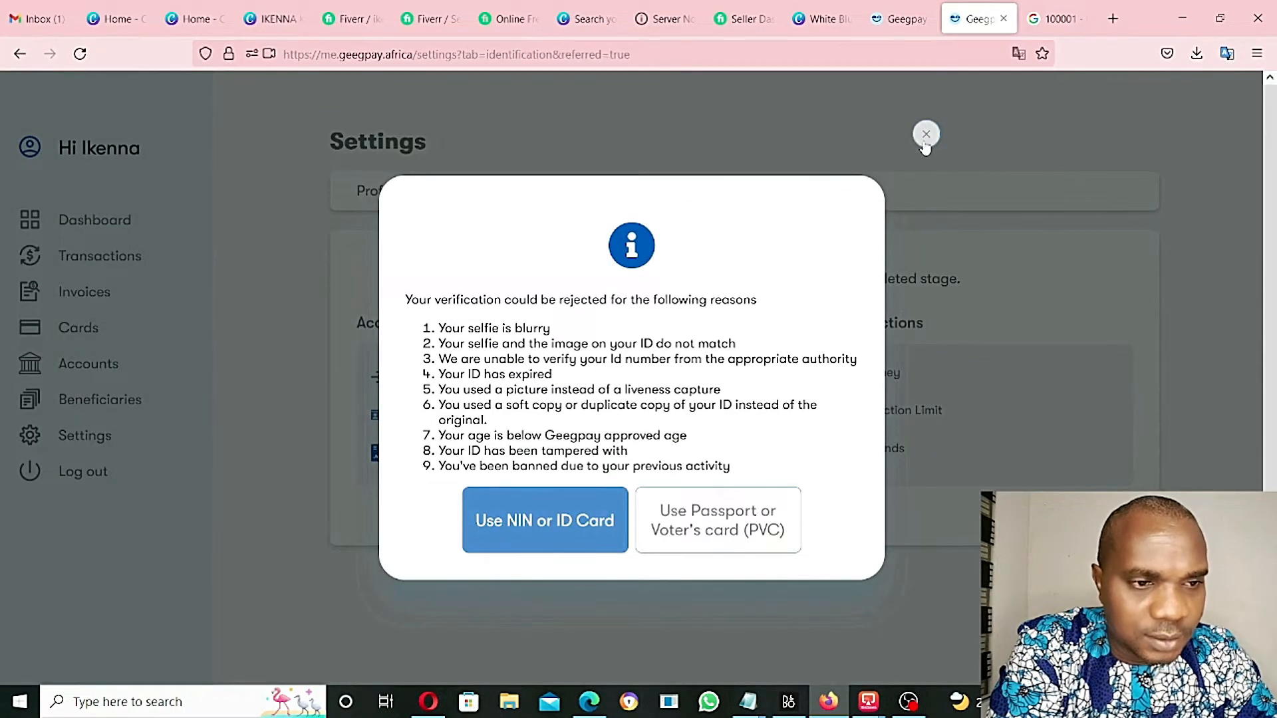
{"action": "left_click", "coordinate": [926, 134]}
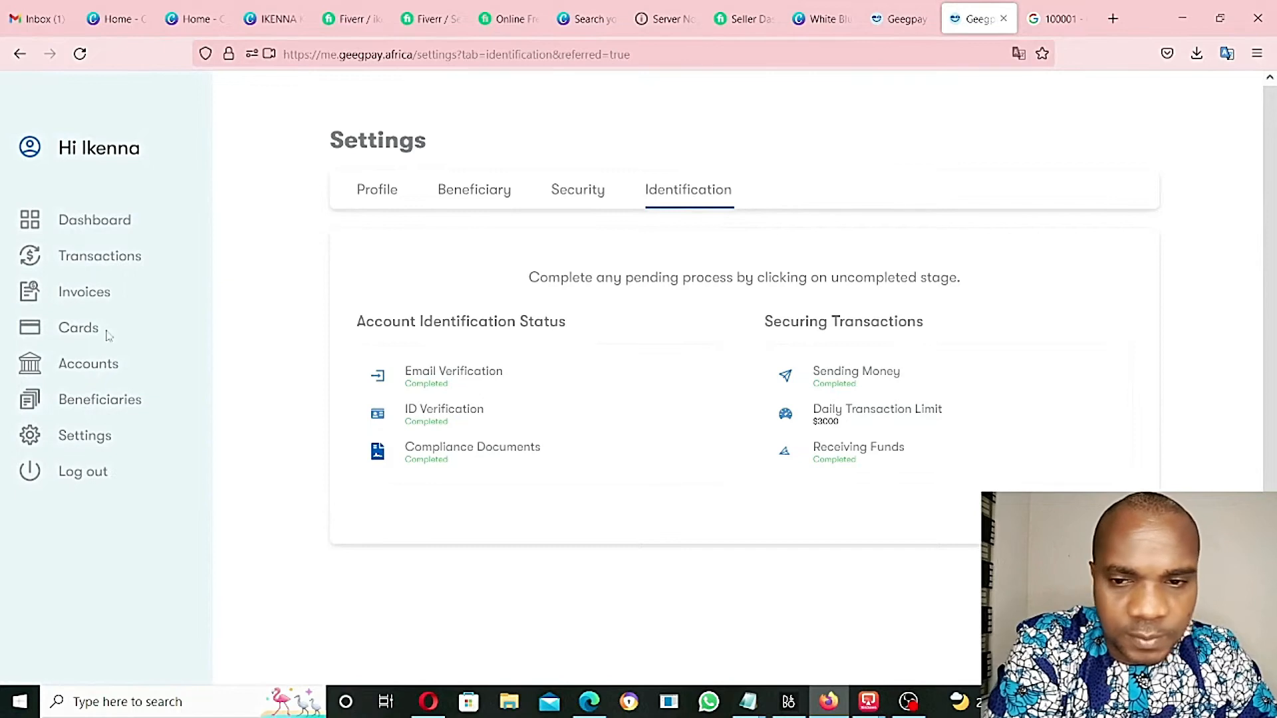
{"action": "left_click", "coordinate": [88, 364]}
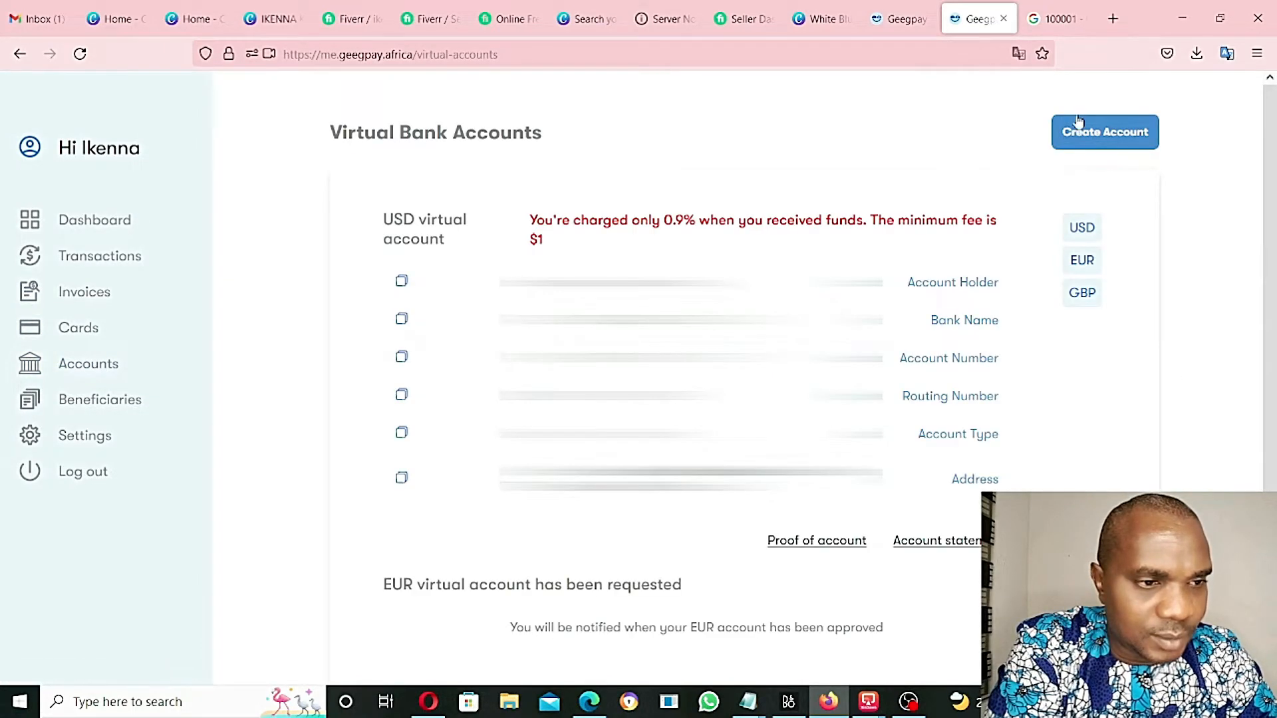
- Request a GBP virtual account and review its pending-approval notice
{"action": "left_click", "coordinate": [1104, 132]}
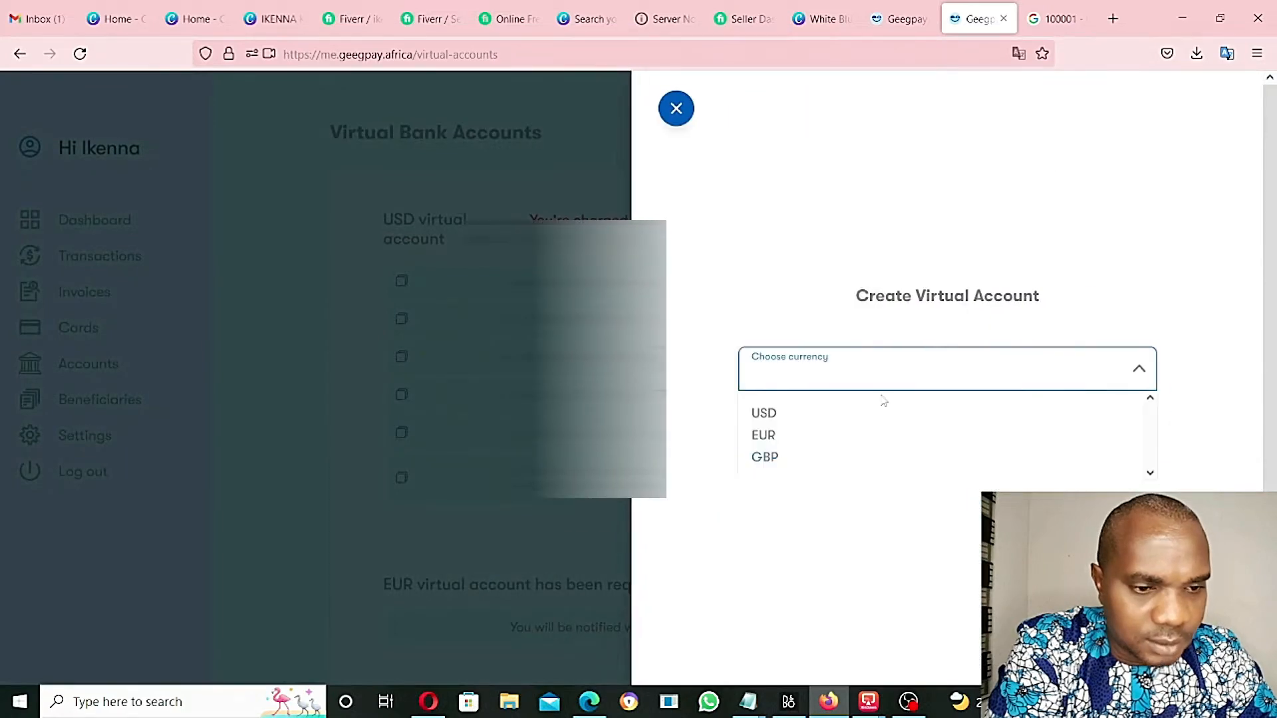
{"action": "left_click", "coordinate": [764, 457]}
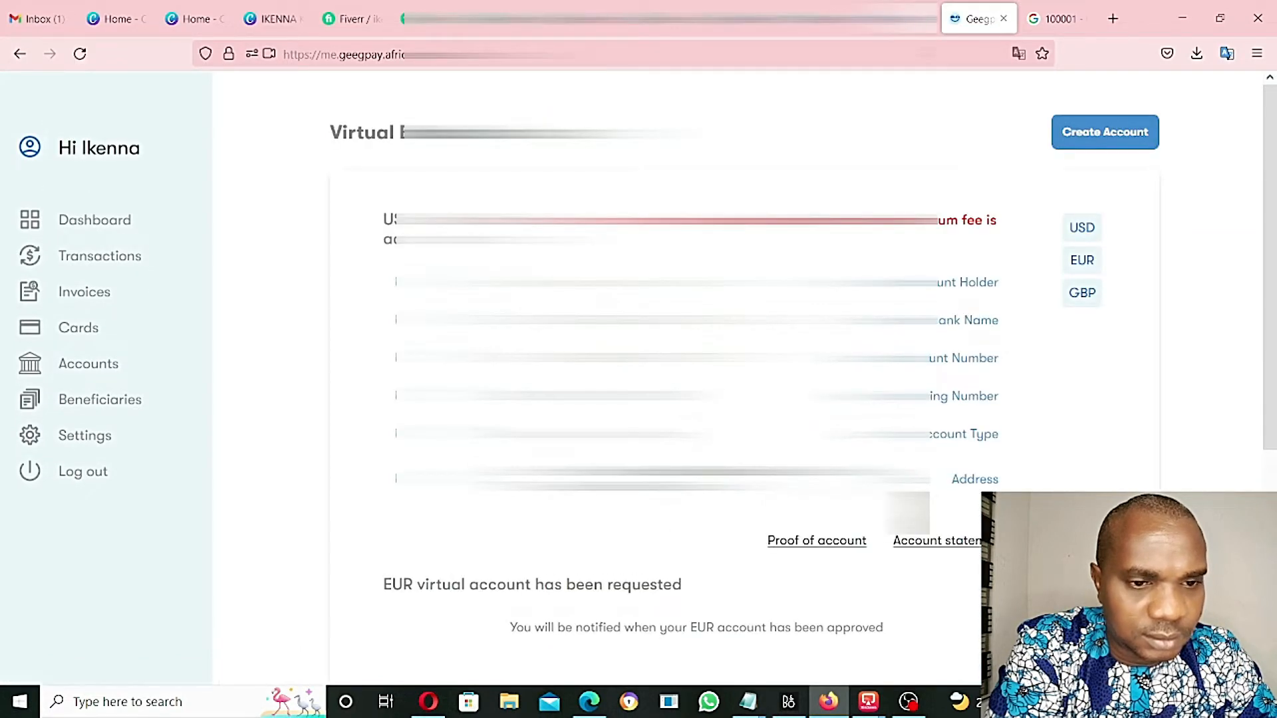
{"action": "scroll", "scroll_direction": "down", "scroll_amount": 3}
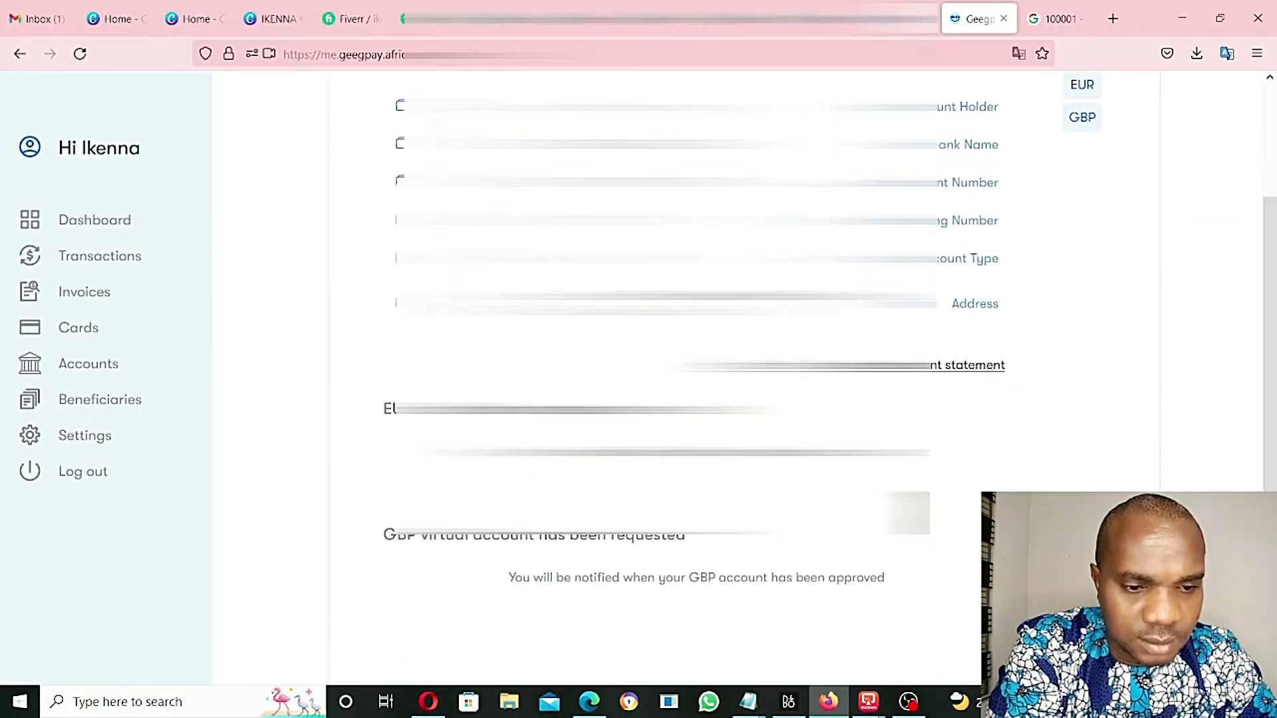
{"action": "scroll", "scroll_direction": "down", "scroll_amount": 3}
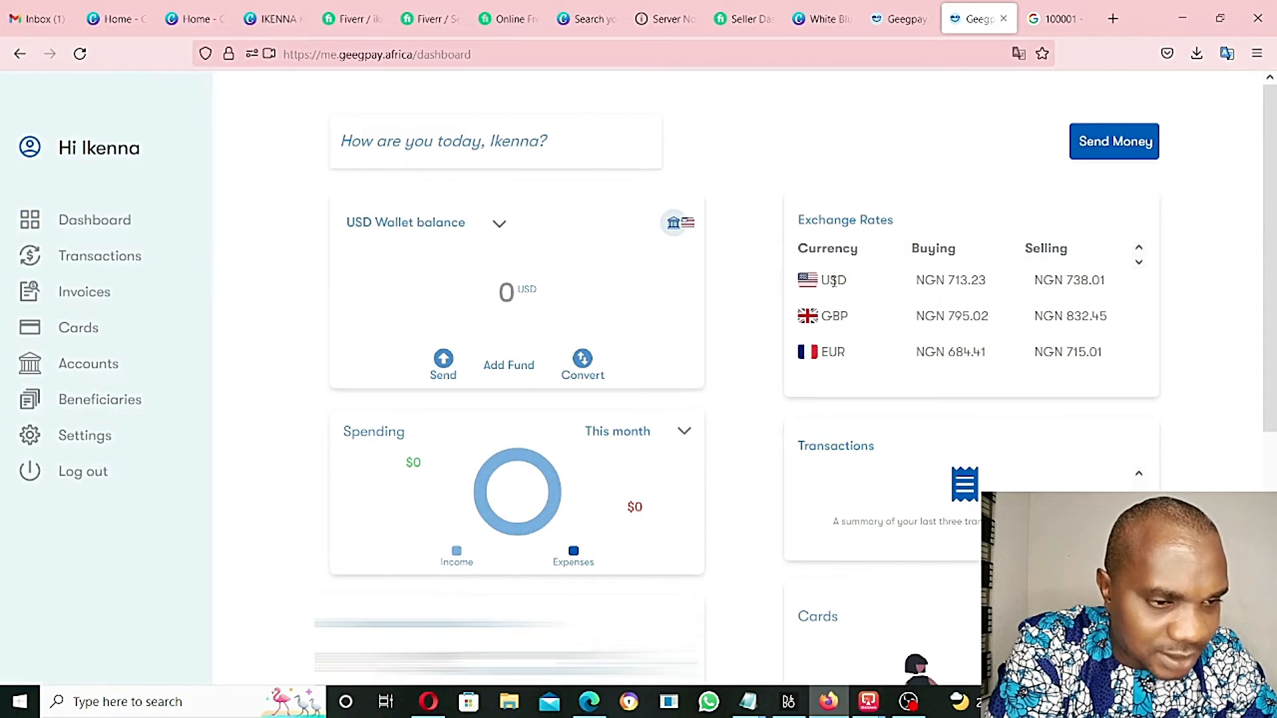
{"action": "mouse_move", "coordinate": [1011, 298]}
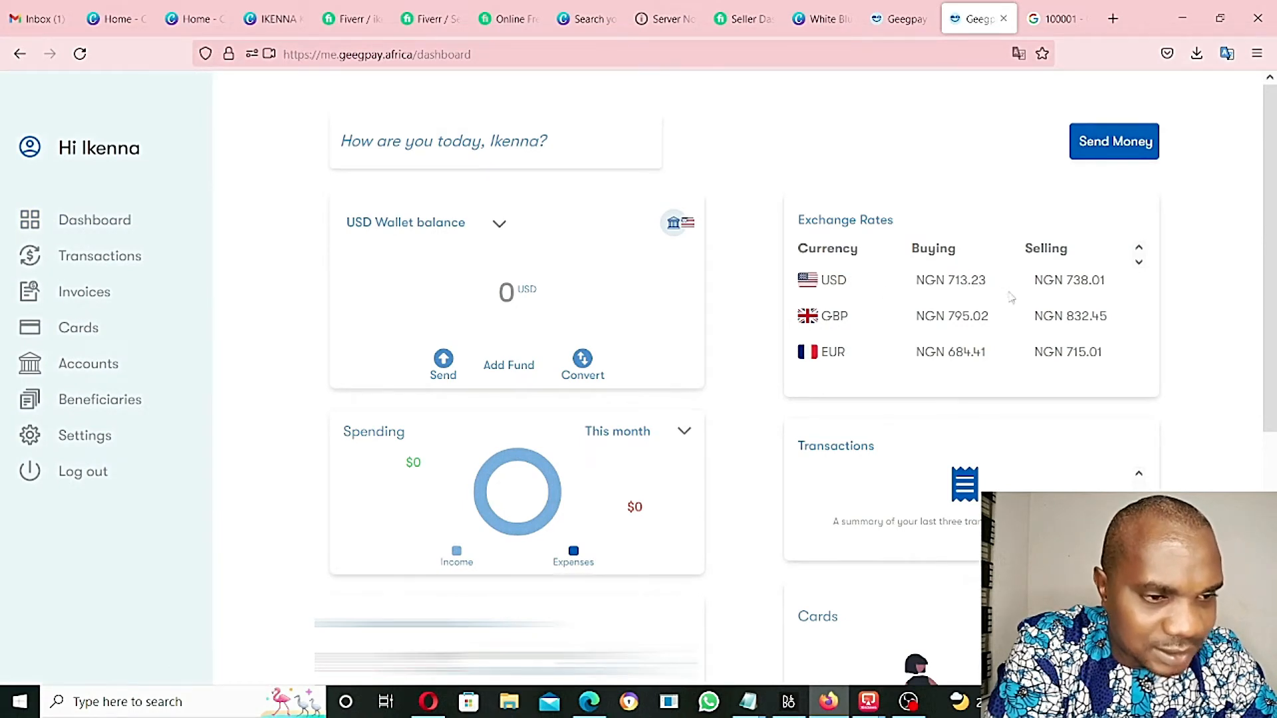
{"action": "mouse_move", "coordinate": [993, 290]}
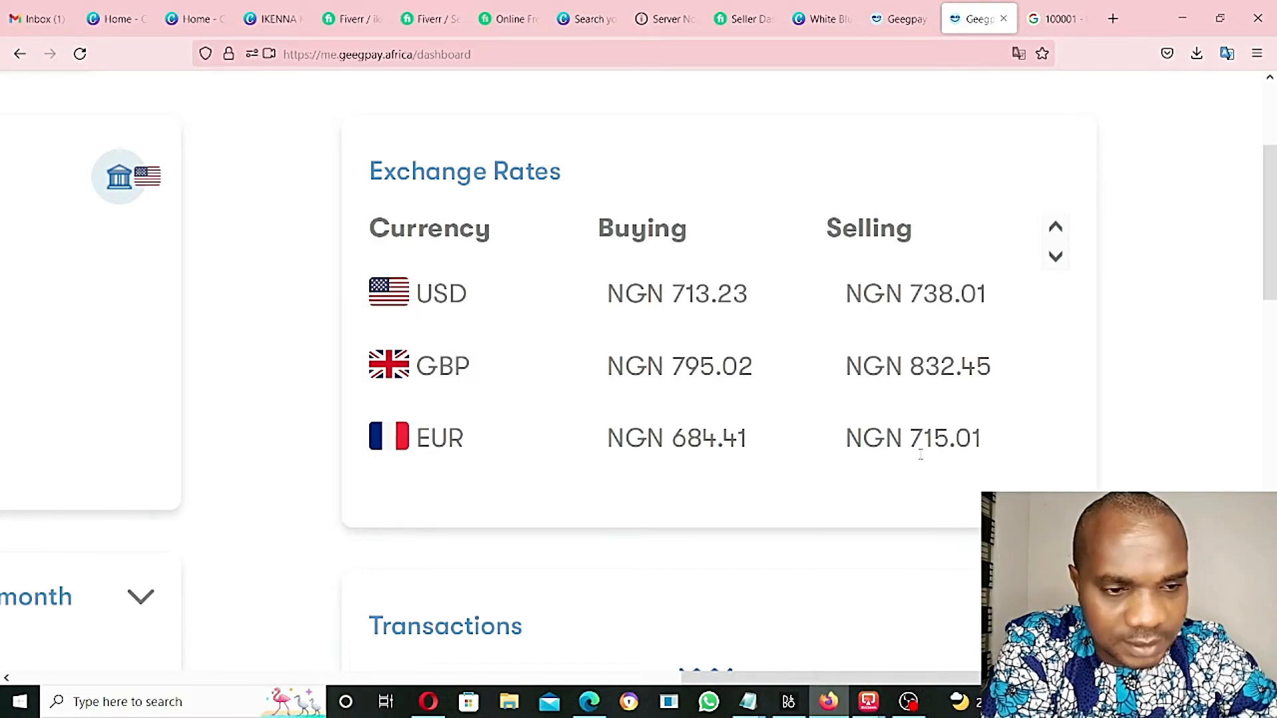
{"action": "scroll", "scroll_direction": "up", "scroll_amount": 3}
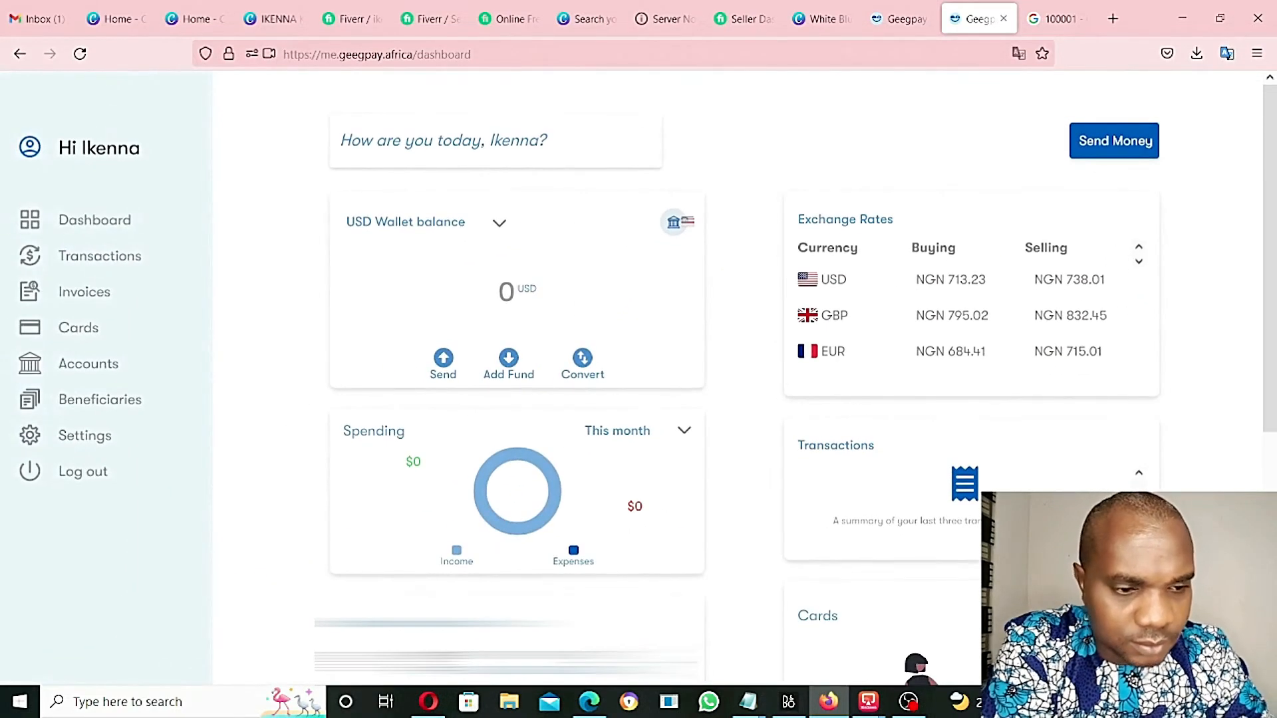
{"action": "scroll", "scroll_direction": "down", "scroll_amount": 3}
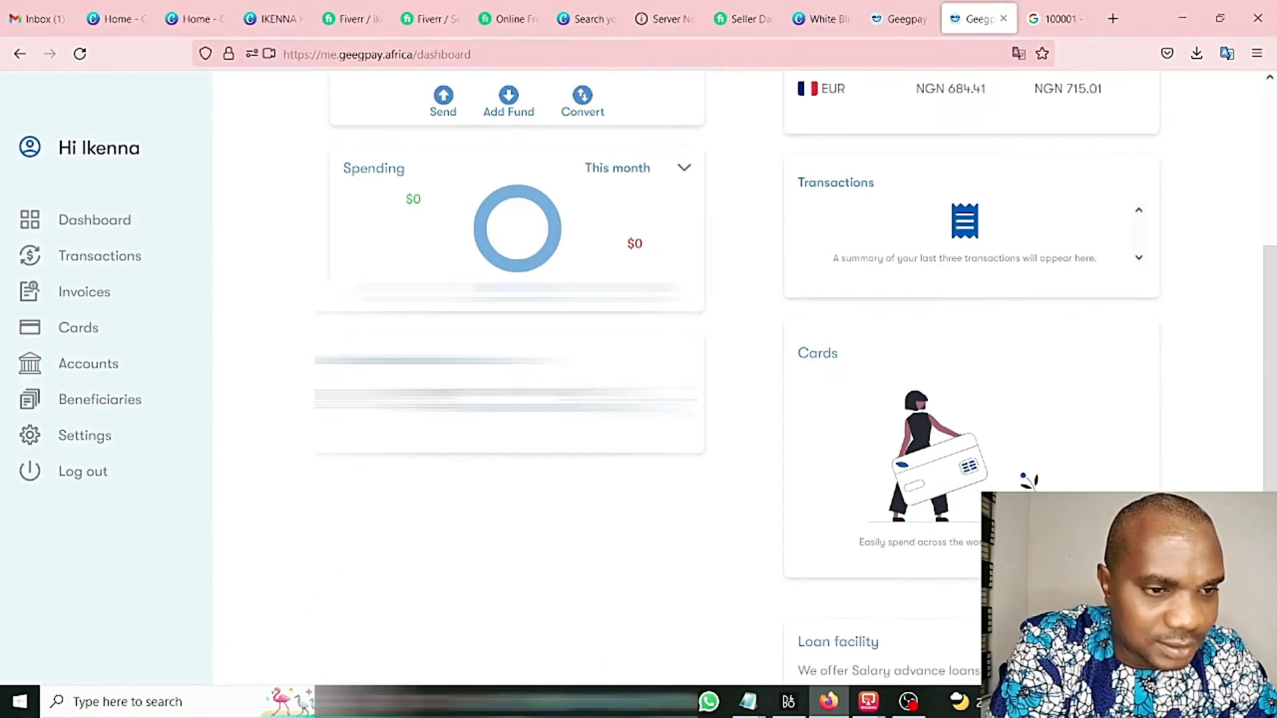
{"action": "scroll", "scroll_direction": "up", "scroll_amount": 3}
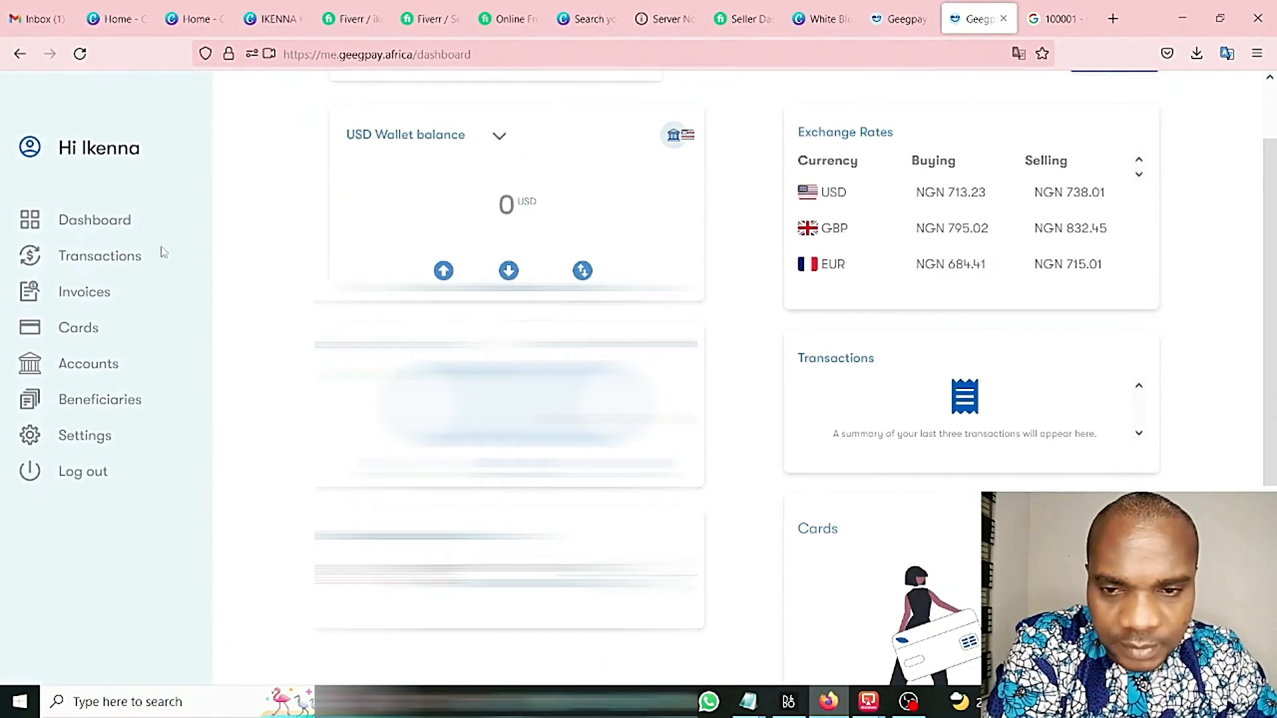
- Browse Transactions and Invoices, then start adding a new beneficiary from Settings > Beneficiary
{"action": "left_click", "coordinate": [100, 256]}
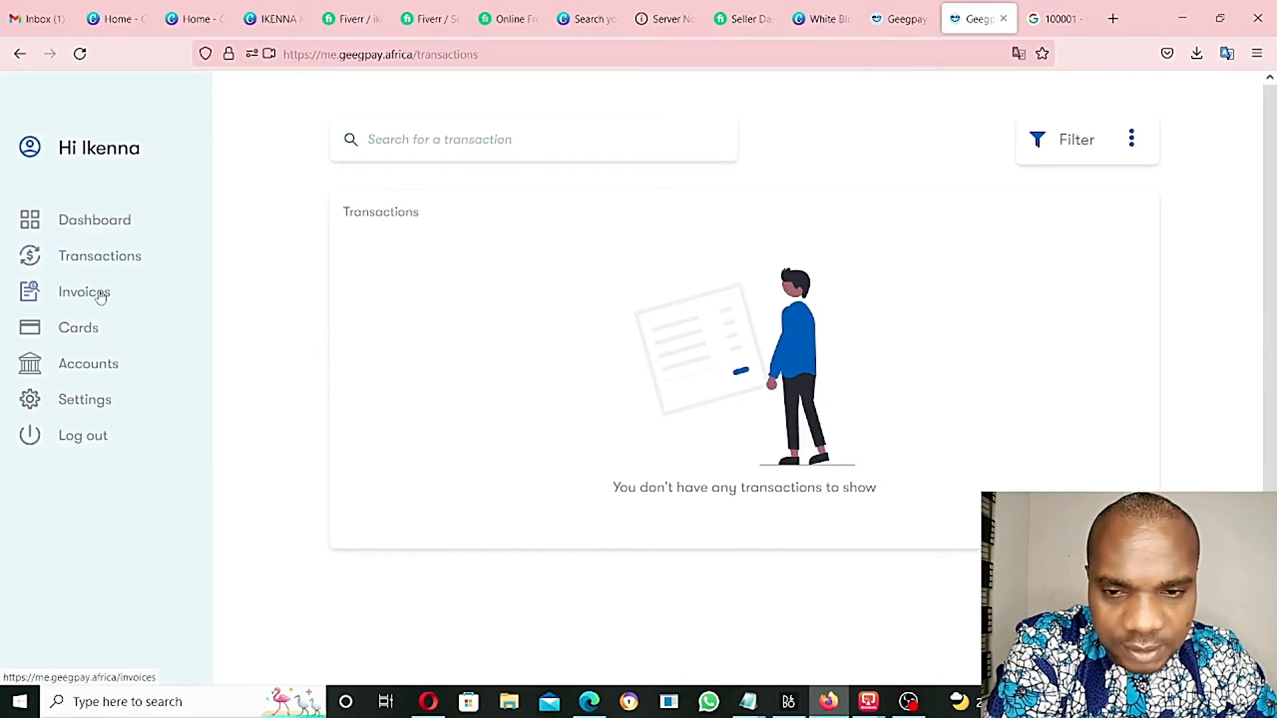
{"action": "left_click", "coordinate": [85, 291]}
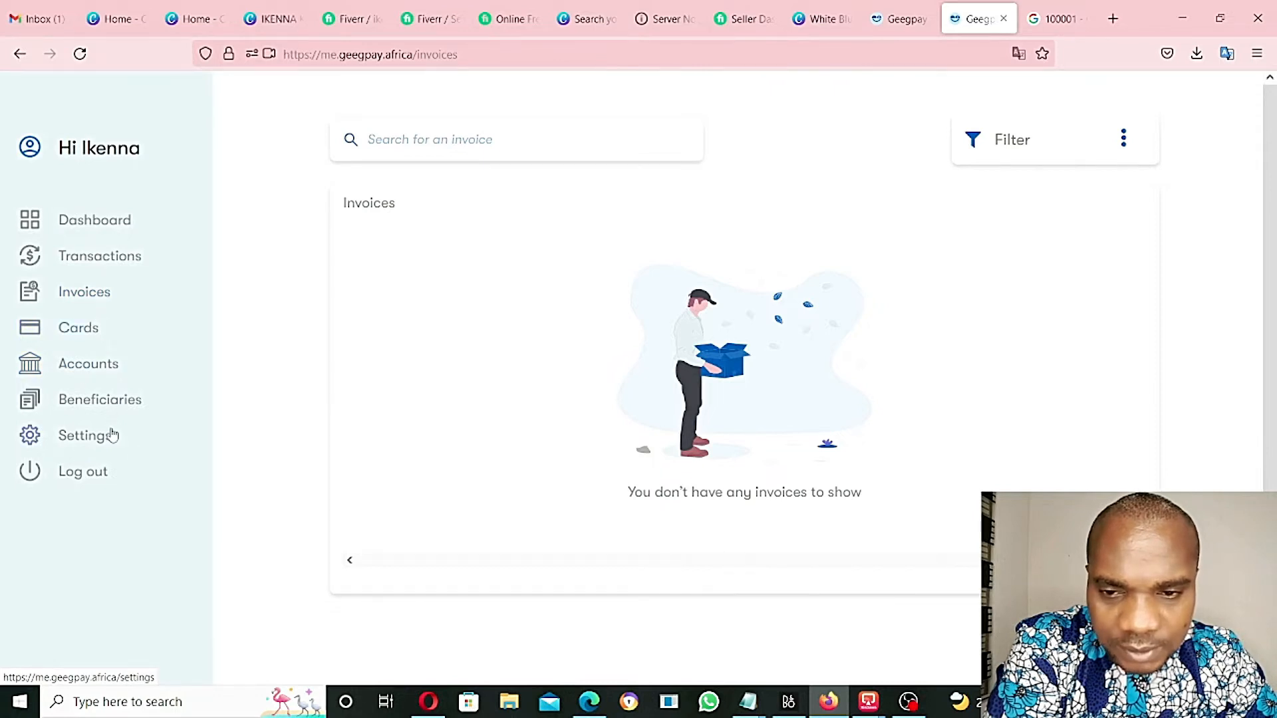
{"action": "left_click", "coordinate": [100, 400]}
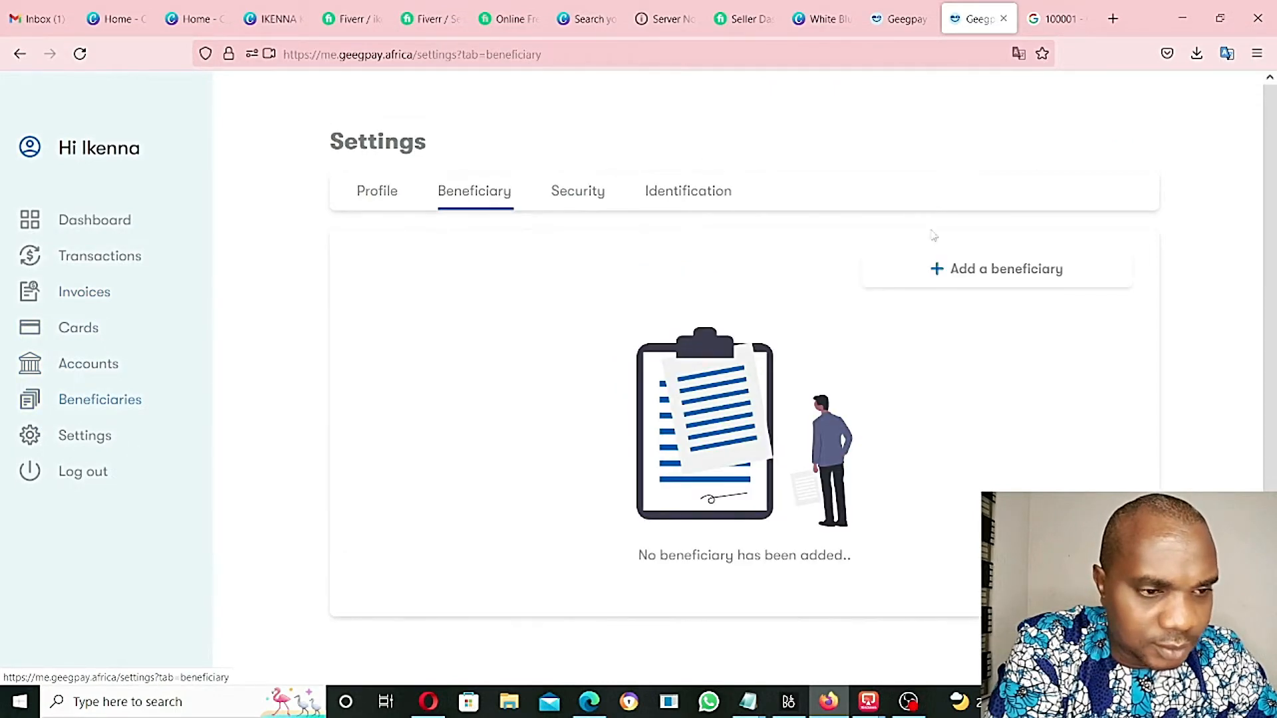
{"action": "mouse_move", "coordinate": [1010, 268]}
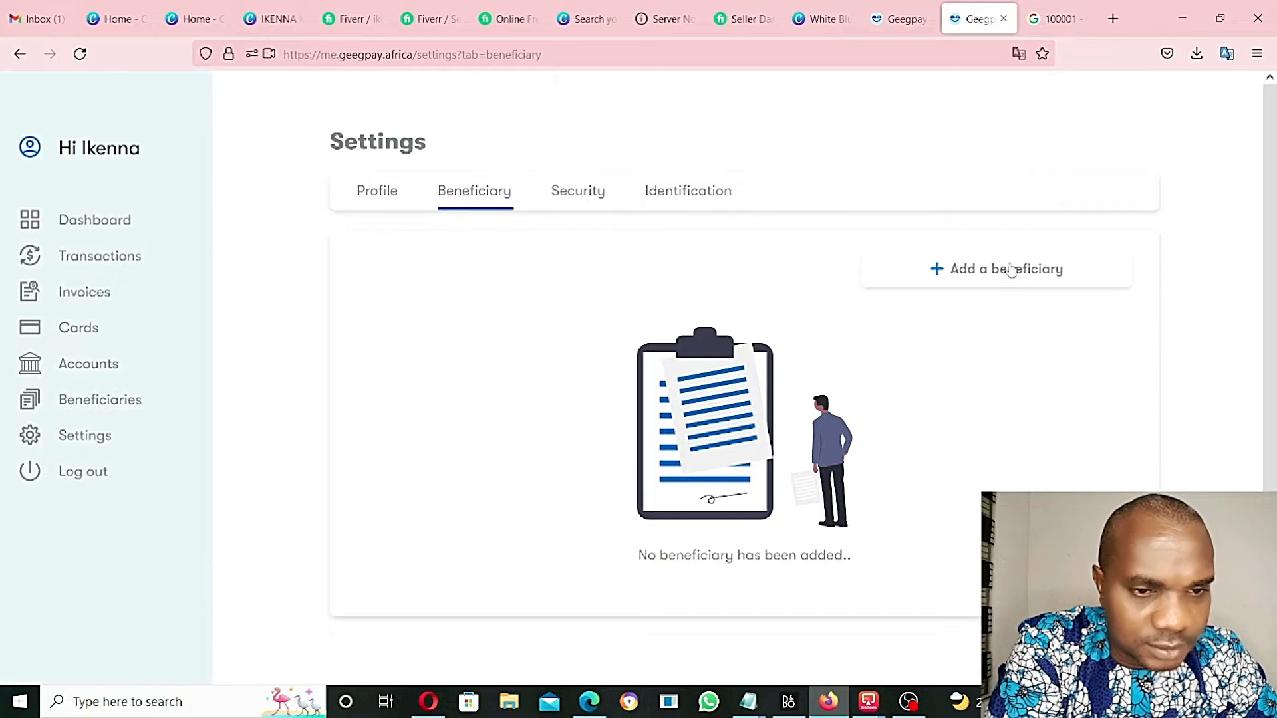
{"action": "left_click", "coordinate": [1010, 269]}
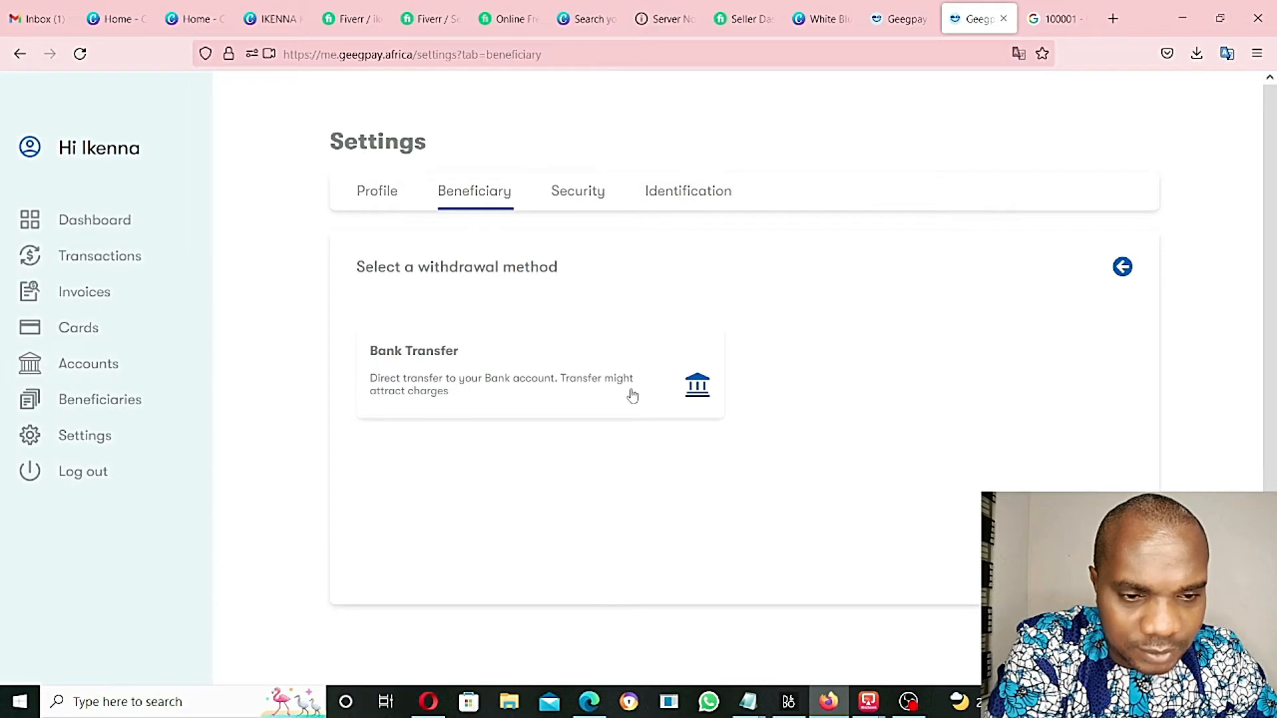
{"action": "mouse_move", "coordinate": [448, 407]}
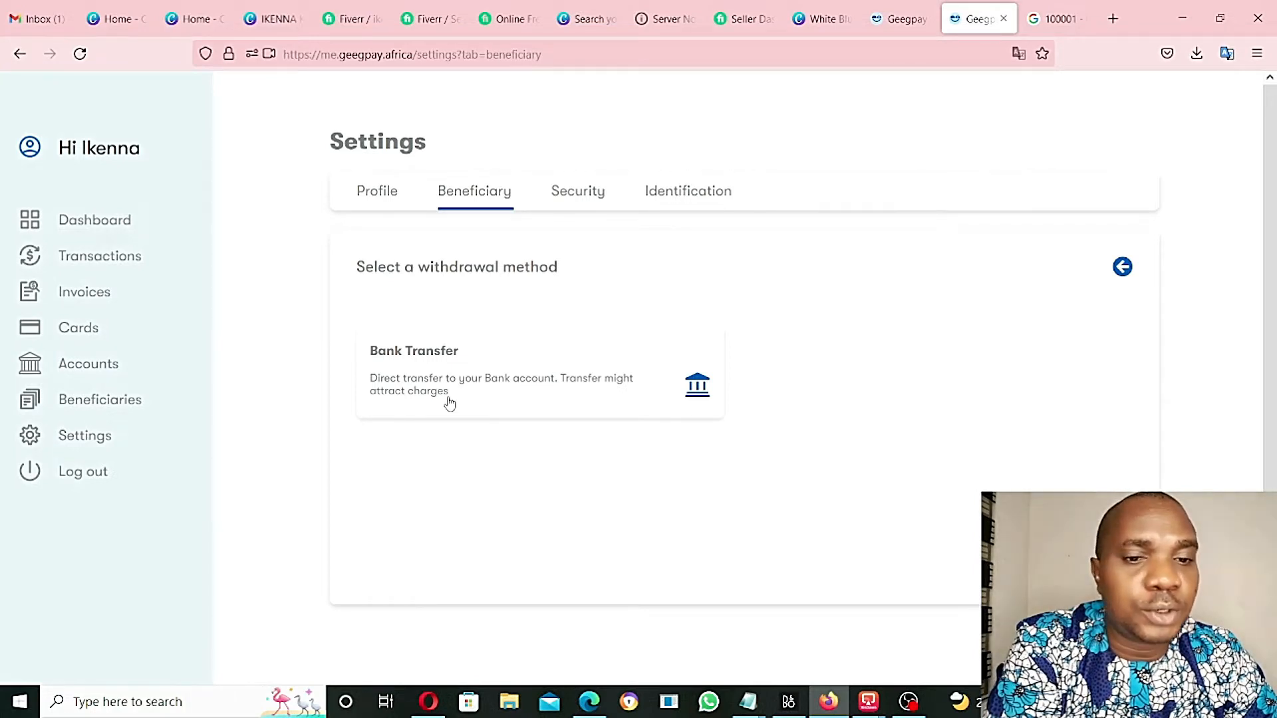
{"action": "mouse_move", "coordinate": [515, 390]}
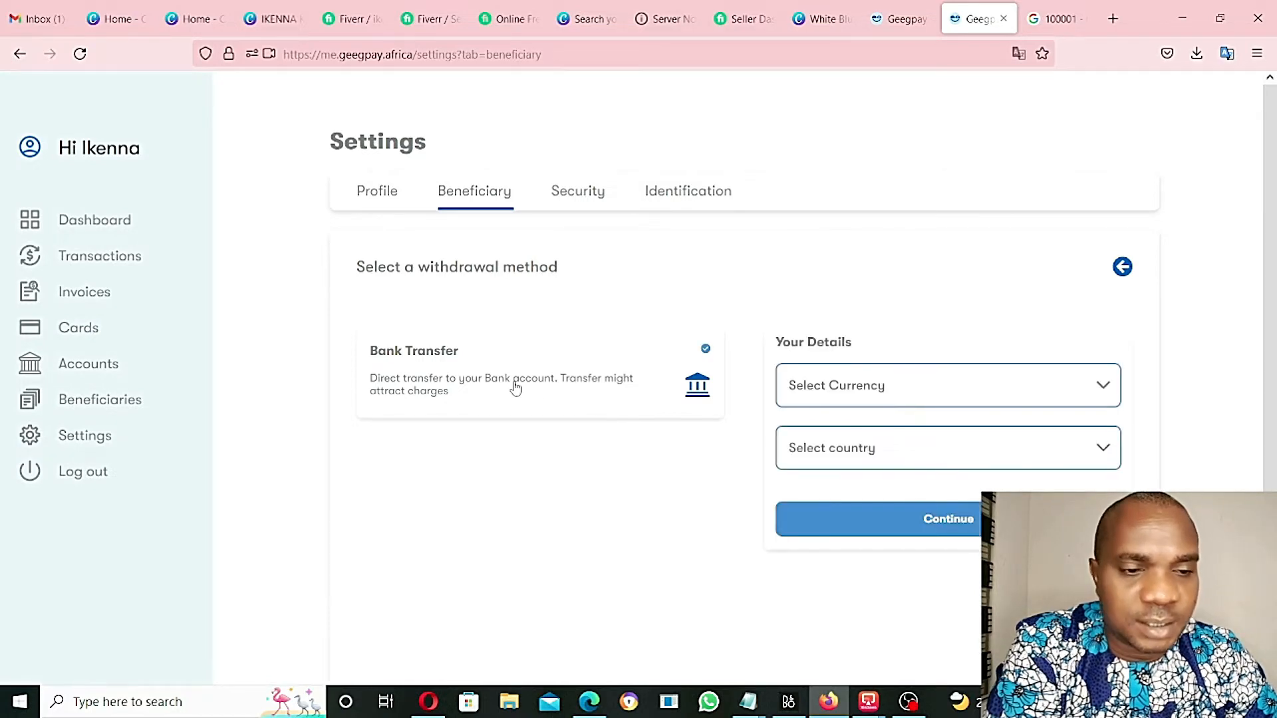
- Set the beneficiary to Bank Transfer with Nigerian Naira currency and Nigeria as country
{"action": "left_click", "coordinate": [948, 385]}
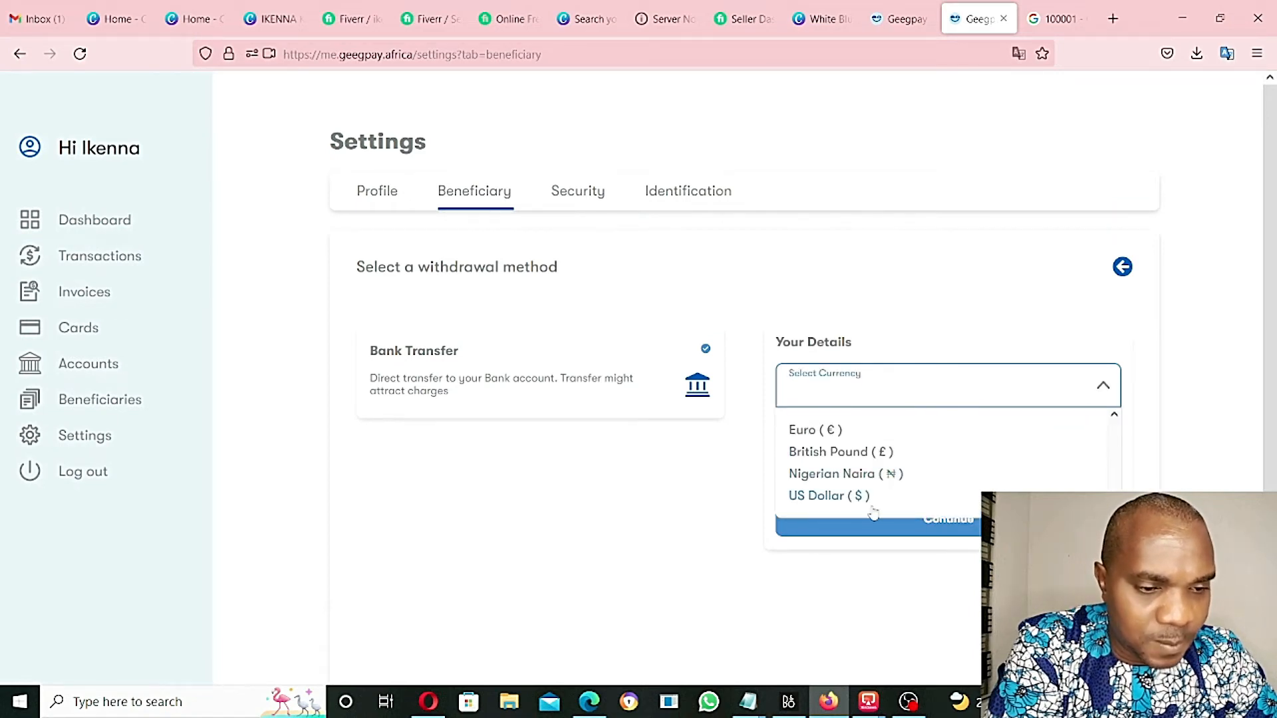
{"action": "left_click", "coordinate": [845, 474]}
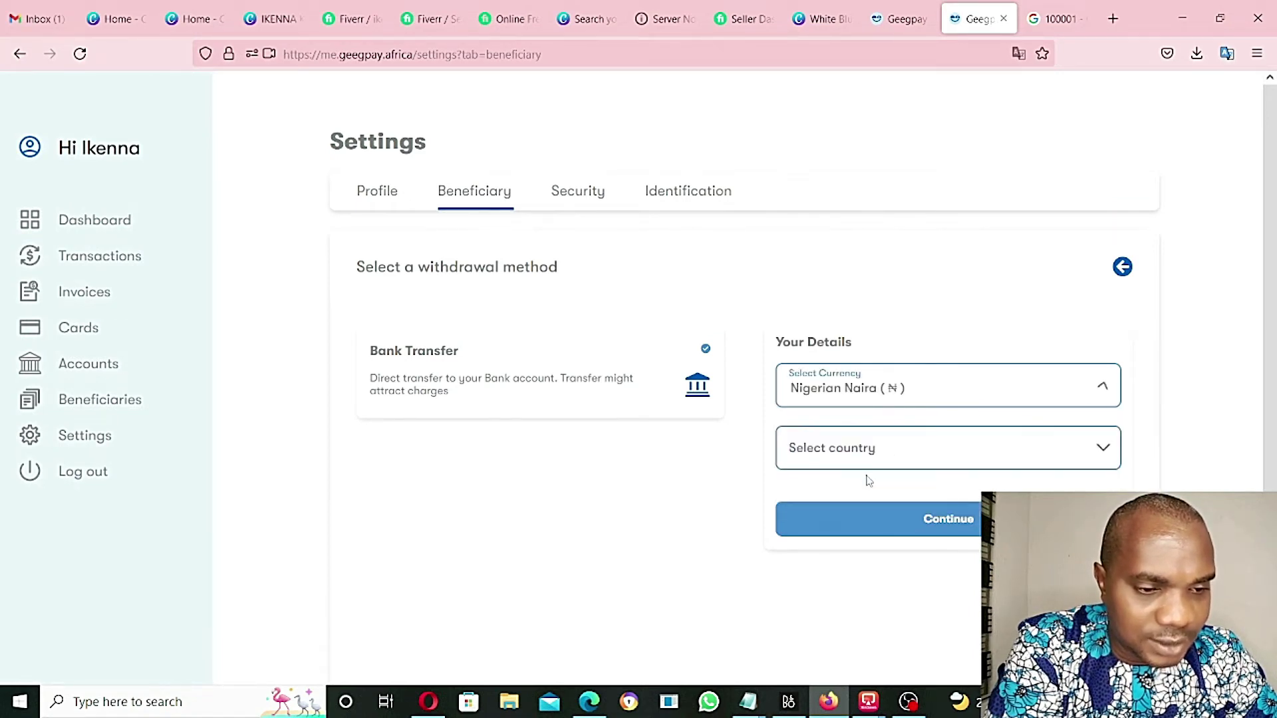
{"action": "left_click", "coordinate": [947, 448]}
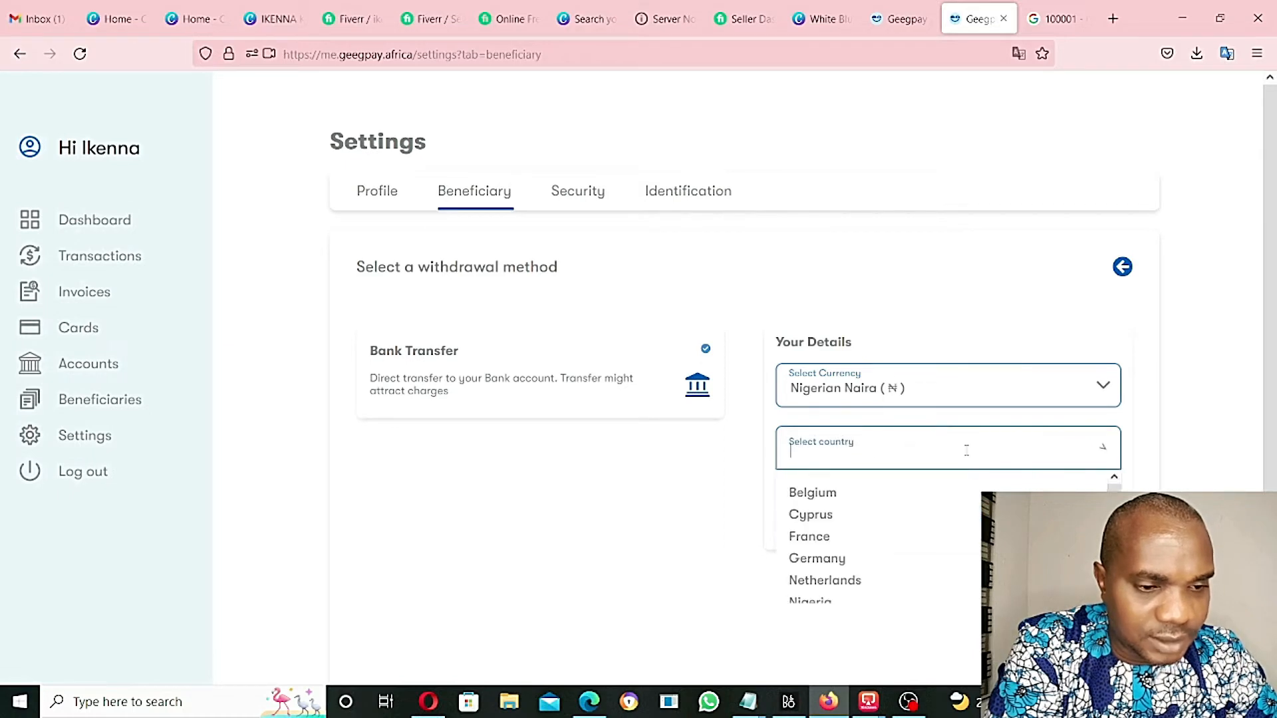
{"action": "scroll", "scroll_direction": "down", "scroll_amount": 3}
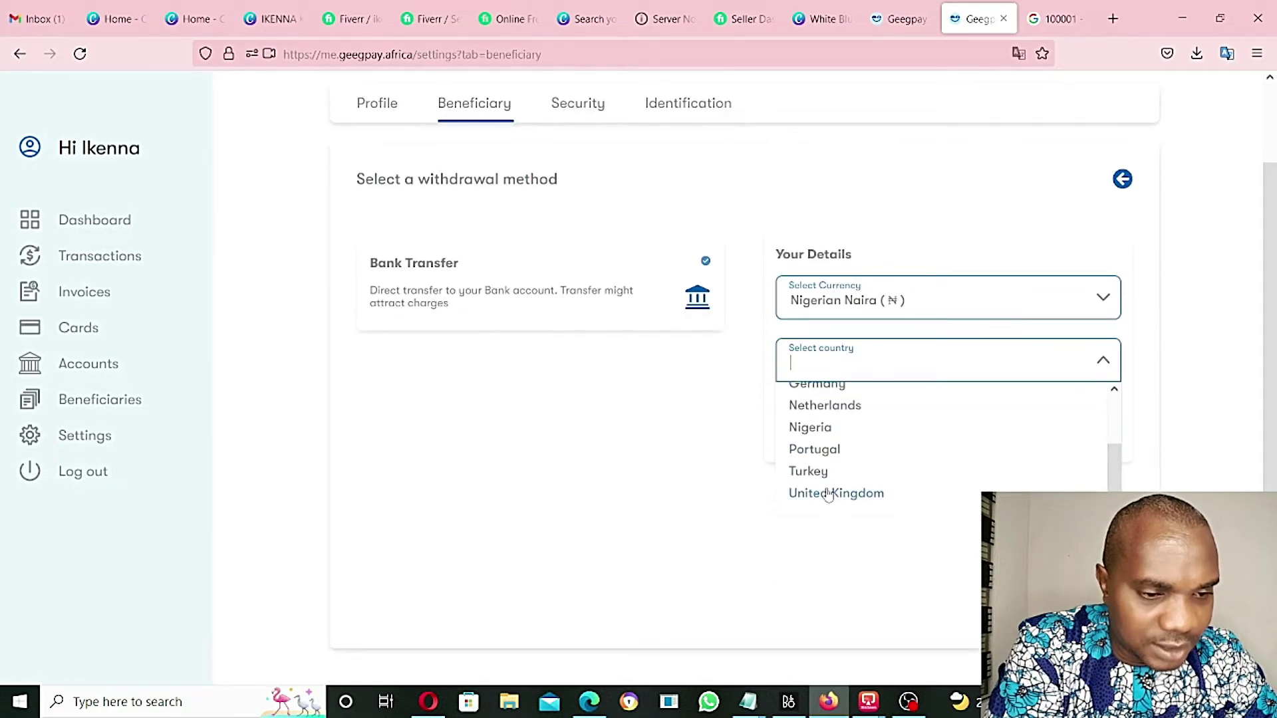
{"action": "mouse_move", "coordinate": [830, 472]}
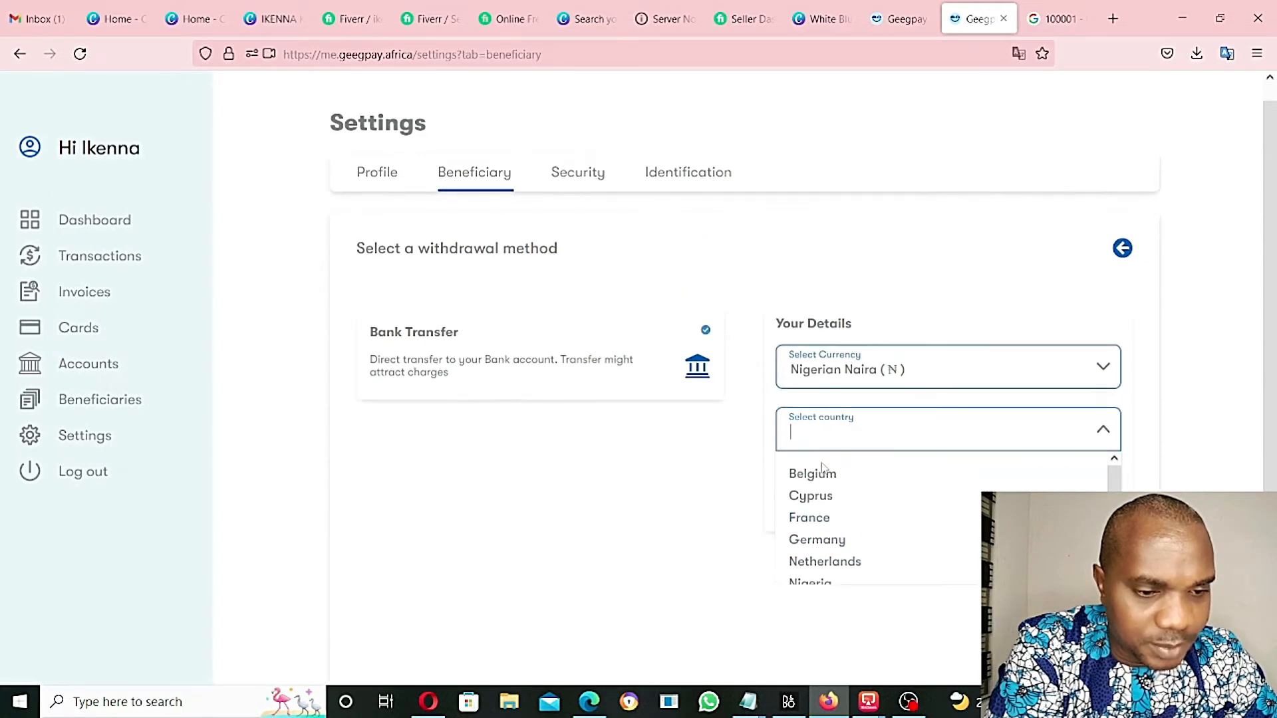
{"action": "scroll", "scroll_direction": "down", "scroll_amount": 3}
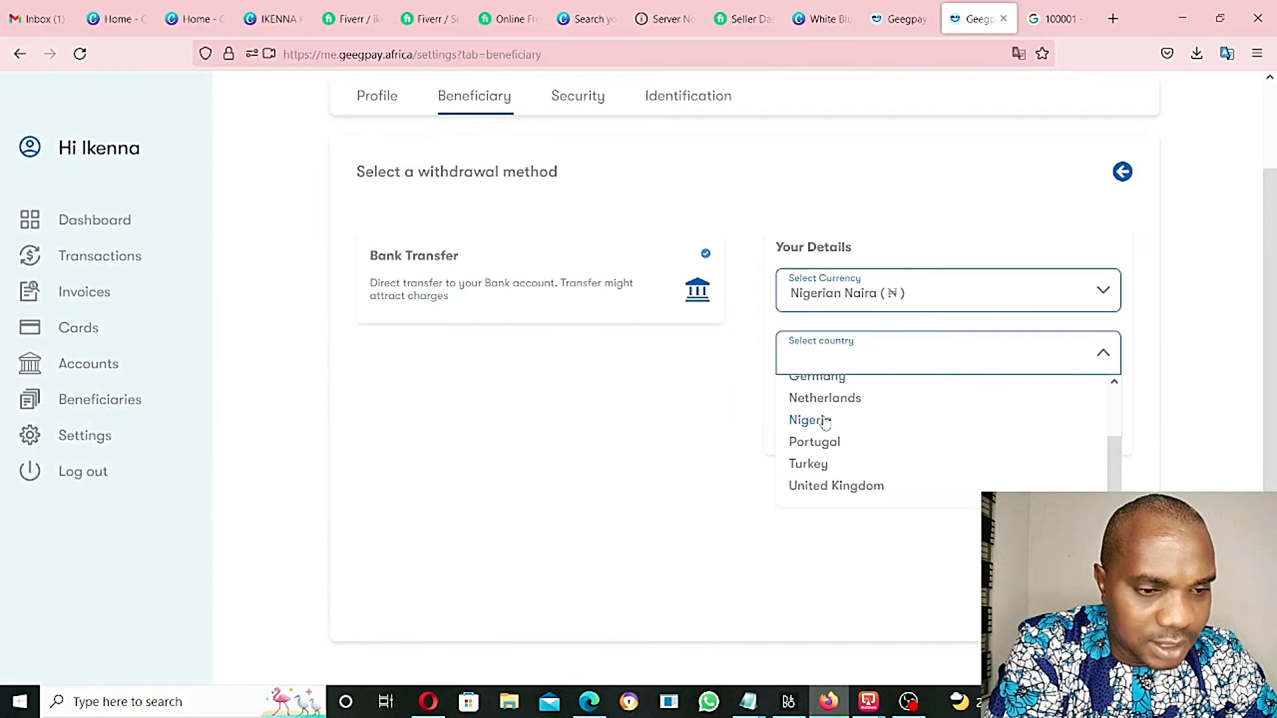
{"action": "left_click", "coordinate": [806, 419]}
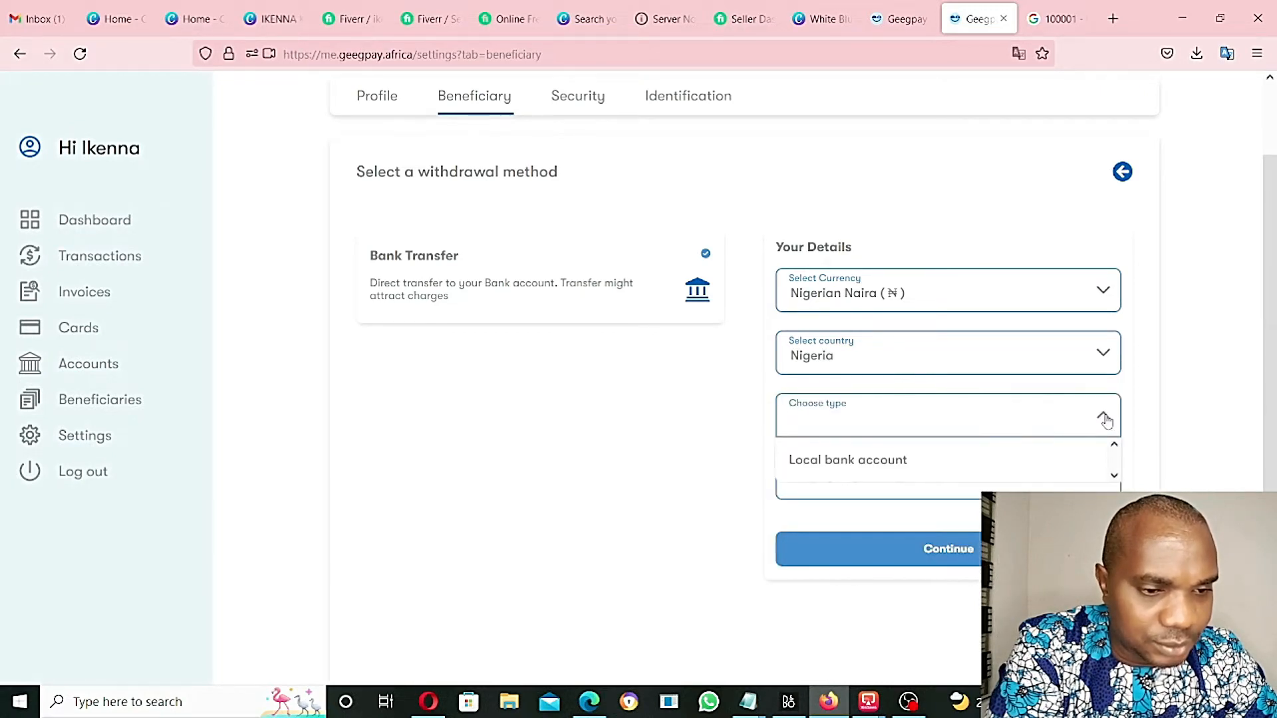
- Choose Local bank account as the account type with recipient type Person
{"action": "left_click", "coordinate": [847, 460]}
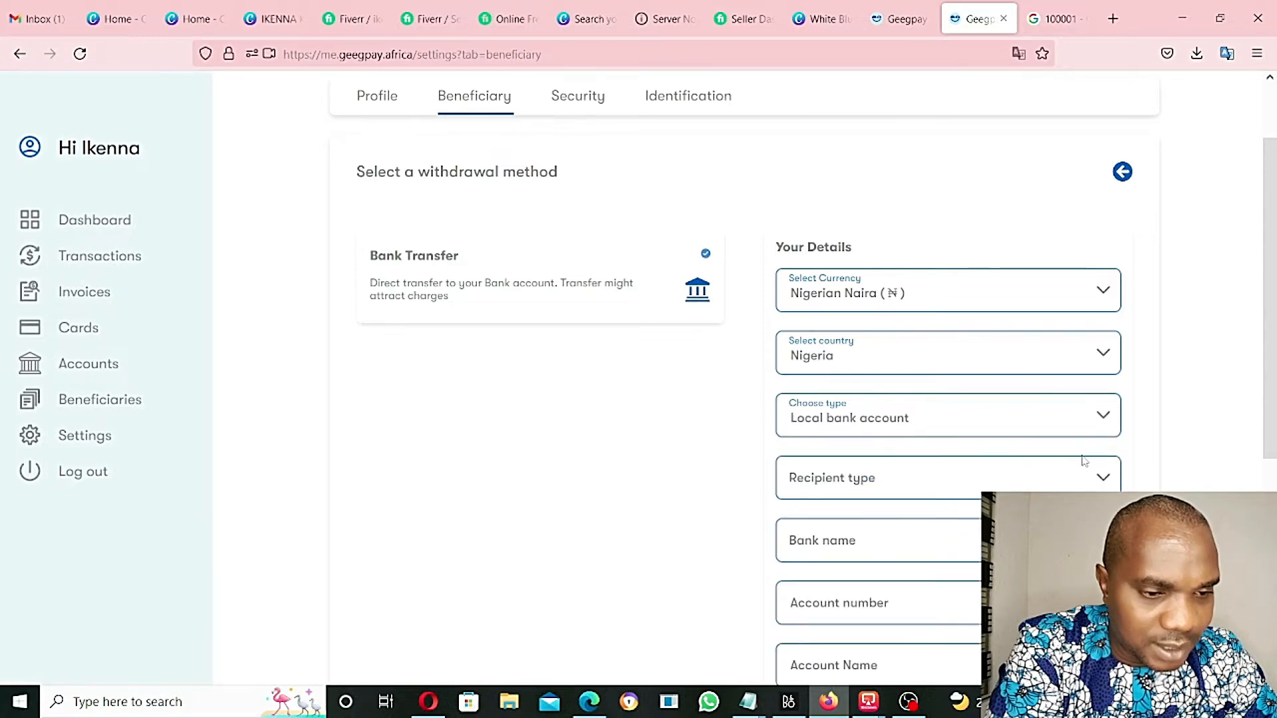
{"action": "scroll", "scroll_direction": "down", "scroll_amount": 3}
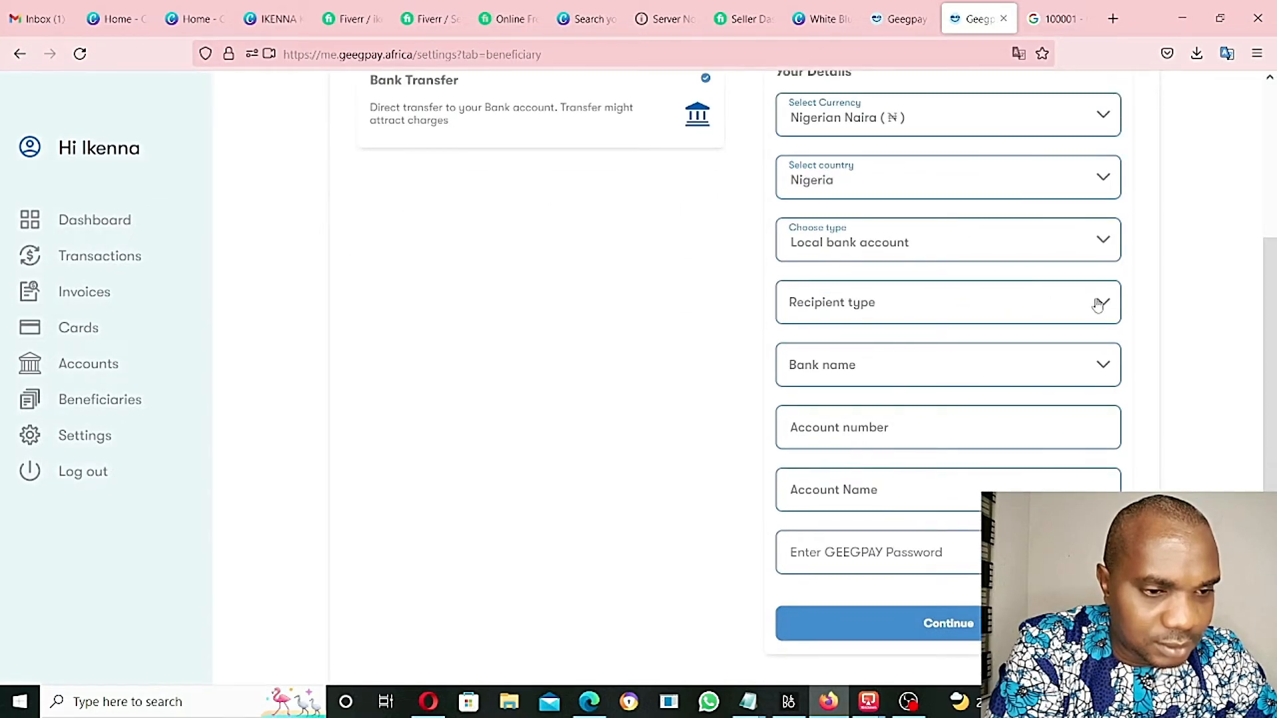
{"action": "left_click", "coordinate": [948, 302]}
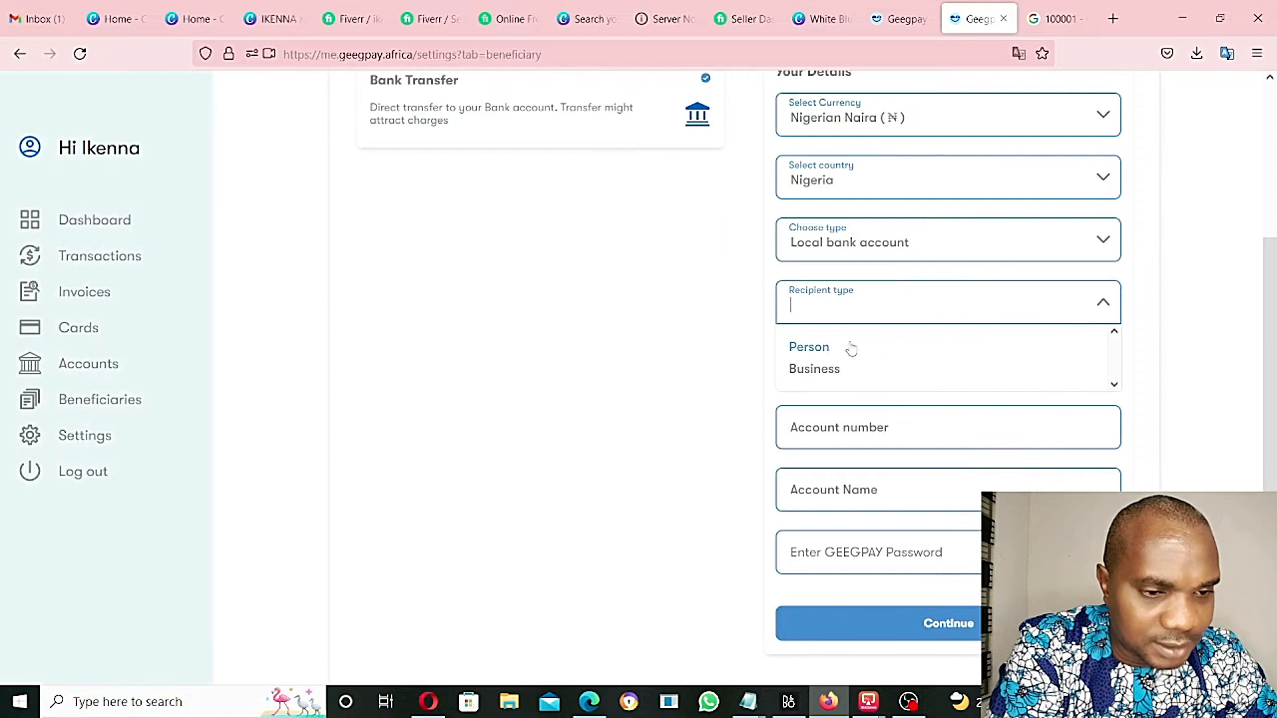
{"action": "left_click", "coordinate": [809, 346]}
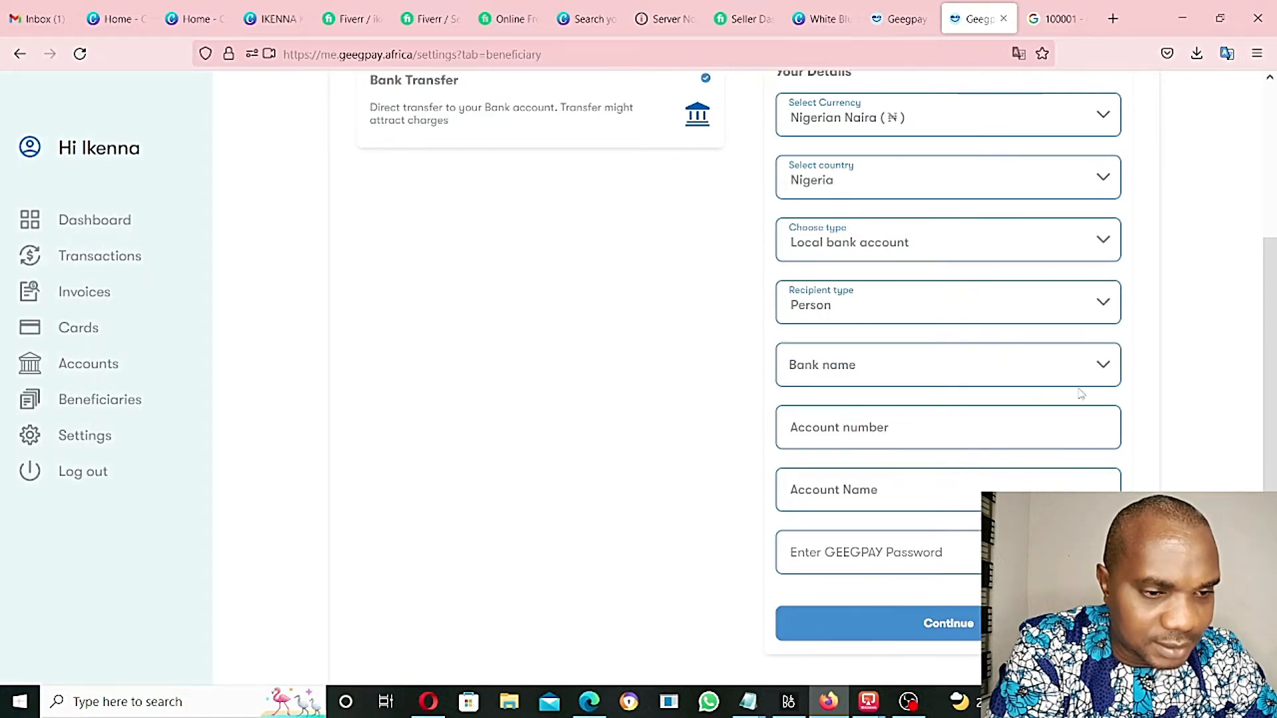
{"action": "left_click", "coordinate": [948, 365]}
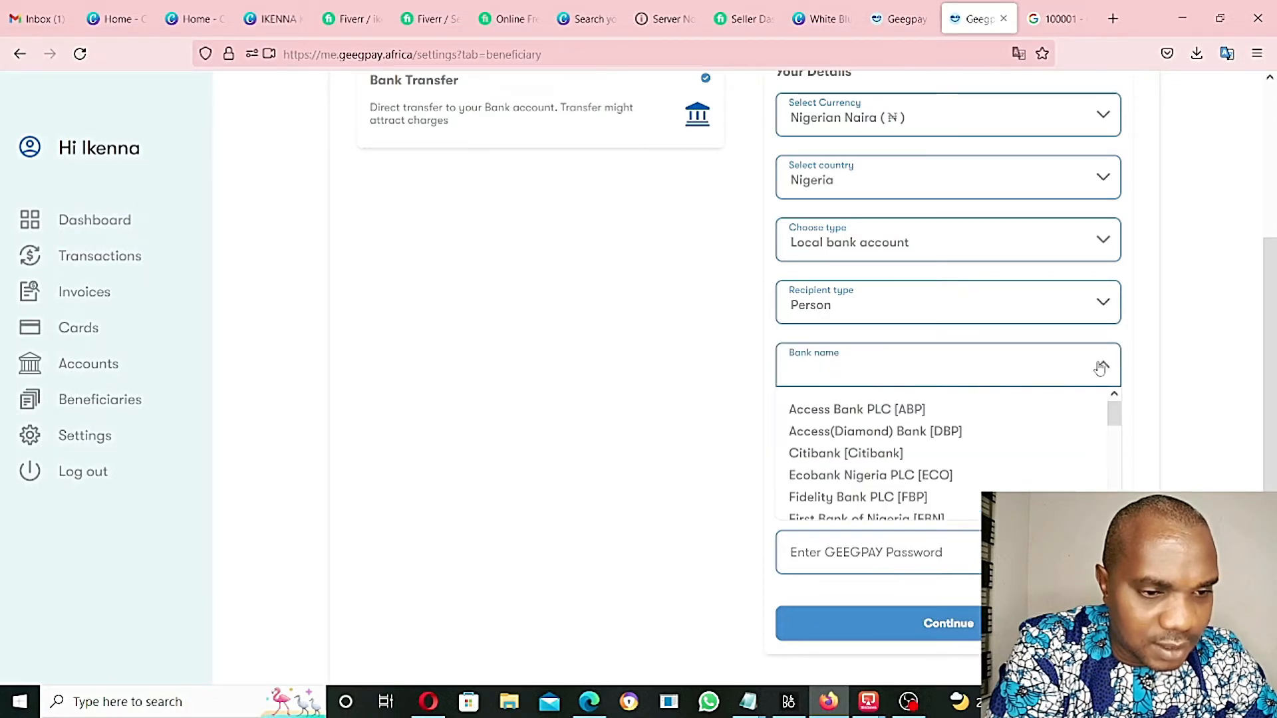
{"action": "left_click", "coordinate": [947, 302]}
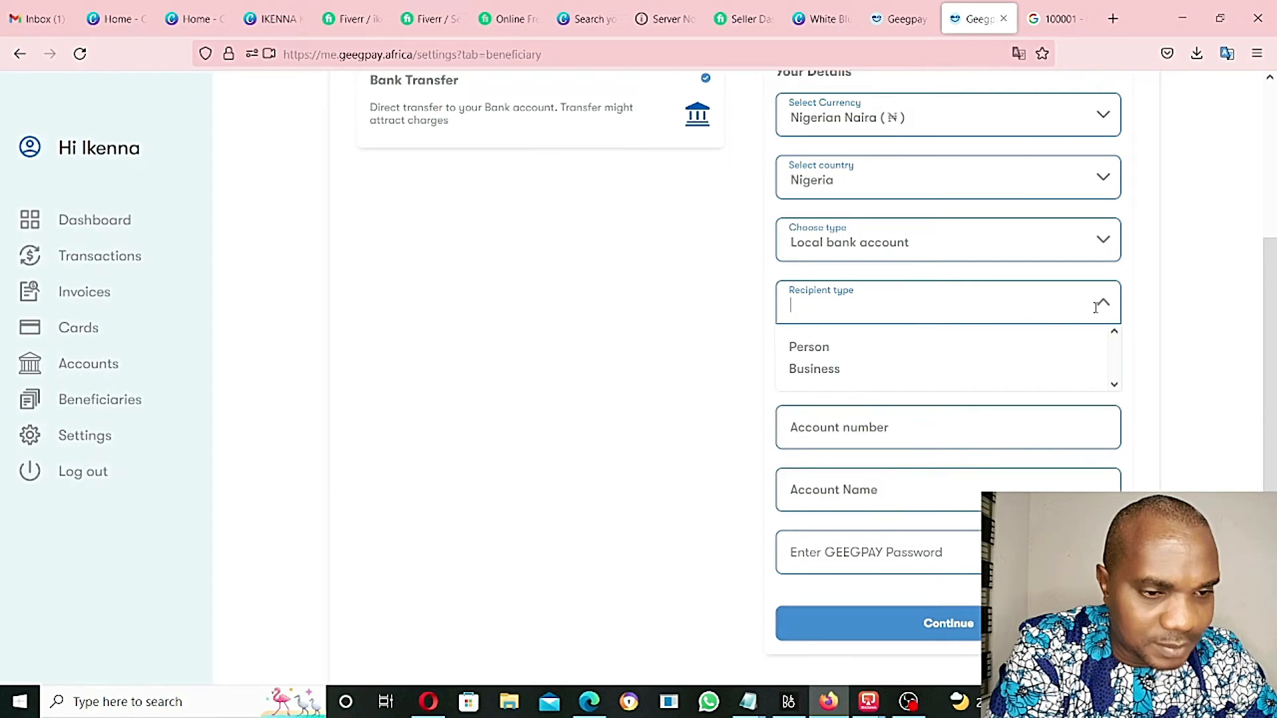
{"action": "left_click", "coordinate": [809, 346]}
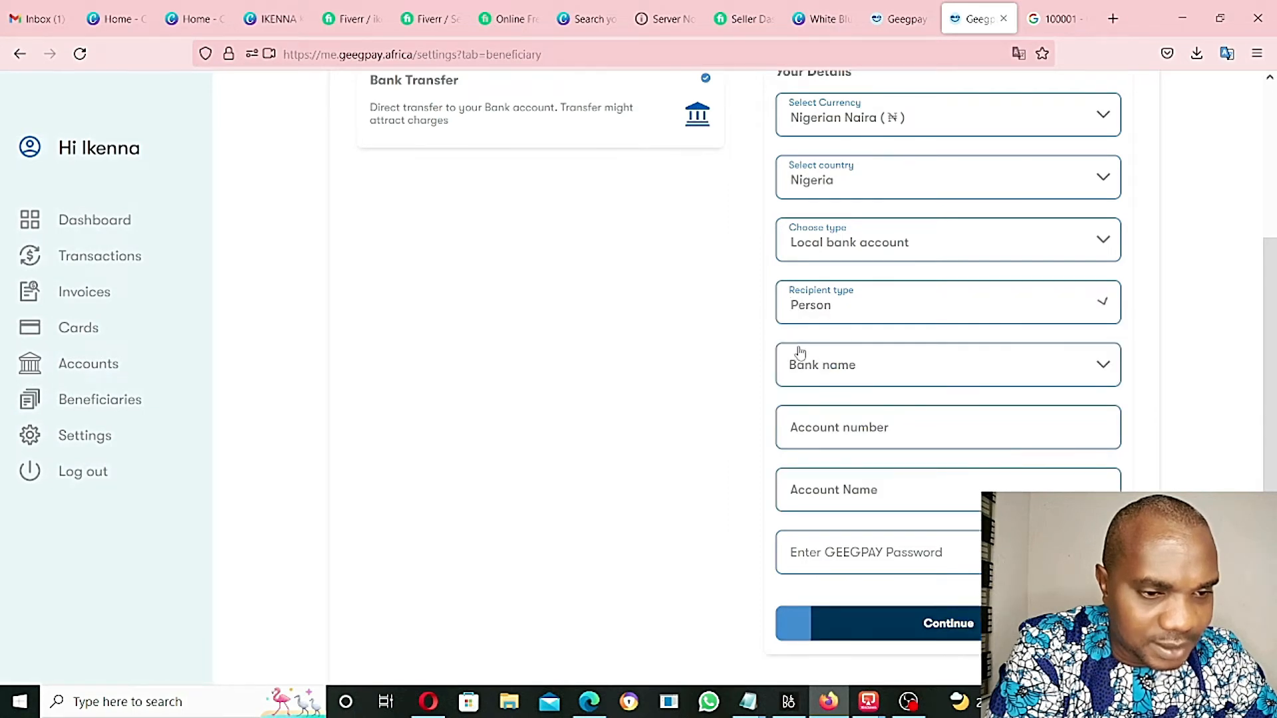
- Select Zenith Bank PLC [ZIB] as the bank so the account number and name can be entered
{"action": "left_click", "coordinate": [948, 365]}
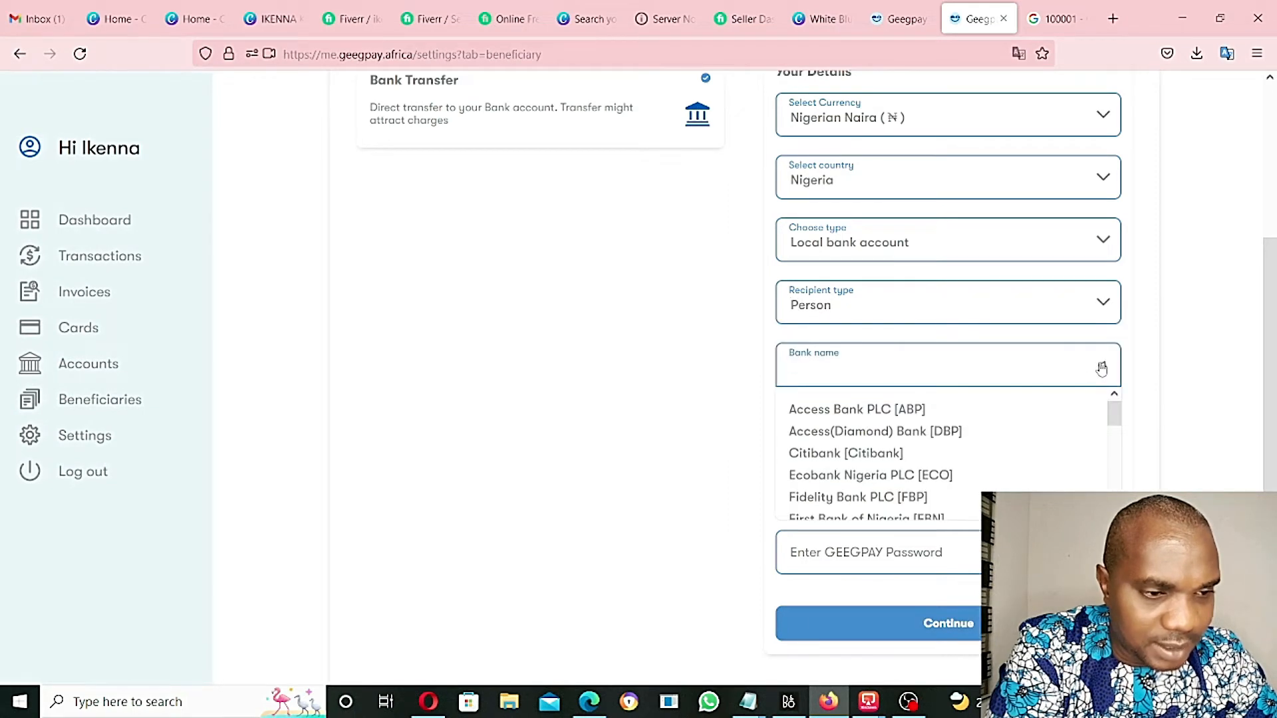
{"action": "scroll", "scroll_direction": "down", "scroll_amount": 3}
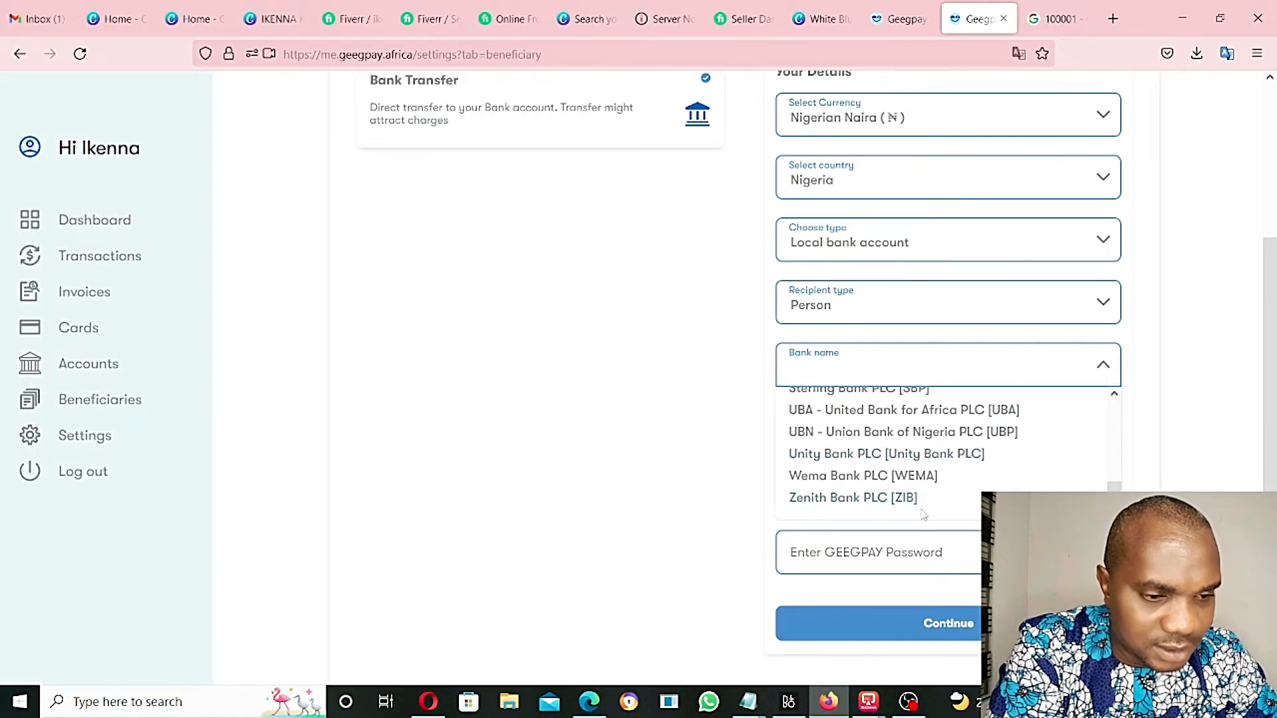
{"action": "left_click", "coordinate": [853, 498]}
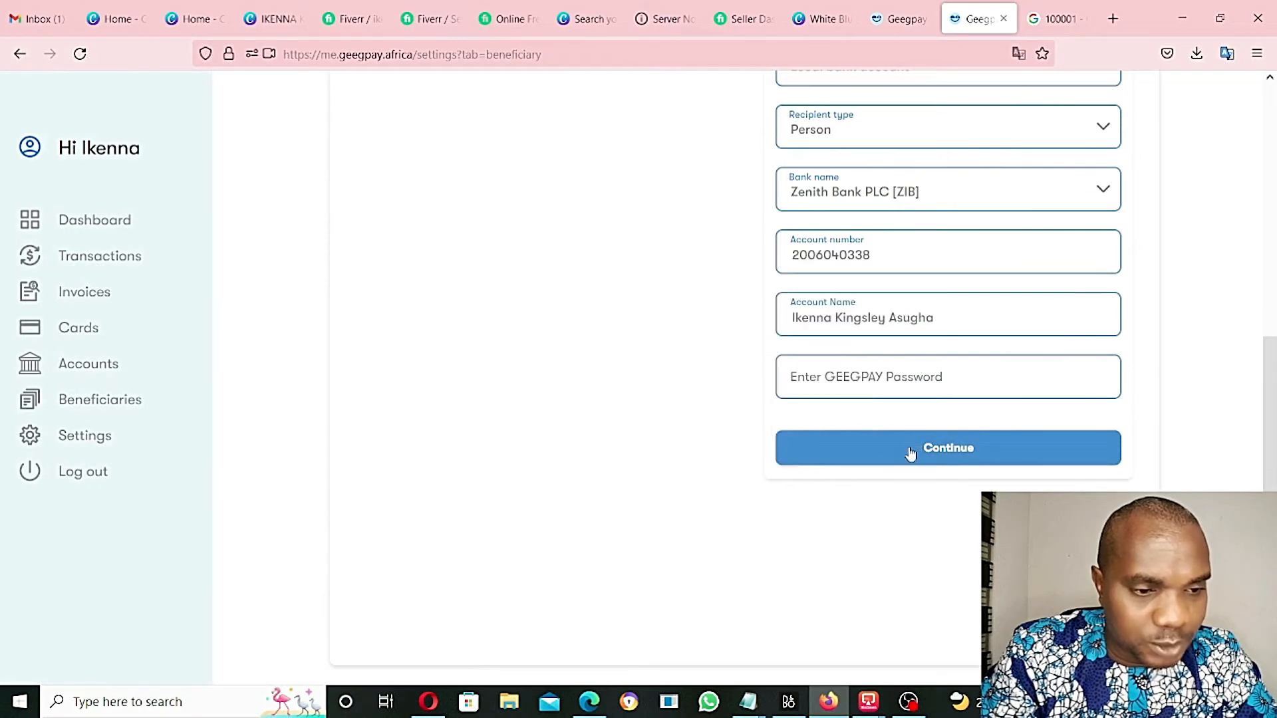
- Confirm the beneficiary with the Geegpay password, submit it, and decline Firefox's save-login offer
{"action": "left_click", "coordinate": [948, 377]}
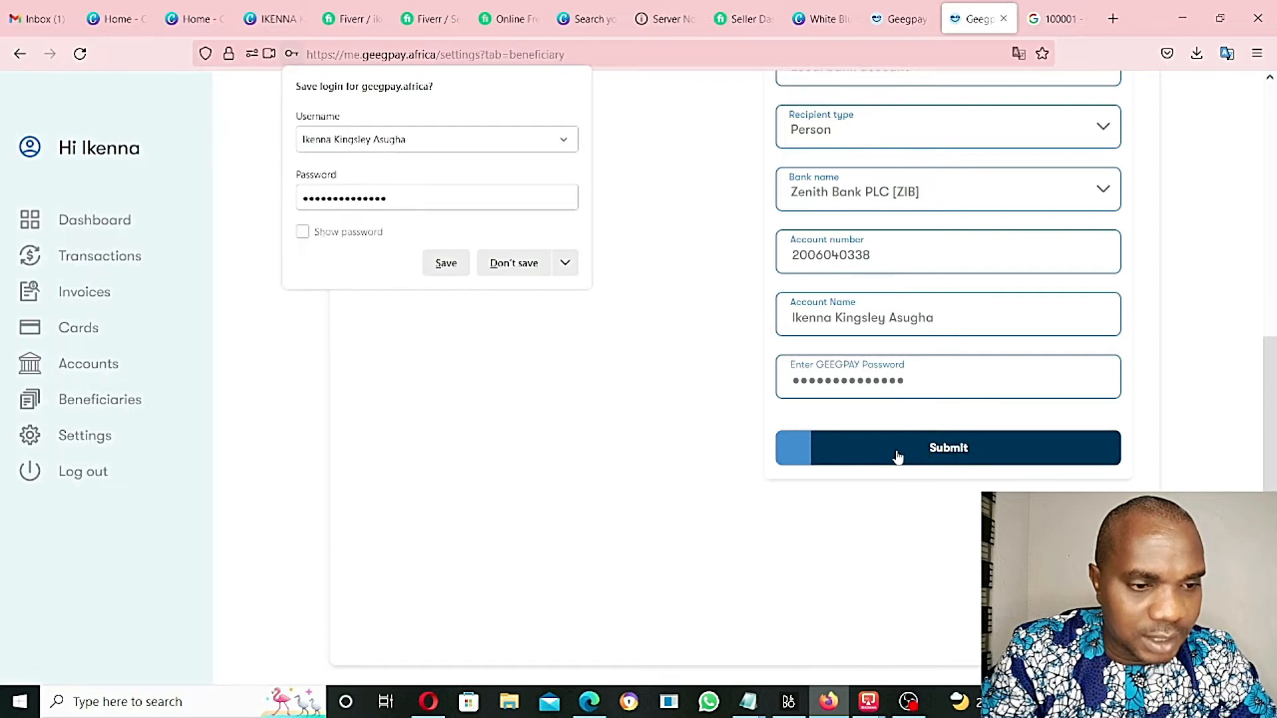
{"action": "left_click", "coordinate": [948, 448]}
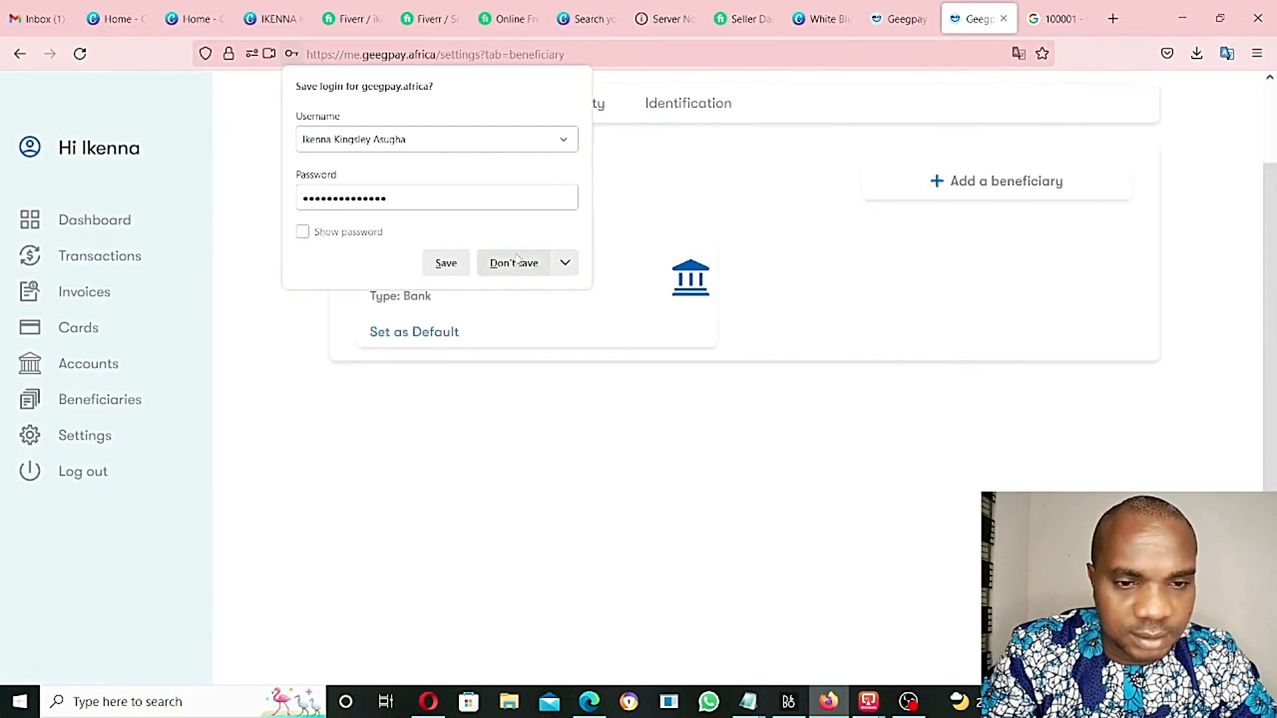
{"action": "left_click", "coordinate": [514, 263]}
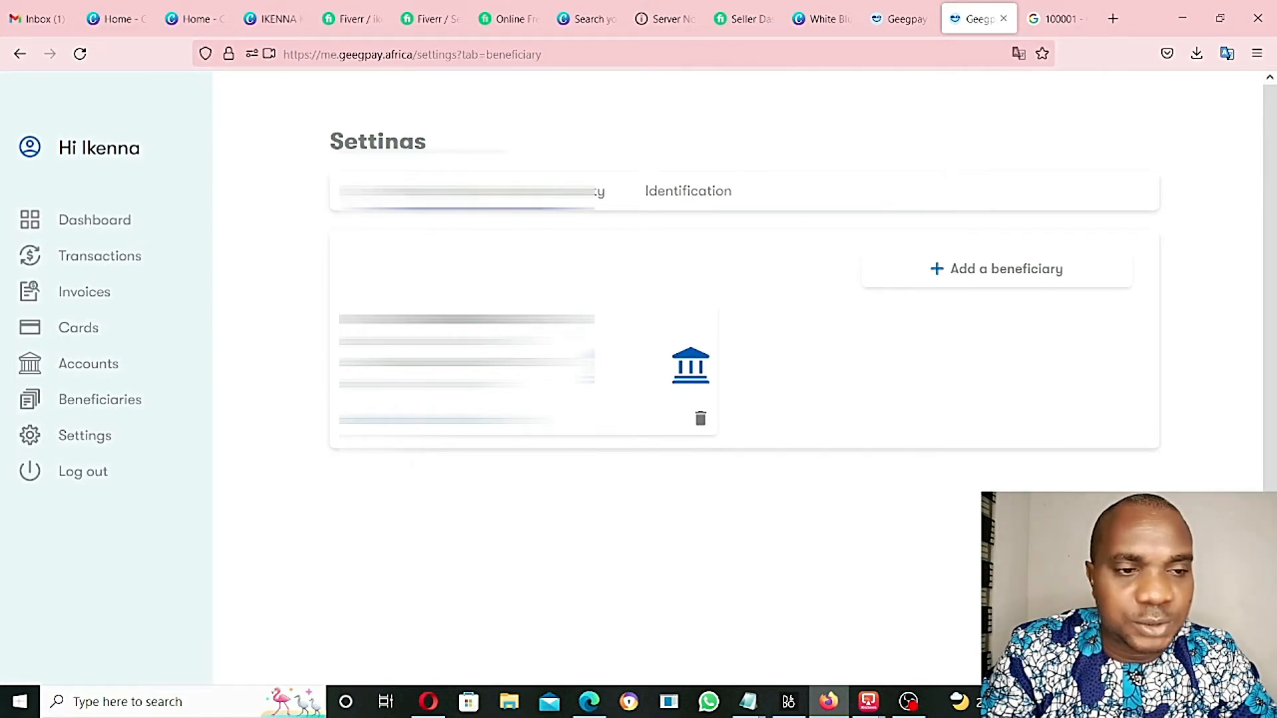
{"action": "mouse_move", "coordinate": [96, 373]}
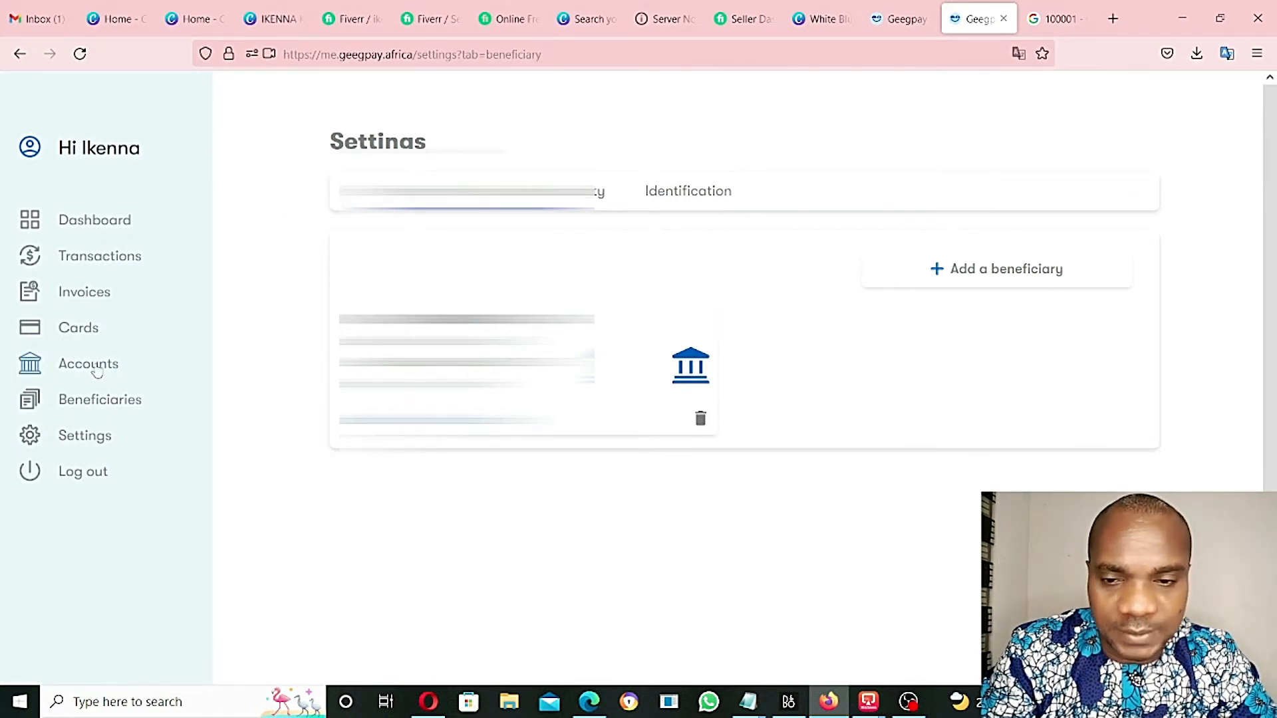
{"action": "mouse_move", "coordinate": [93, 370]}
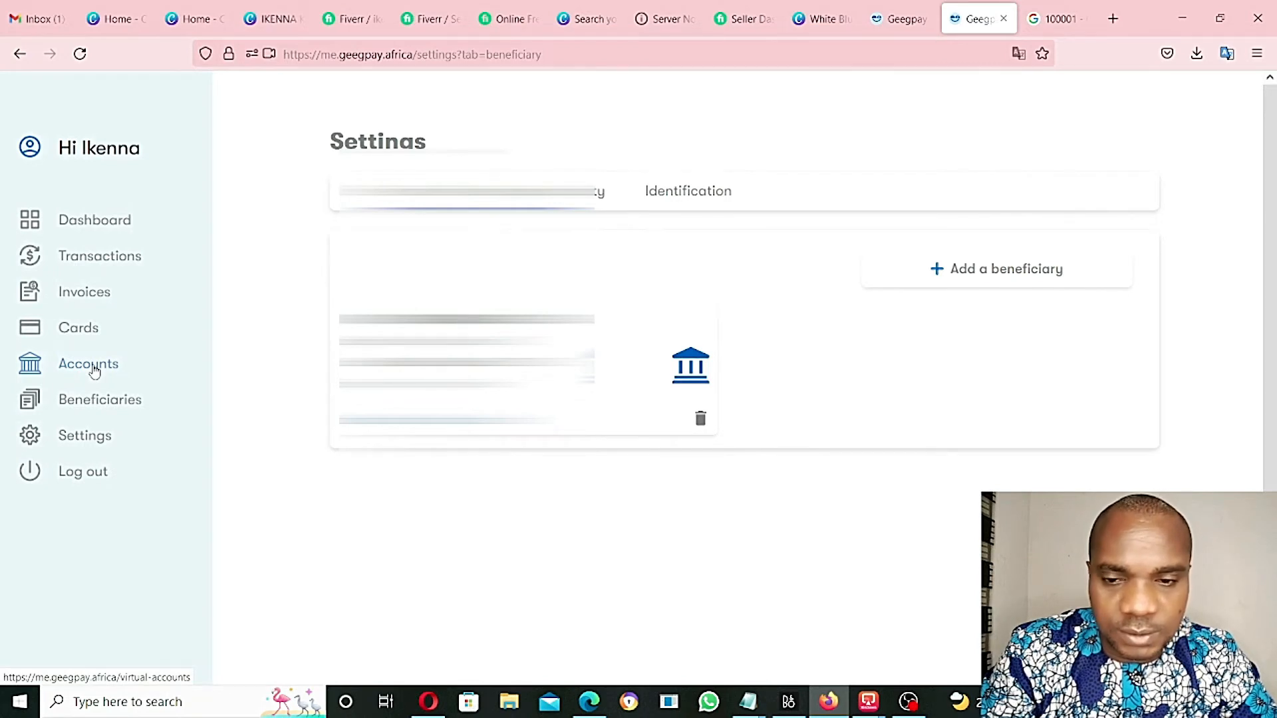
- Review the virtual bank accounts page, then return to the dashboard
{"action": "left_click", "coordinate": [88, 364]}
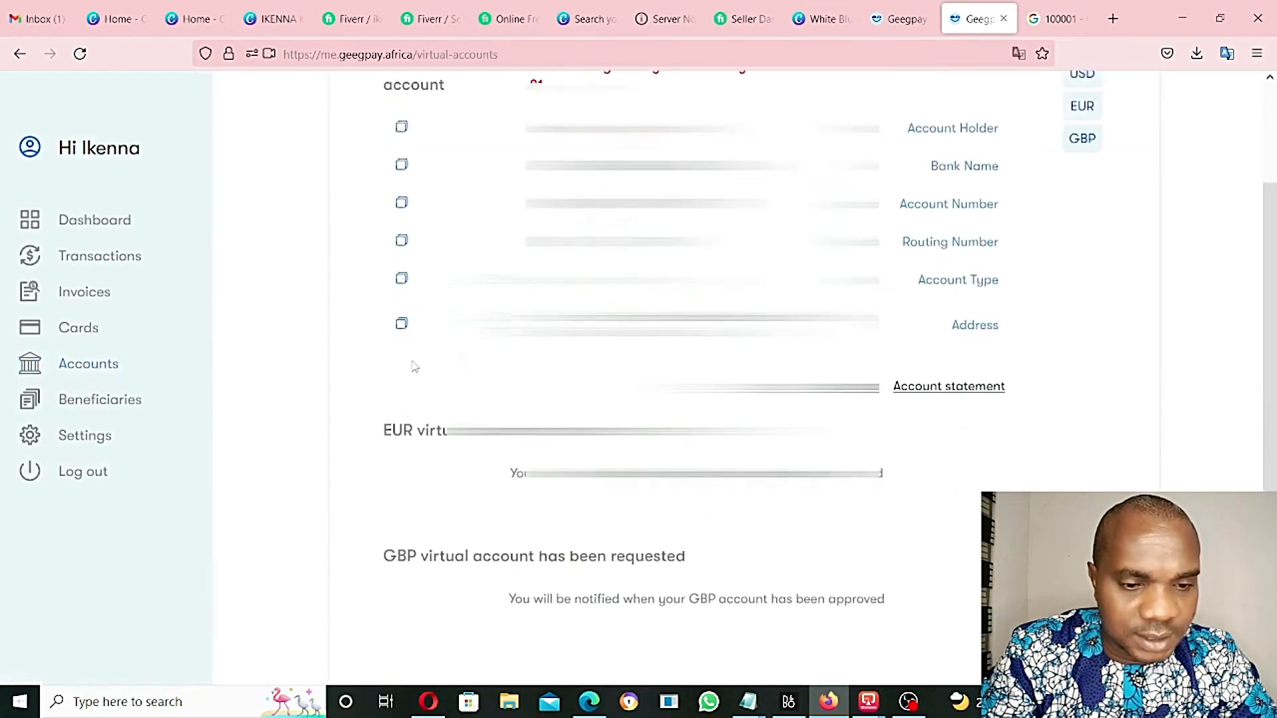
{"action": "scroll", "scroll_direction": "down", "scroll_amount": 3}
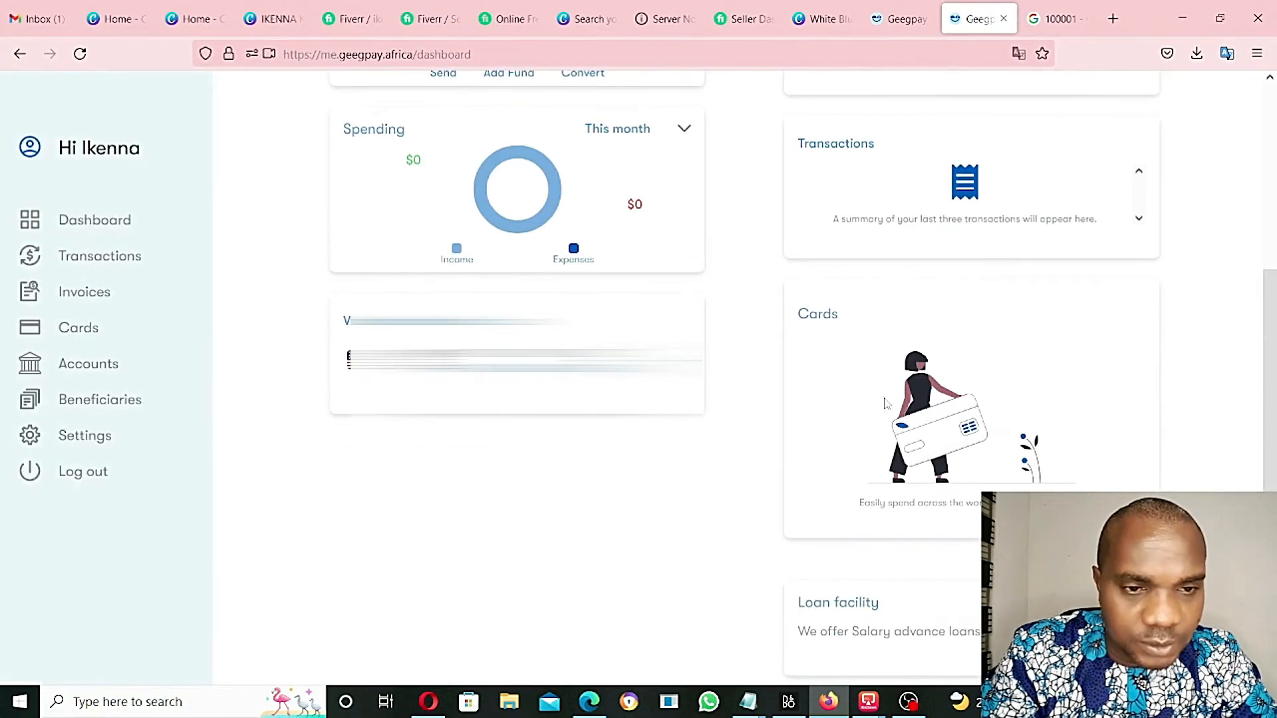
{"action": "left_click", "coordinate": [88, 364]}
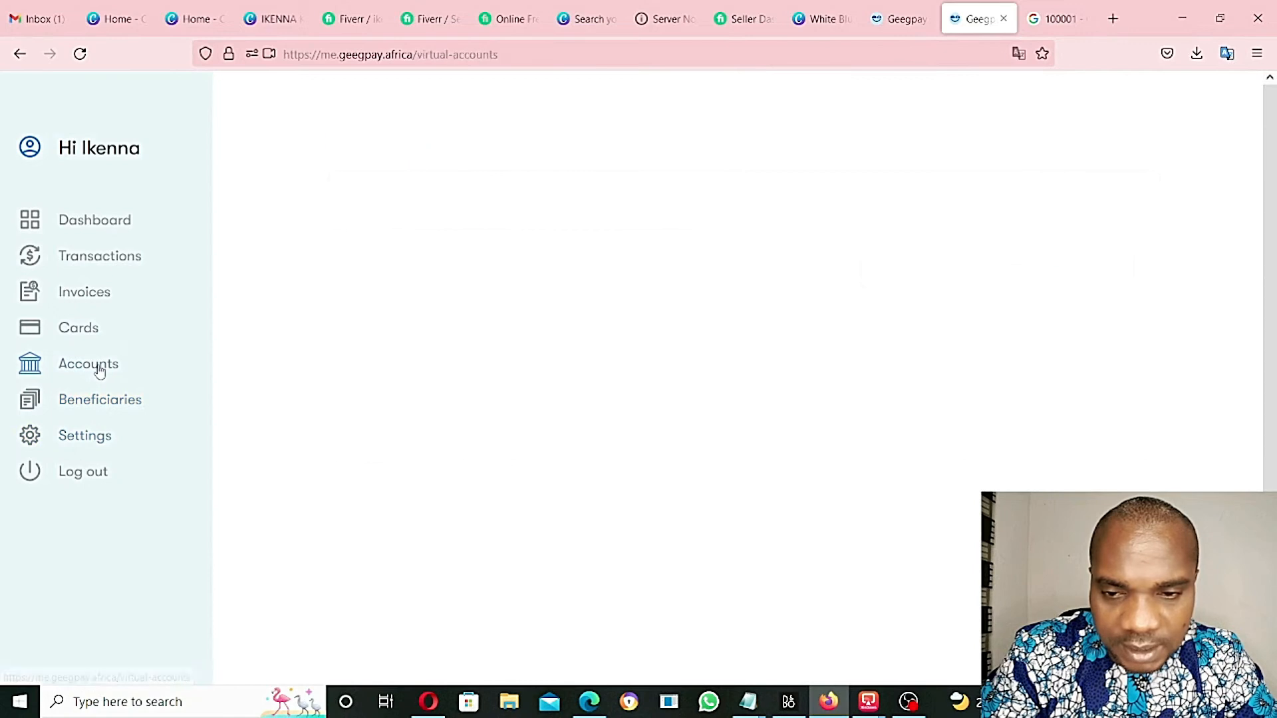
{"action": "left_click", "coordinate": [87, 363]}
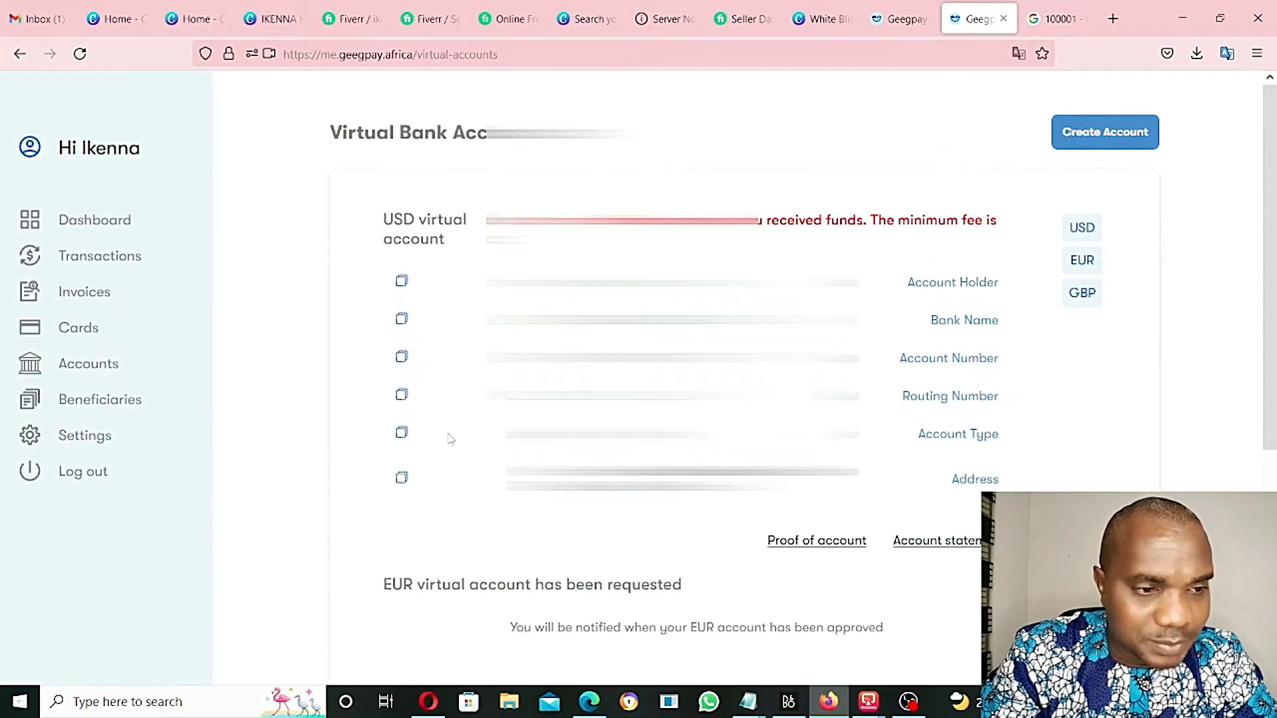
{"action": "left_click", "coordinate": [94, 220]}
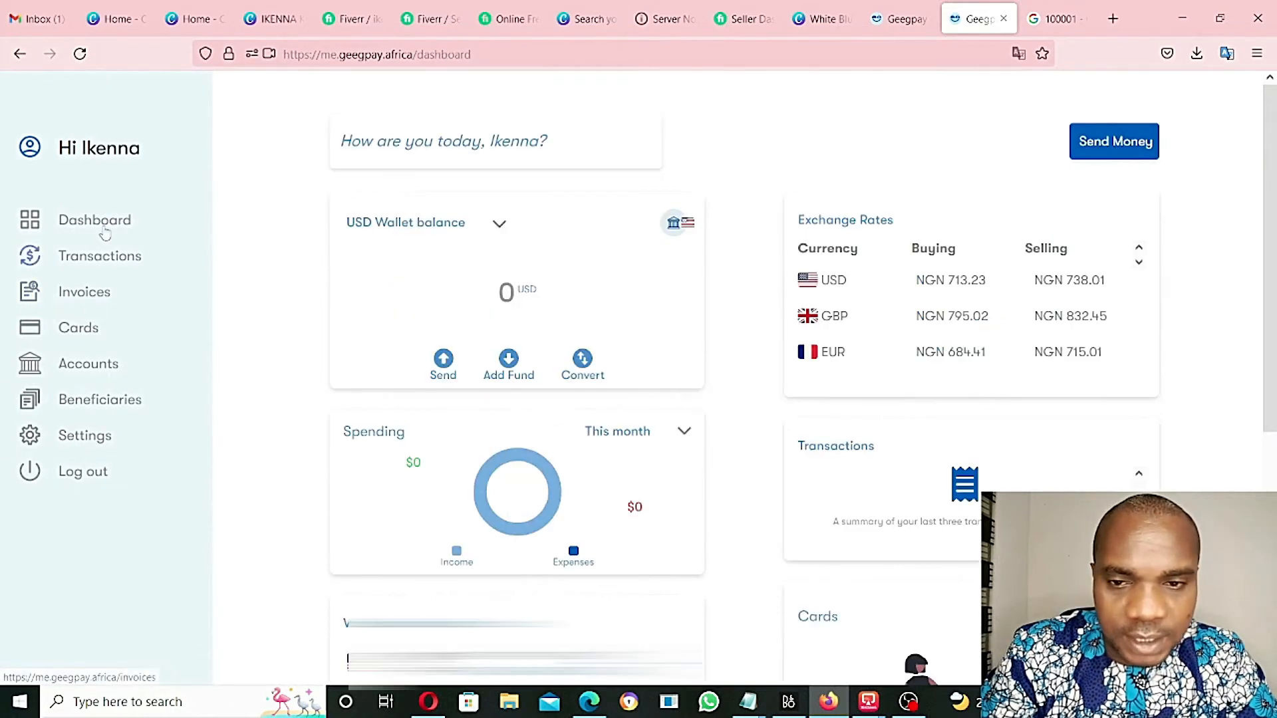
{"action": "mouse_move", "coordinate": [209, 234]}
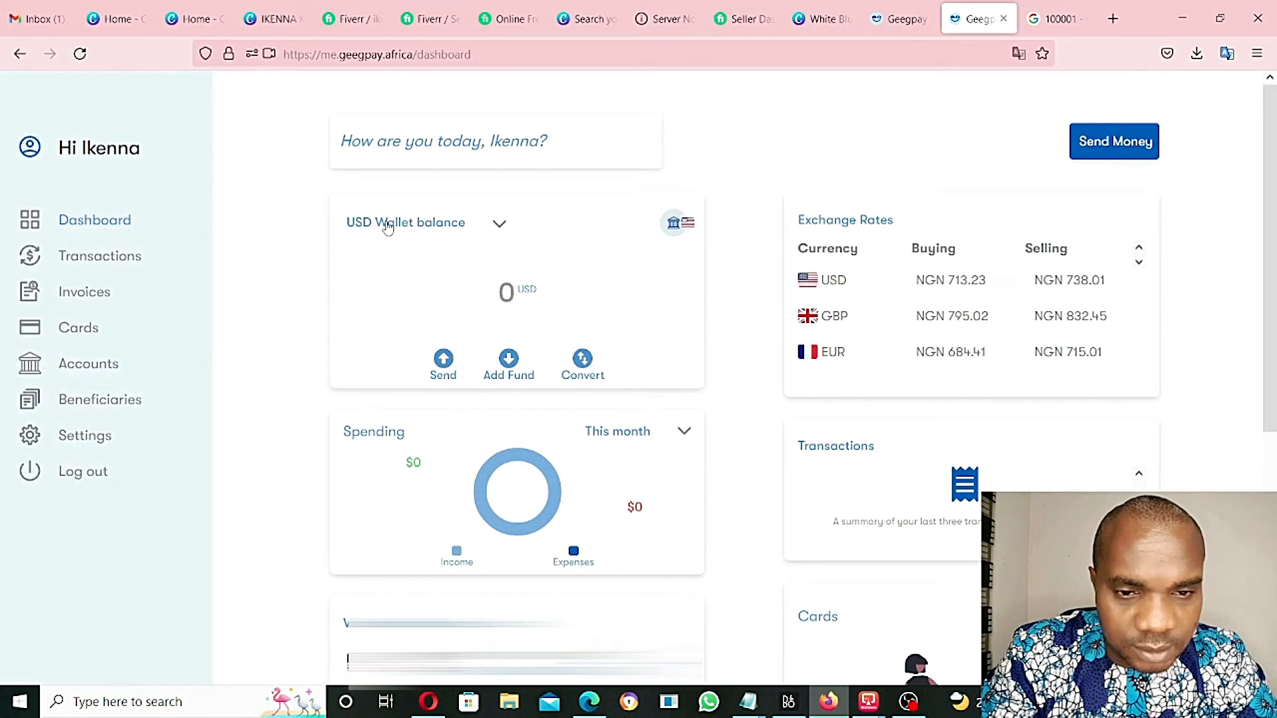
- Switch the dashboard wallet card to the NGN Wallet balance, currently 0 NGN
{"action": "left_click", "coordinate": [499, 223]}
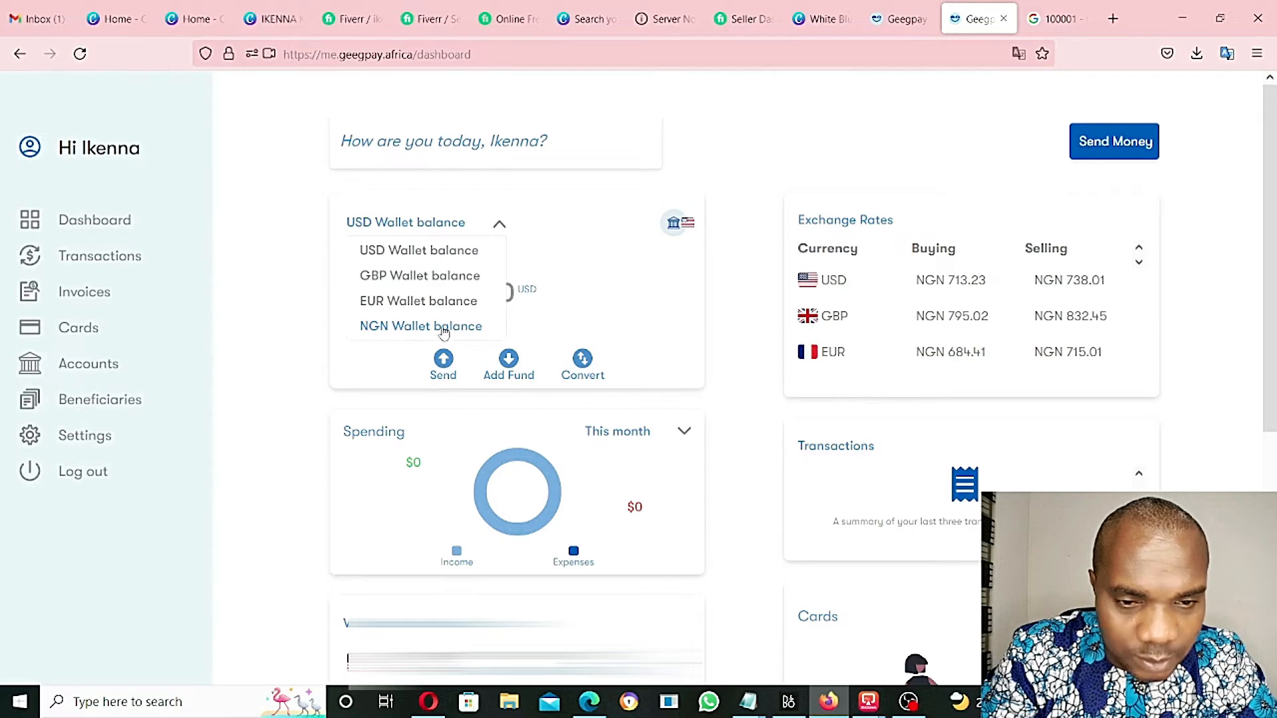
{"action": "left_click", "coordinate": [419, 325]}
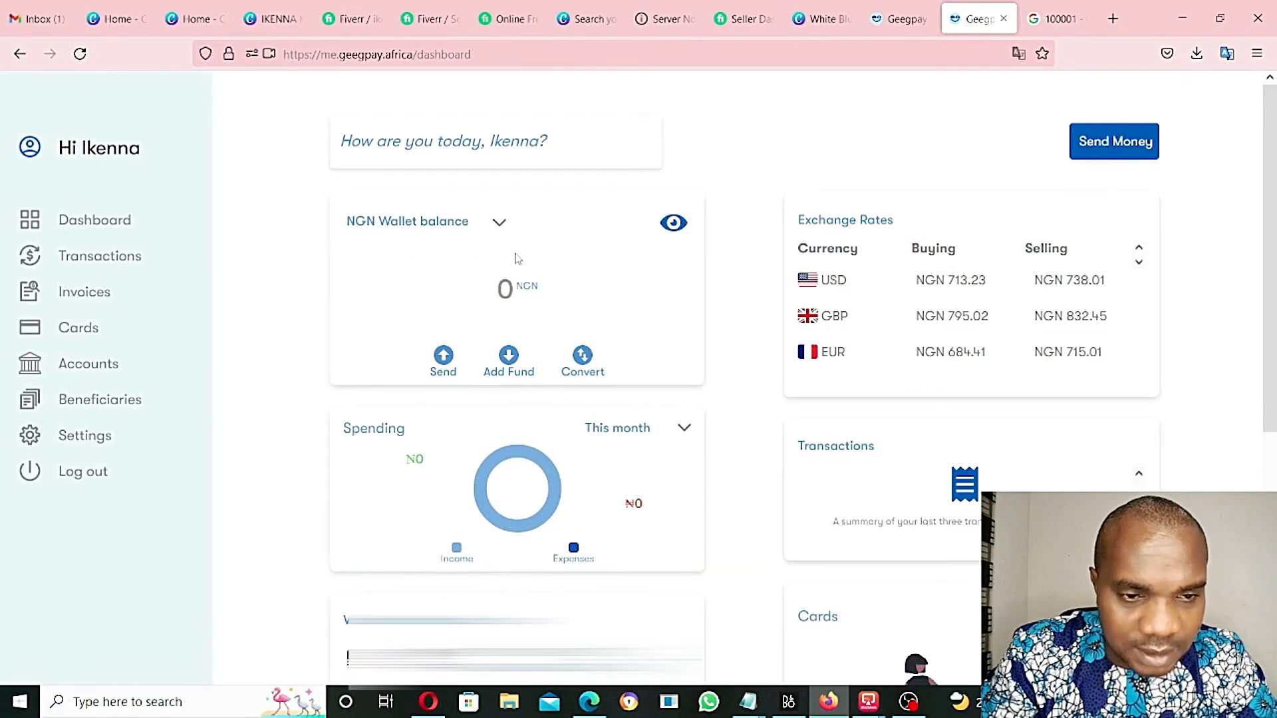
{"action": "scroll", "scroll_direction": "down", "scroll_amount": 3}
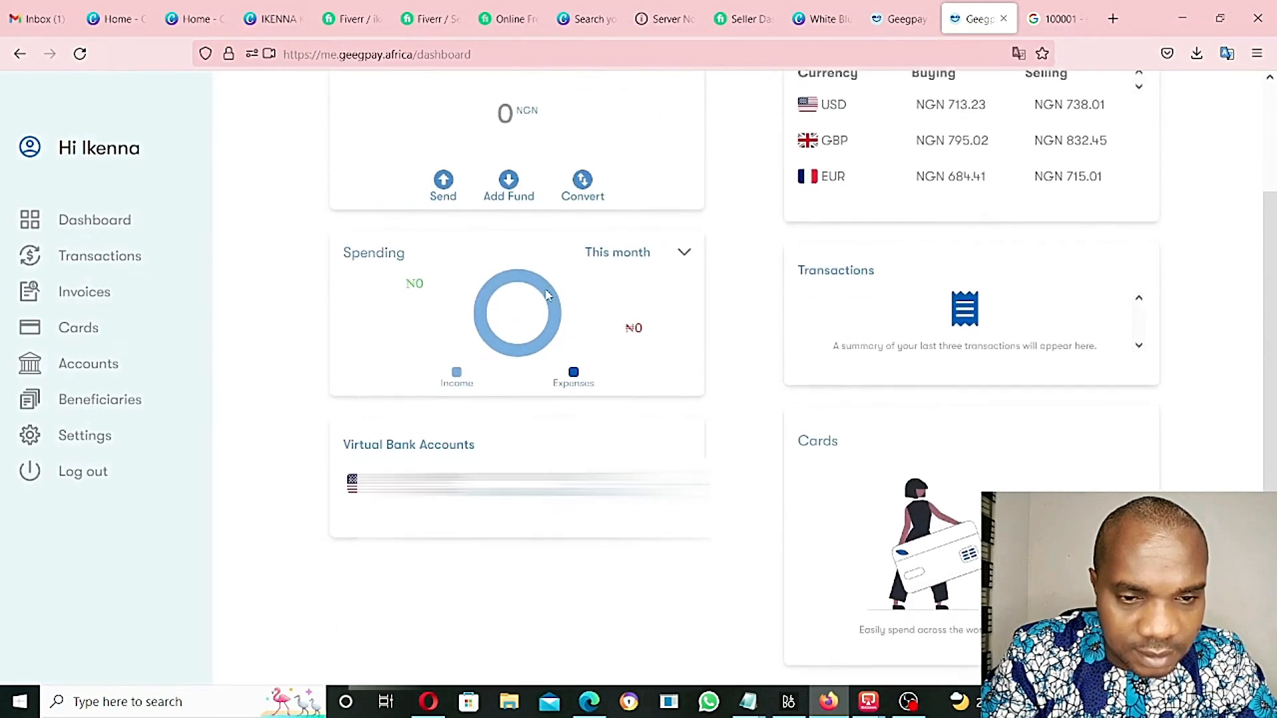
{"action": "scroll", "scroll_direction": "up", "scroll_amount": 3}
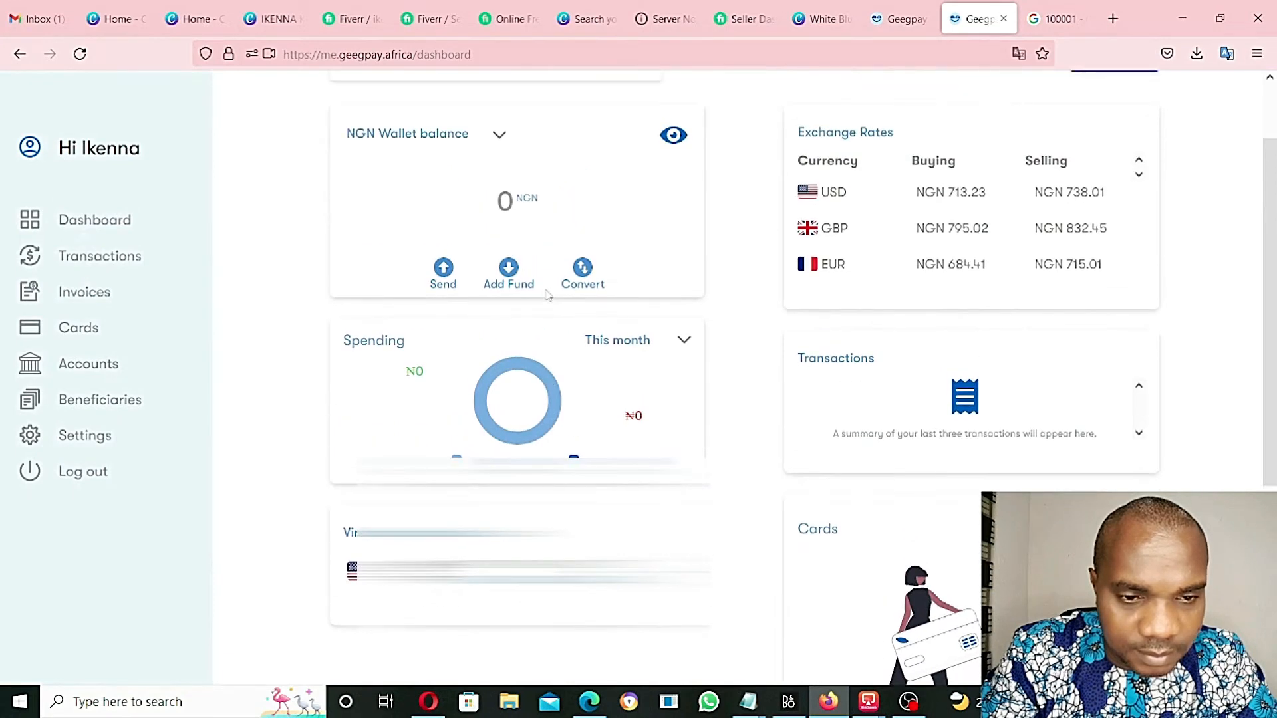
{"action": "mouse_move", "coordinate": [480, 298]}
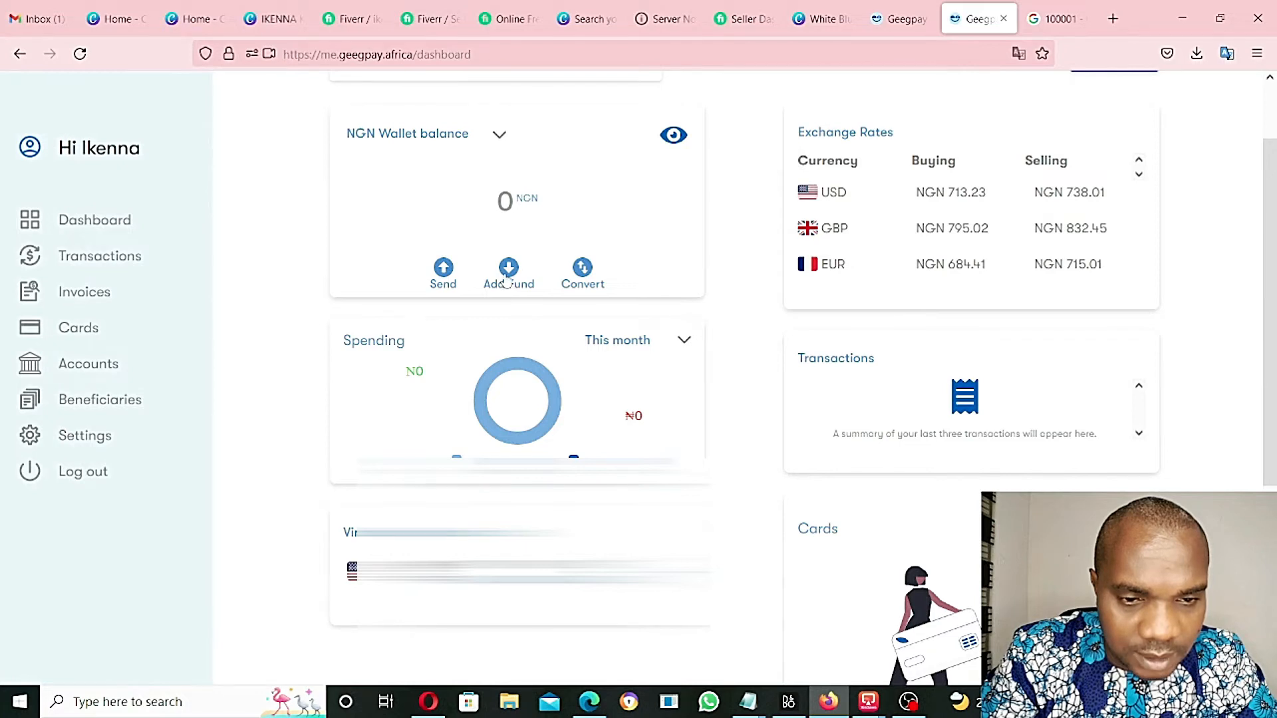
- Start funding the NGN wallet with 2800 naira and continue to the funding methods
{"action": "left_click", "coordinate": [507, 267]}
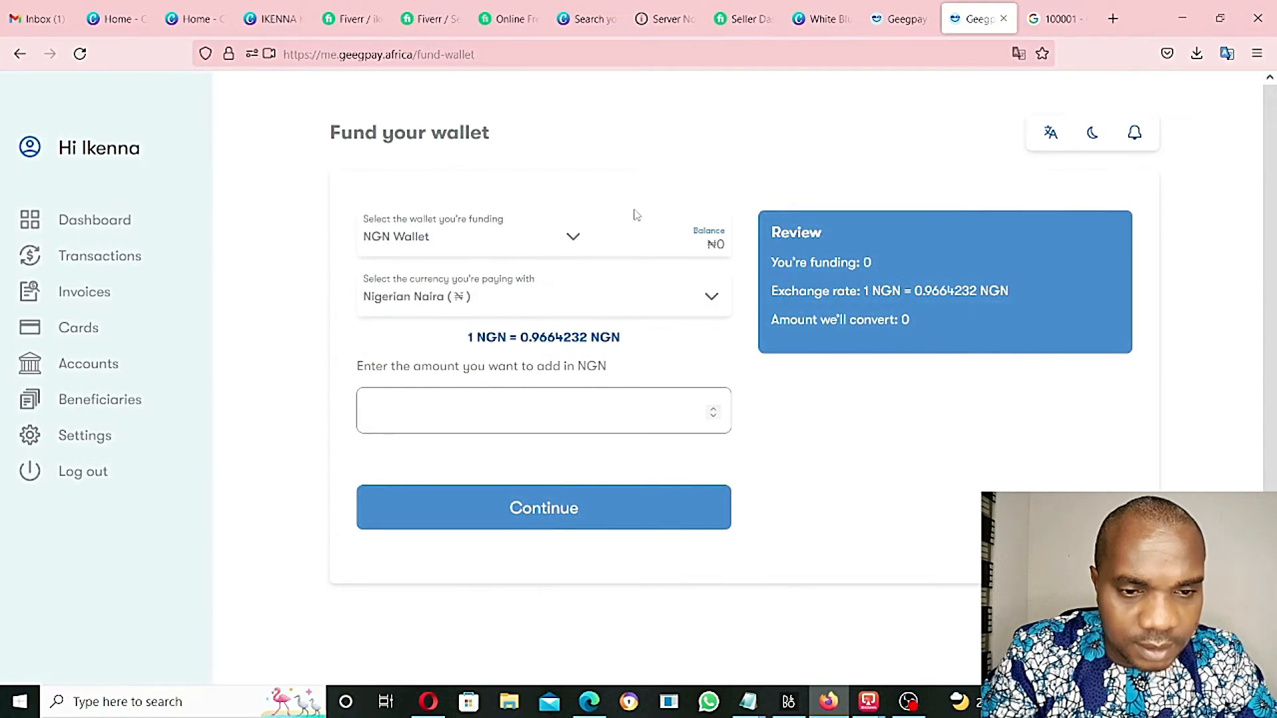
{"action": "mouse_move", "coordinate": [493, 379]}
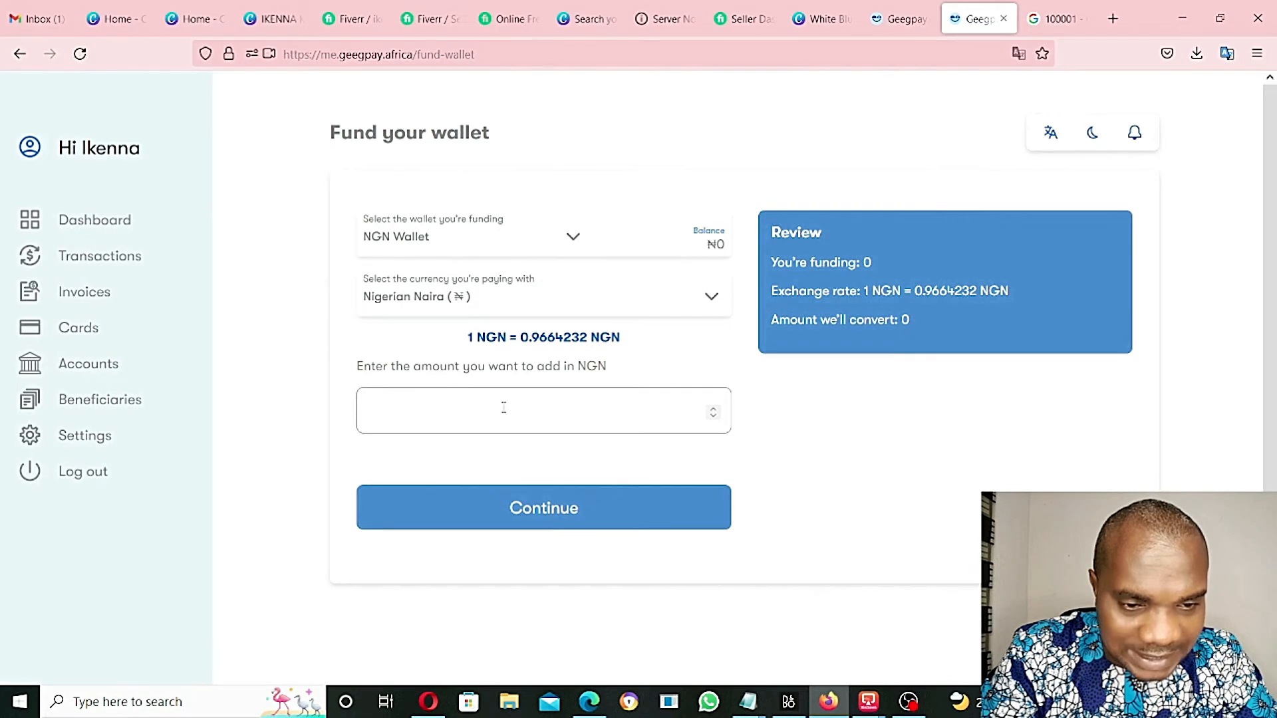
{"action": "left_click", "coordinate": [502, 411]}
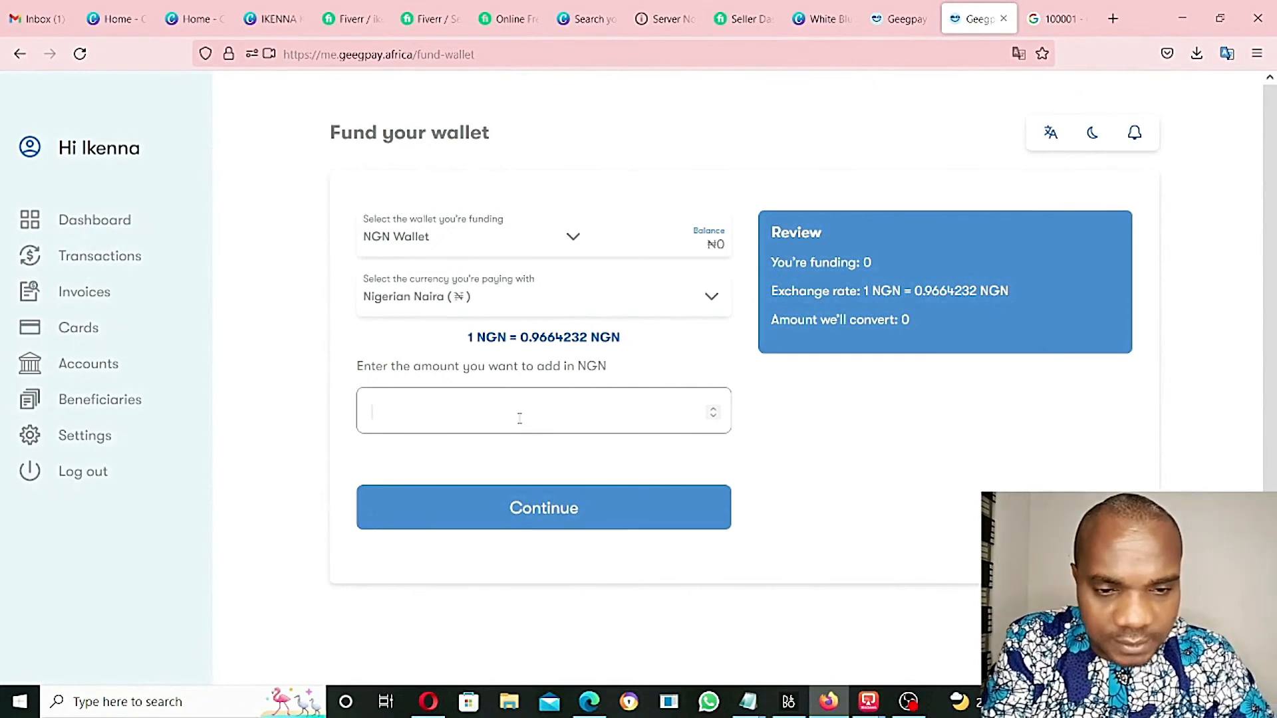
{"action": "type", "text": "2800"}
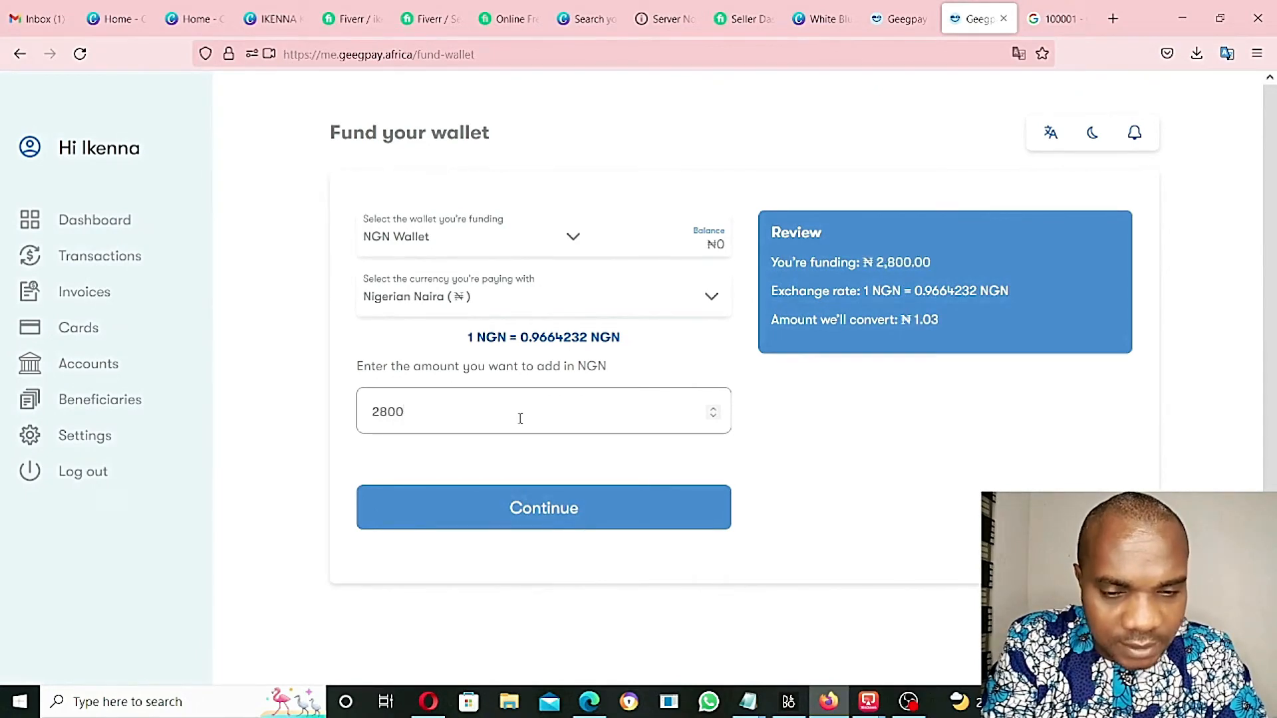
{"action": "left_click", "coordinate": [543, 507]}
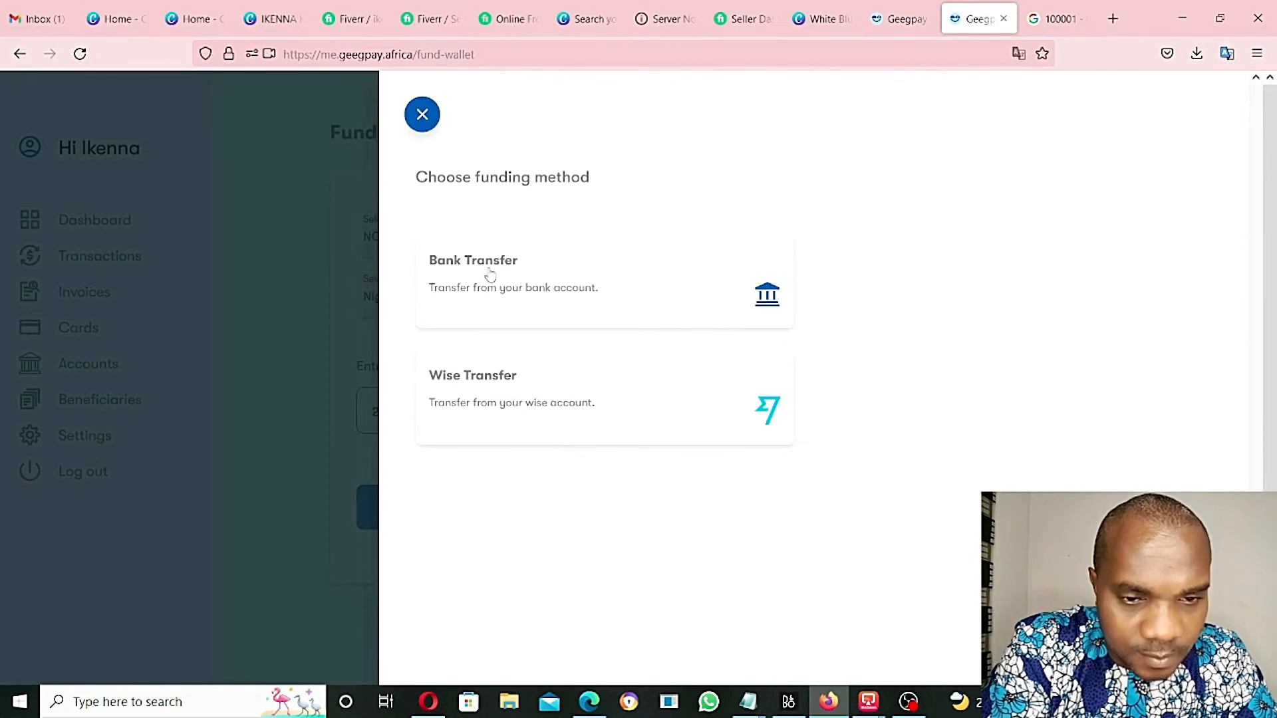
{"action": "mouse_move", "coordinate": [537, 288]}
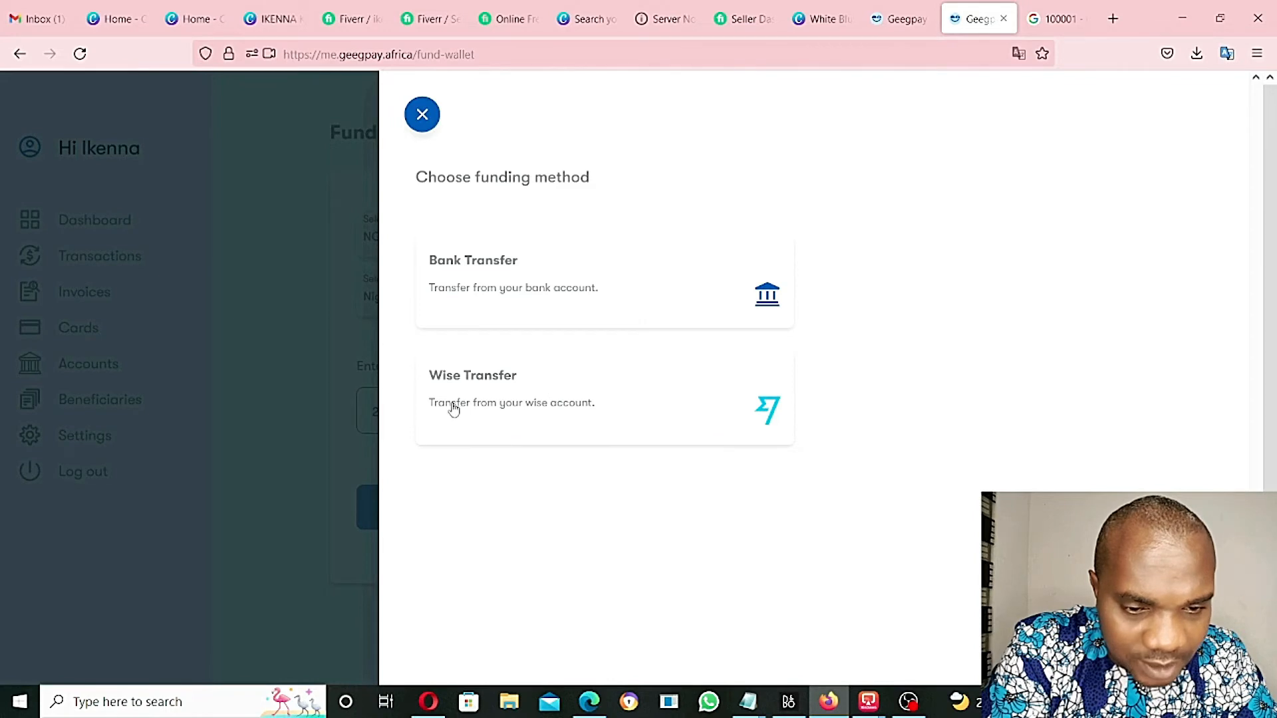
{"action": "mouse_move", "coordinate": [546, 278]}
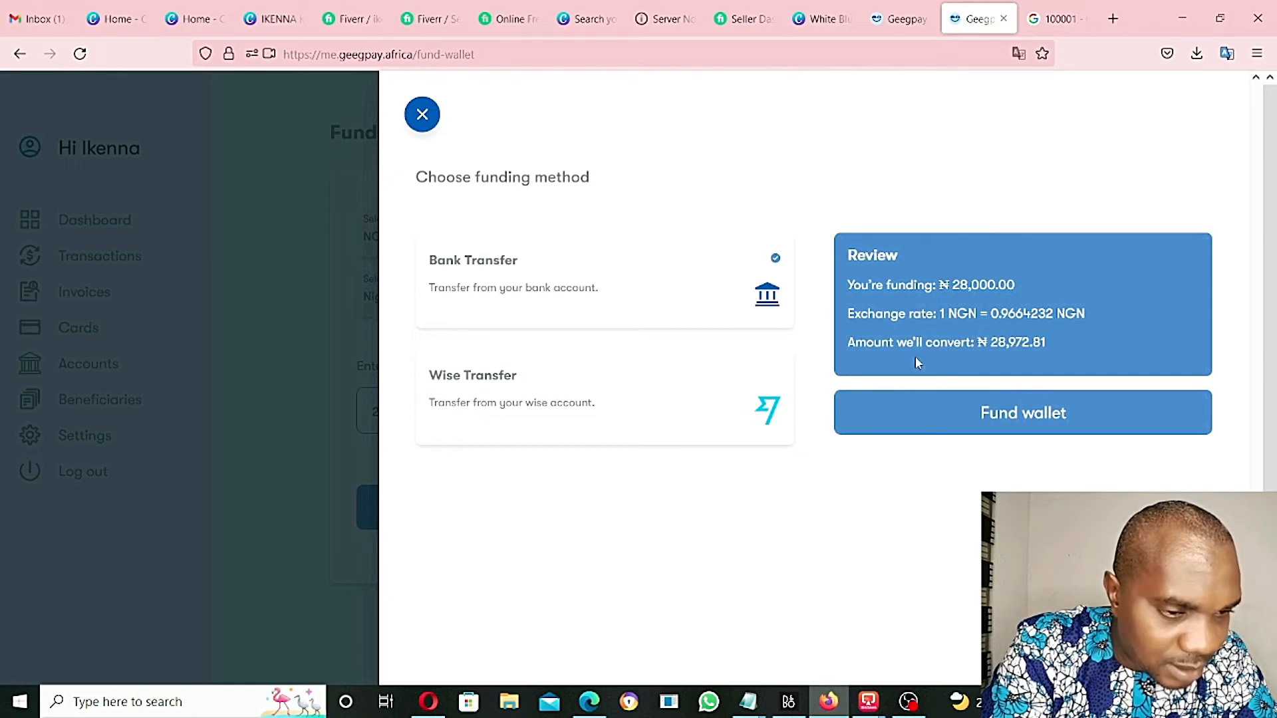
{"action": "mouse_move", "coordinate": [1020, 365]}
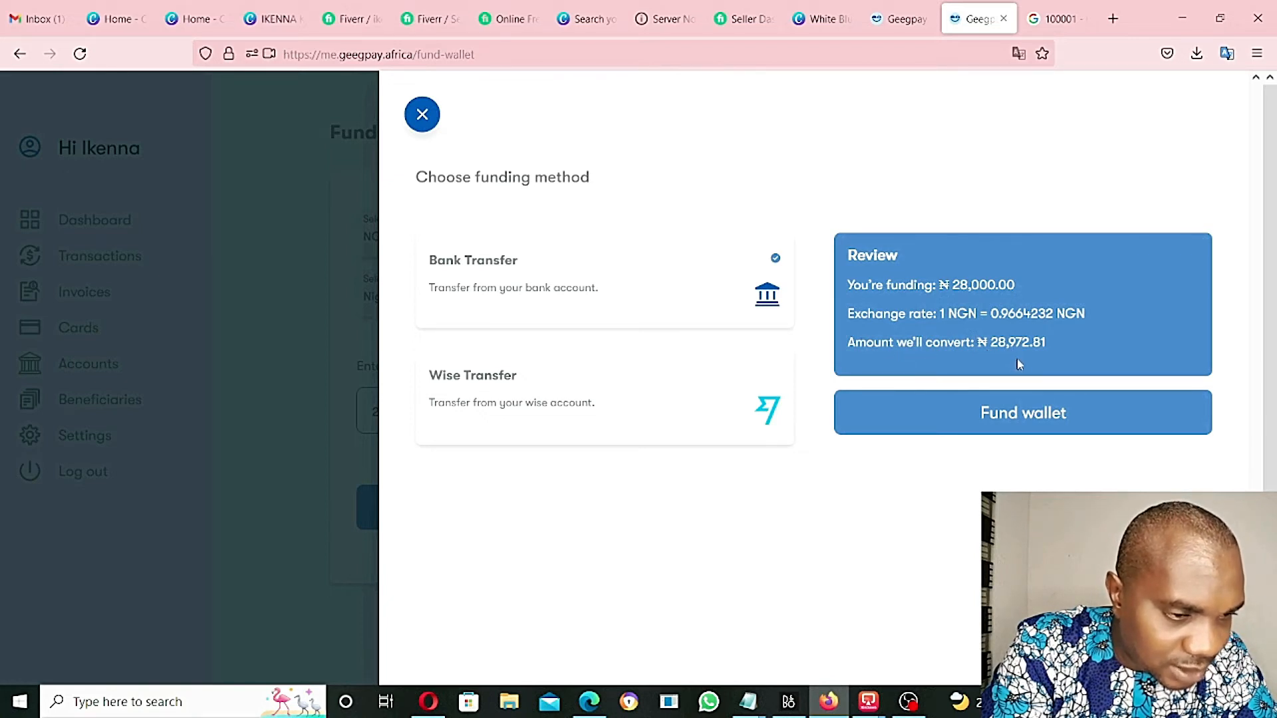
- Choose bank transfer and load the ₦28,000.00 transfer instructions with ₦0.00 fee
{"action": "left_click", "coordinate": [1023, 412]}
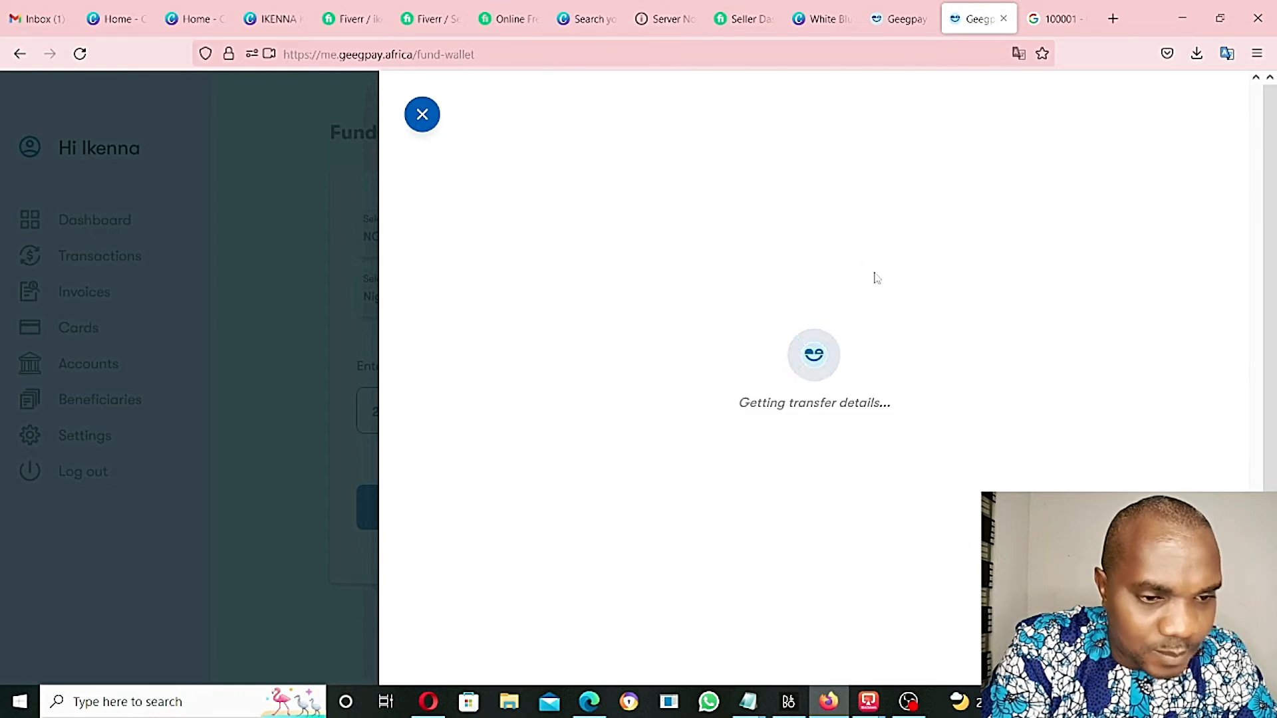
{"action": "mouse_move", "coordinate": [865, 265]}
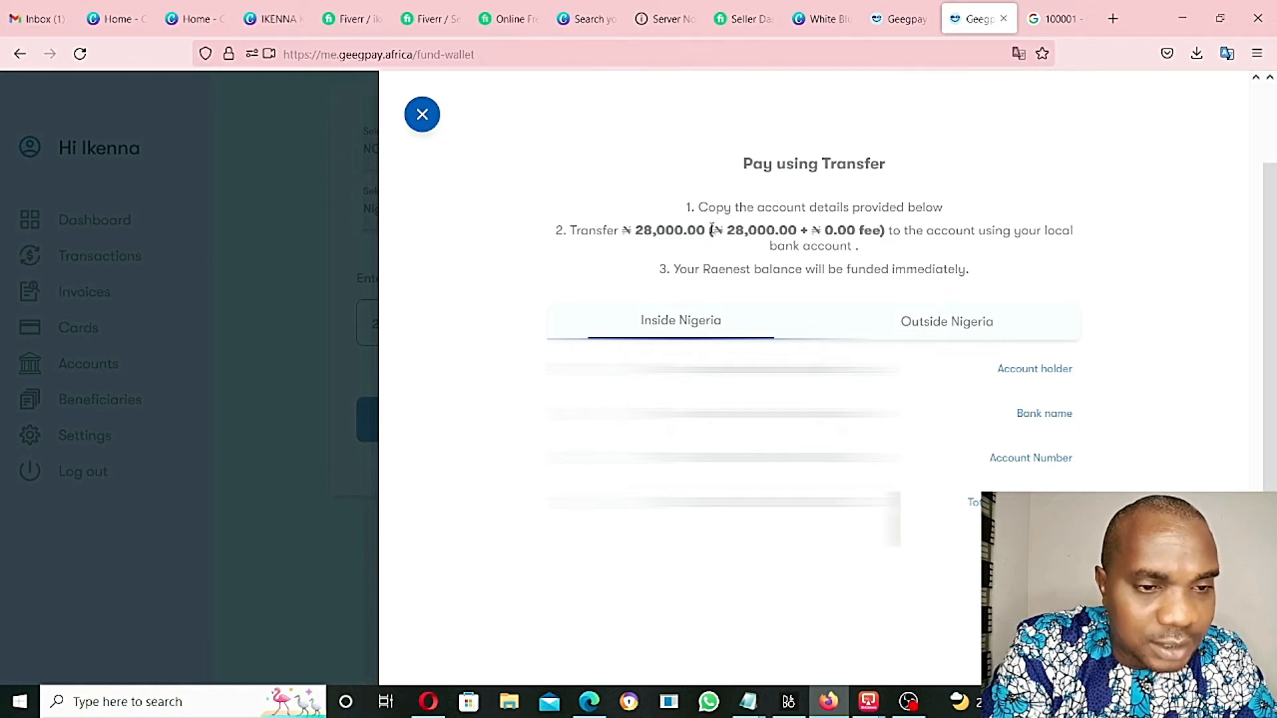
{"action": "mouse_move", "coordinate": [622, 232]}
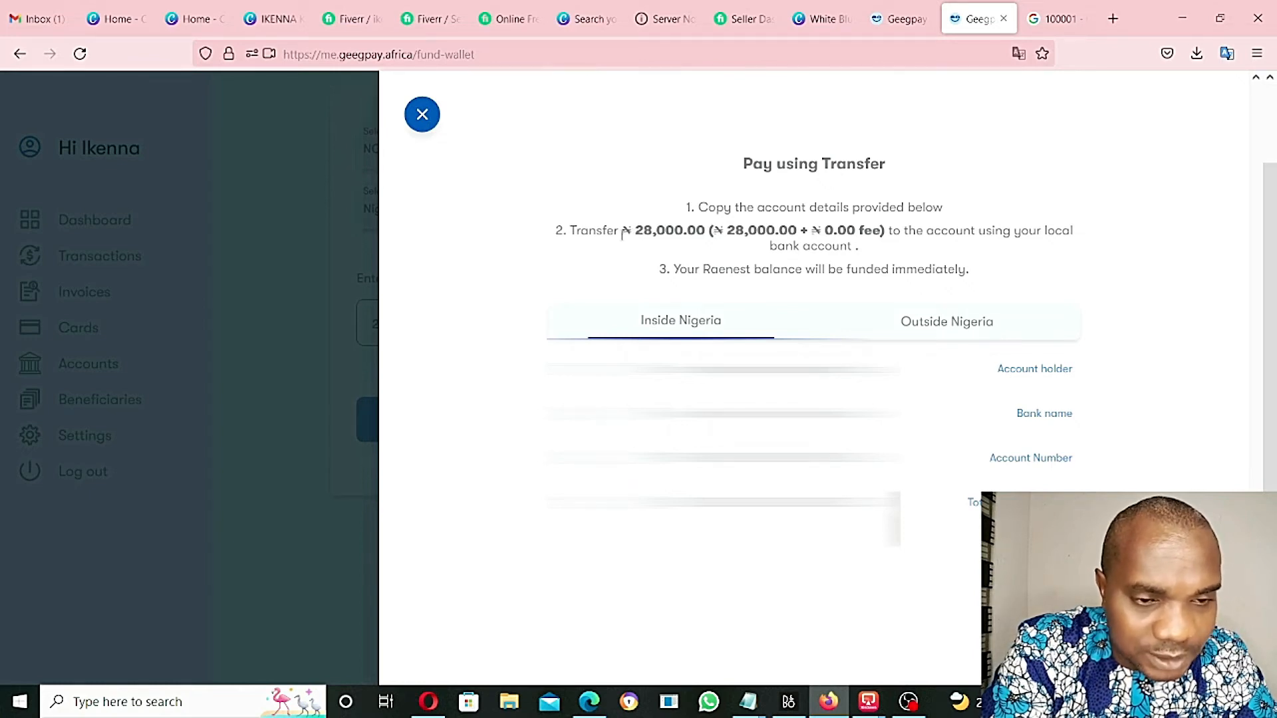
{"action": "mouse_move", "coordinate": [992, 430]}
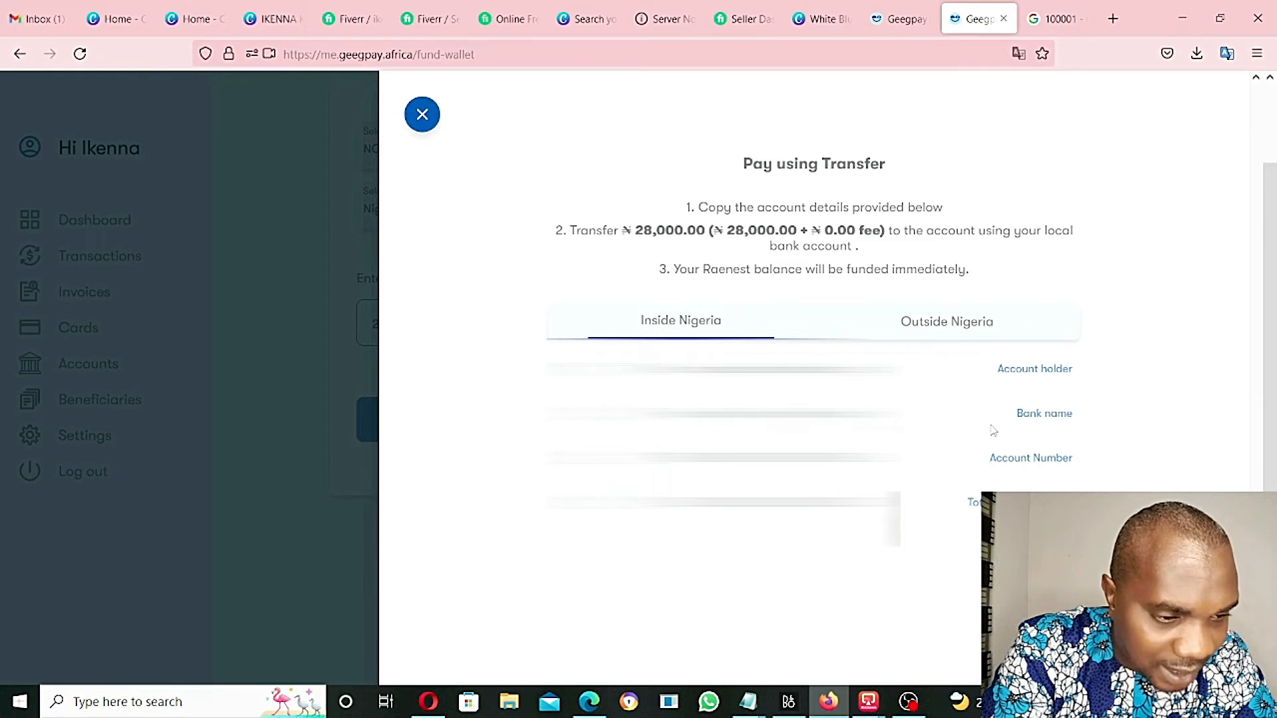
{"action": "mouse_move", "coordinate": [904, 463]}
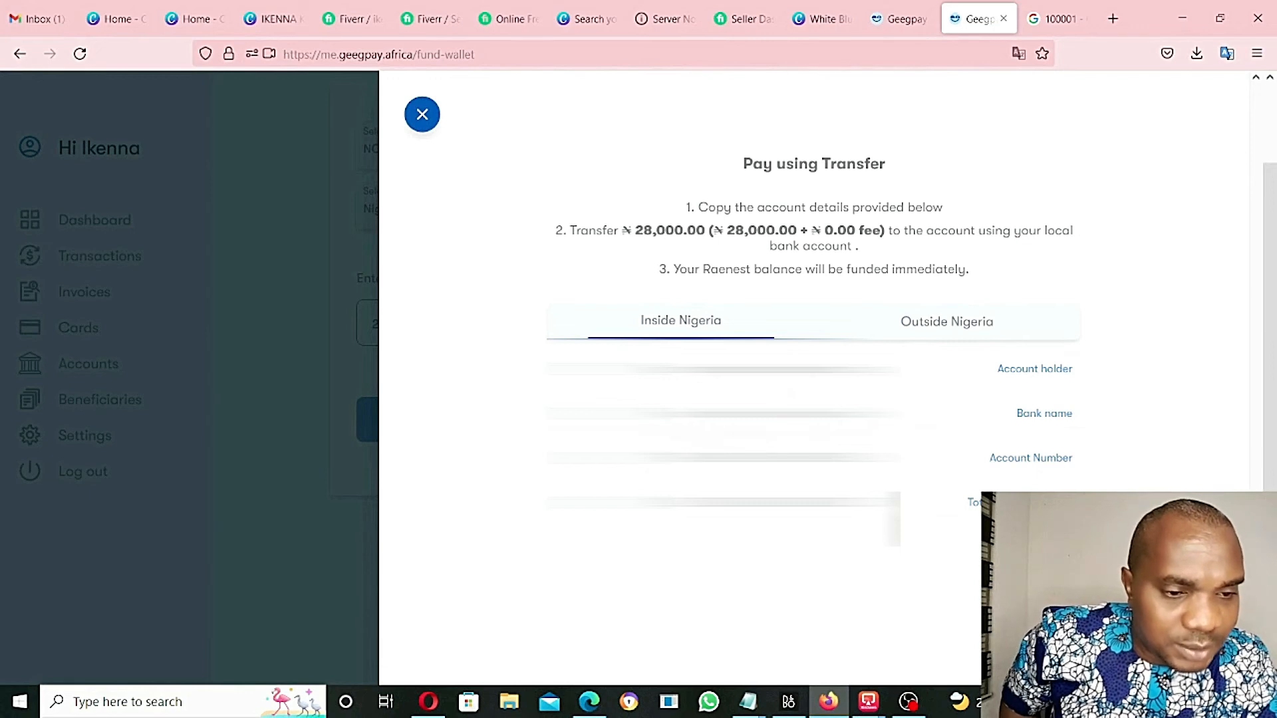
{"action": "mouse_move", "coordinate": [866, 263]}
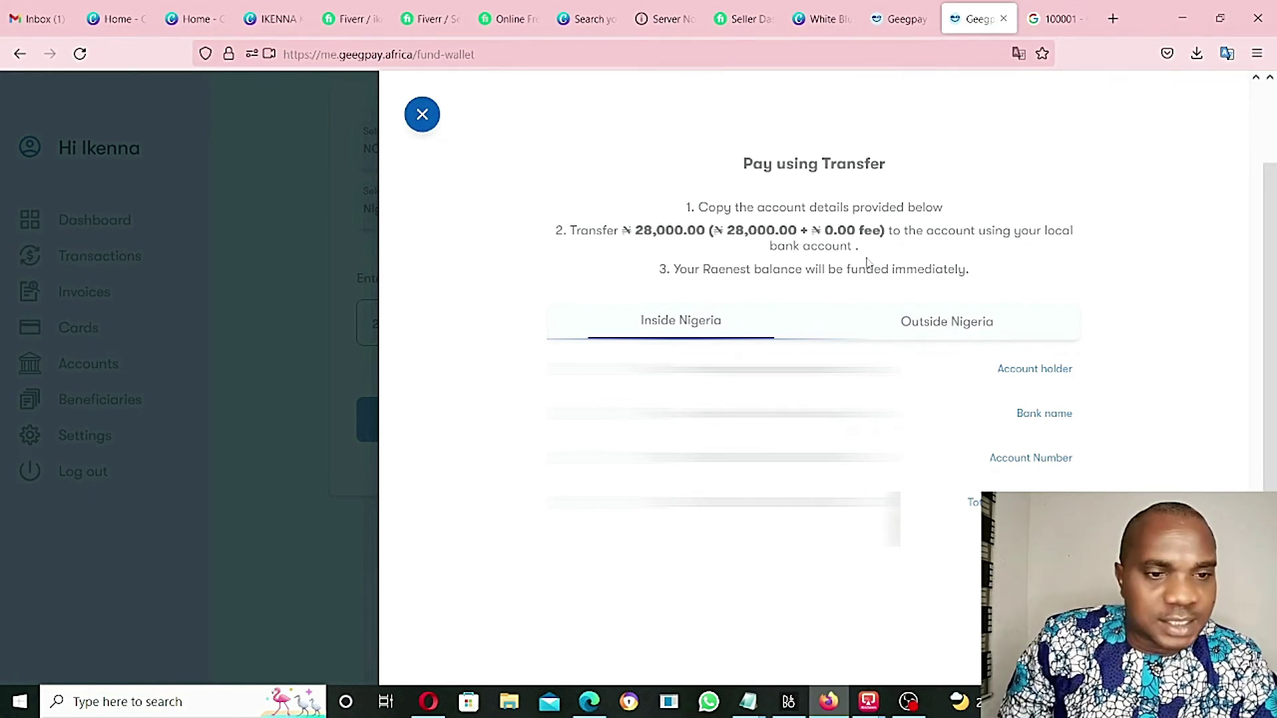
{"action": "mouse_move", "coordinate": [1106, 271]}
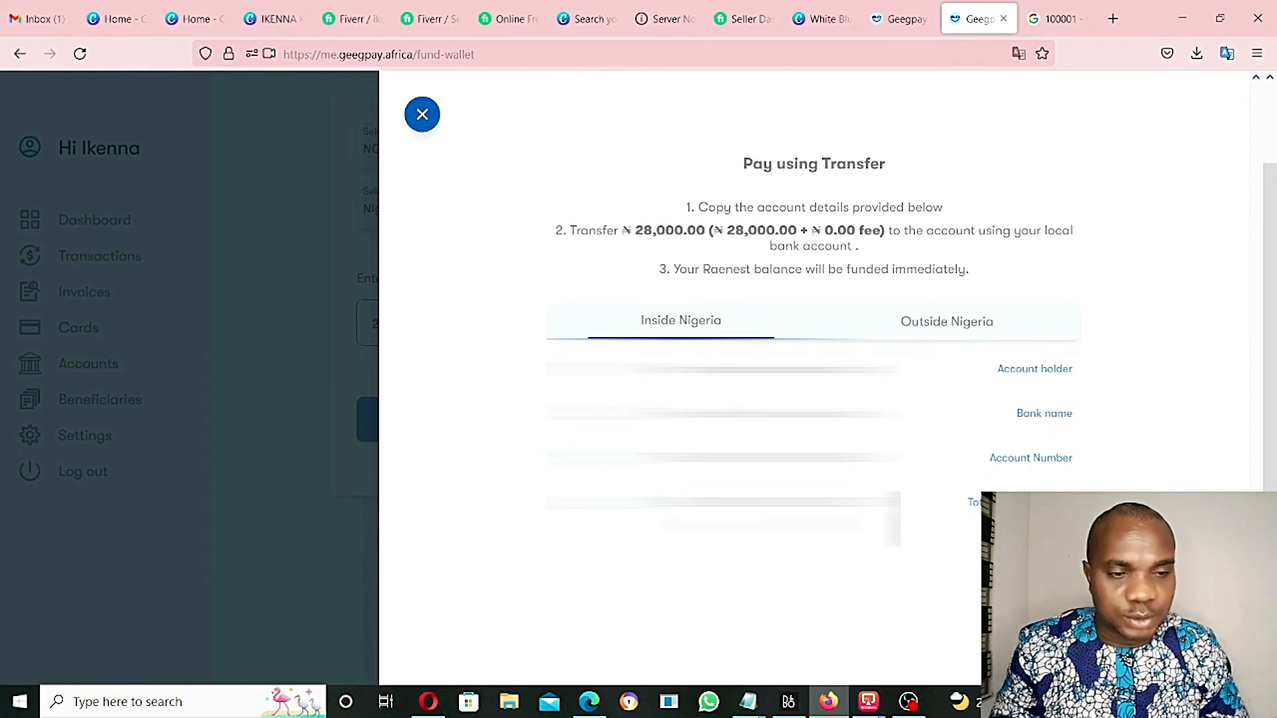
{"action": "mouse_move", "coordinate": [527, 428]}
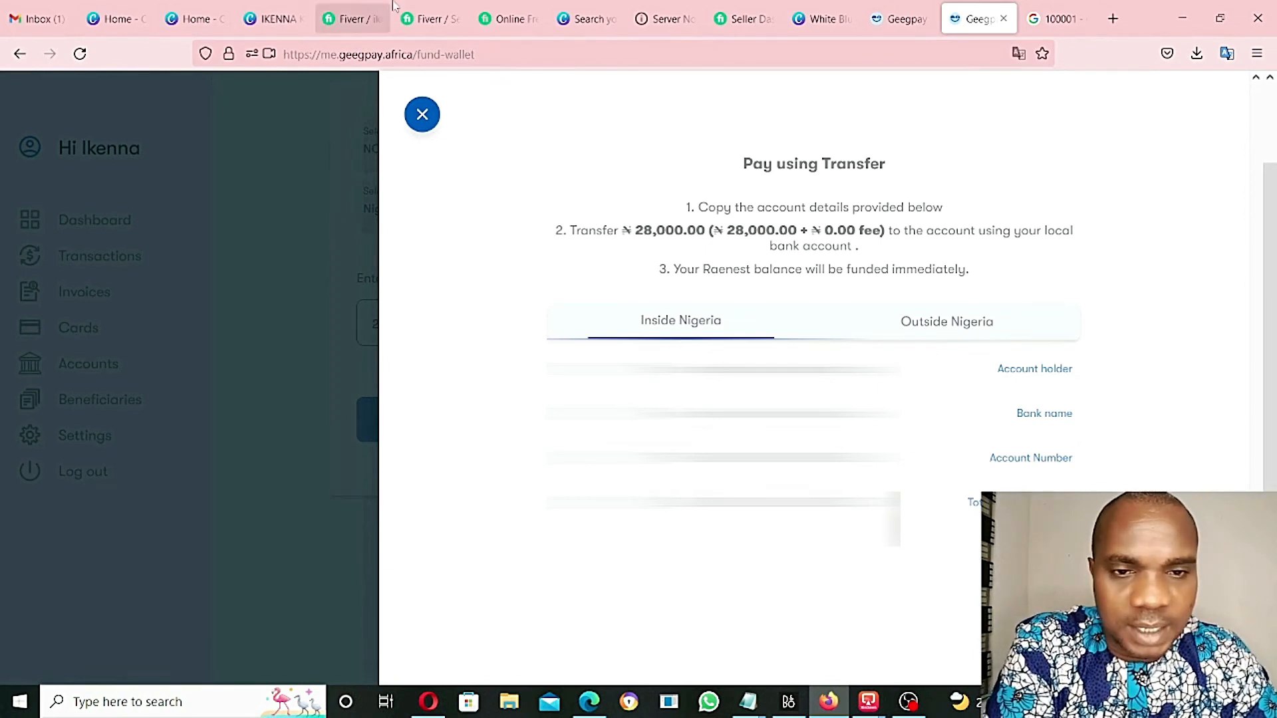
- Return to the dashboard and reload until the ₦29,000 wallet top-up shows in Transactions
{"action": "left_click", "coordinate": [422, 114]}
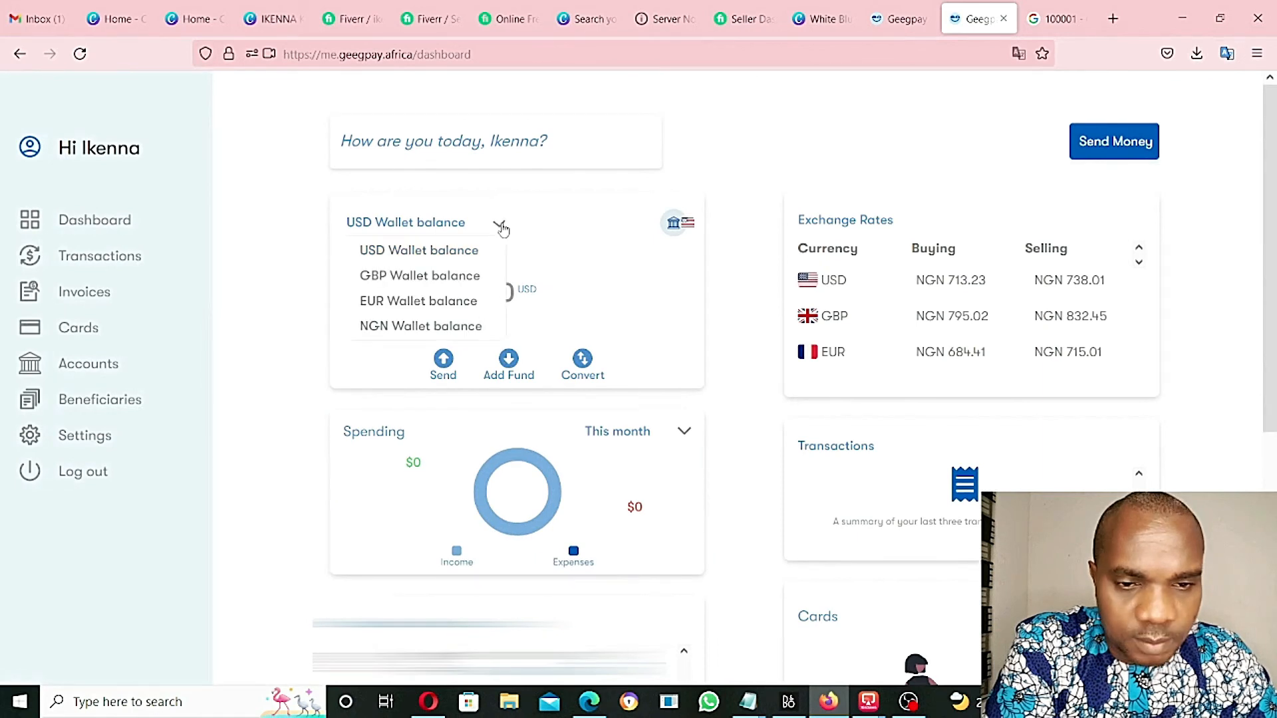
{"action": "left_click", "coordinate": [418, 325]}
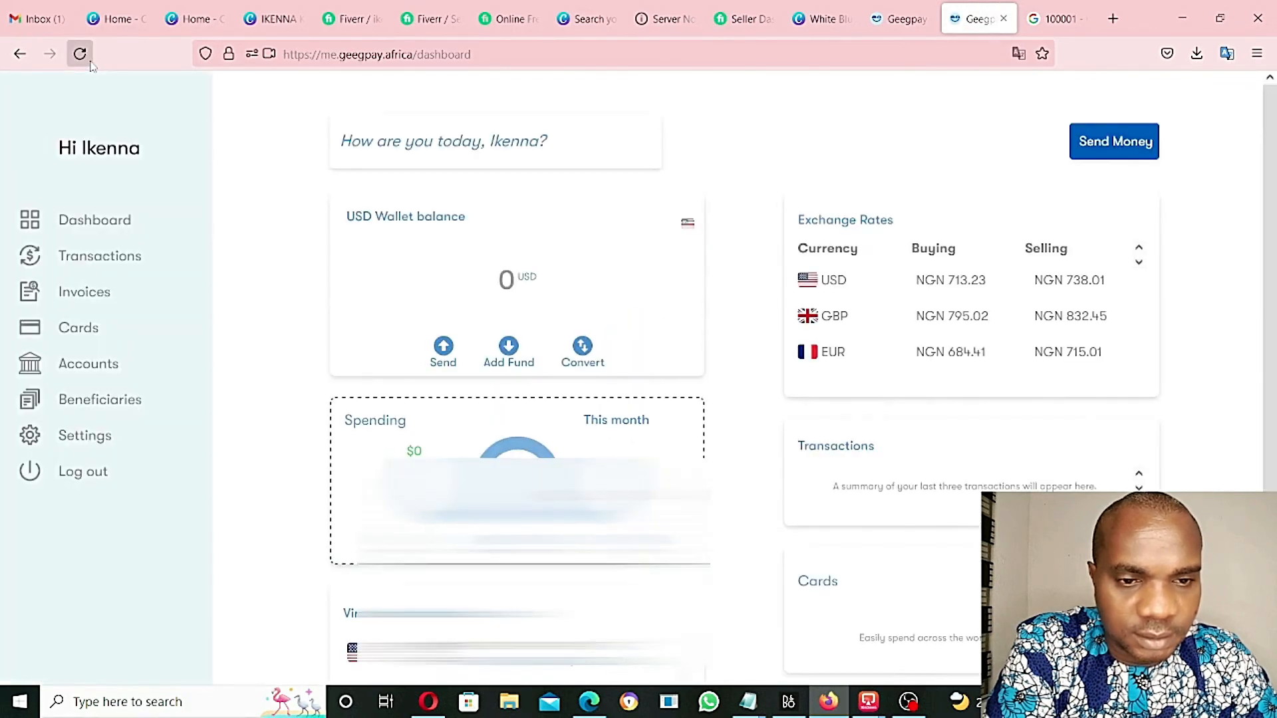
{"action": "scroll", "scroll_direction": "down", "scroll_amount": 3}
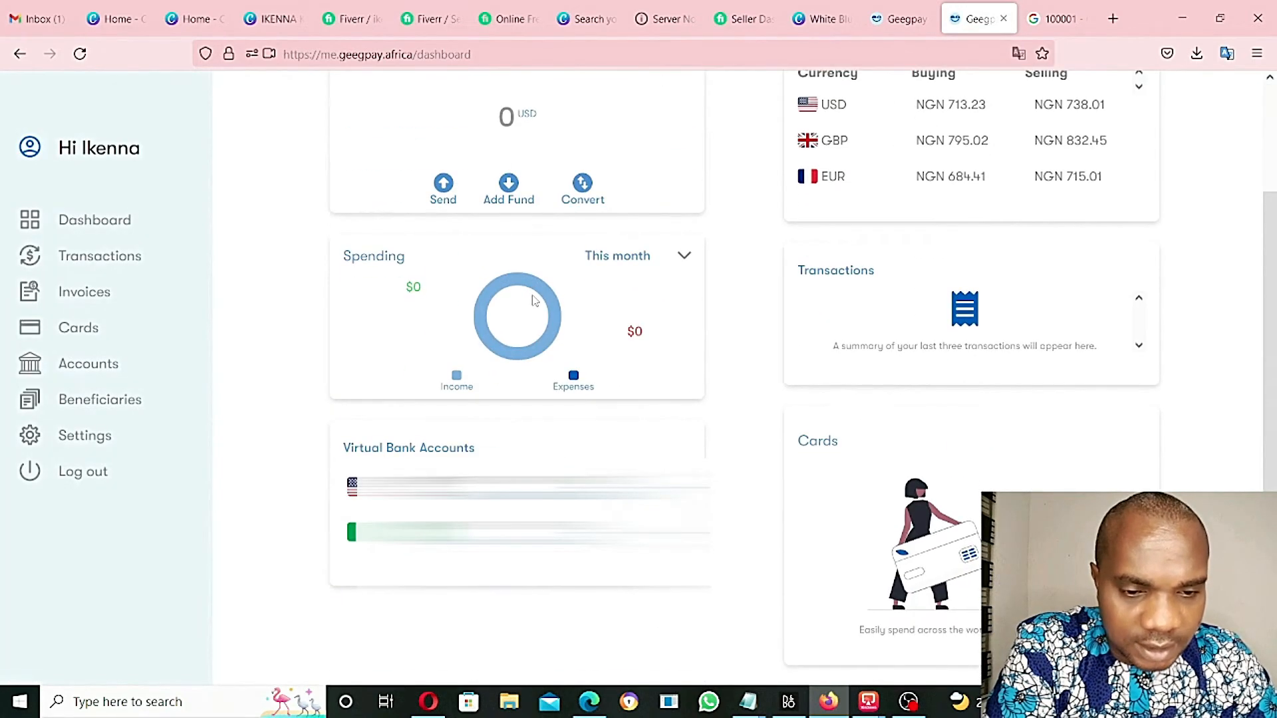
{"action": "scroll", "scroll_direction": "up", "scroll_amount": 3}
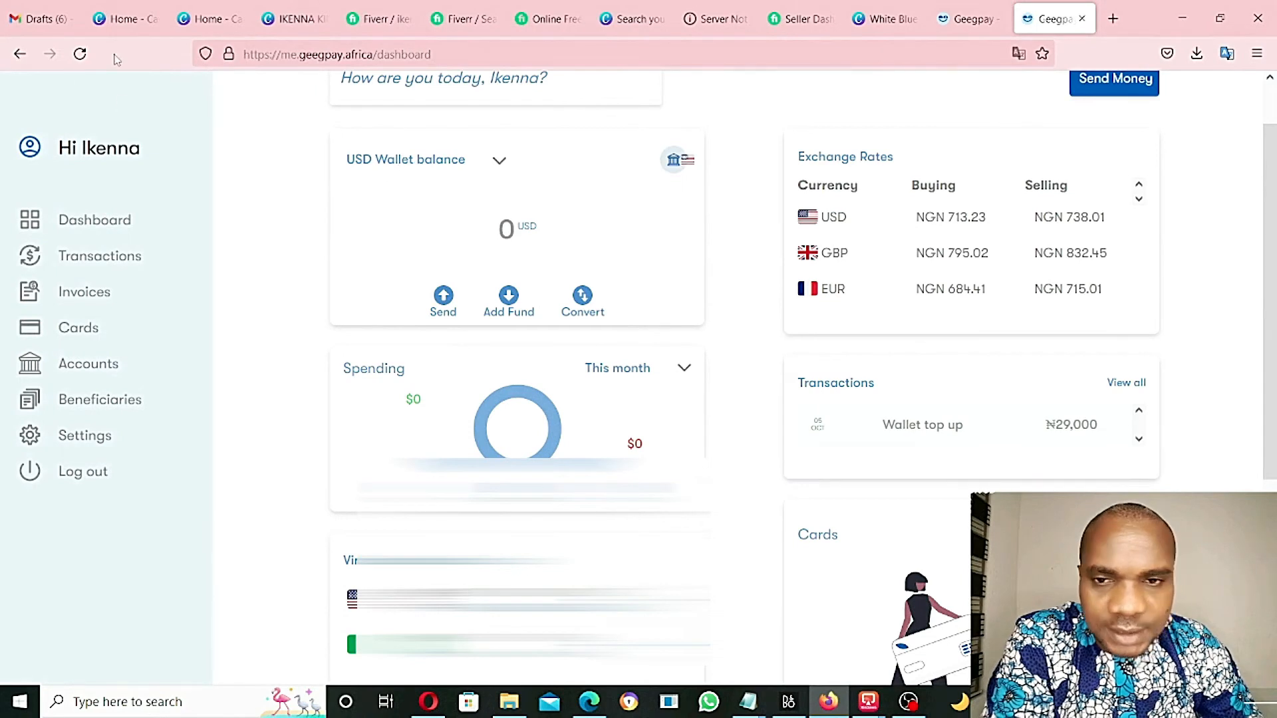
{"action": "left_click", "coordinate": [80, 54]}
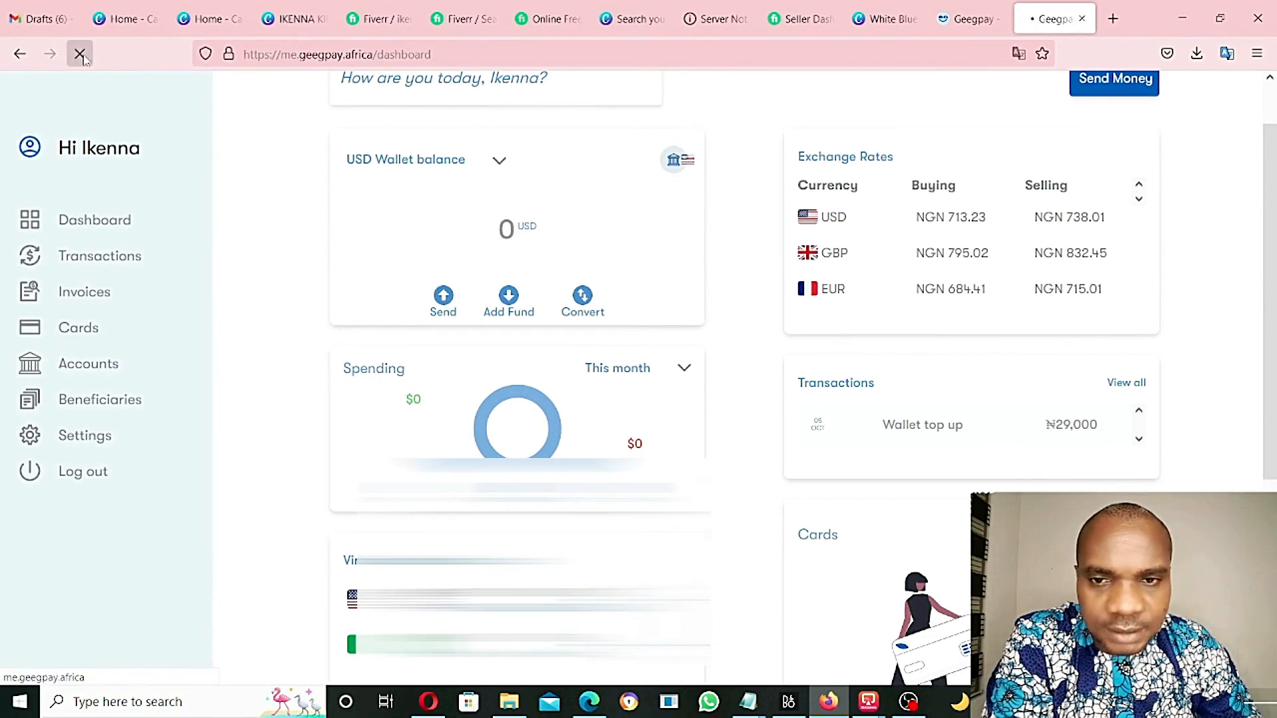
{"action": "left_click", "coordinate": [78, 54]}
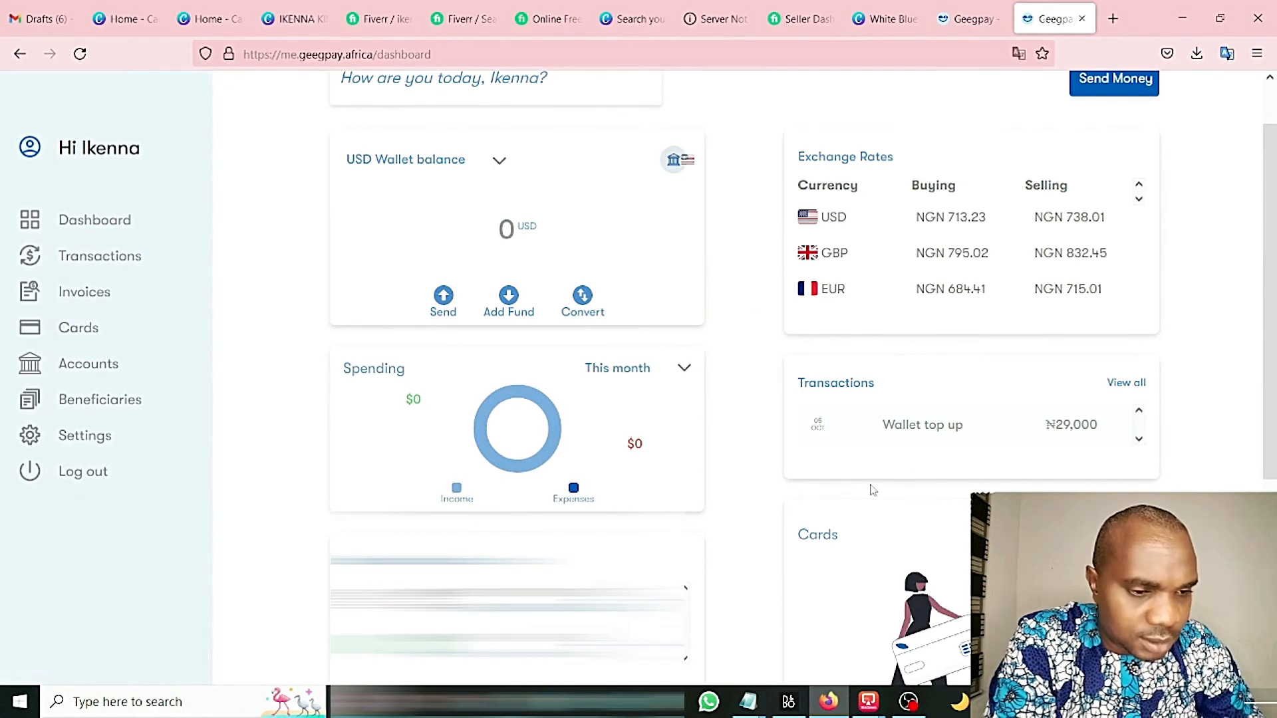
{"action": "mouse_move", "coordinate": [893, 432]}
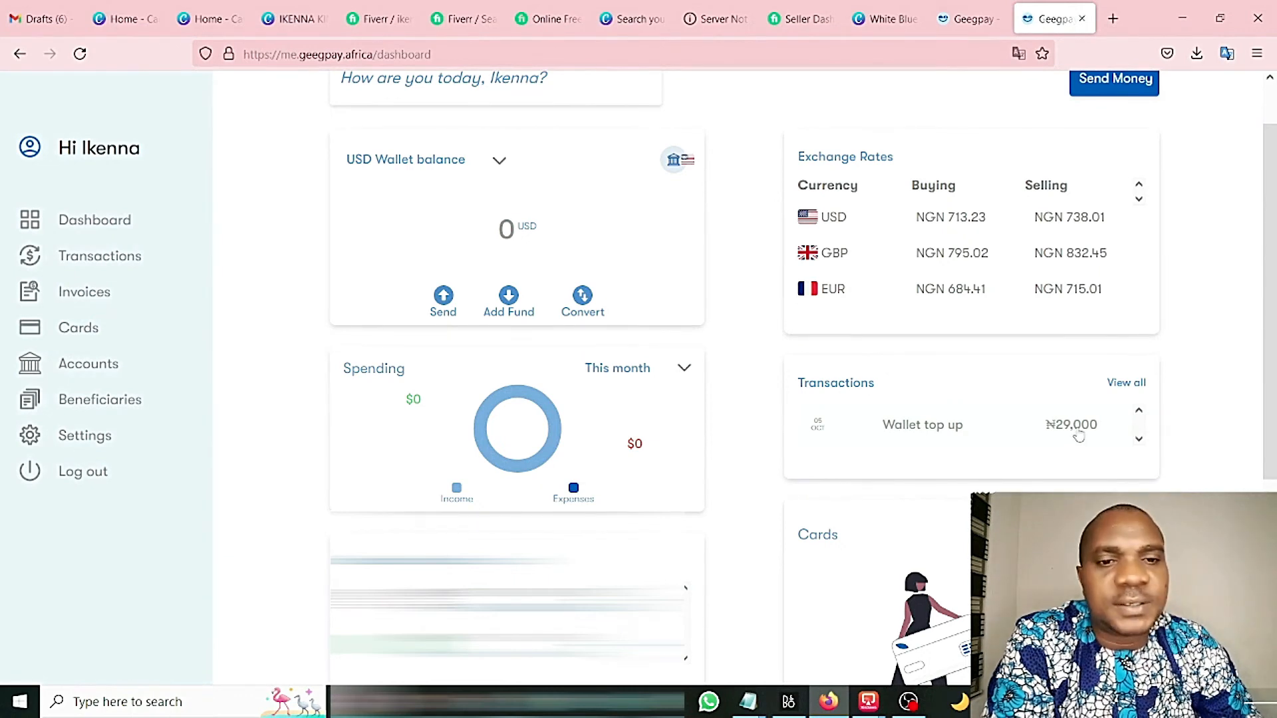
{"action": "mouse_move", "coordinate": [706, 381]}
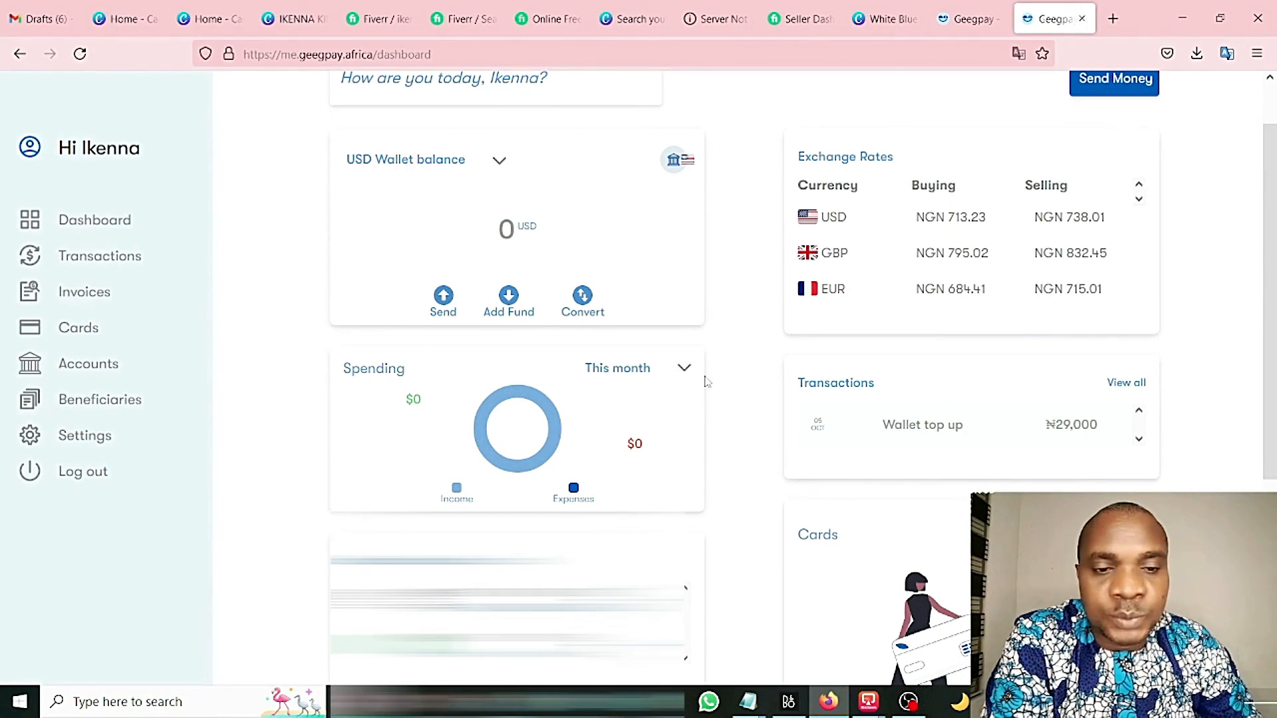
{"action": "mouse_move", "coordinate": [750, 339]}
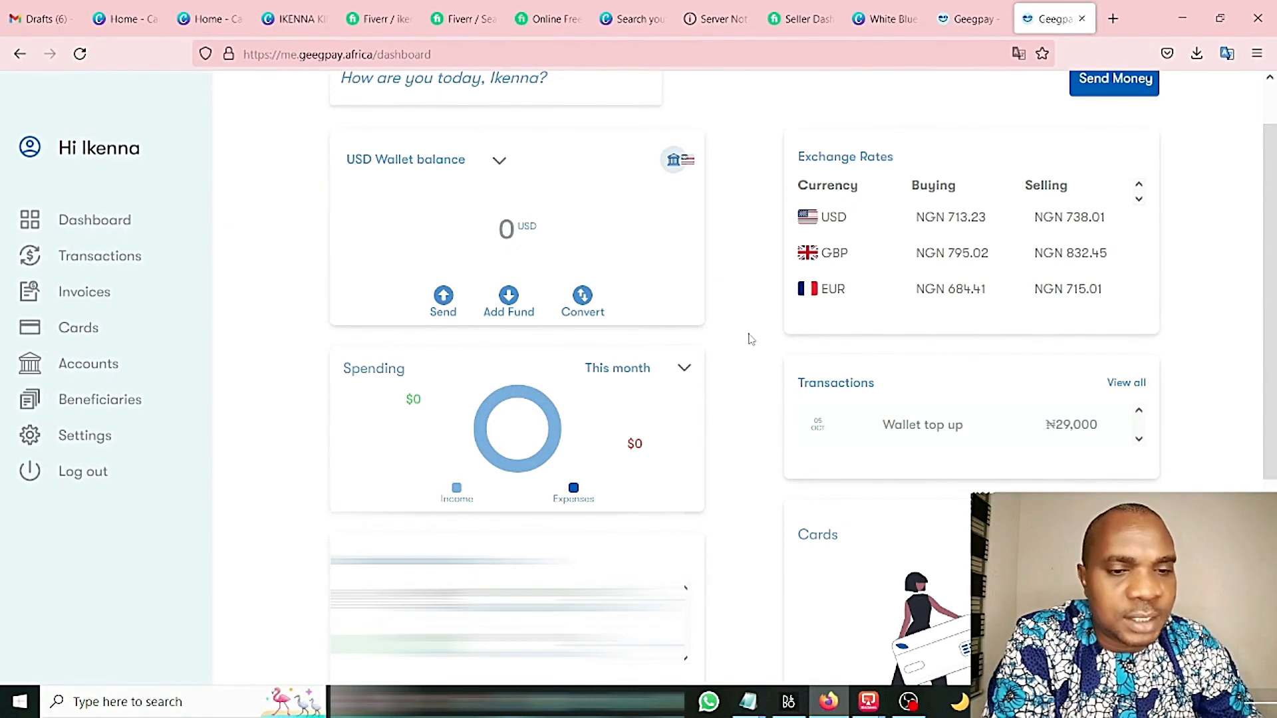
{"action": "scroll", "scroll_direction": "up", "scroll_amount": 3}
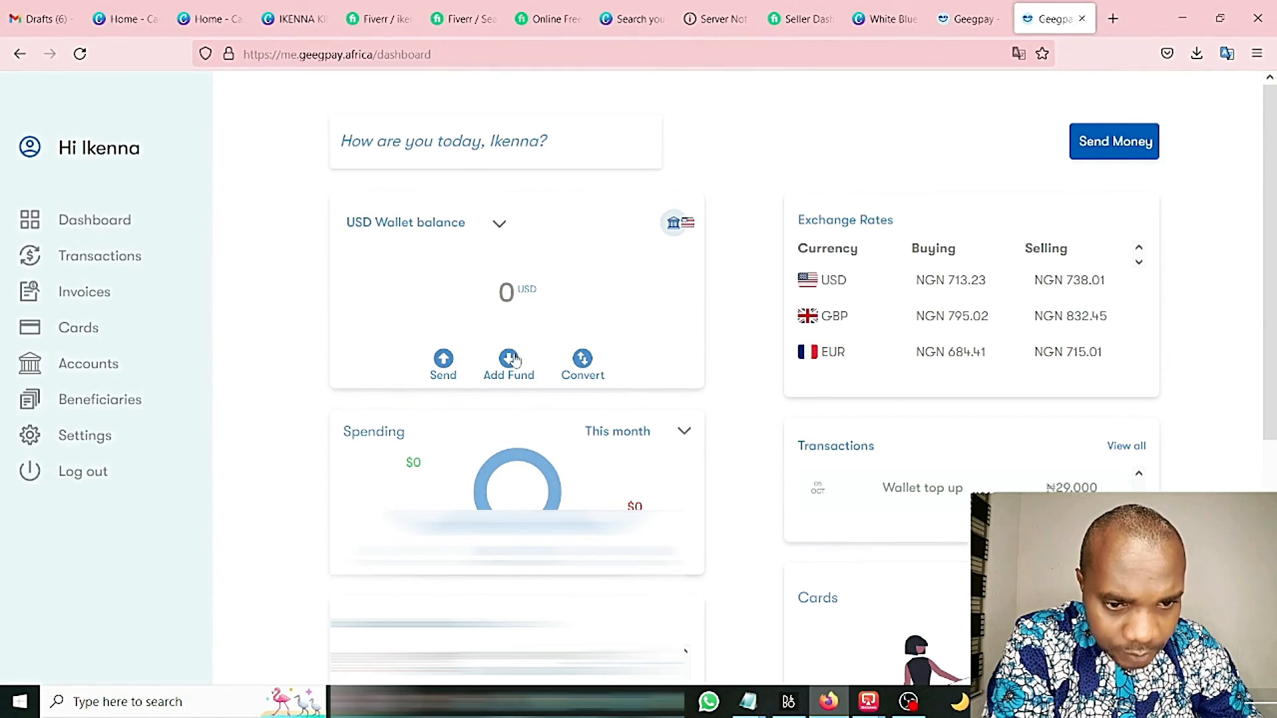
- Show the NGN wallet balance of 29,000 with ₦29,000 income under spending
{"action": "left_click", "coordinate": [499, 222]}
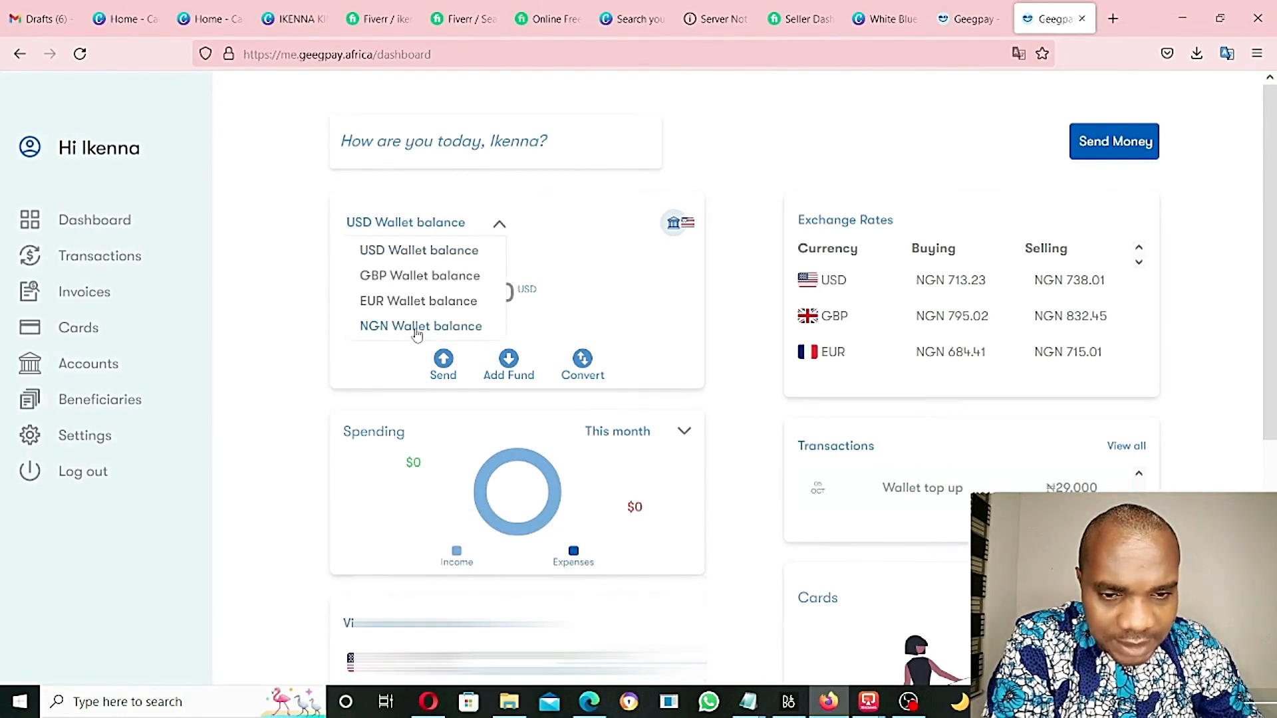
{"action": "left_click", "coordinate": [419, 326]}
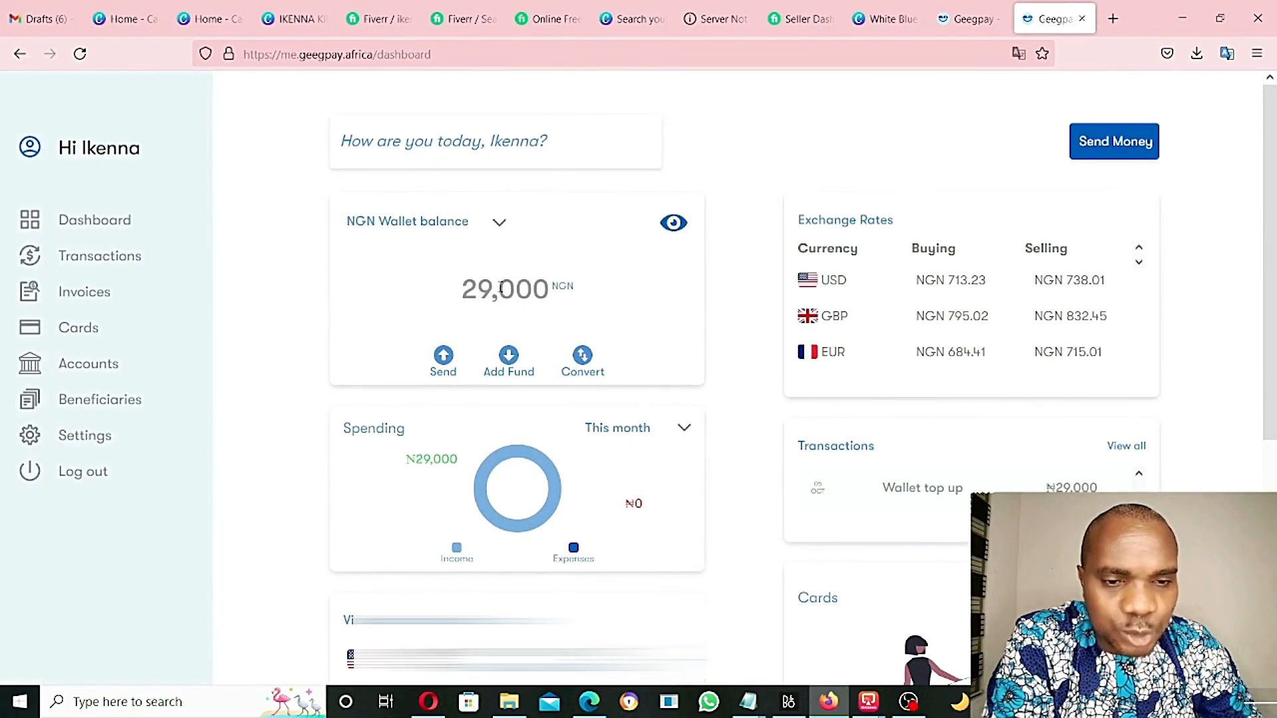
{"action": "scroll", "scroll_direction": "down", "scroll_amount": 3}
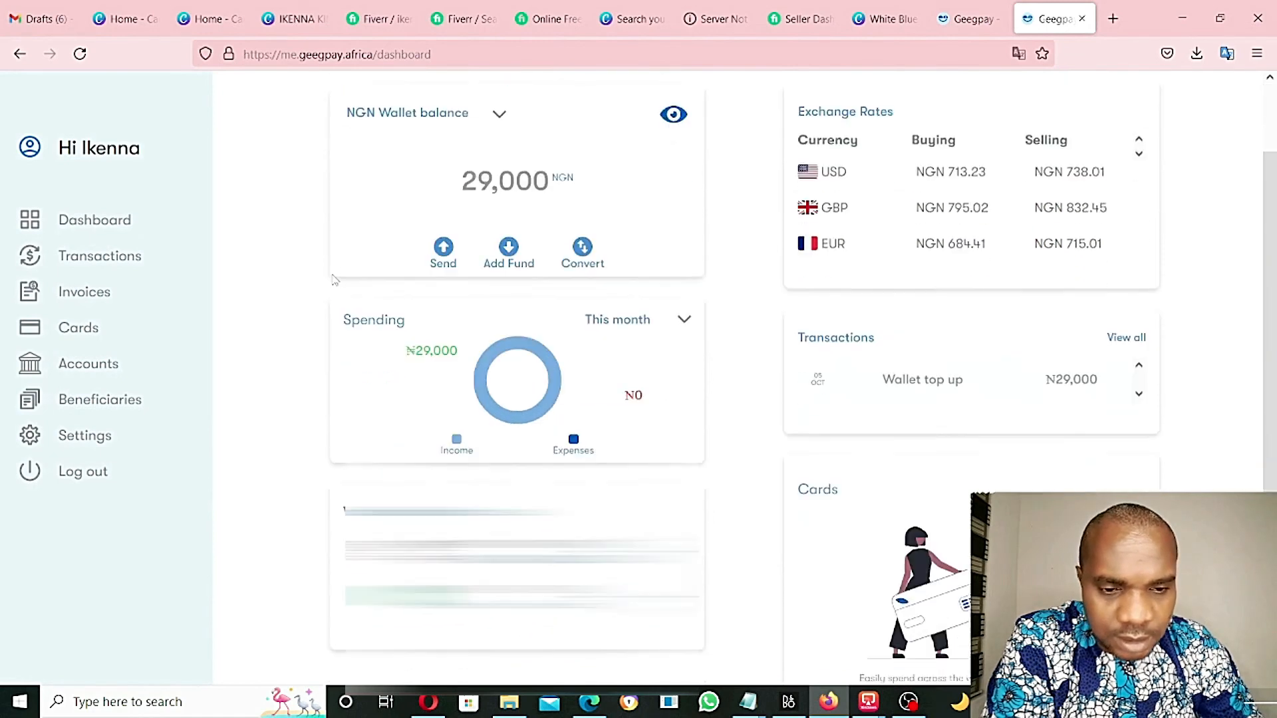
{"action": "scroll", "scroll_direction": "down", "scroll_amount": 3}
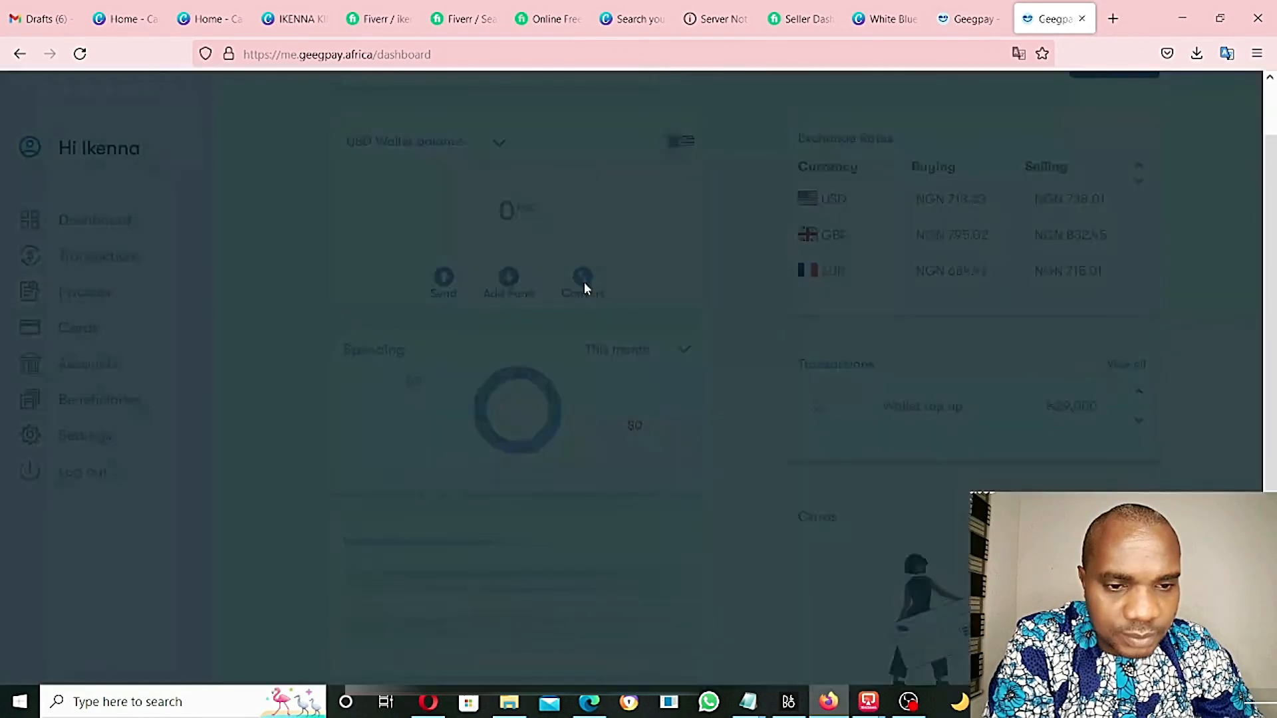
- Set up a conversion from the NGN wallet to the USD wallet
{"action": "left_click", "coordinate": [582, 277]}
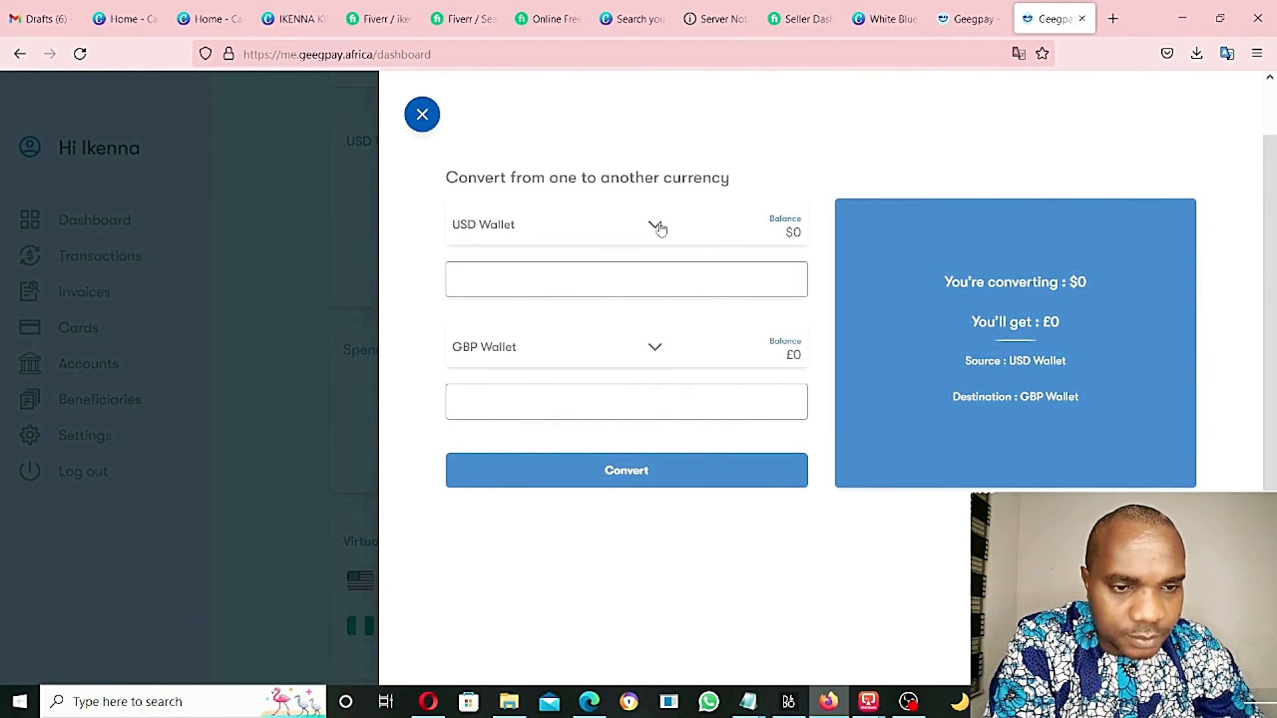
{"action": "left_click", "coordinate": [655, 226]}
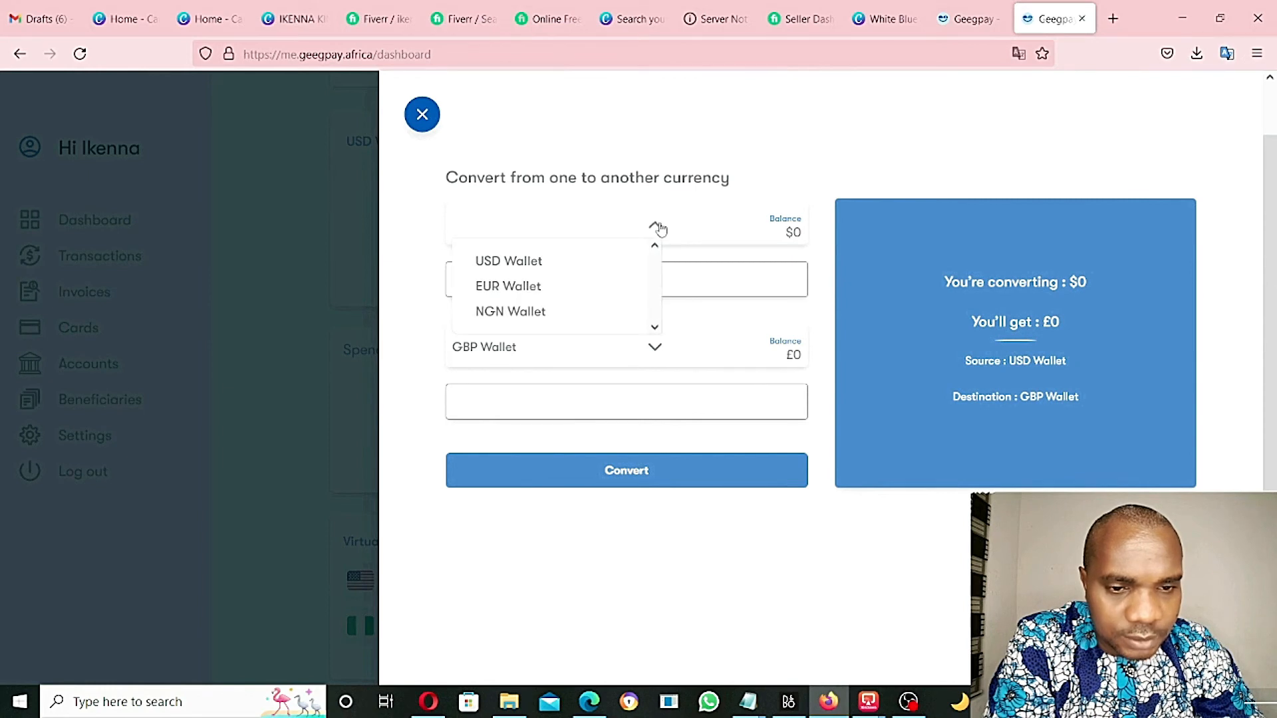
{"action": "left_click", "coordinate": [510, 311]}
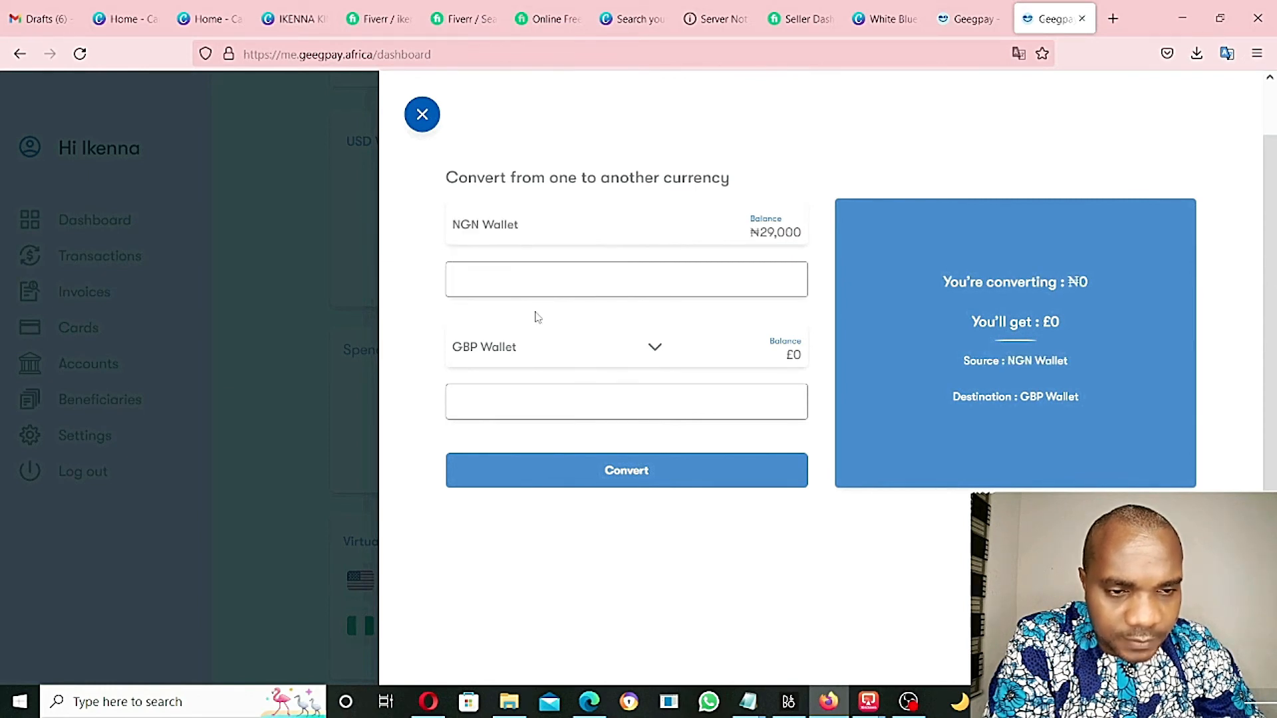
{"action": "left_click", "coordinate": [627, 279]}
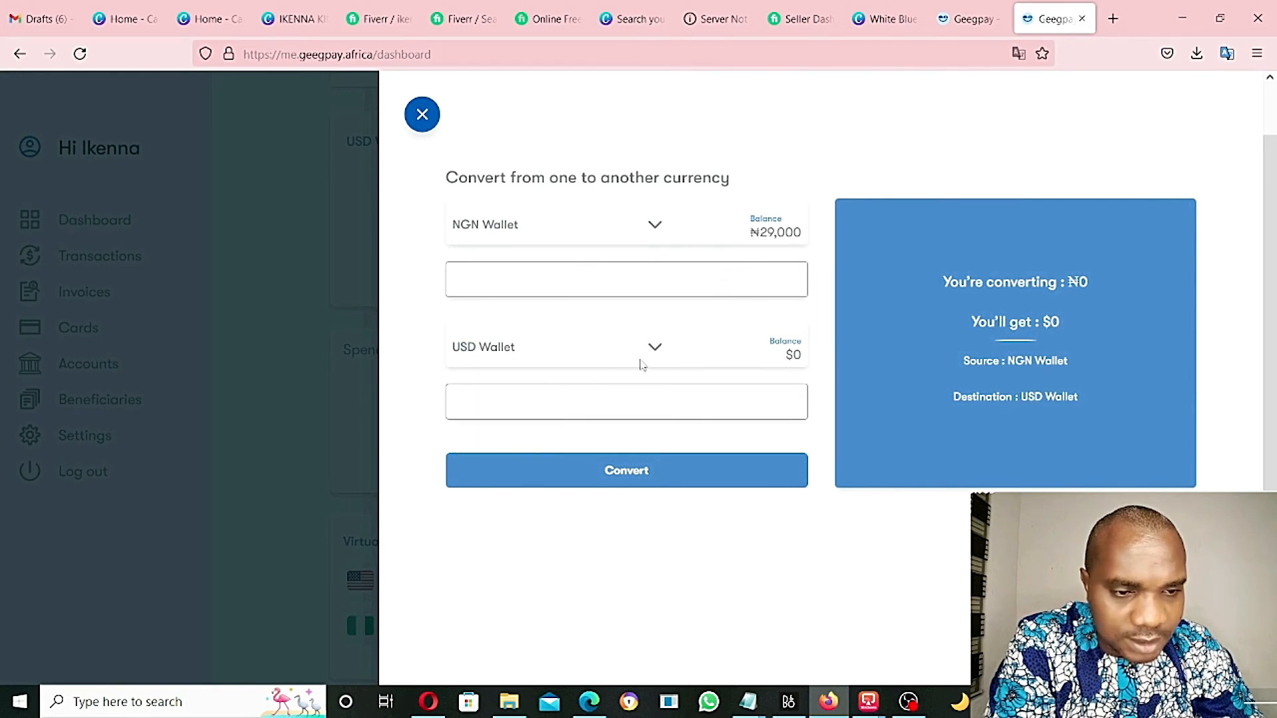
- Quote 29000, then lower the amount to ₦25,000 for $33.87
{"action": "type", "text": "29000"}
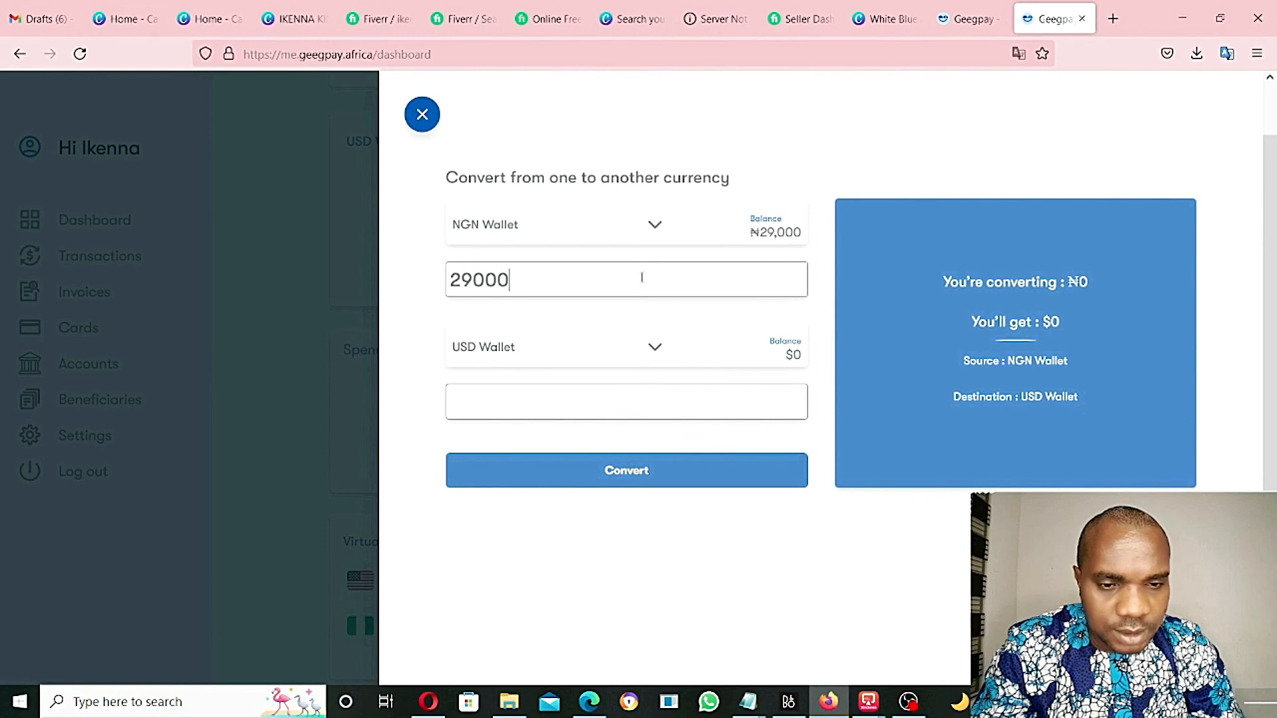
{"action": "left_click", "coordinate": [626, 470]}
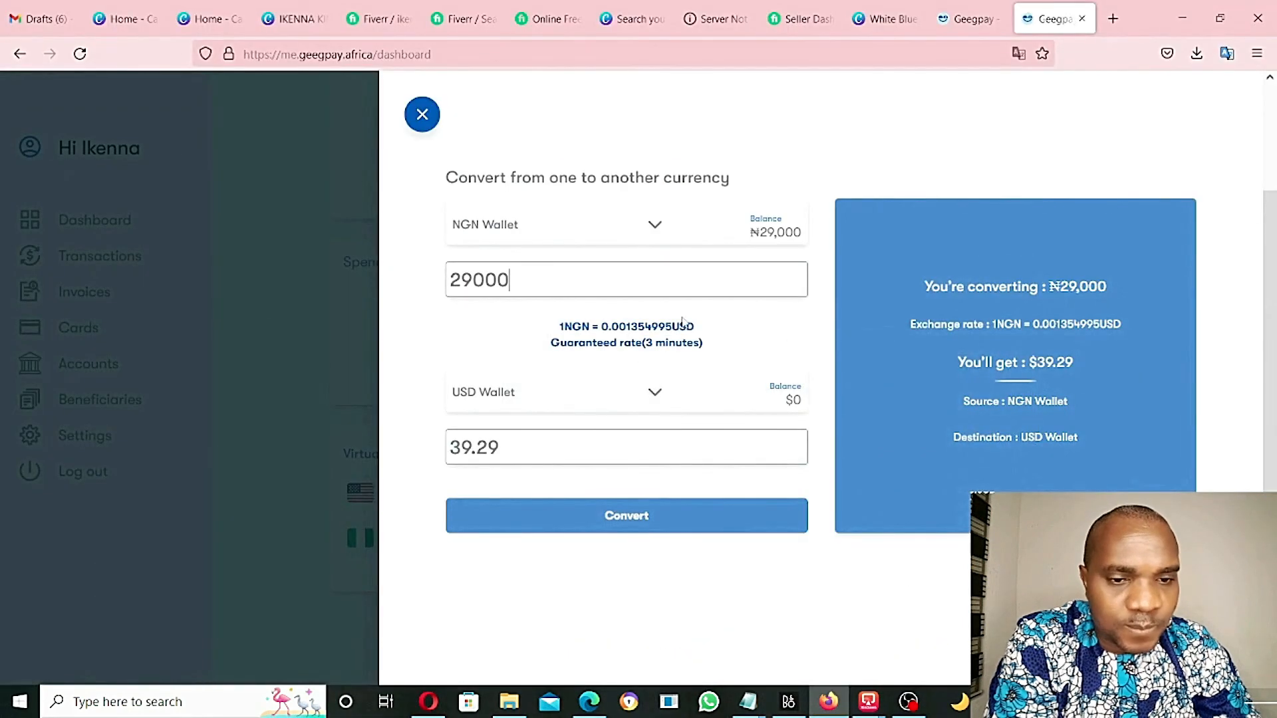
{"action": "type", "text": "25000"}
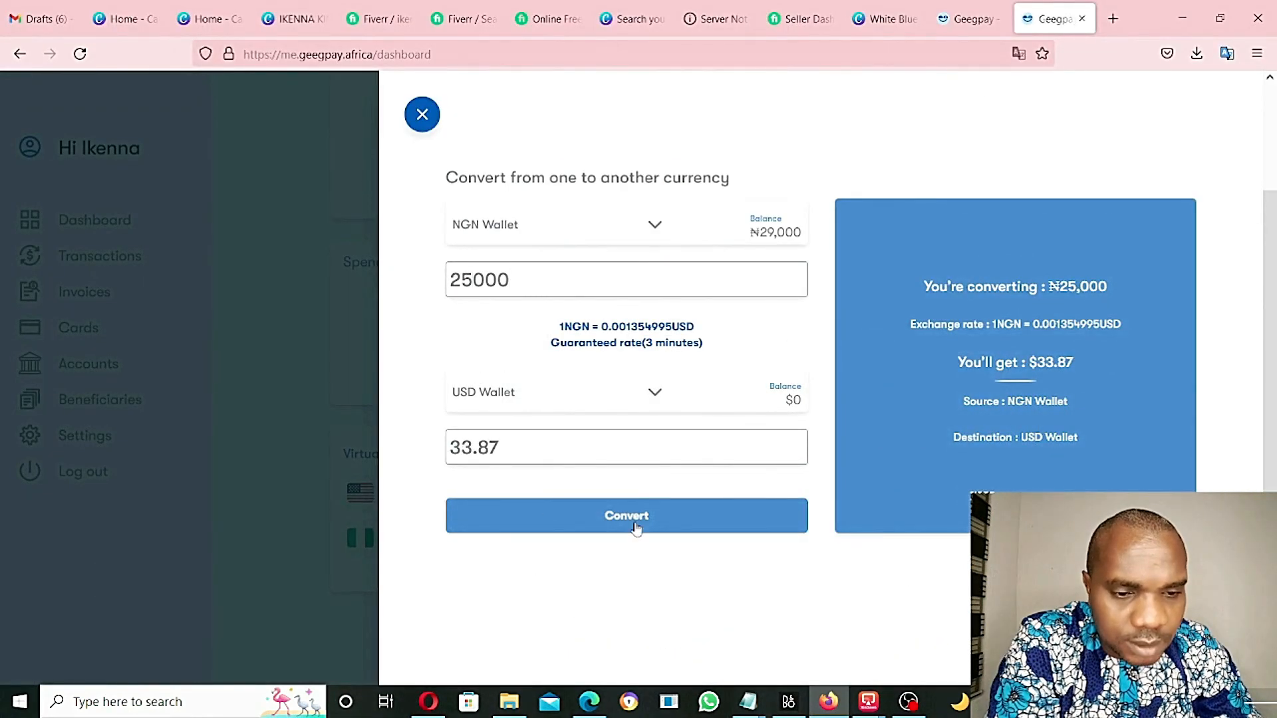
- Authorise the ₦25,000 conversion with the password, giving a USD balance of 33.87
{"action": "left_click", "coordinate": [626, 516]}
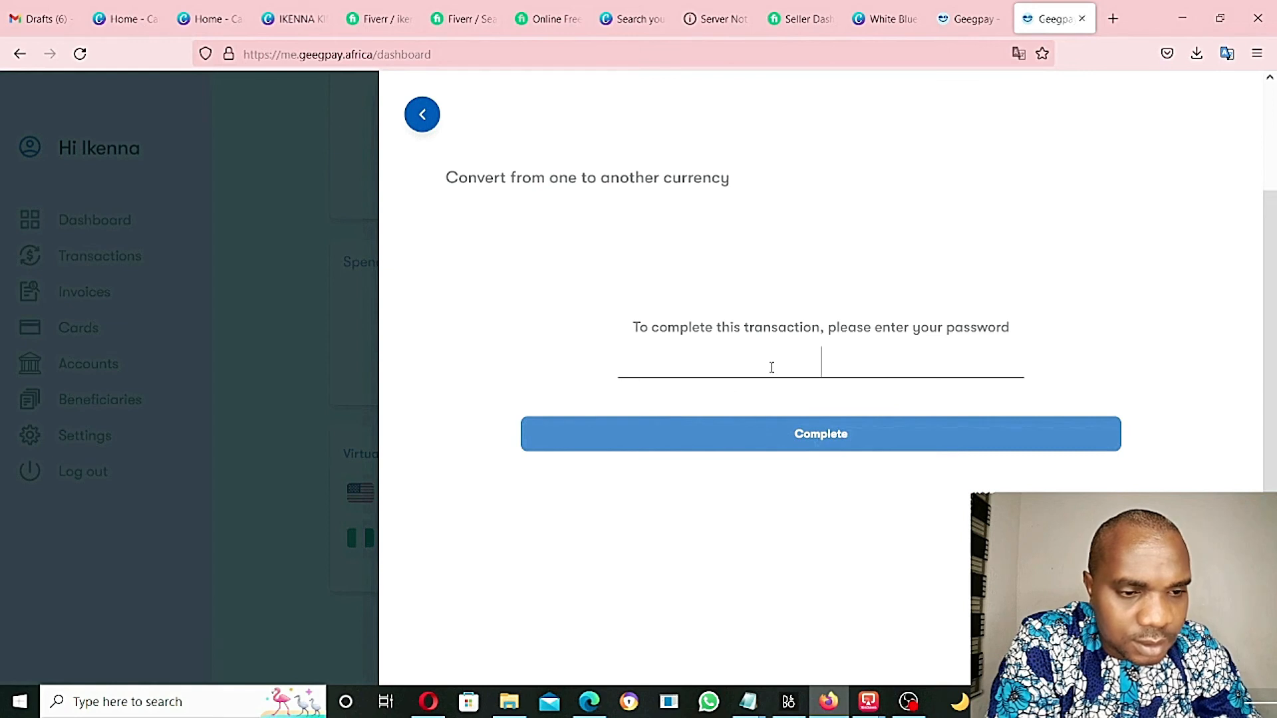
{"action": "type", "text": "password"}
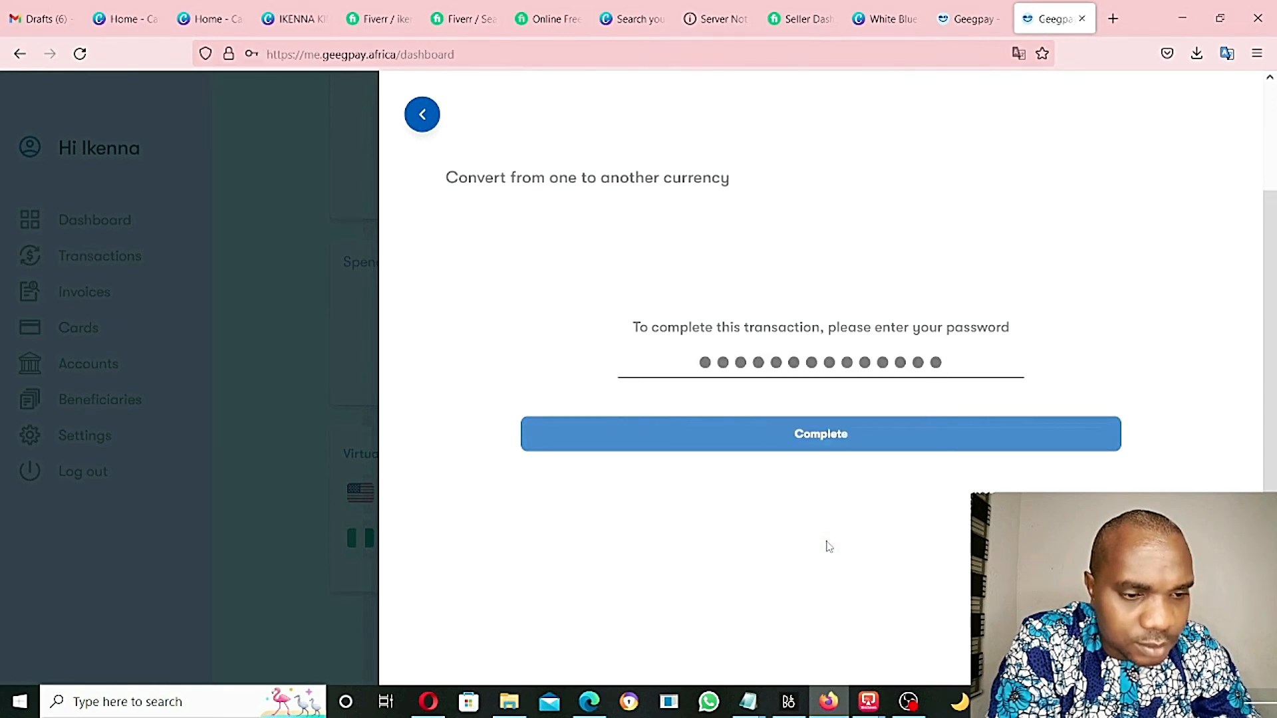
{"action": "left_click", "coordinate": [821, 434]}
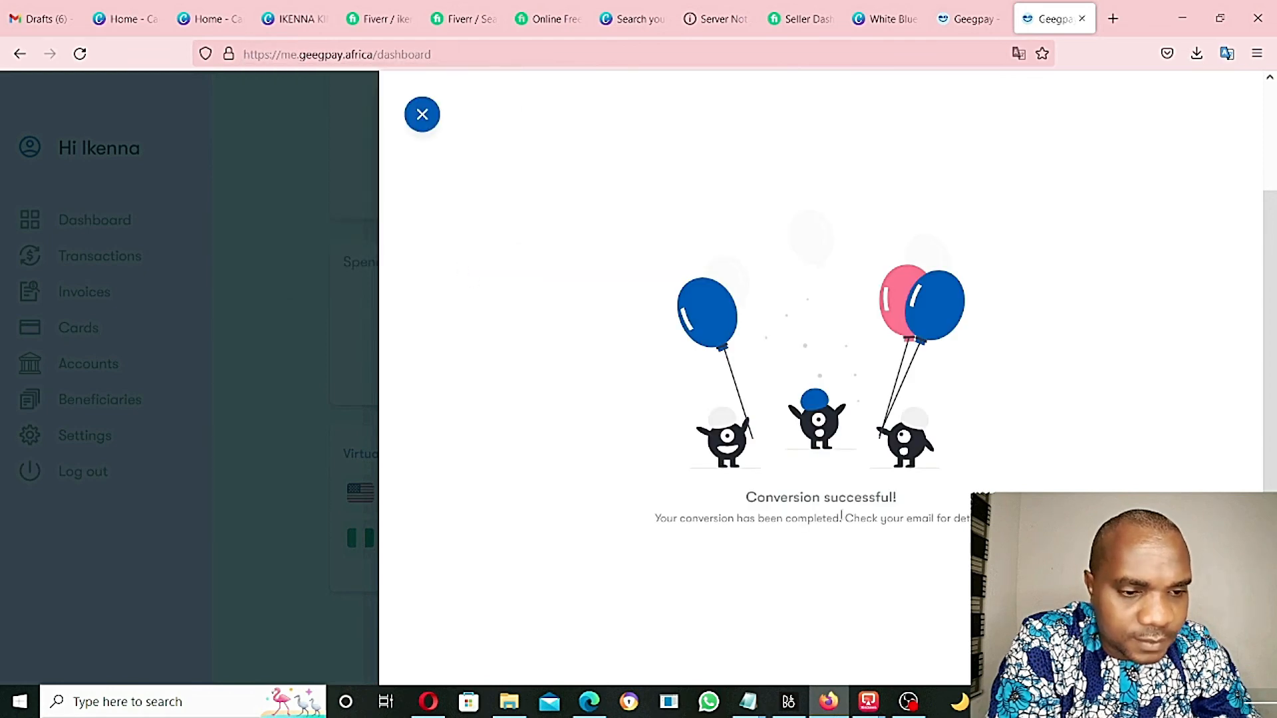
{"action": "mouse_move", "coordinate": [499, 131]}
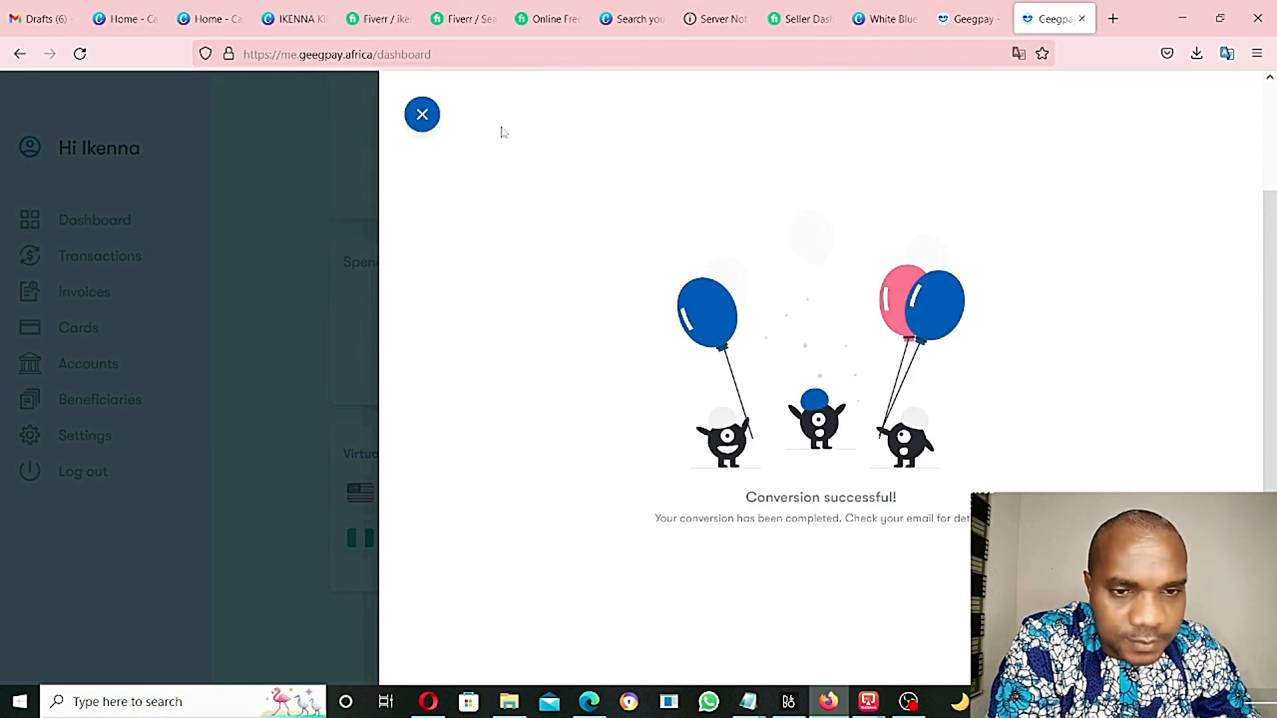
{"action": "left_click", "coordinate": [421, 114]}
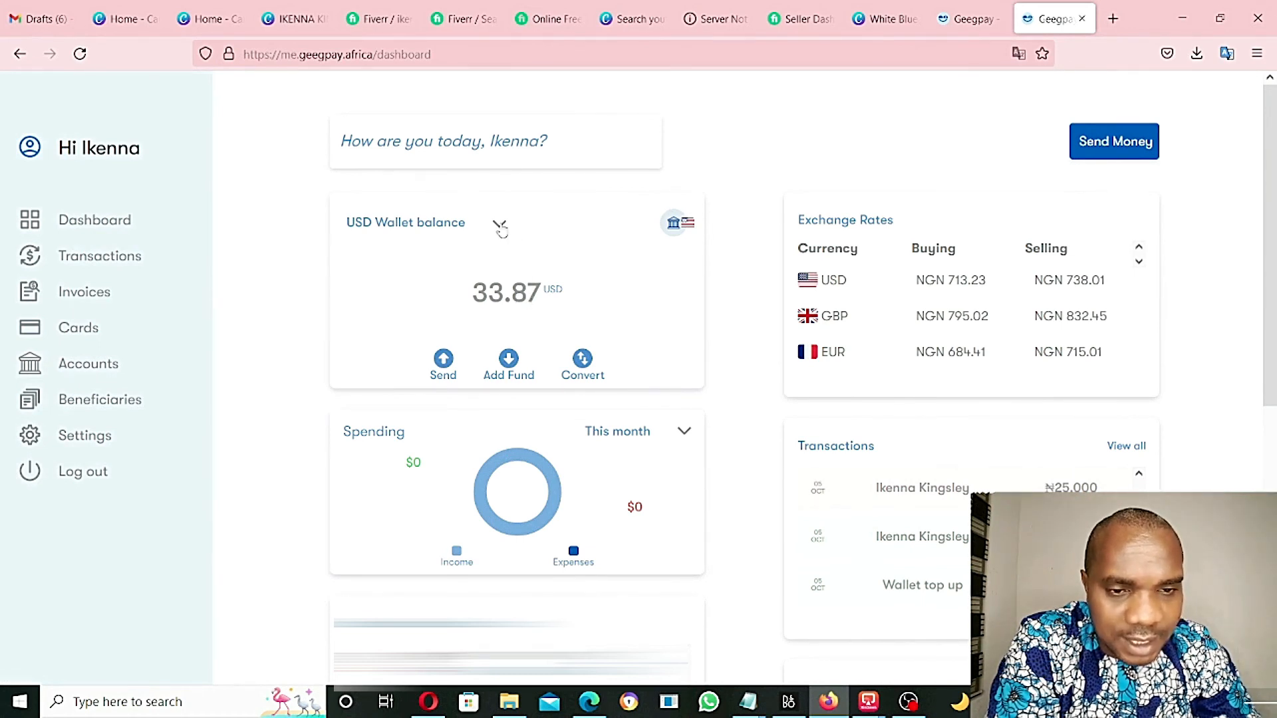
- Begin a Send money transfer of ₦4,000 from the NGN wallet
{"action": "left_click", "coordinate": [1113, 140]}
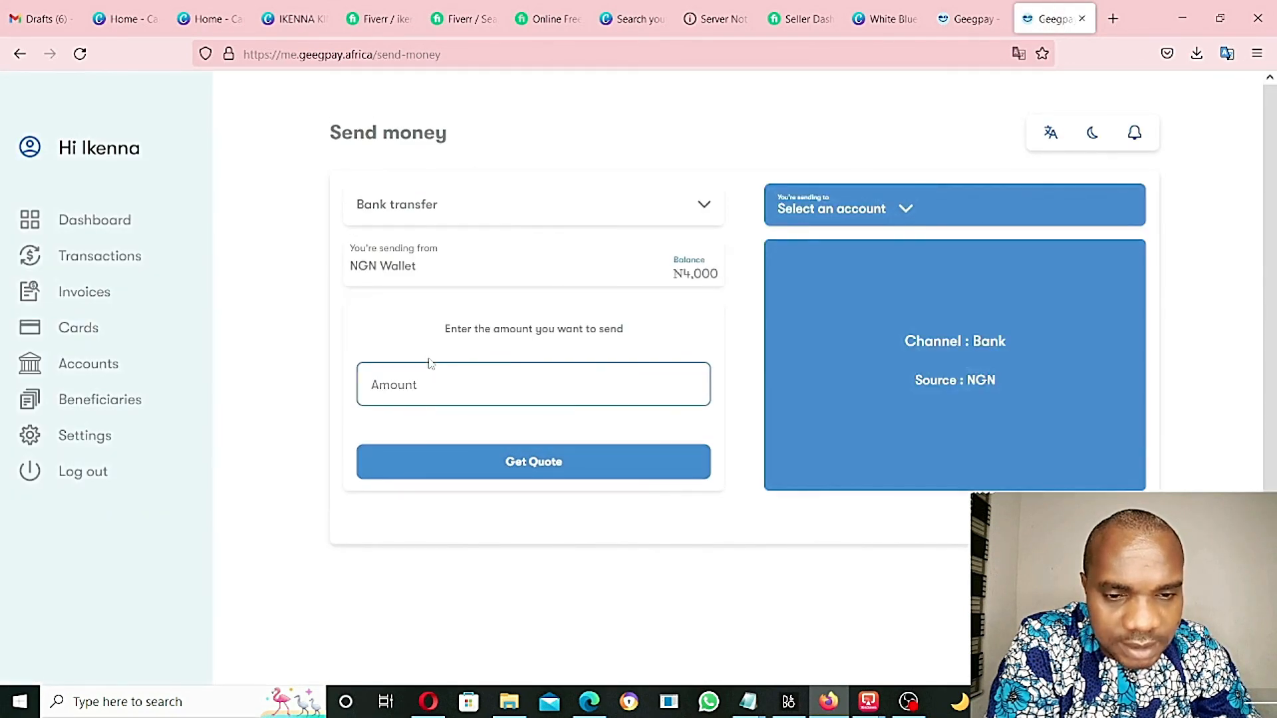
{"action": "type", "text": "4"}
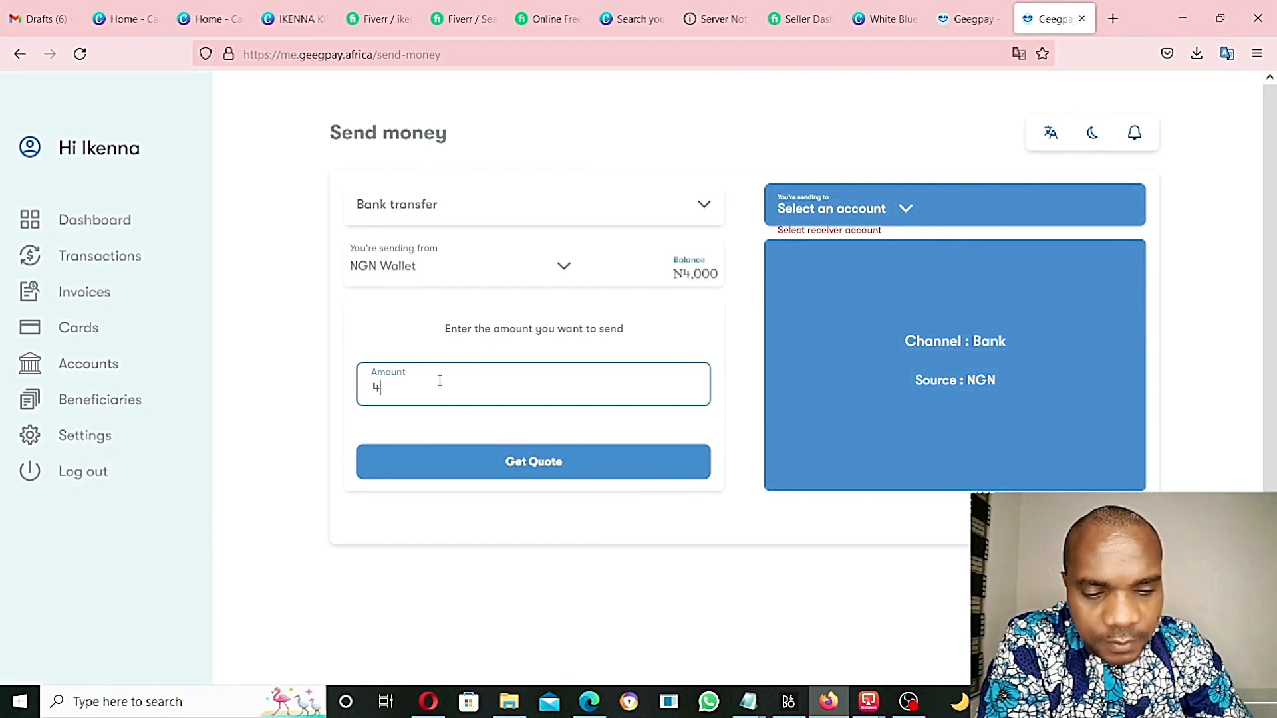
{"action": "type", "text": "000"}
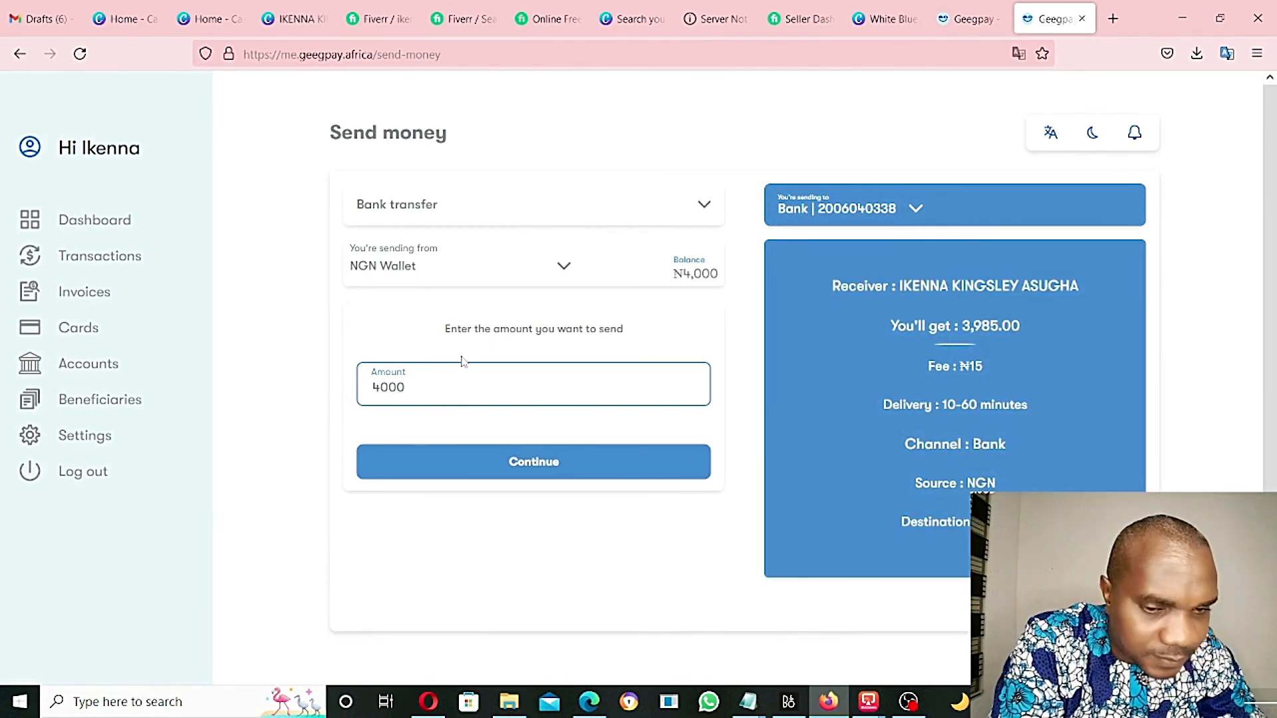
{"action": "mouse_move", "coordinate": [961, 349]}
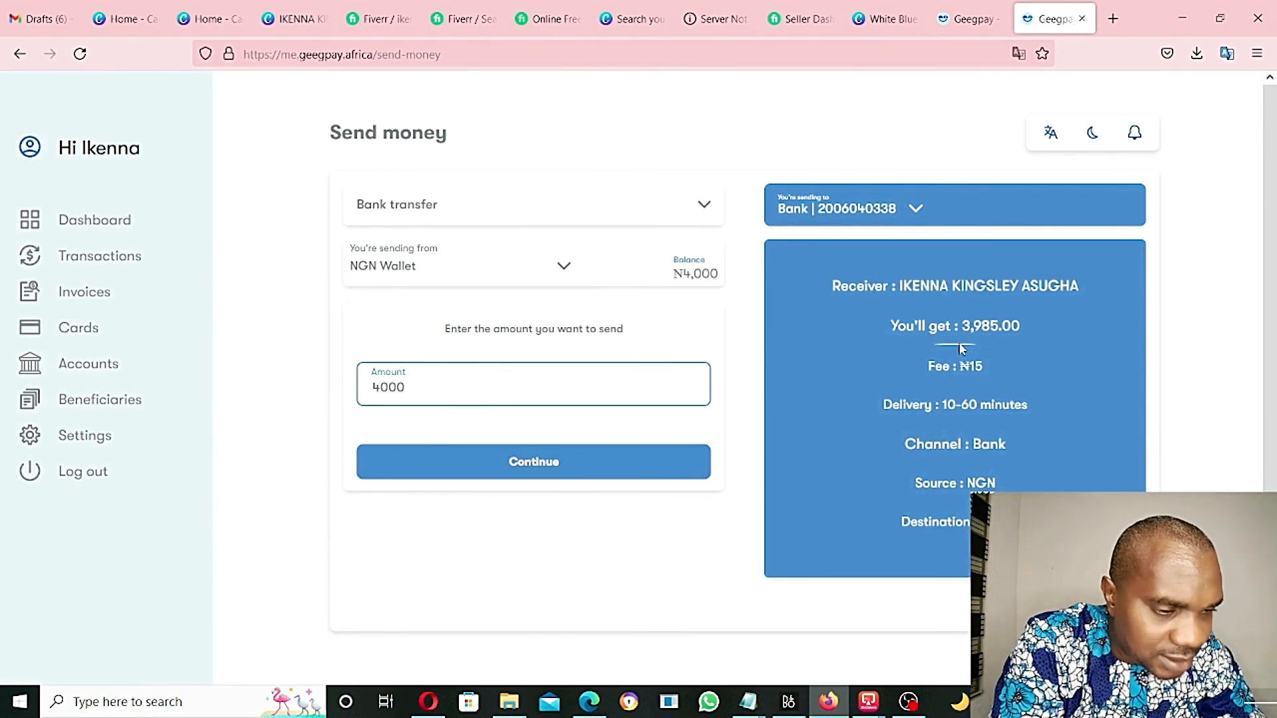
{"action": "mouse_move", "coordinate": [987, 336]}
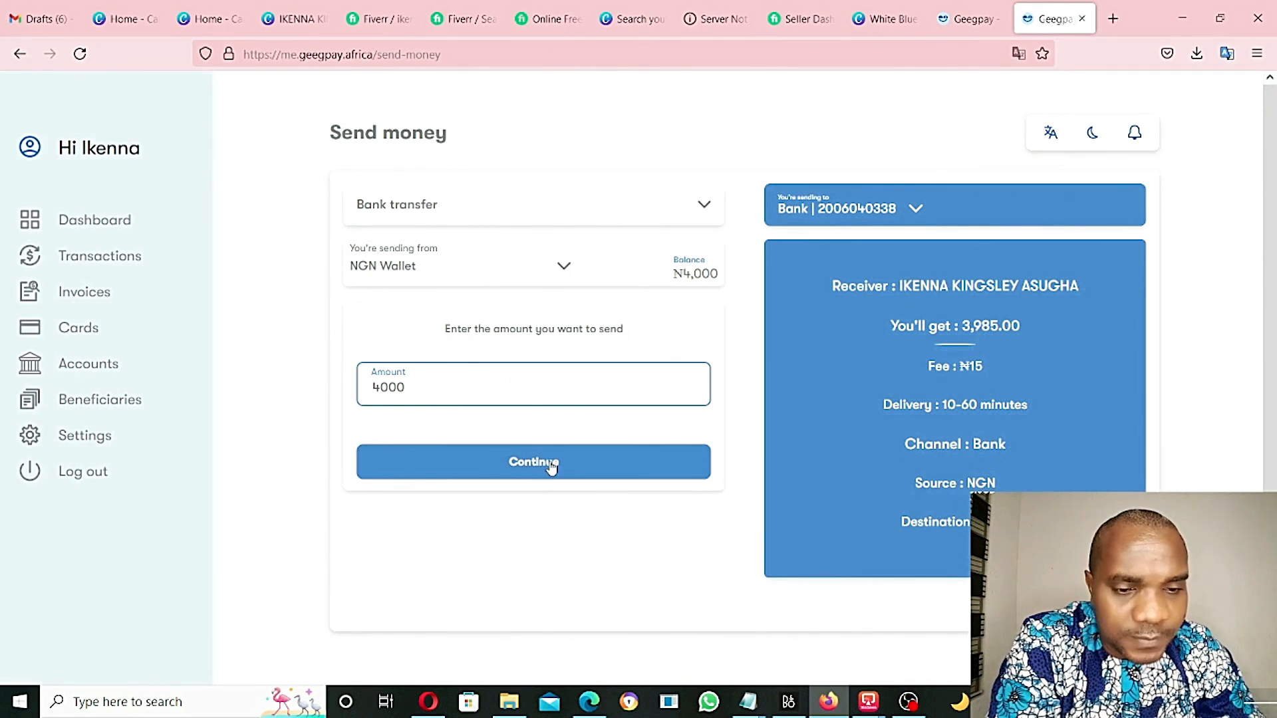
{"action": "mouse_move", "coordinate": [102, 229]}
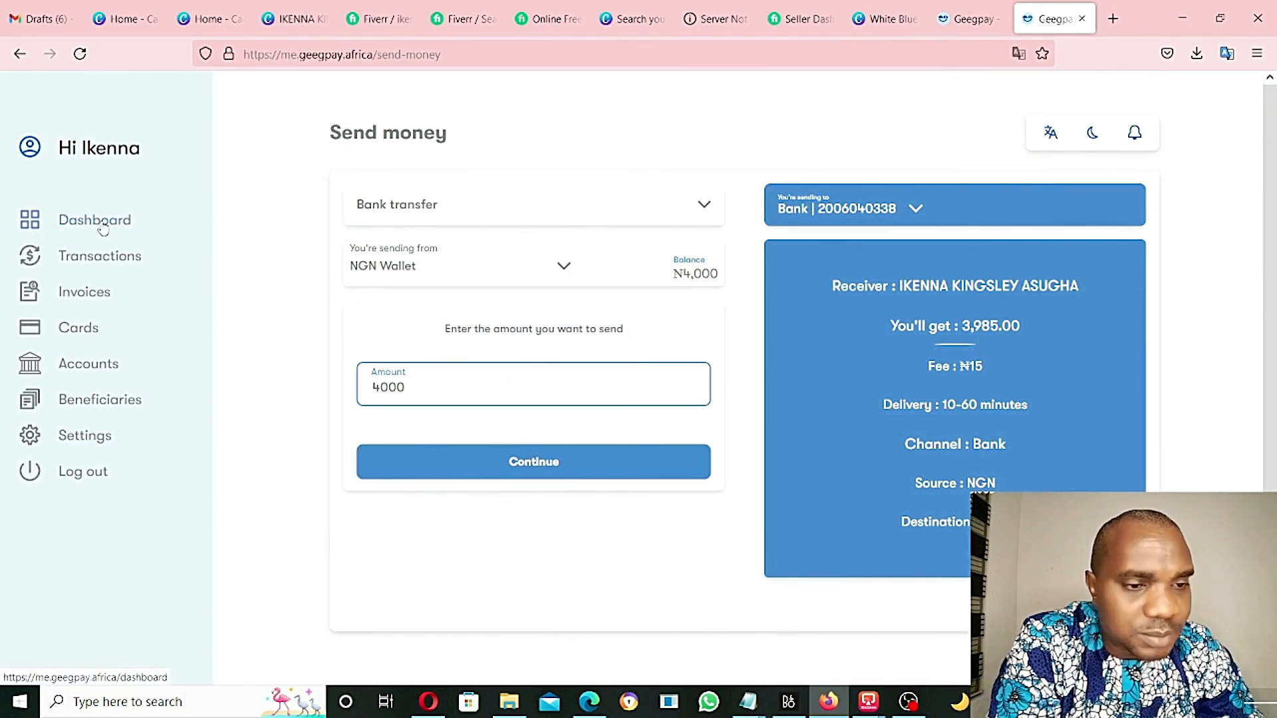